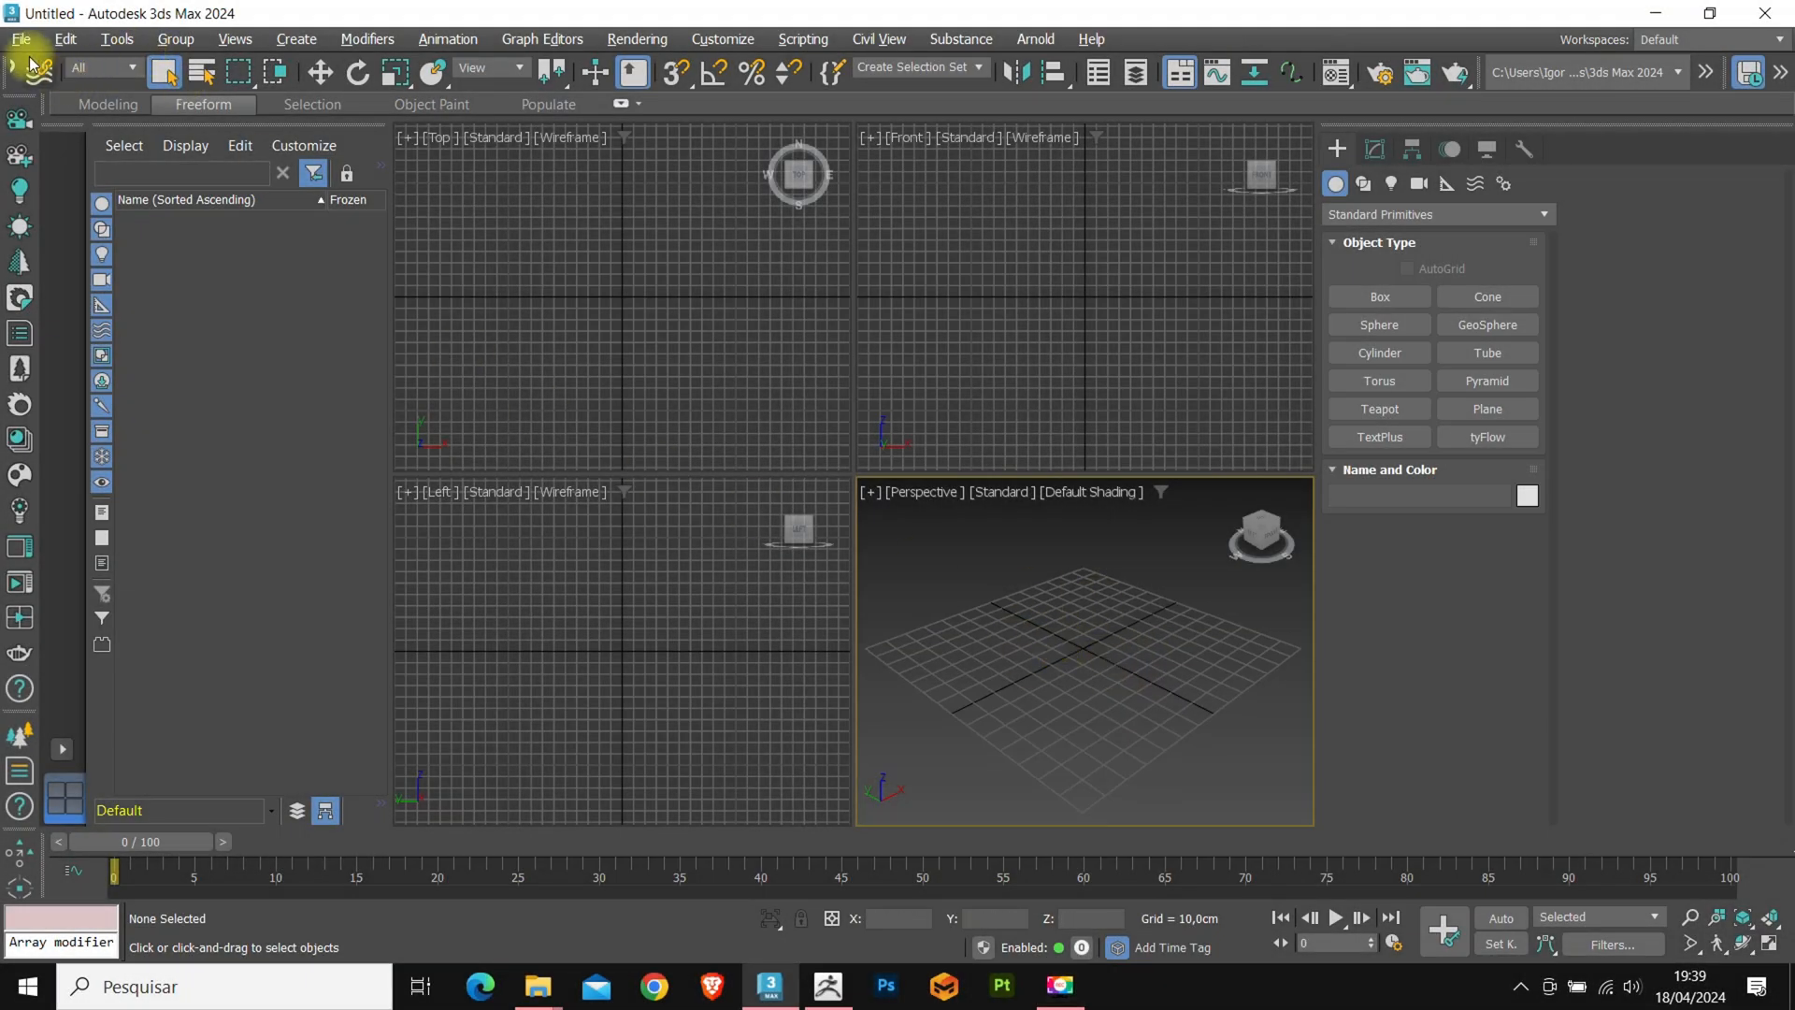
Import the Pillows file from the Tutorial Skin Wrap folder into the empty scene.
left_click(22, 39)
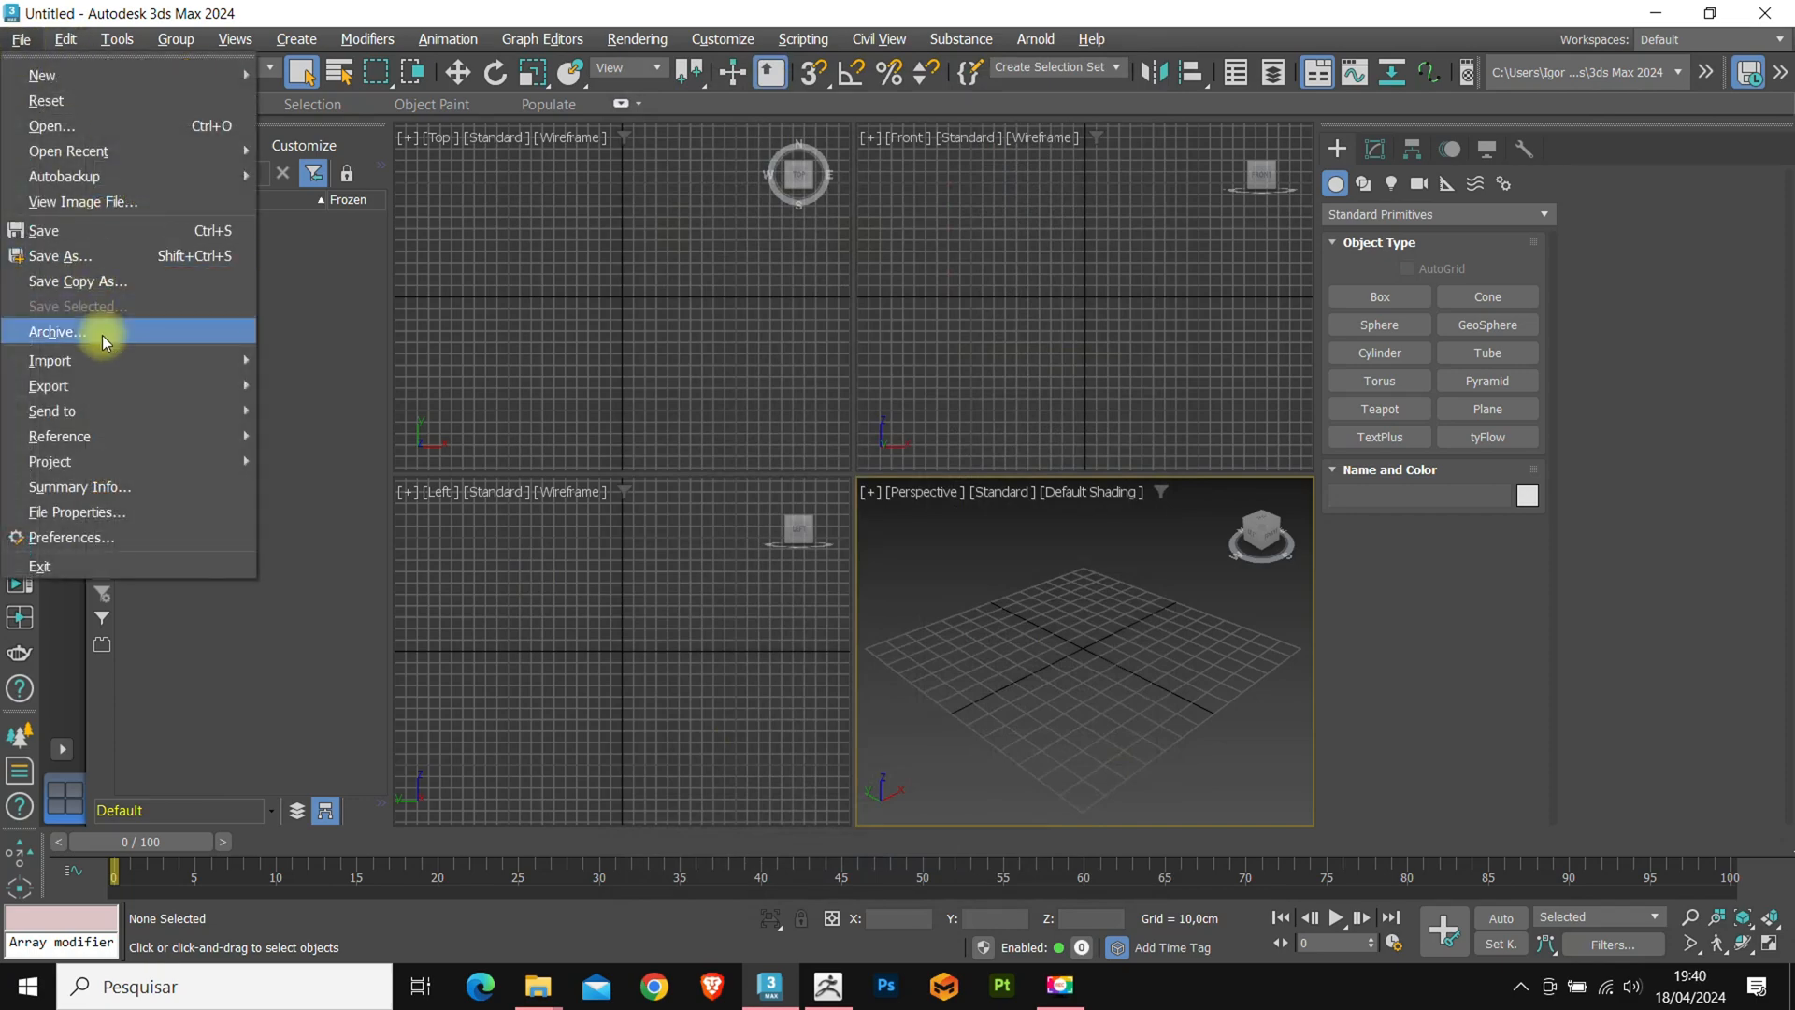
left_click(51, 361)
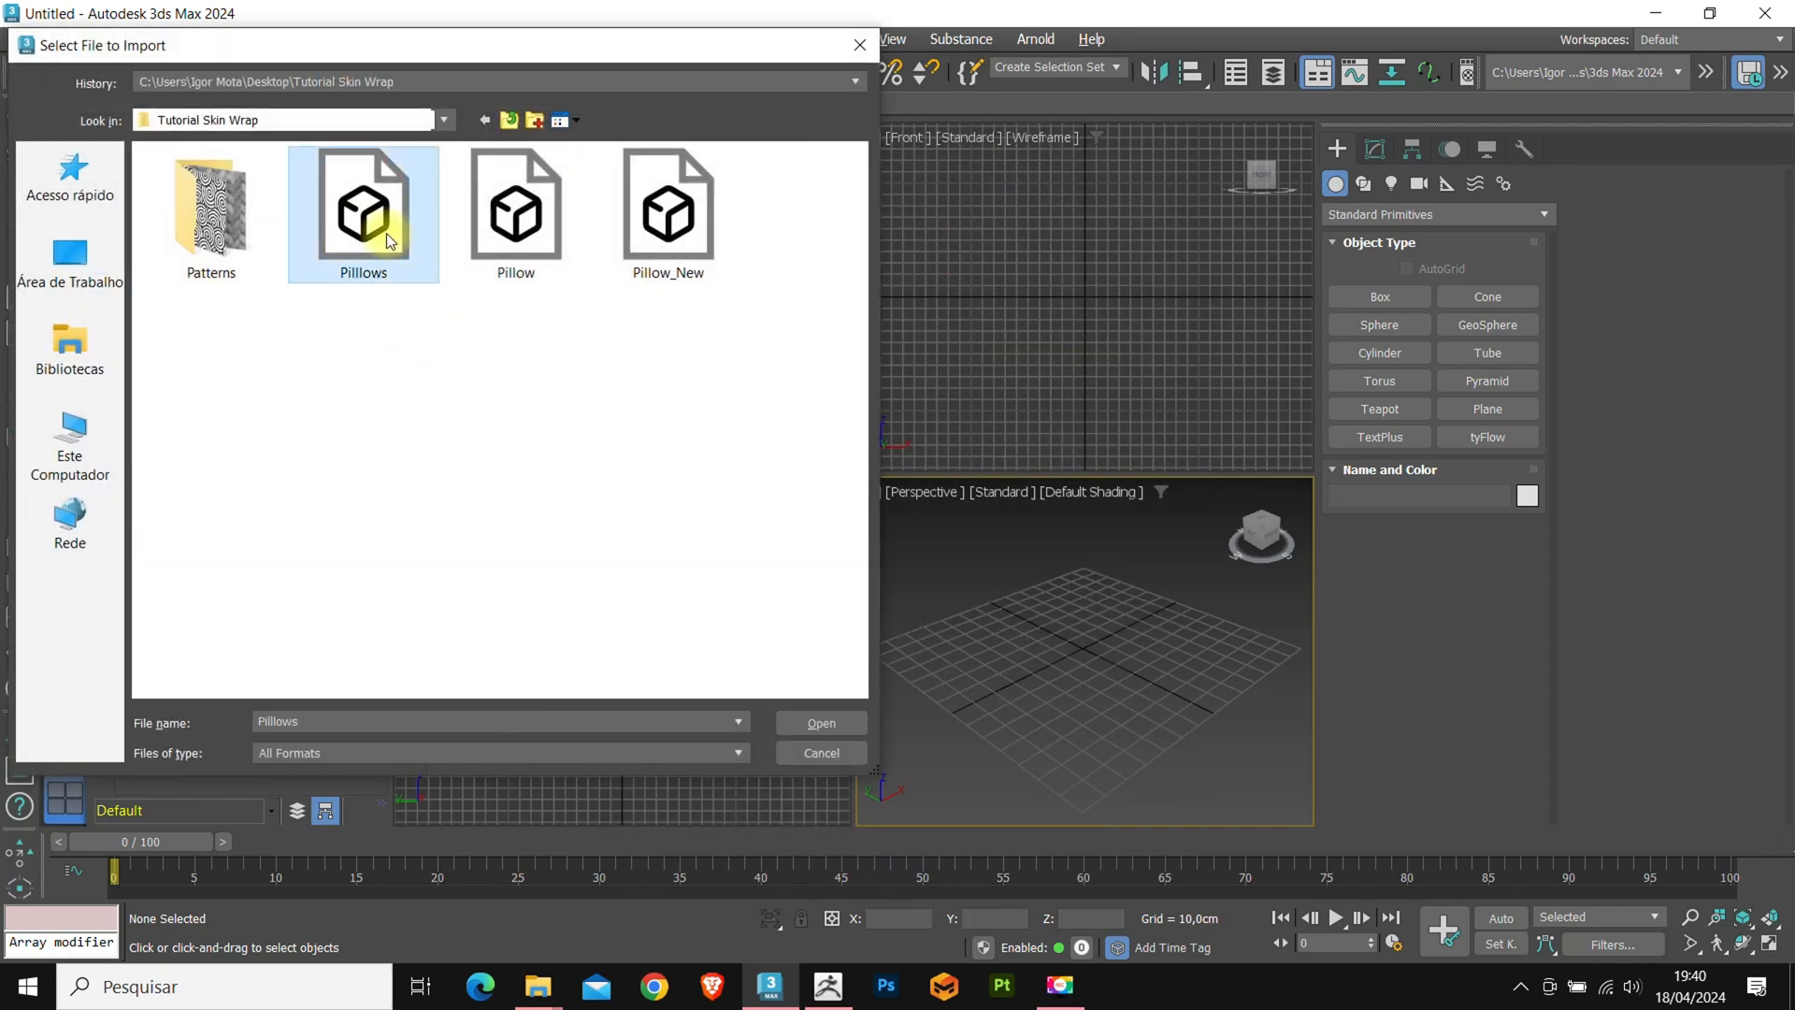
left_click(821, 722)
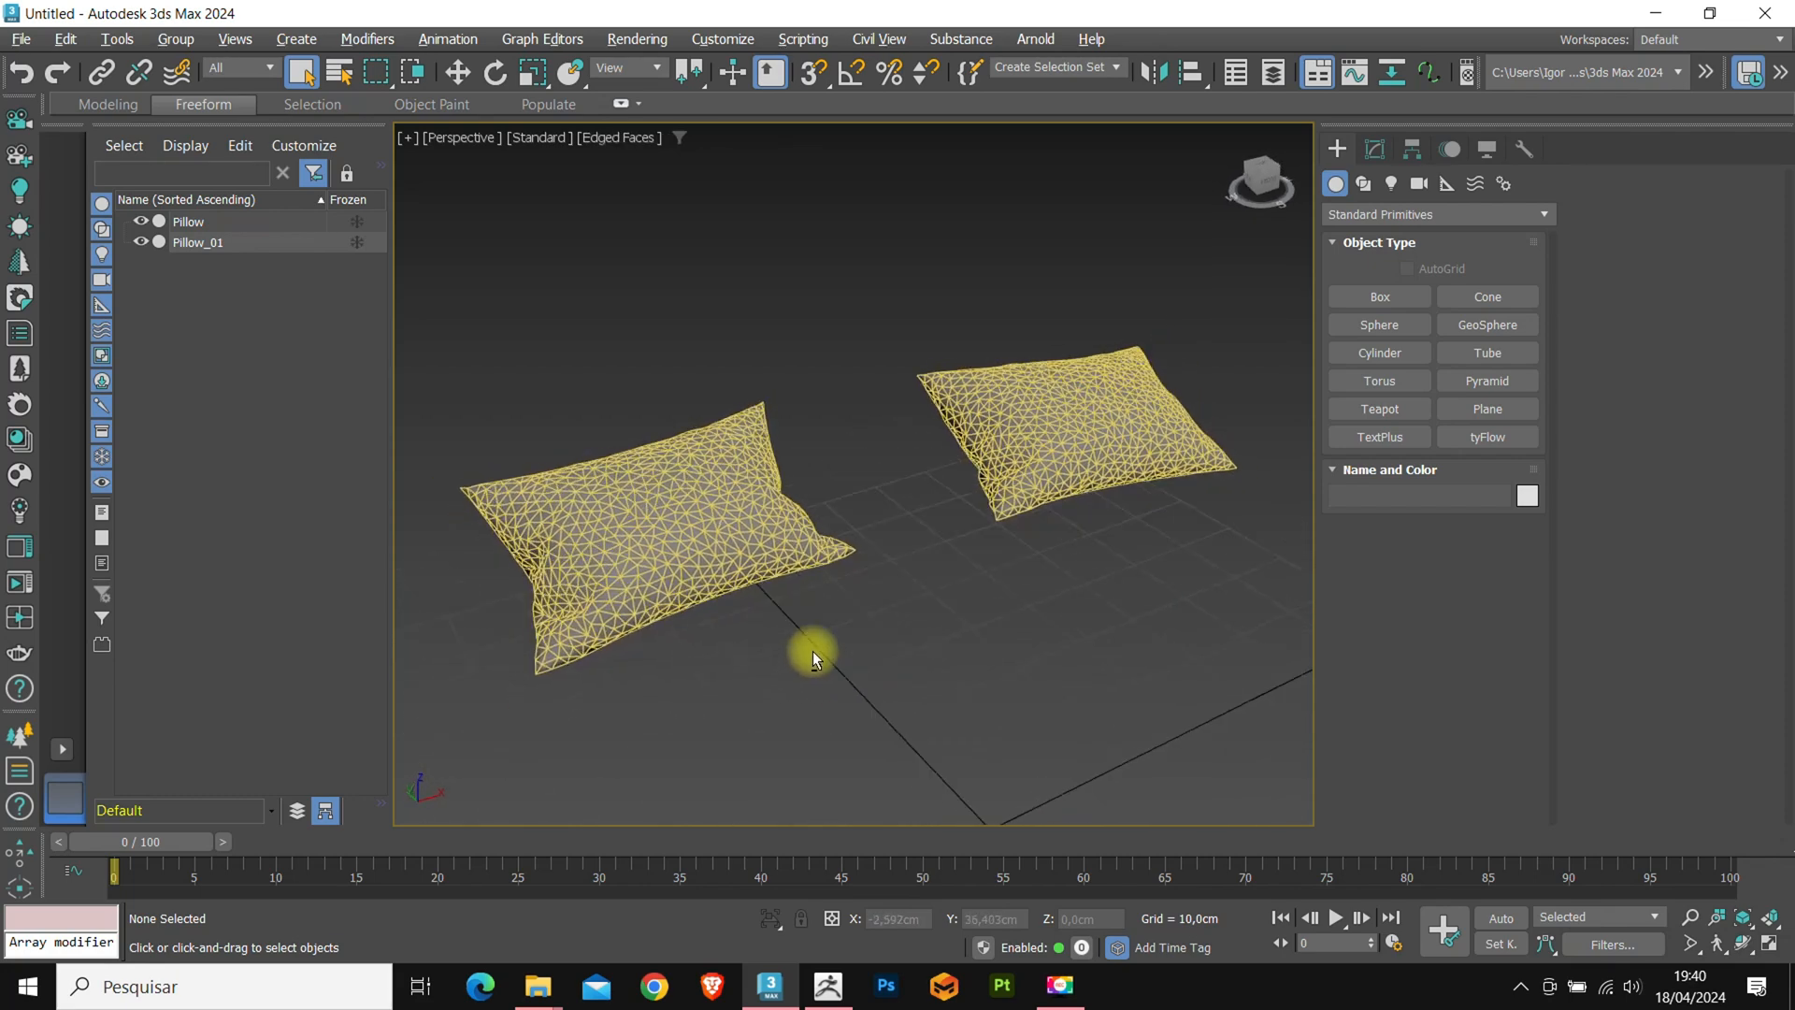
Select and delete Pillow_01, then orbit to face the remaining Pillow.
left_click(643, 509)
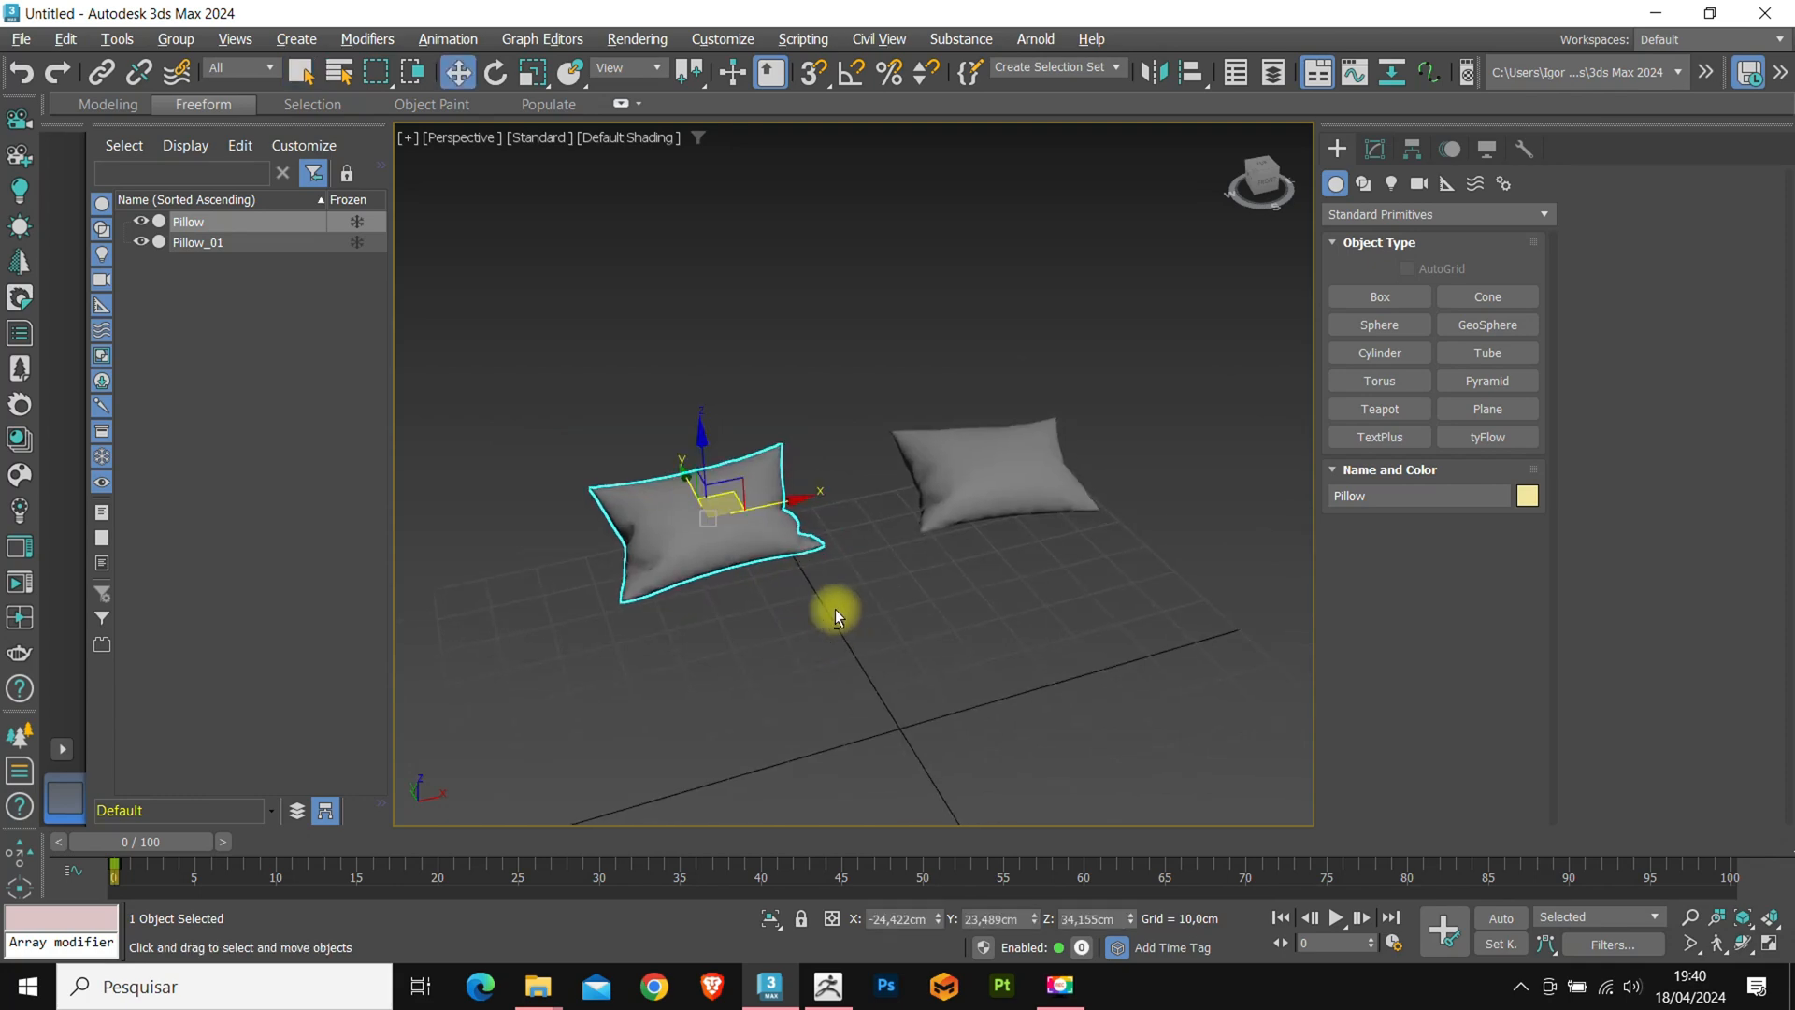
left_click_drag(836, 619, 641, 481)
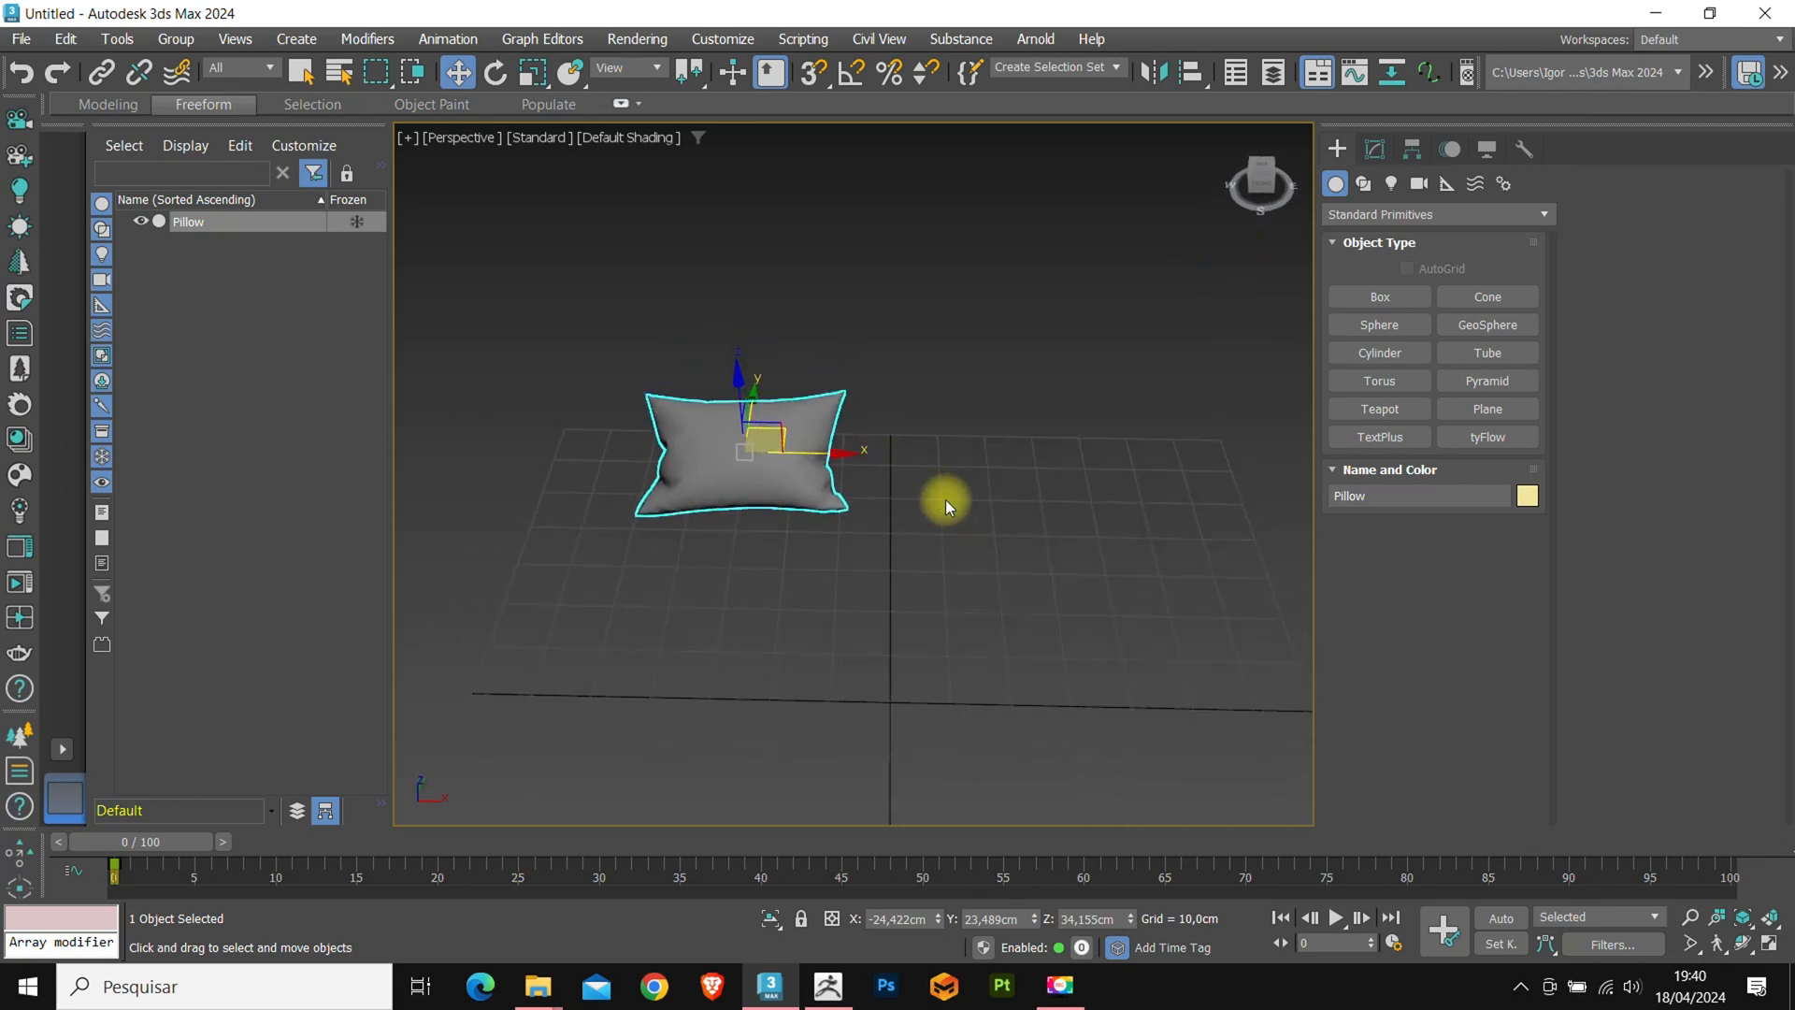
Run the UVtoMESH_02 script via Scripting > Run Script and move its panel aside.
left_click(802, 37)
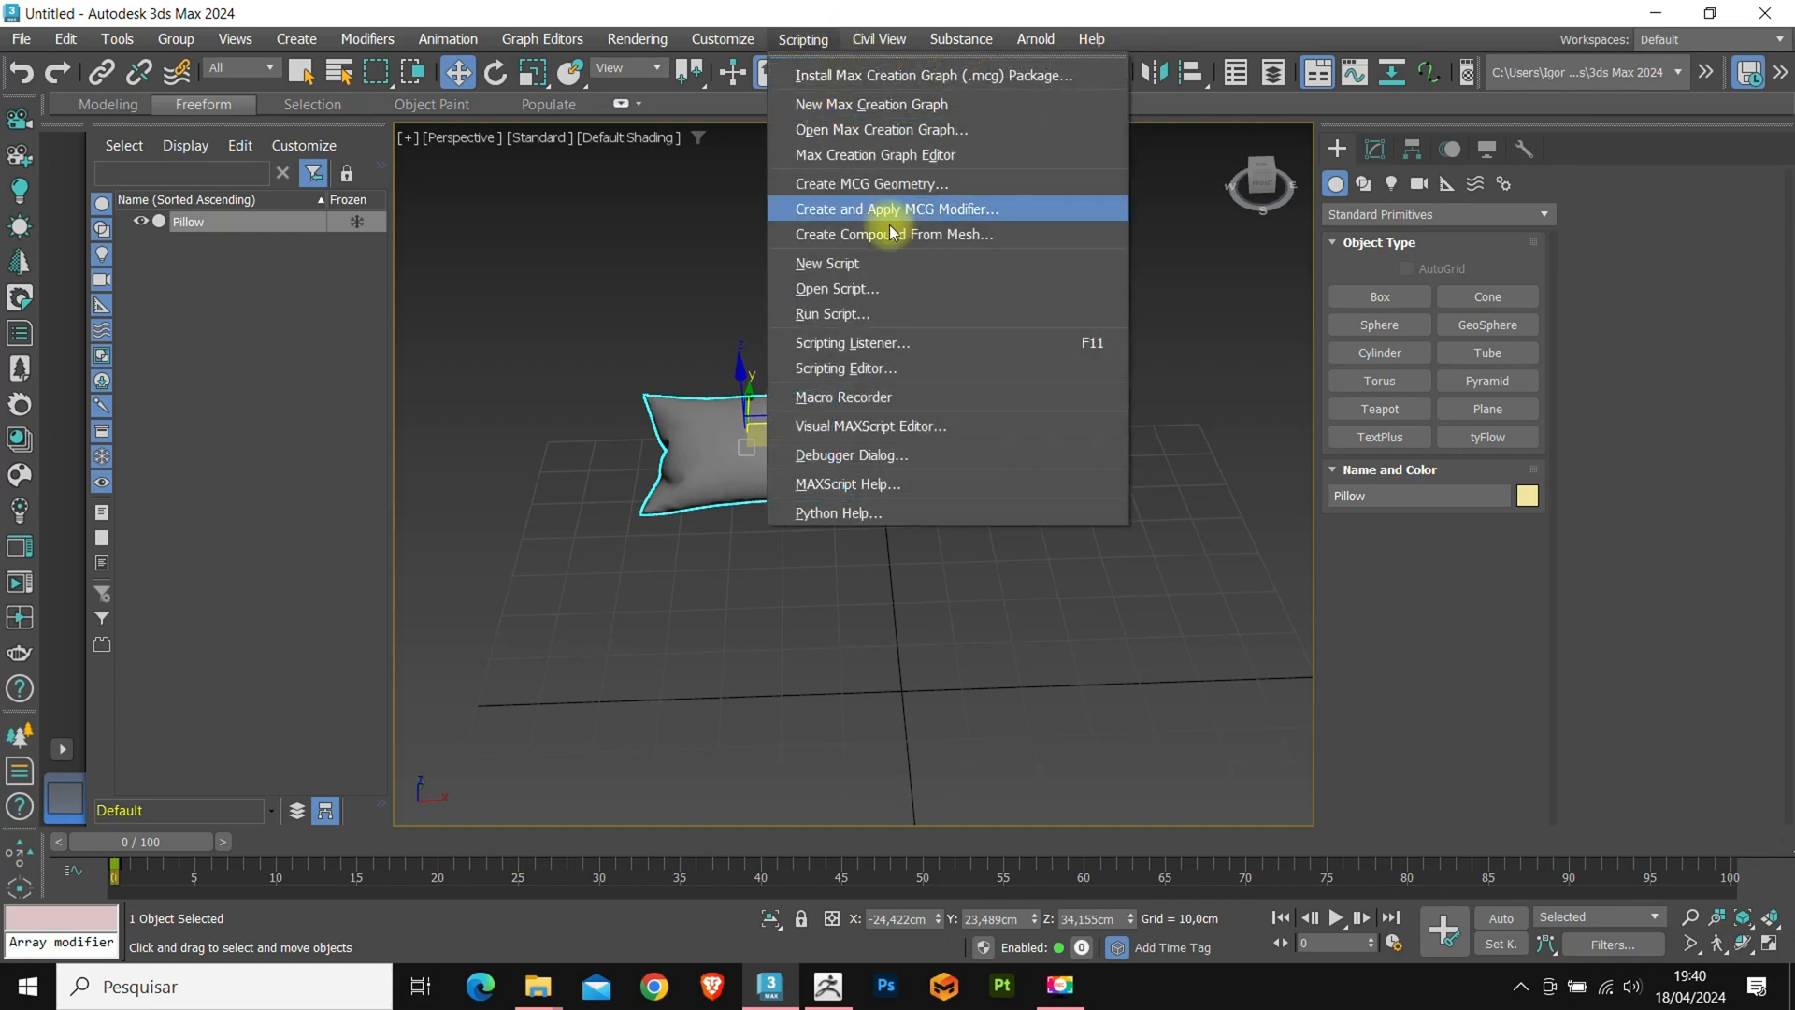
left_click(838, 288)
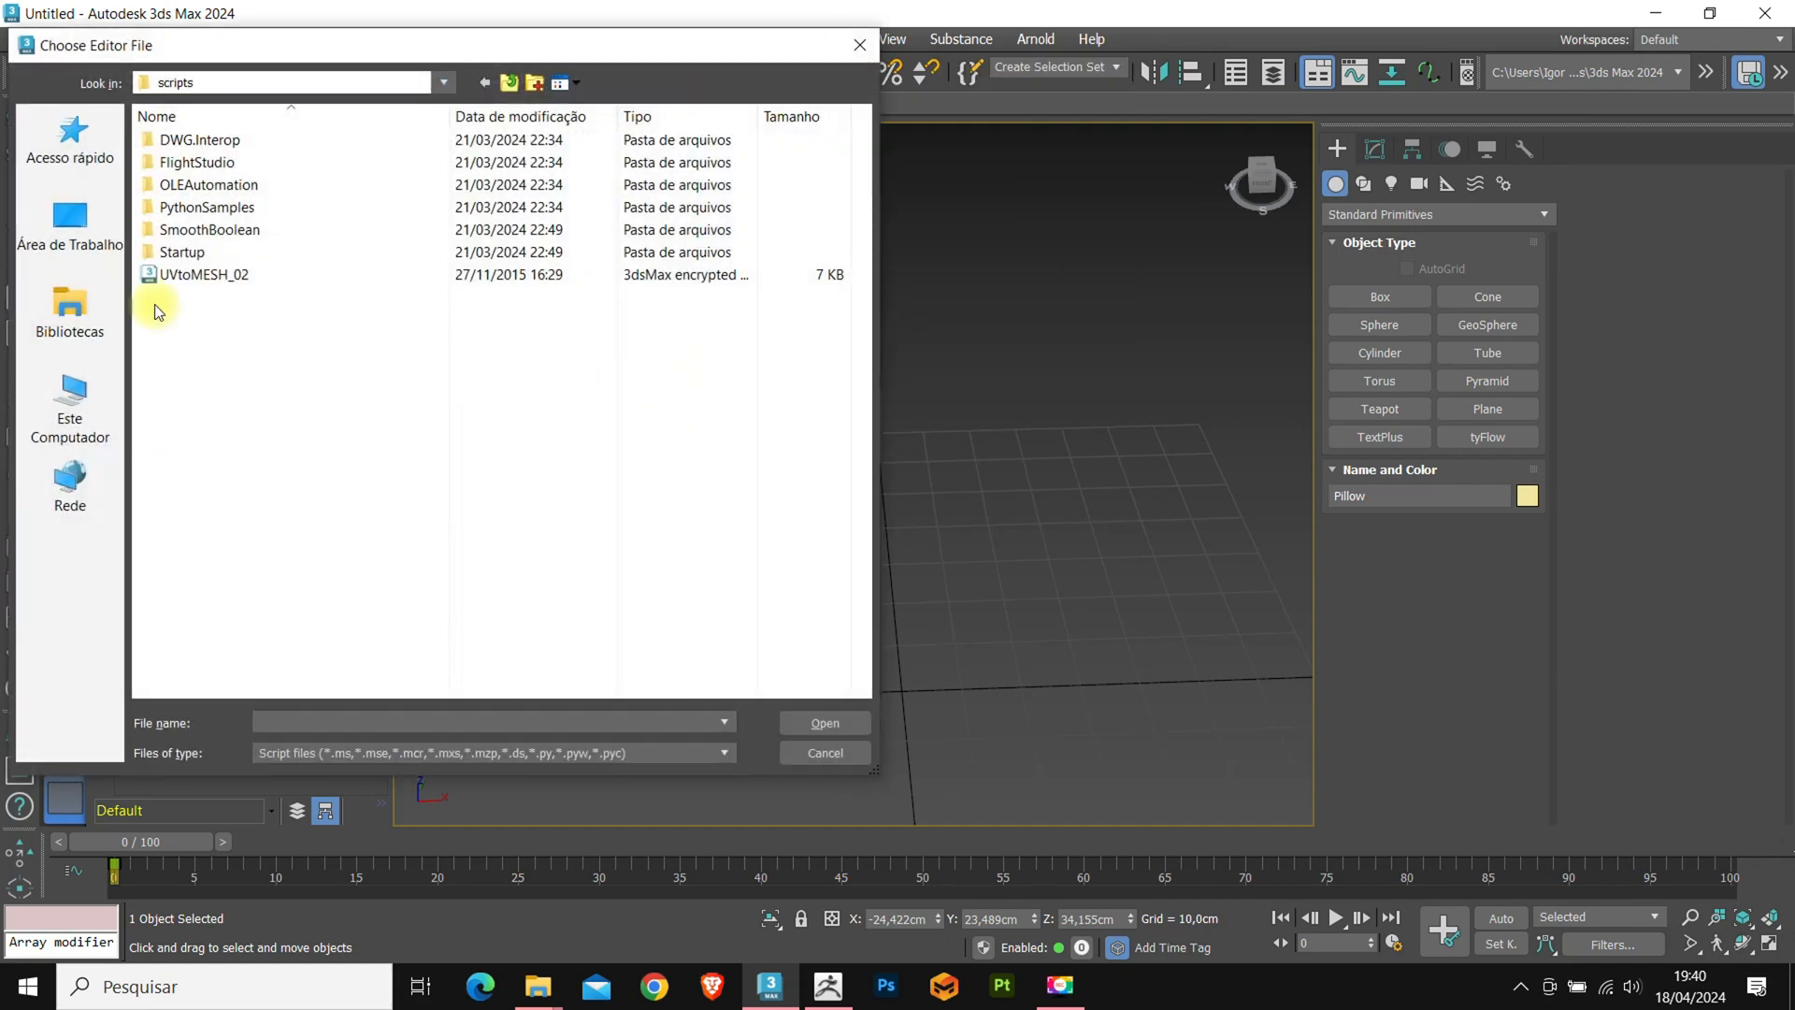
left_click(202, 273)
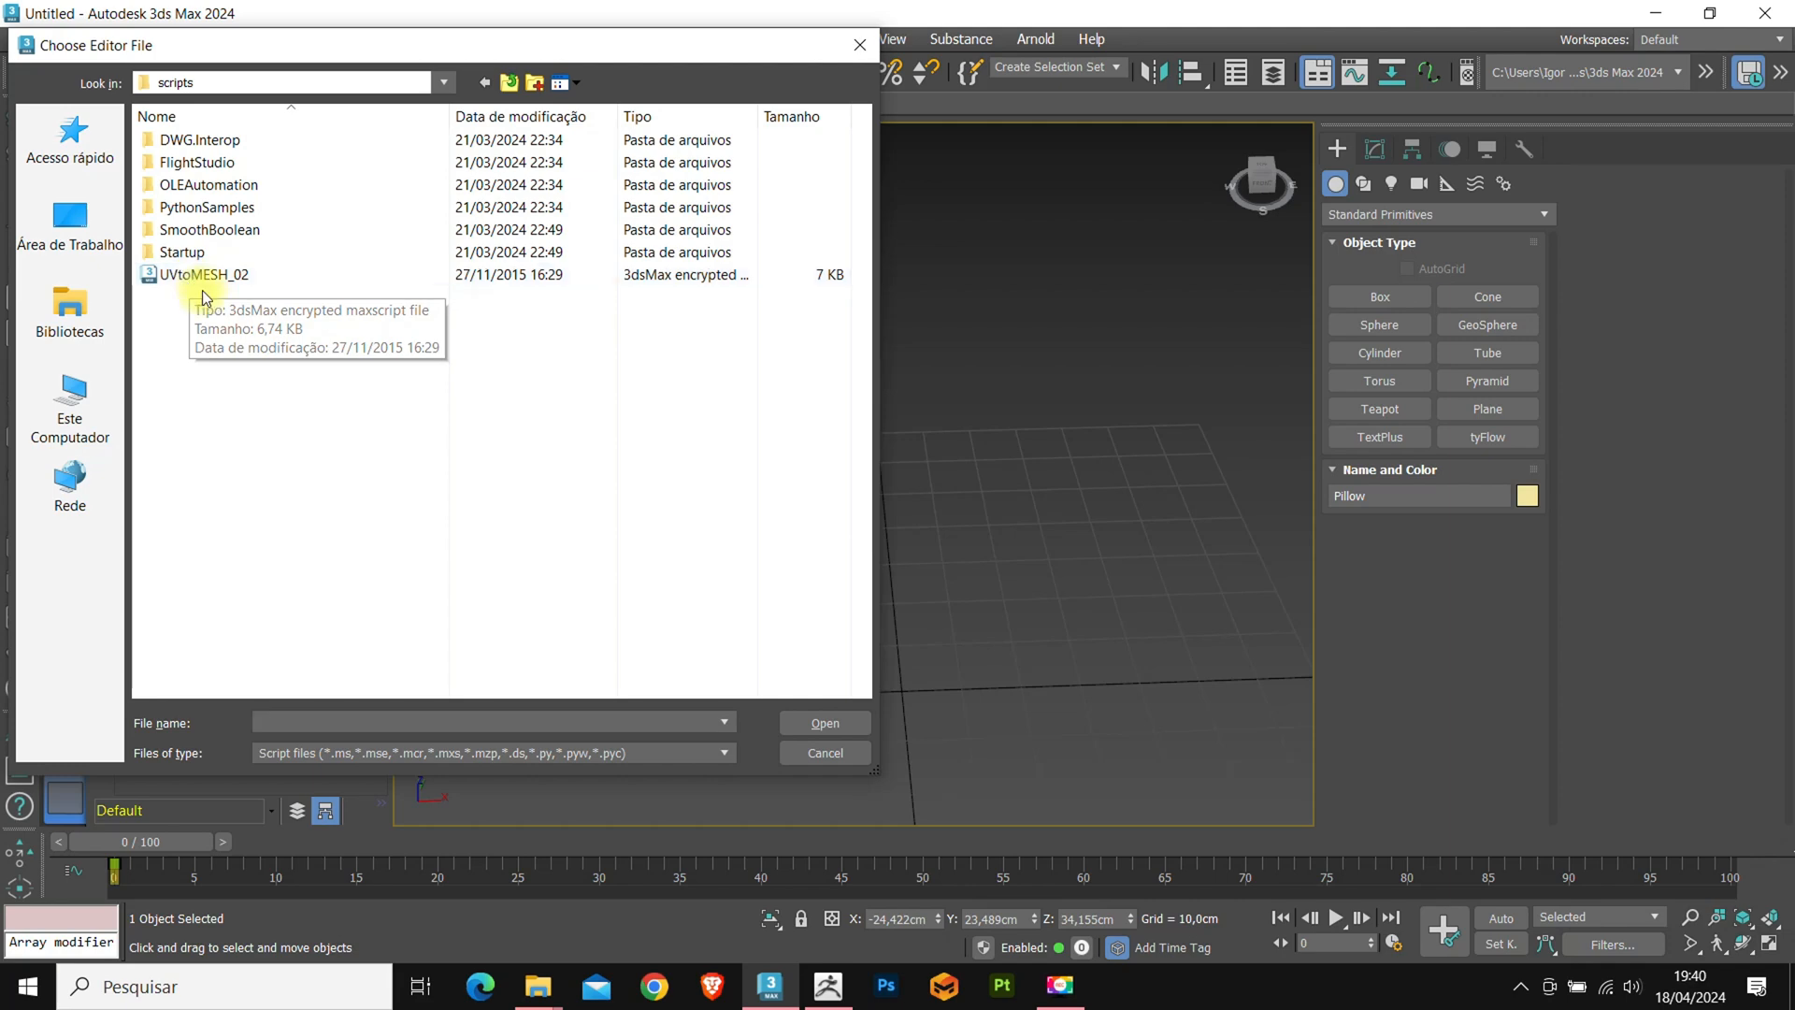
double_click(202, 273)
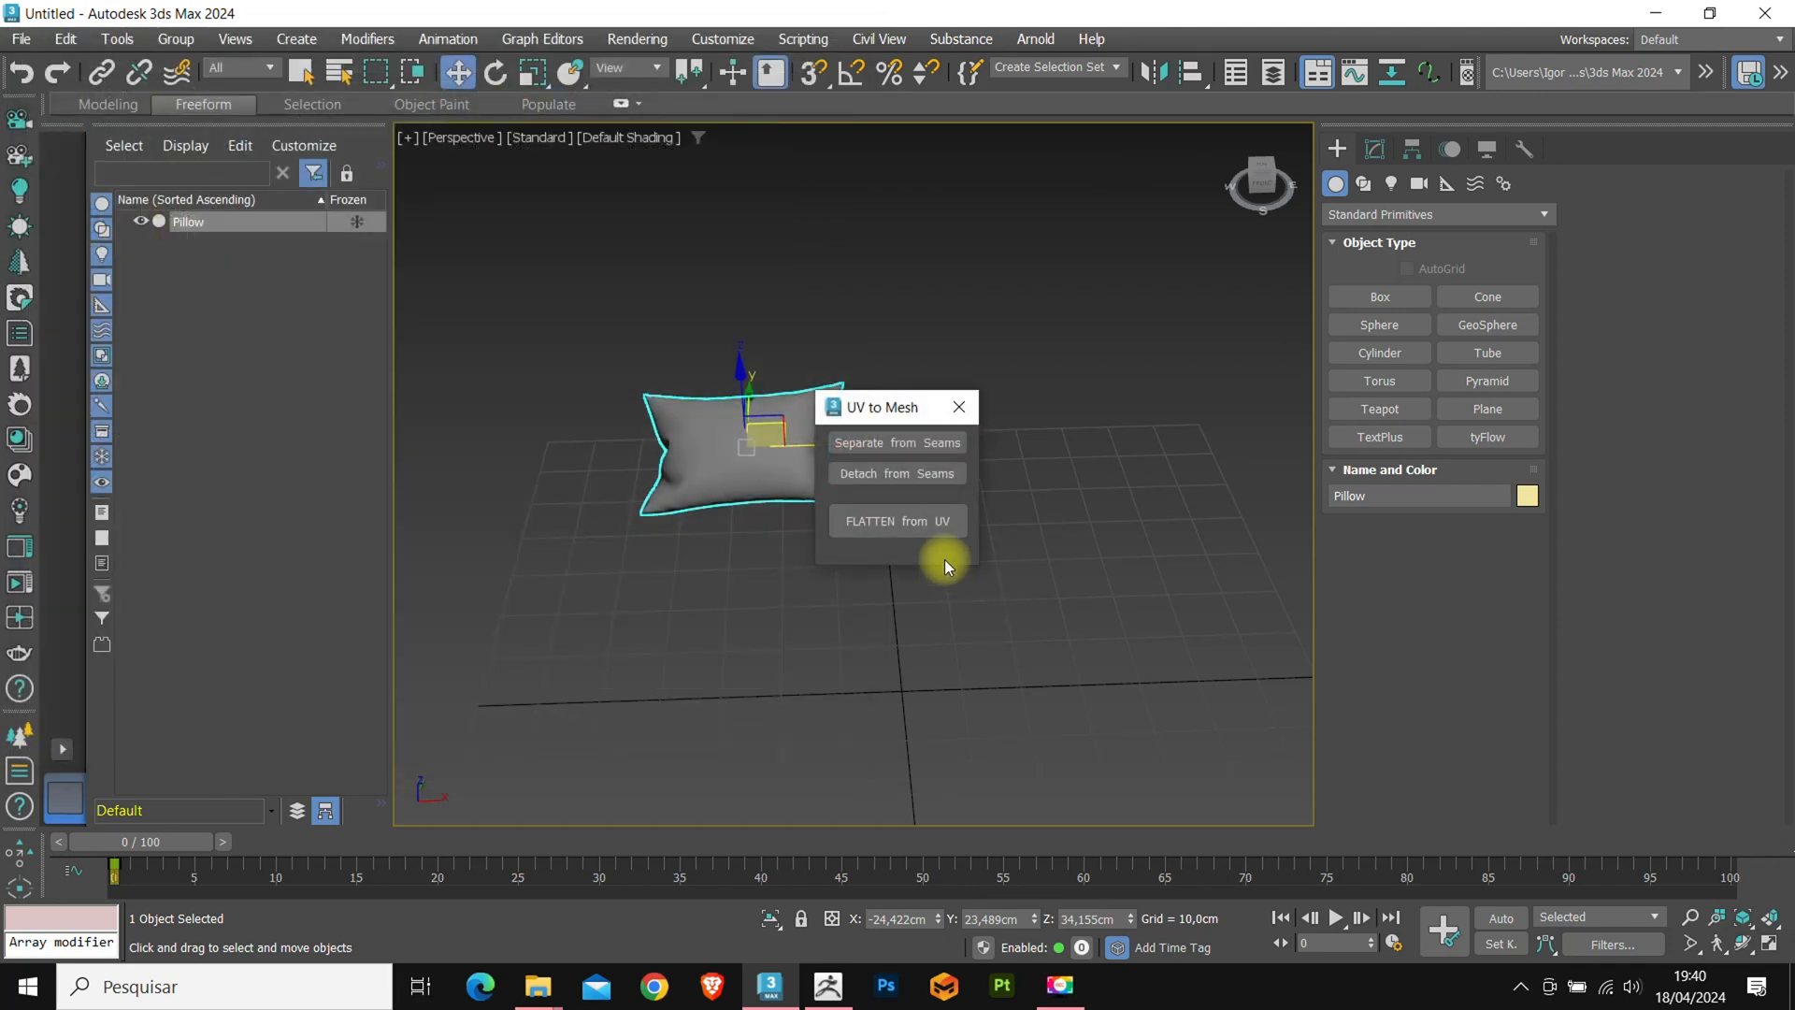
left_click_drag(881, 406, 967, 449)
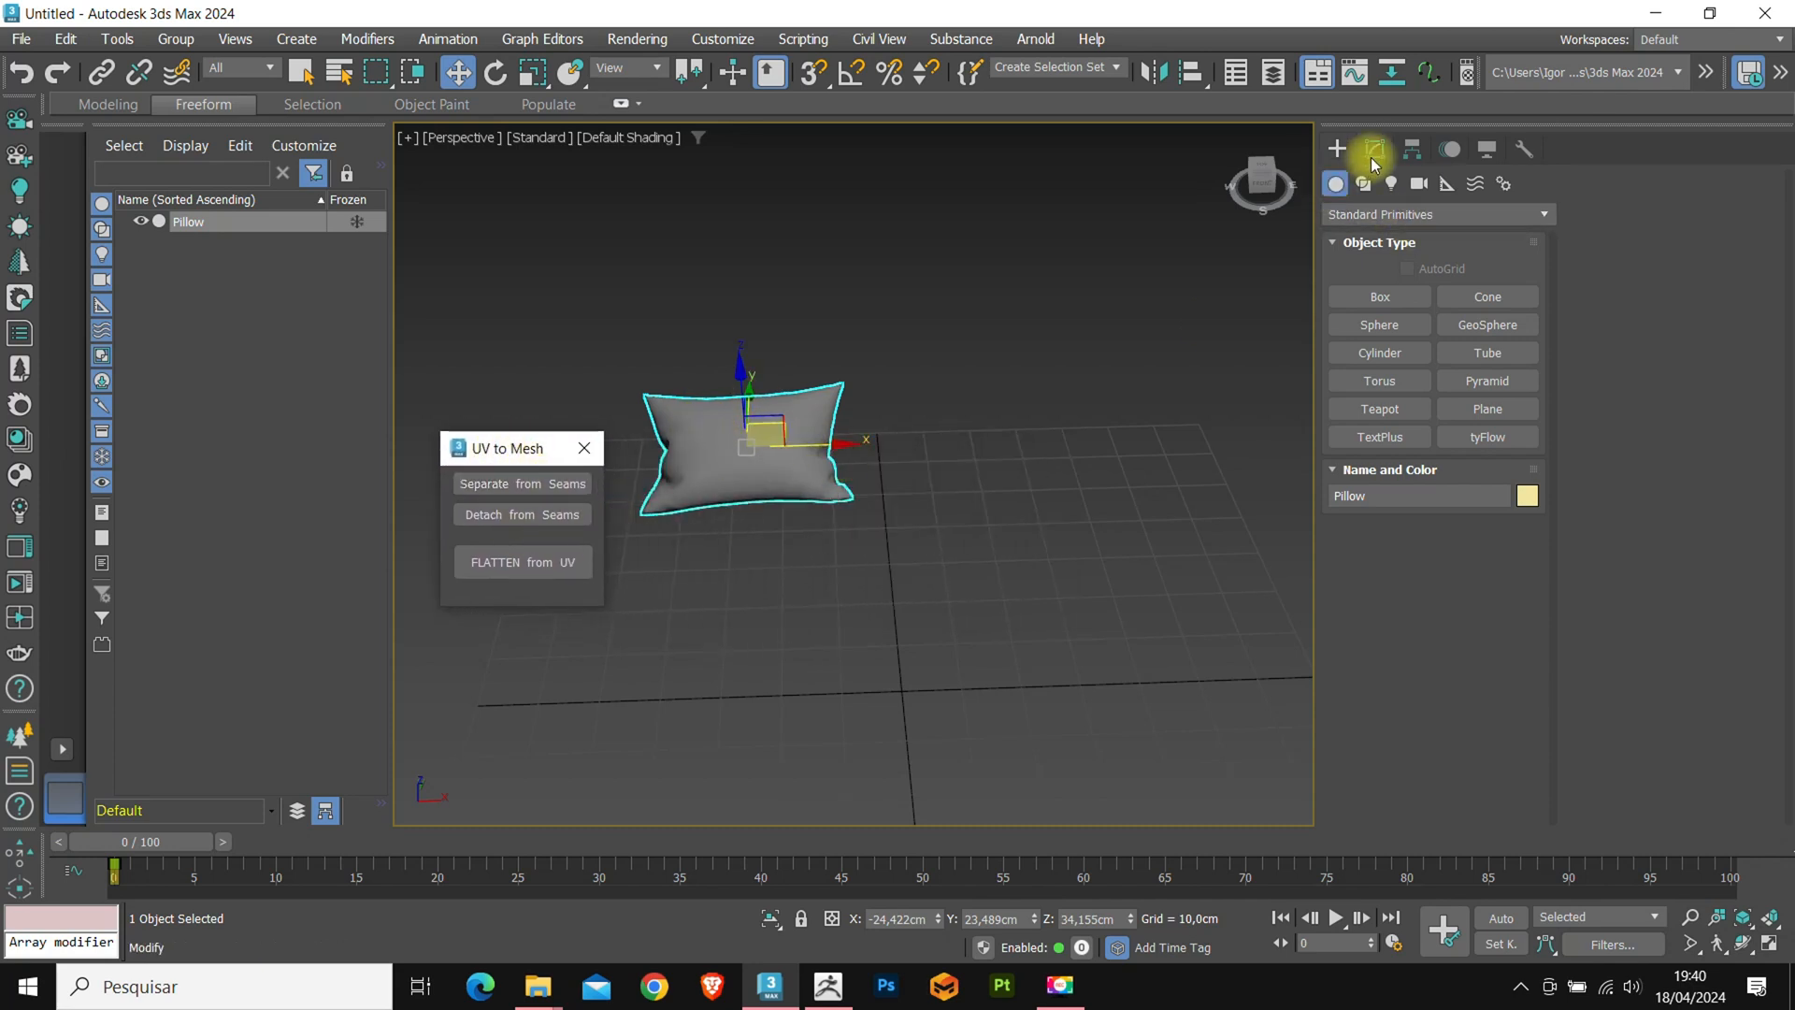
Convert Pillow to Editable Poly, add Unwrap UVW and show its layout in the Edit UVWs editor.
left_click(1376, 150)
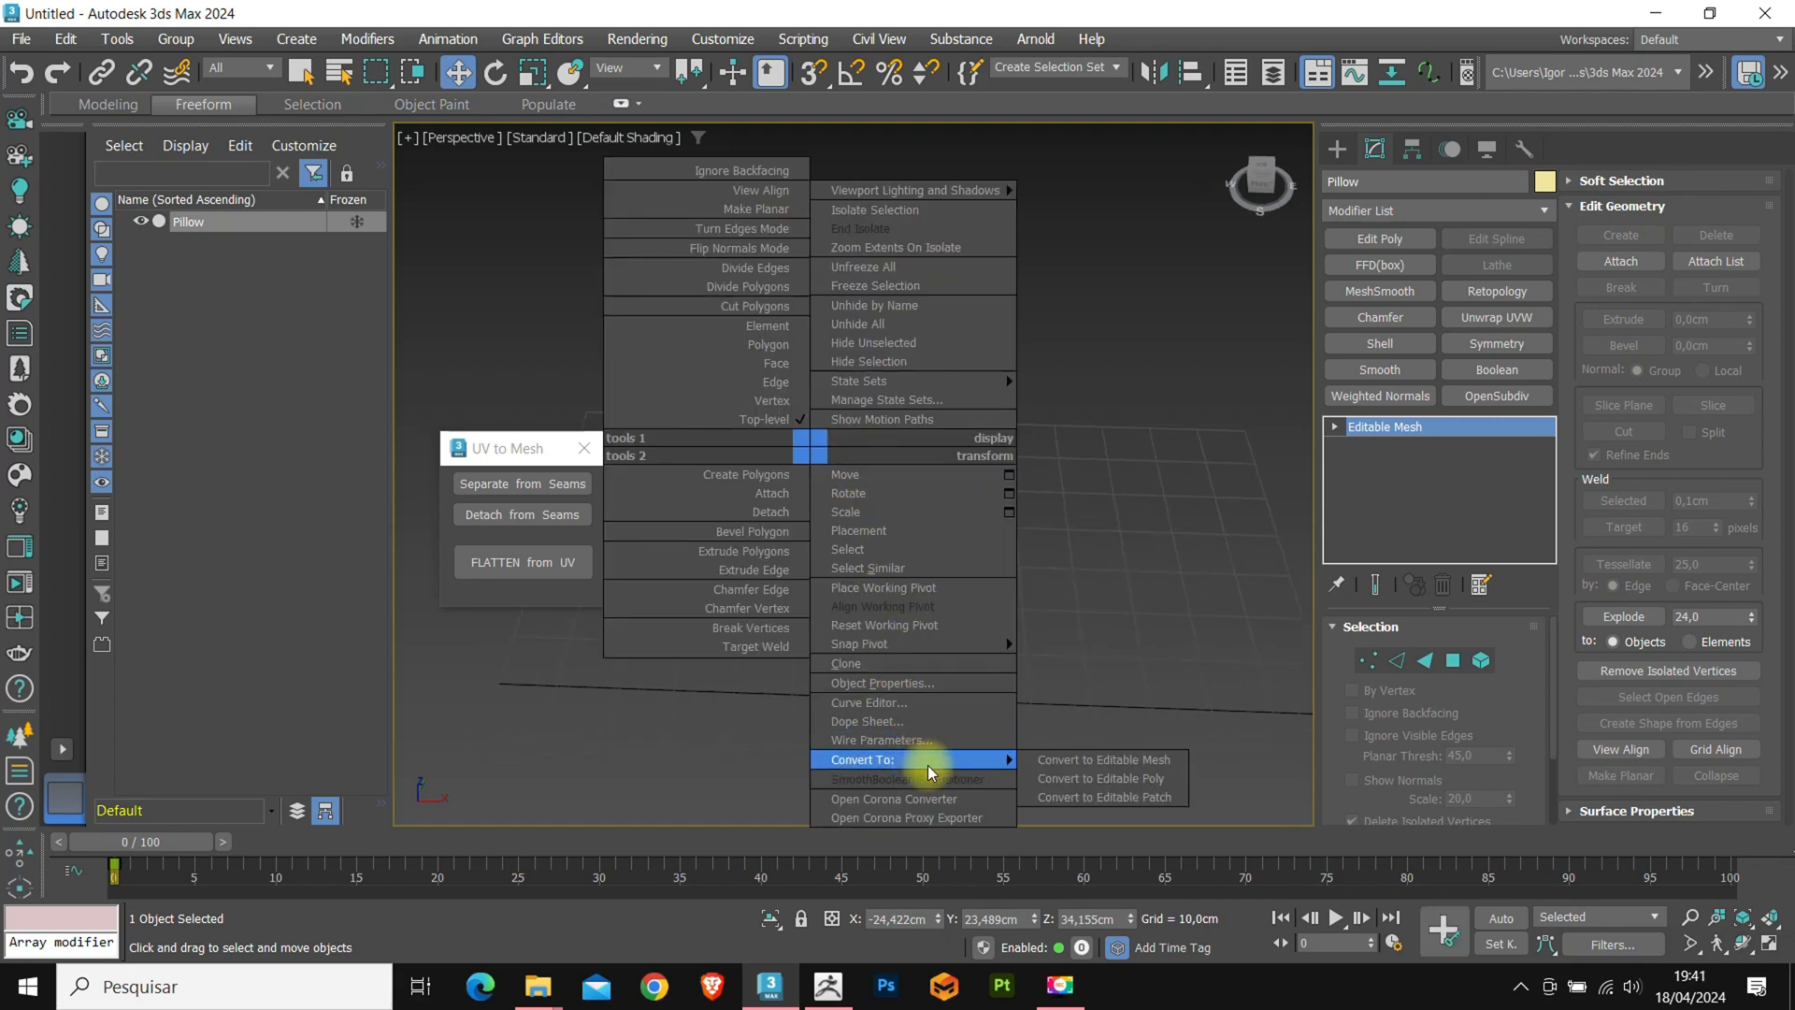
left_click(1103, 778)
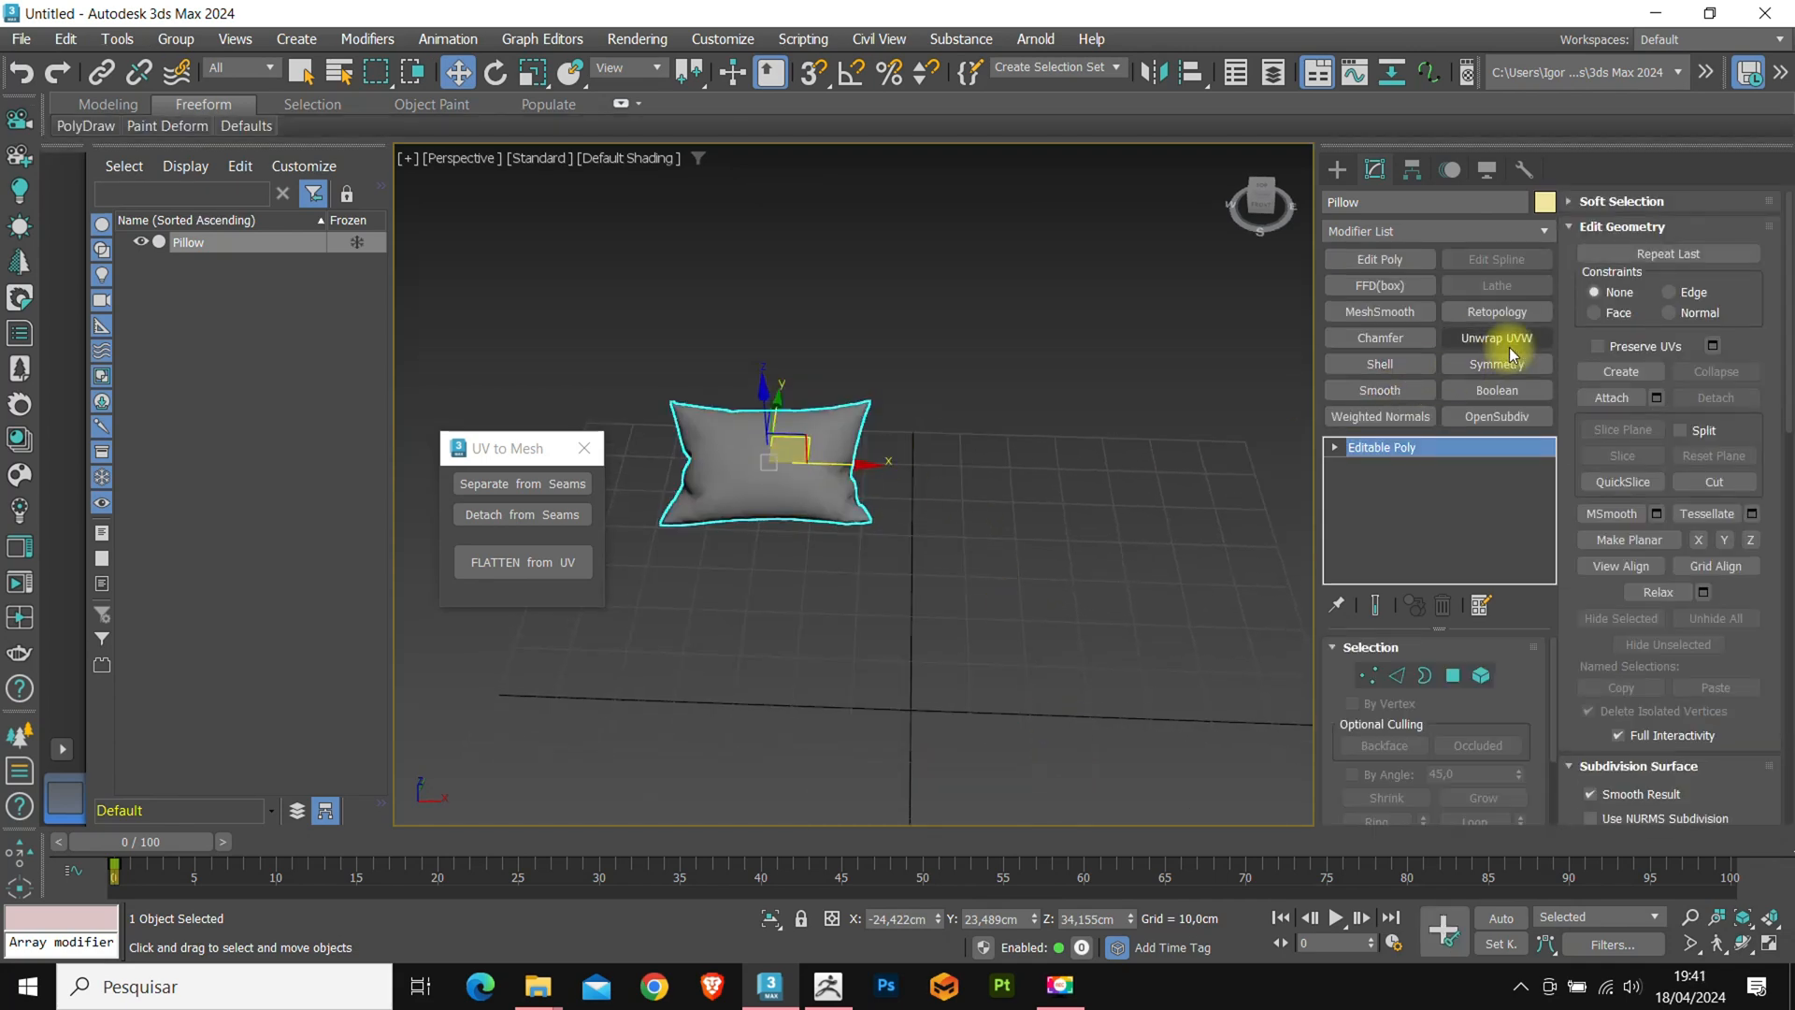
left_click(1496, 337)
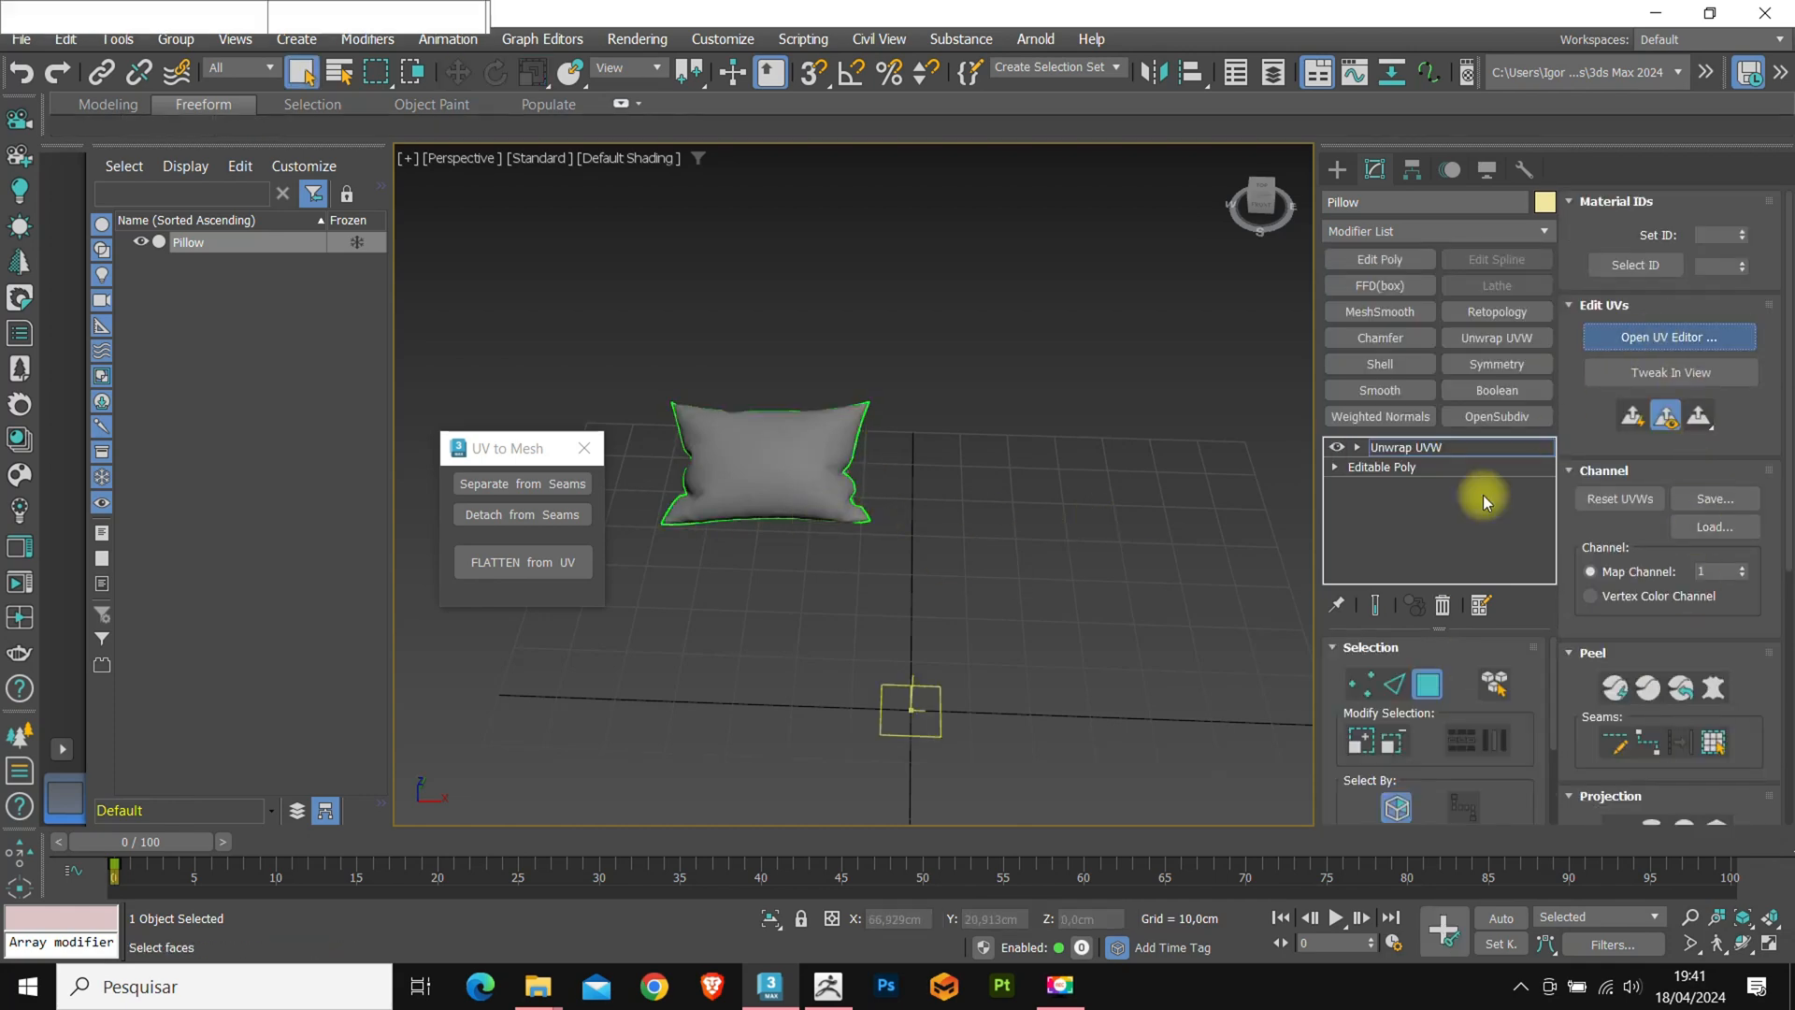
left_click(1668, 337)
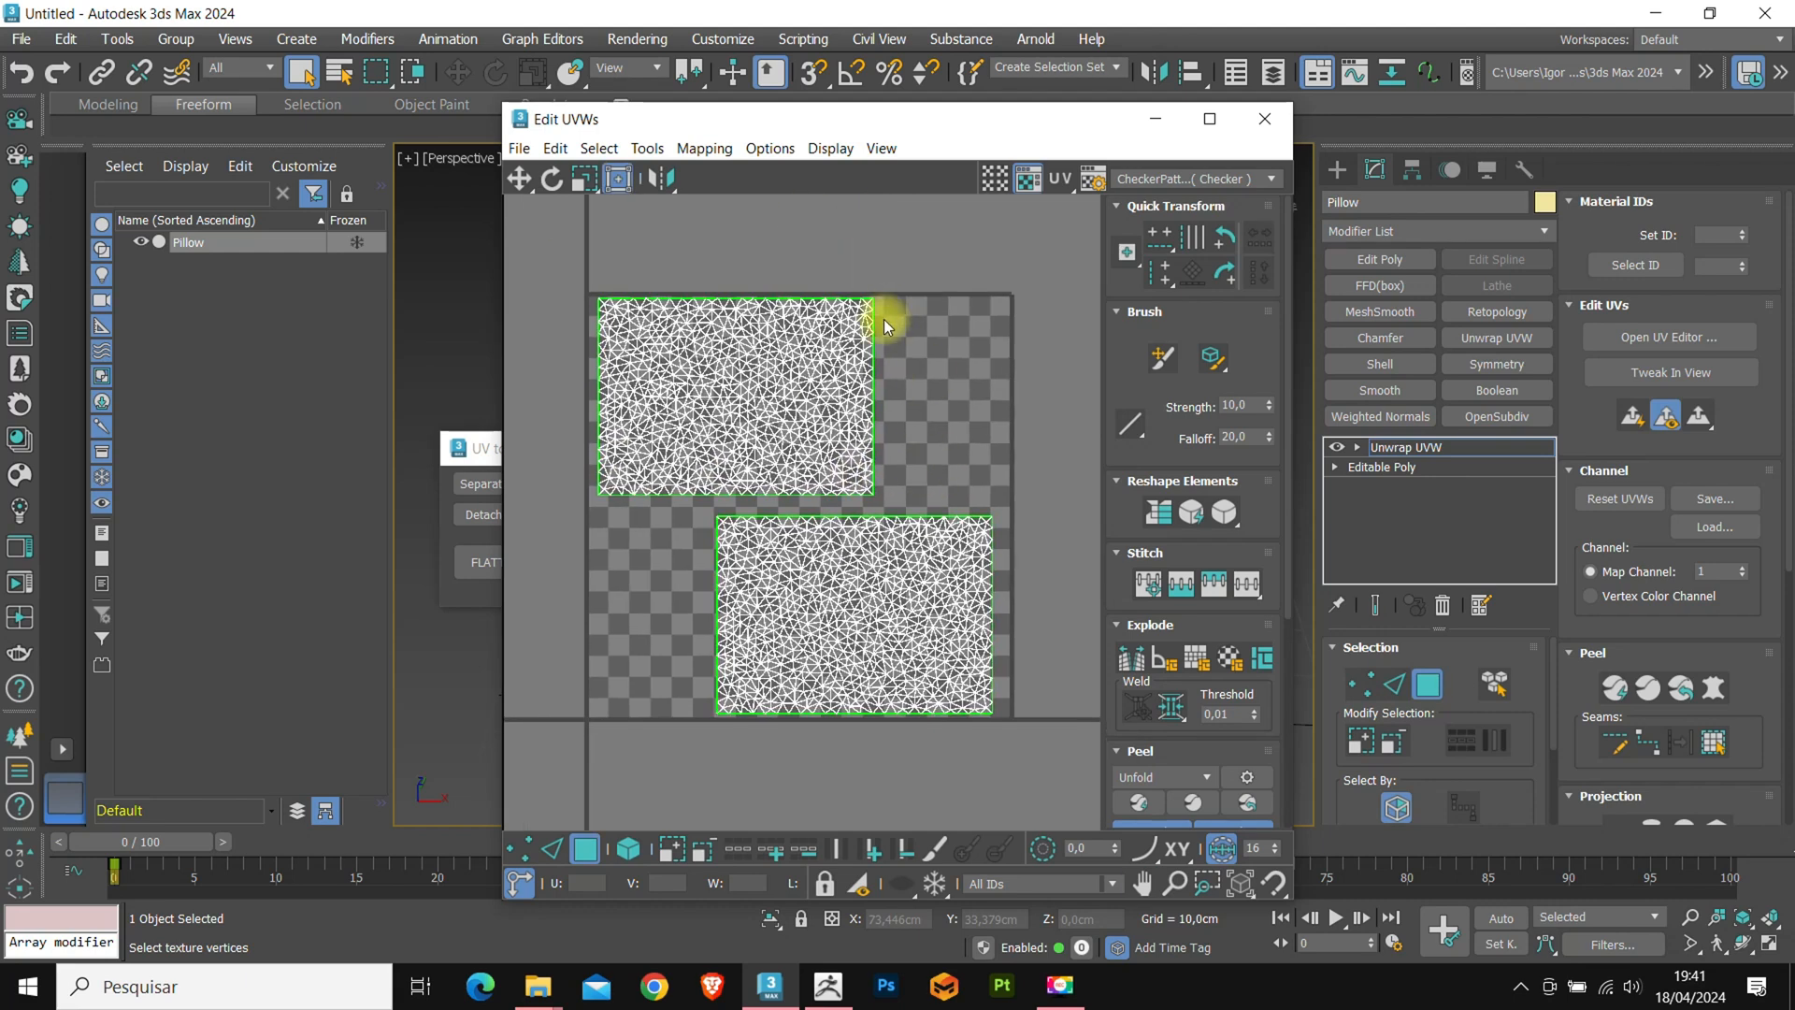
mouse_move(706, 511)
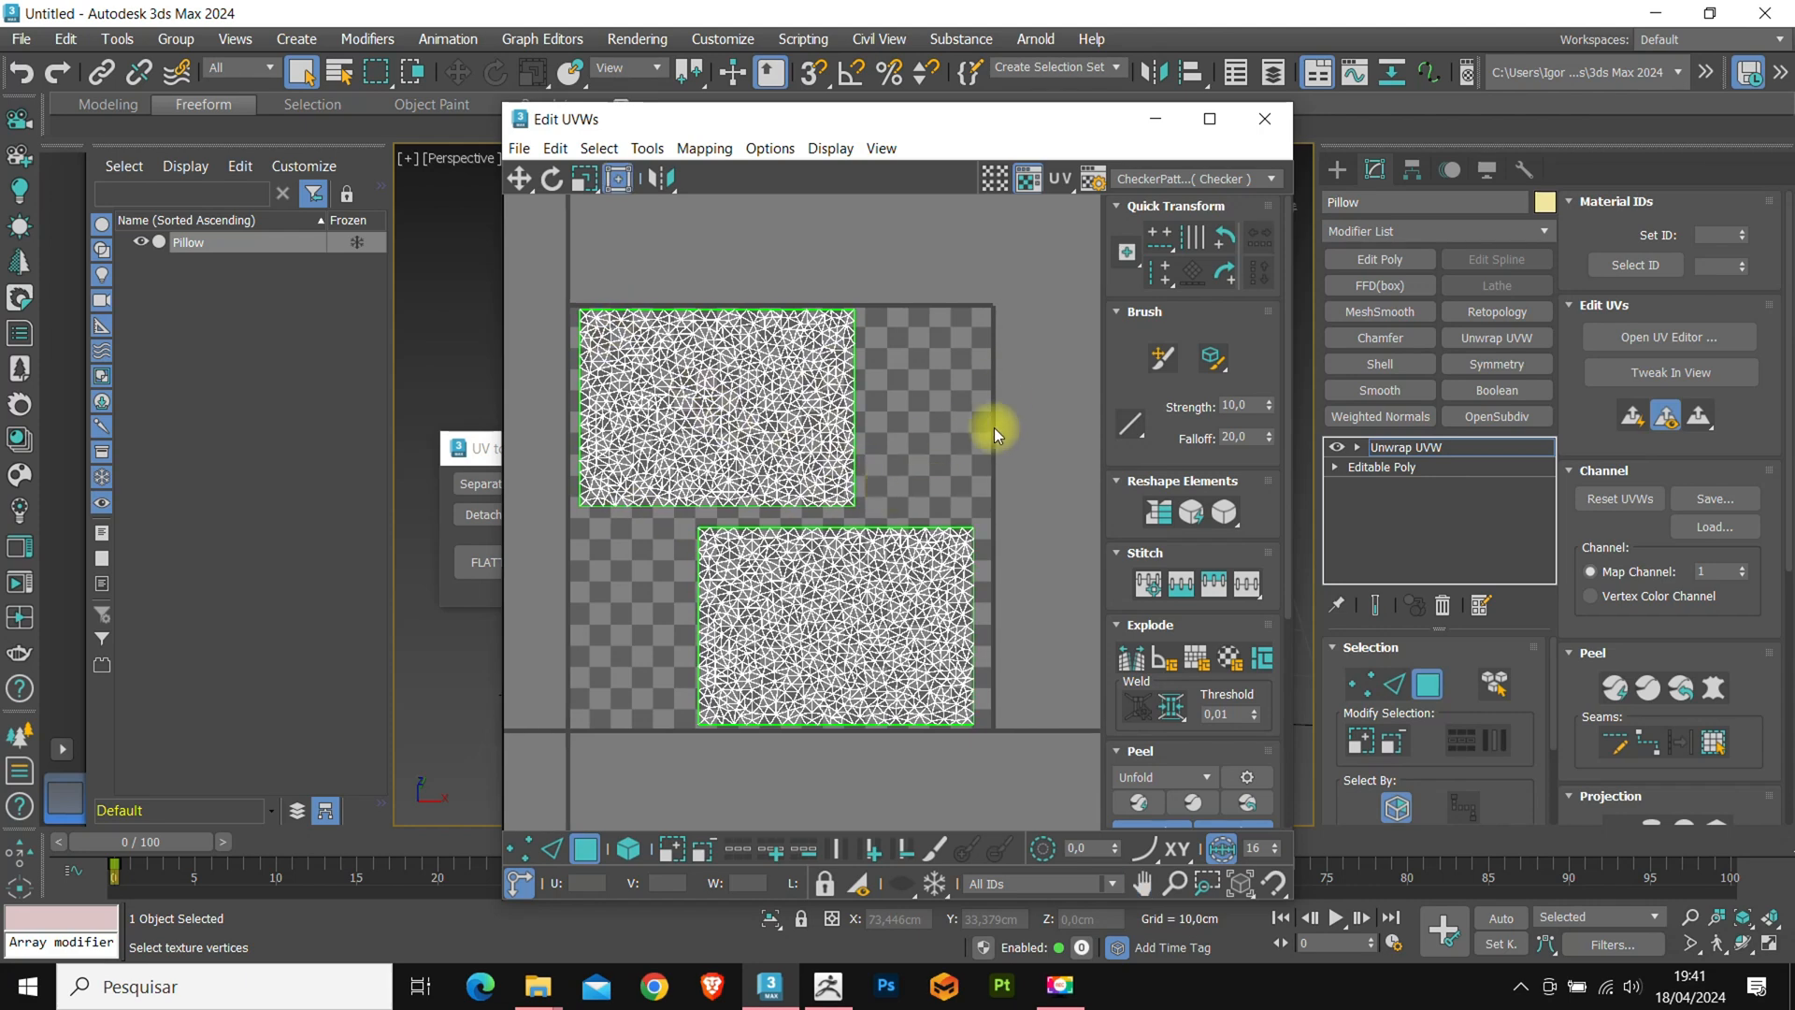
mouse_move(1005, 325)
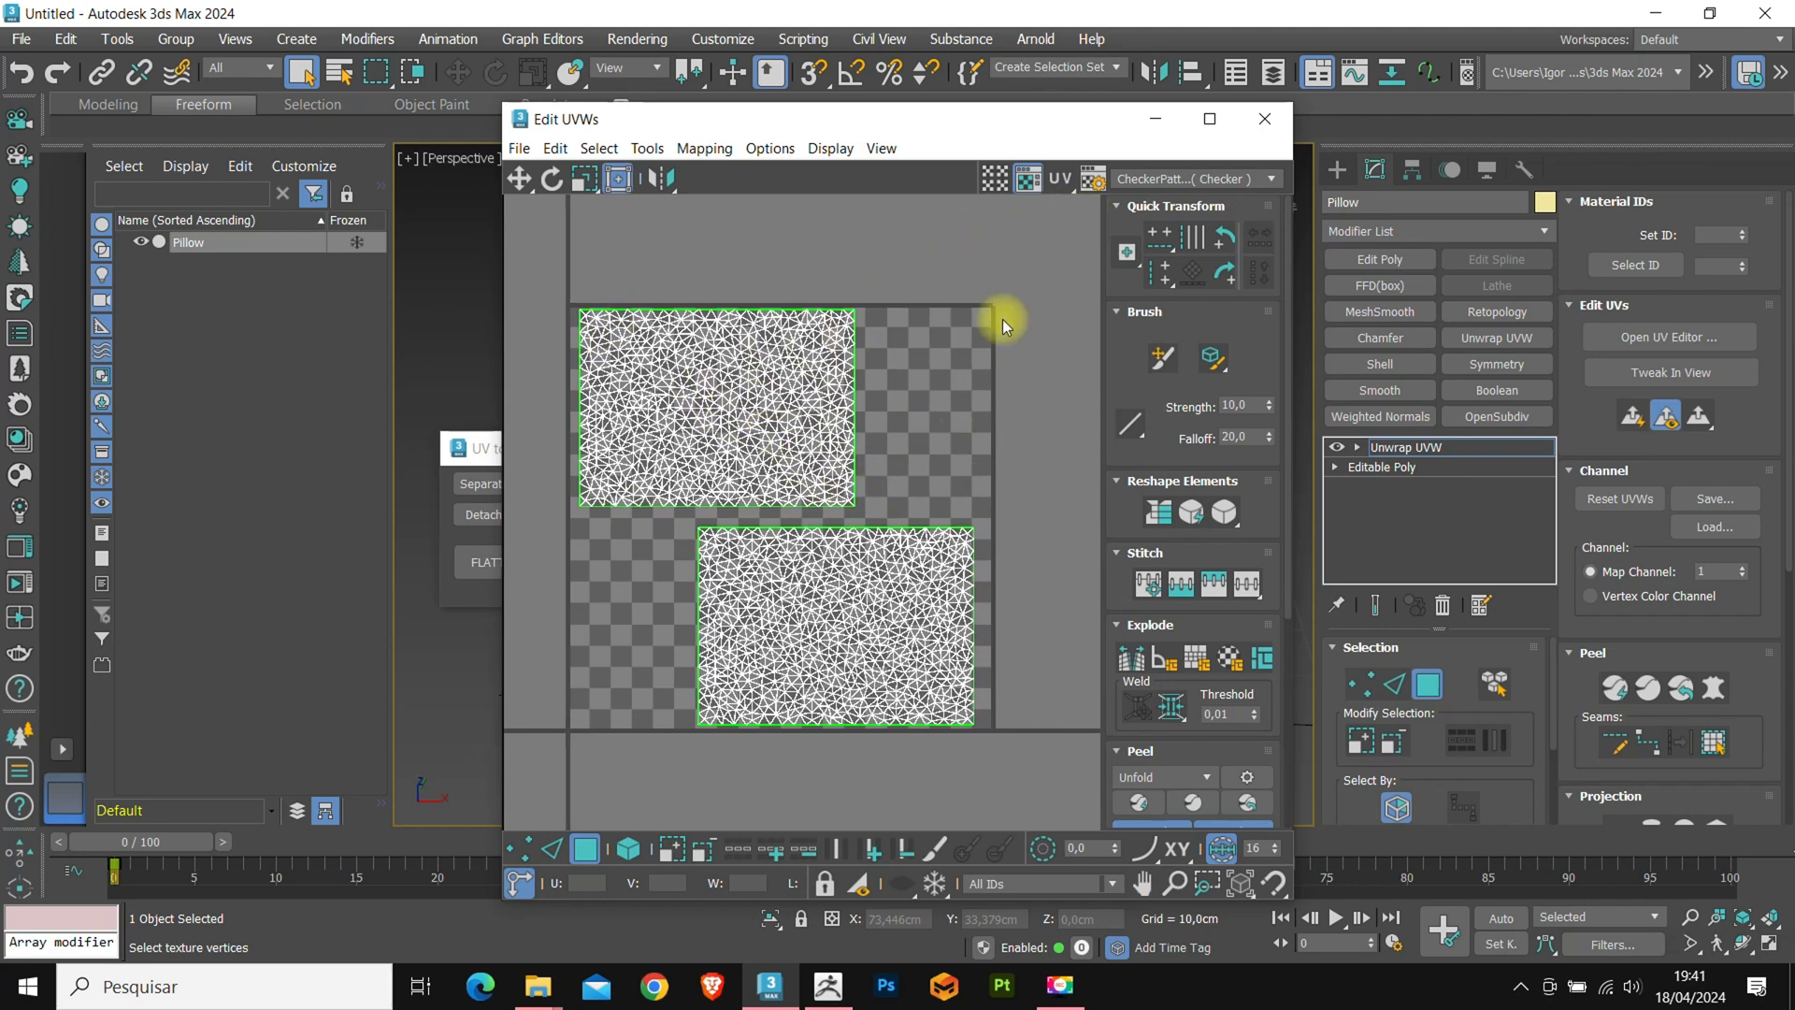
Close the UV editor so the flattened copy Pillow001 can be made with FLATTEN from UV.
left_click(1264, 120)
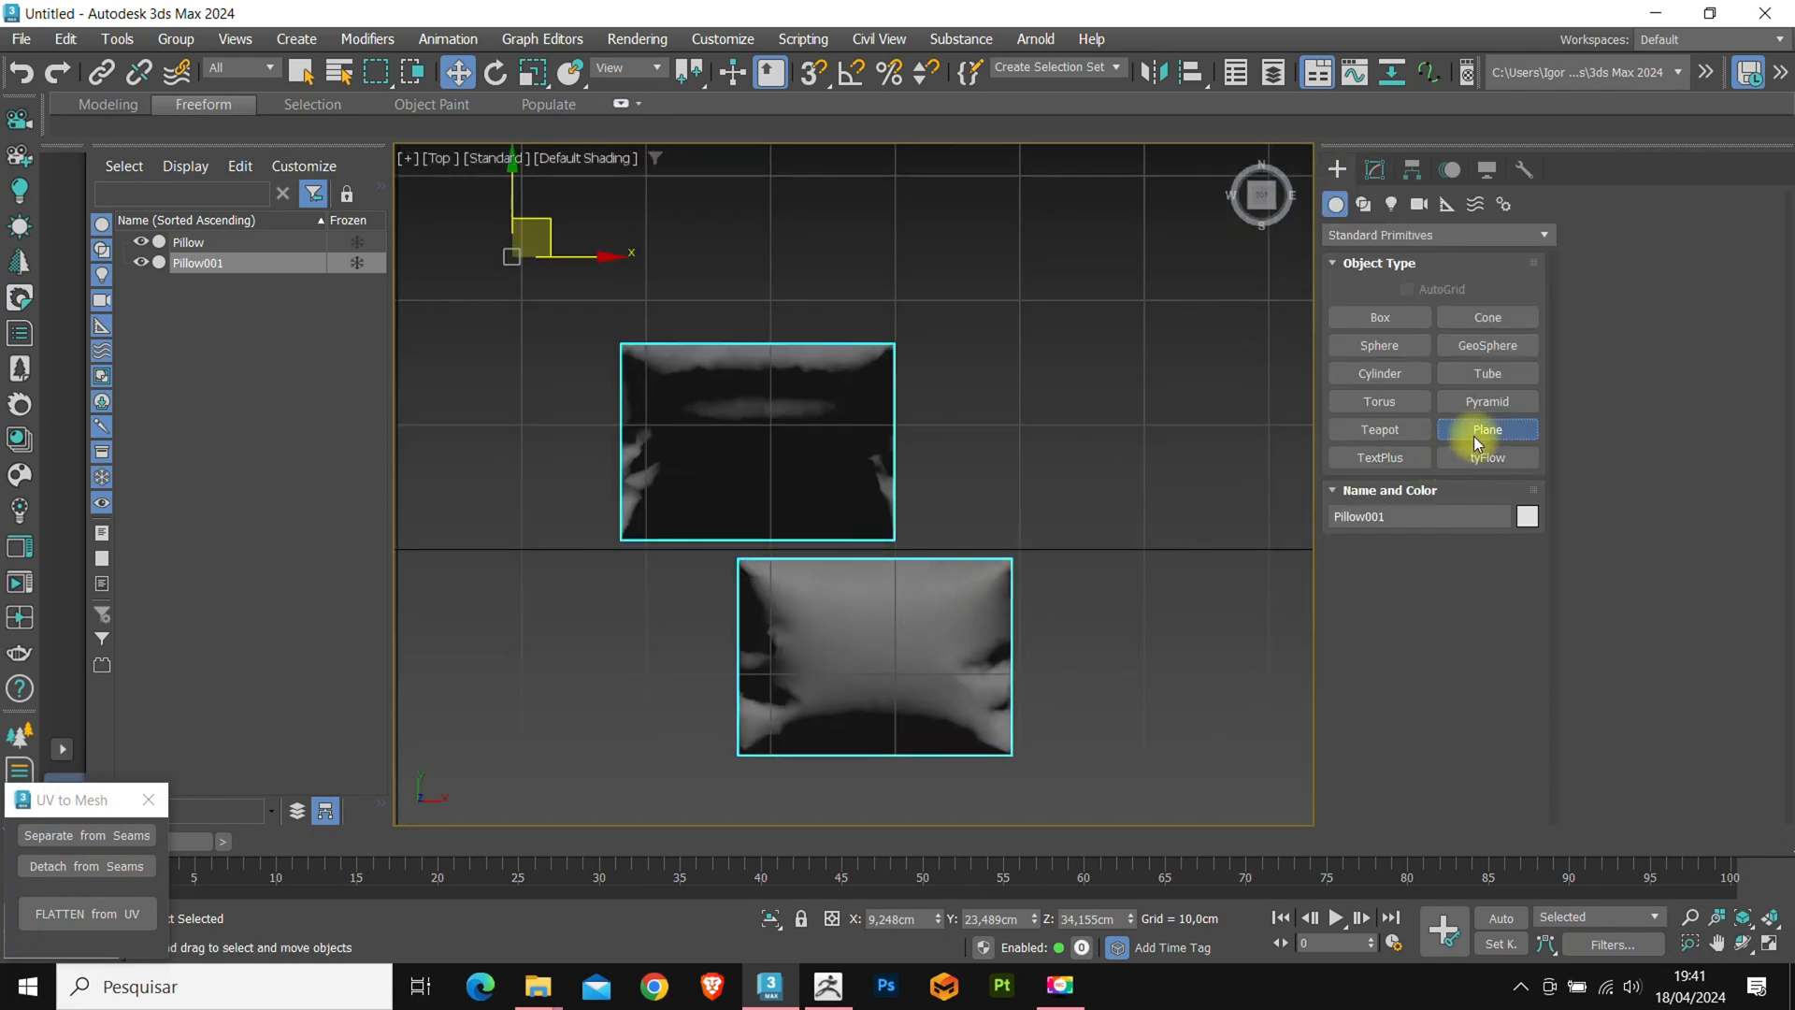
With Vertex snapping on, draw a plane snapped over the lower flattened pillow panel.
left_click(1487, 430)
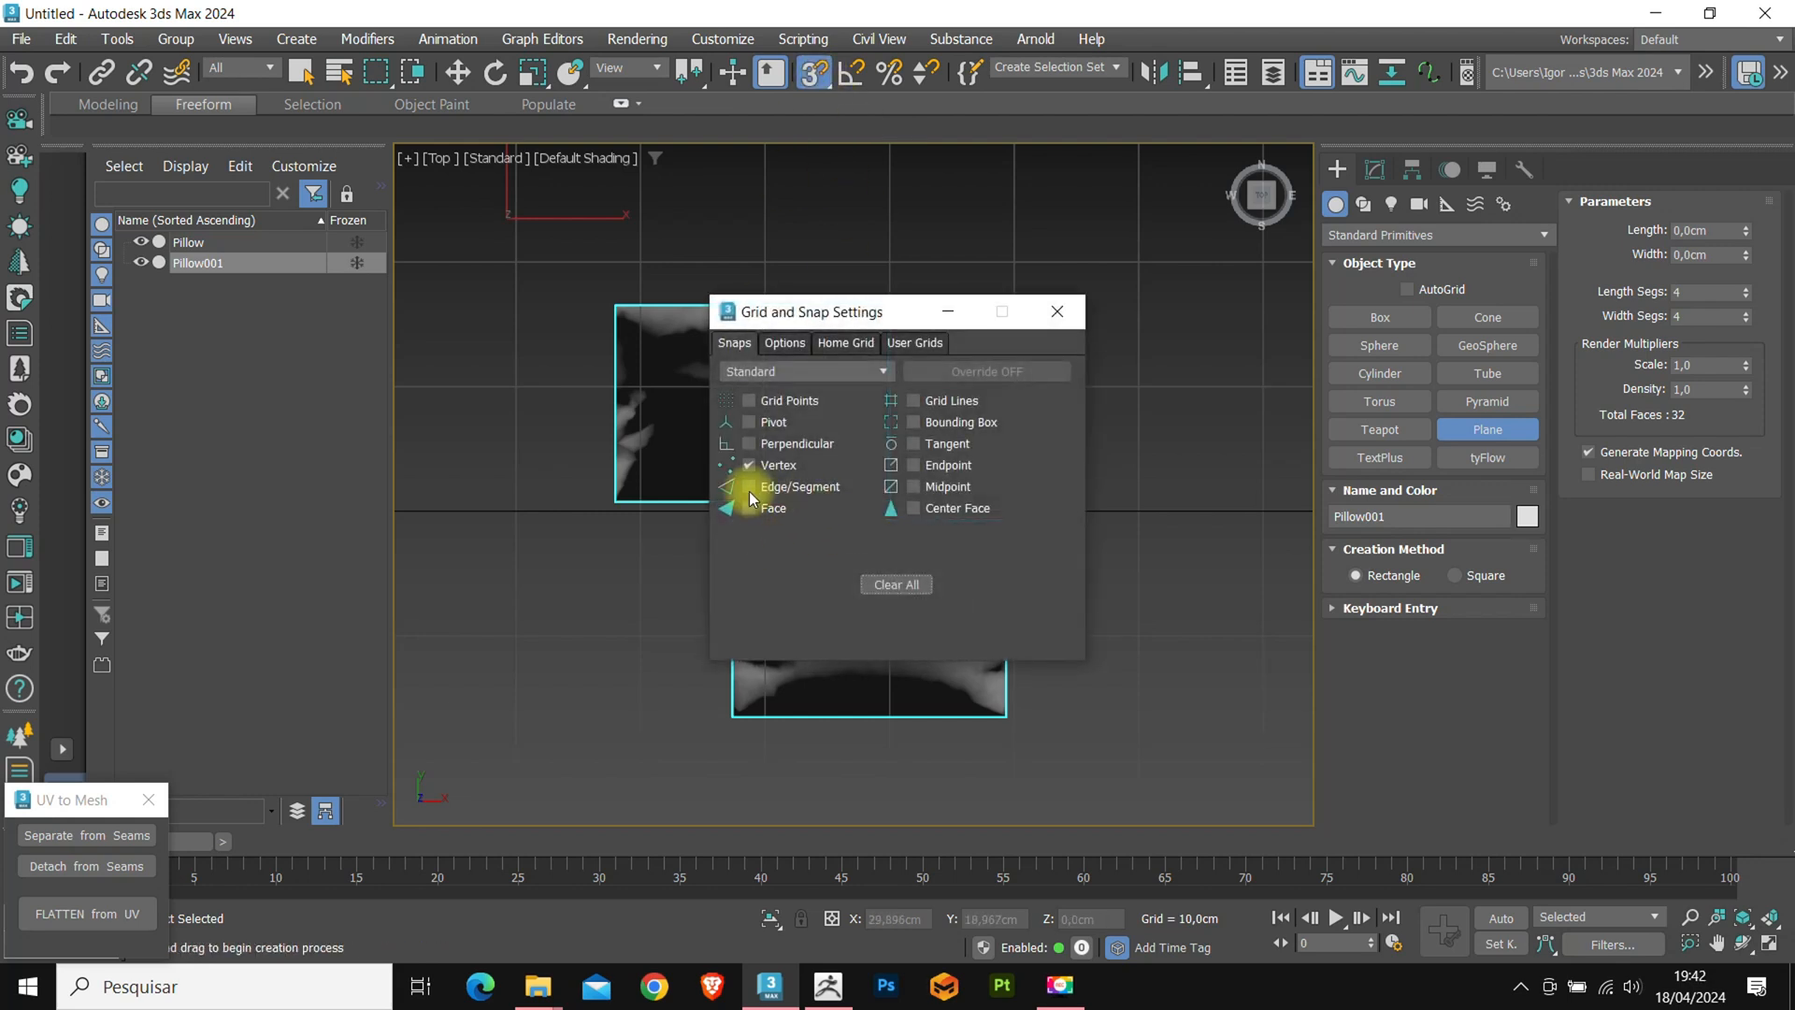
left_click(1057, 310)
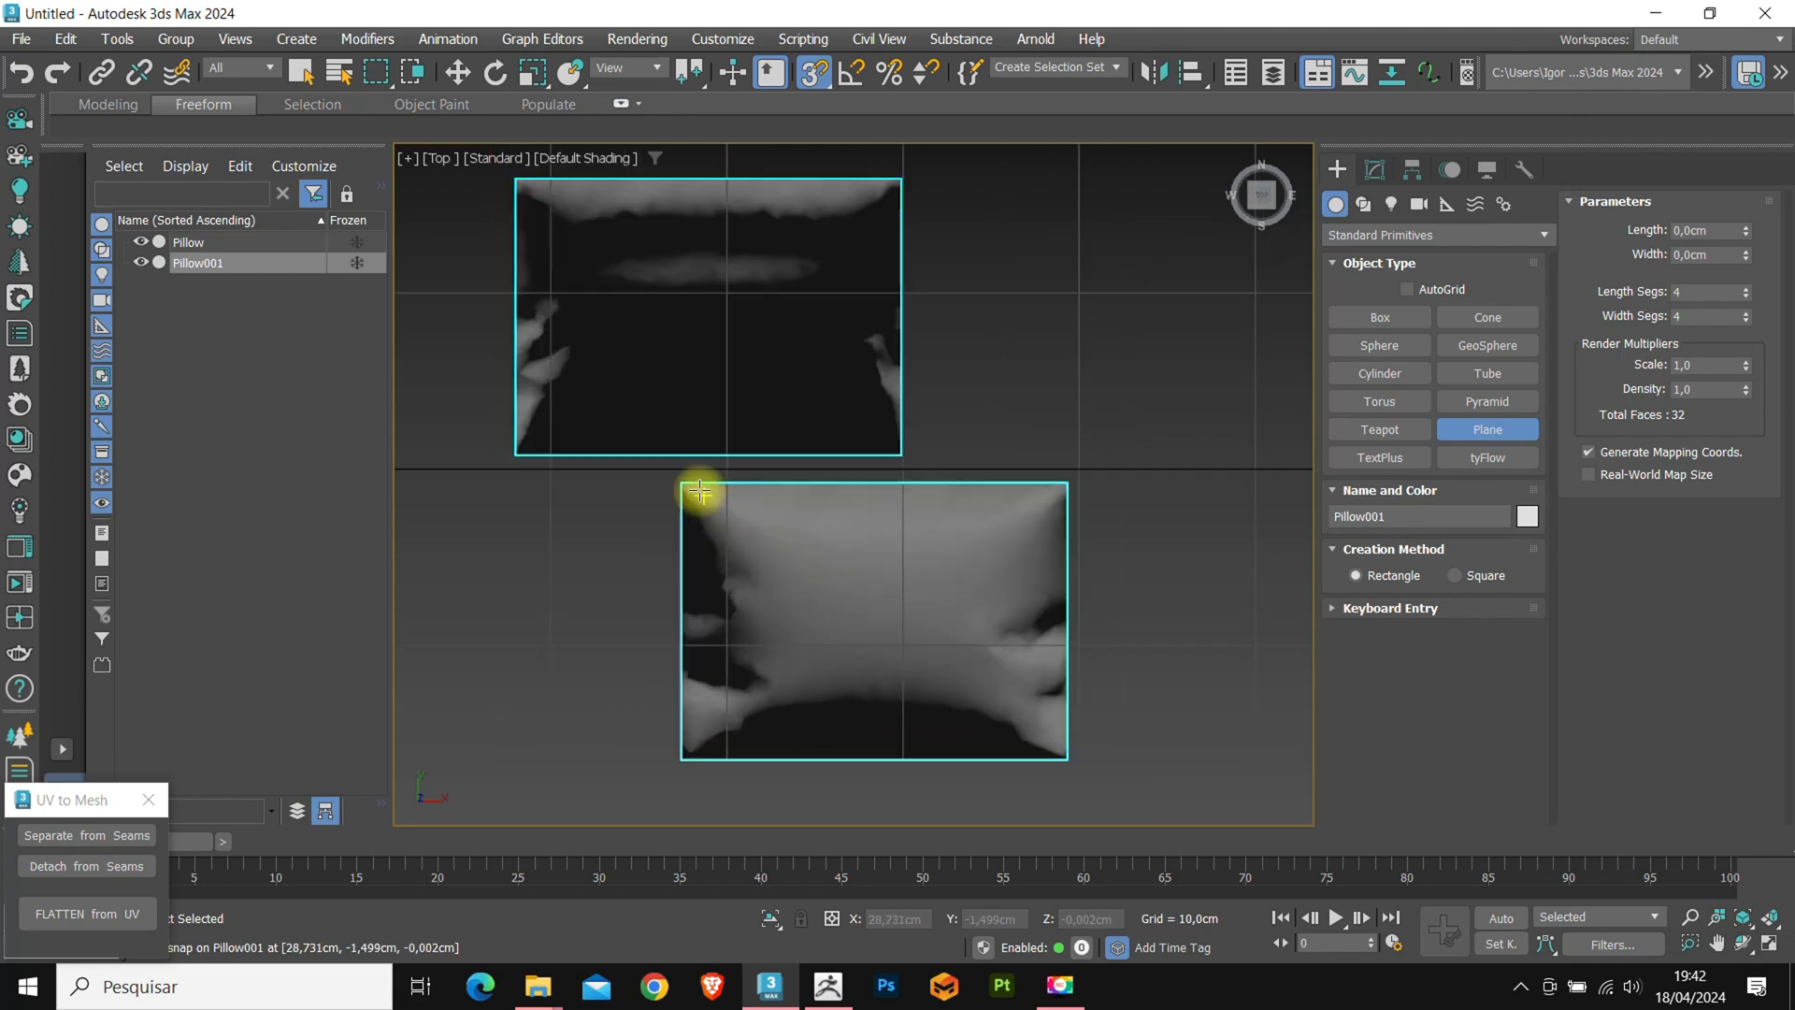
left_click_drag(698, 490, 1068, 758)
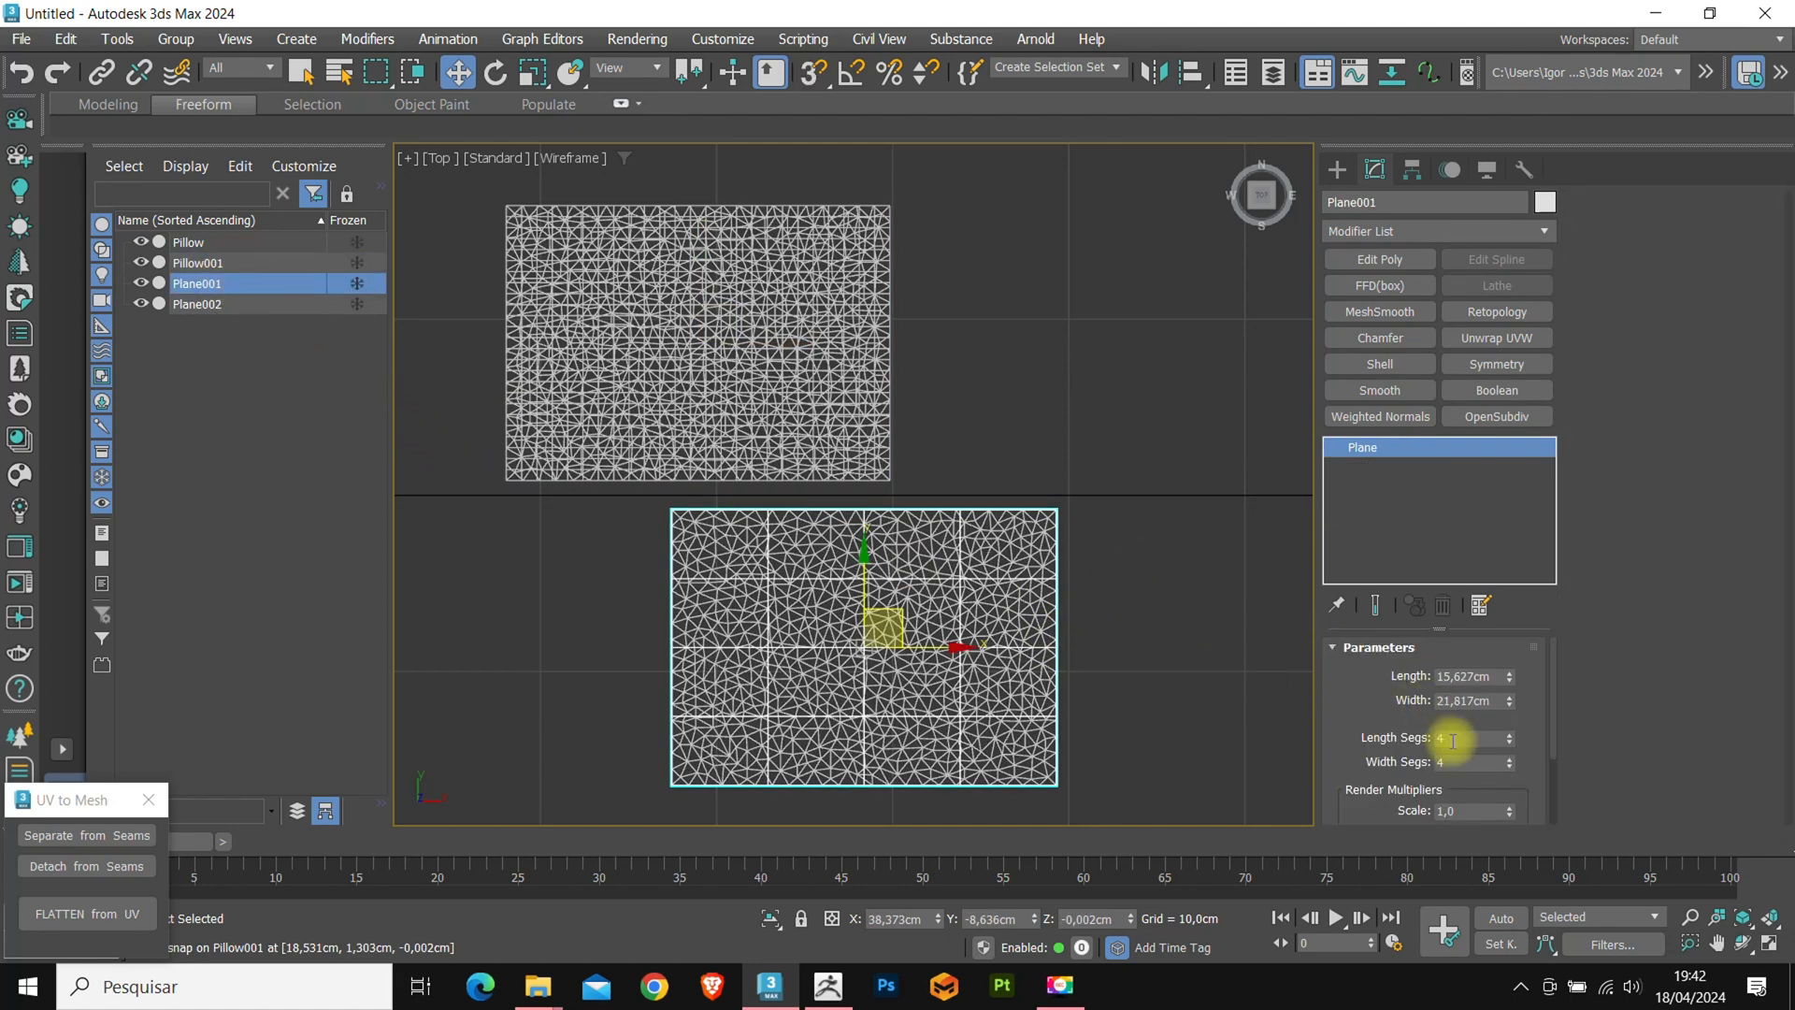
type("25")
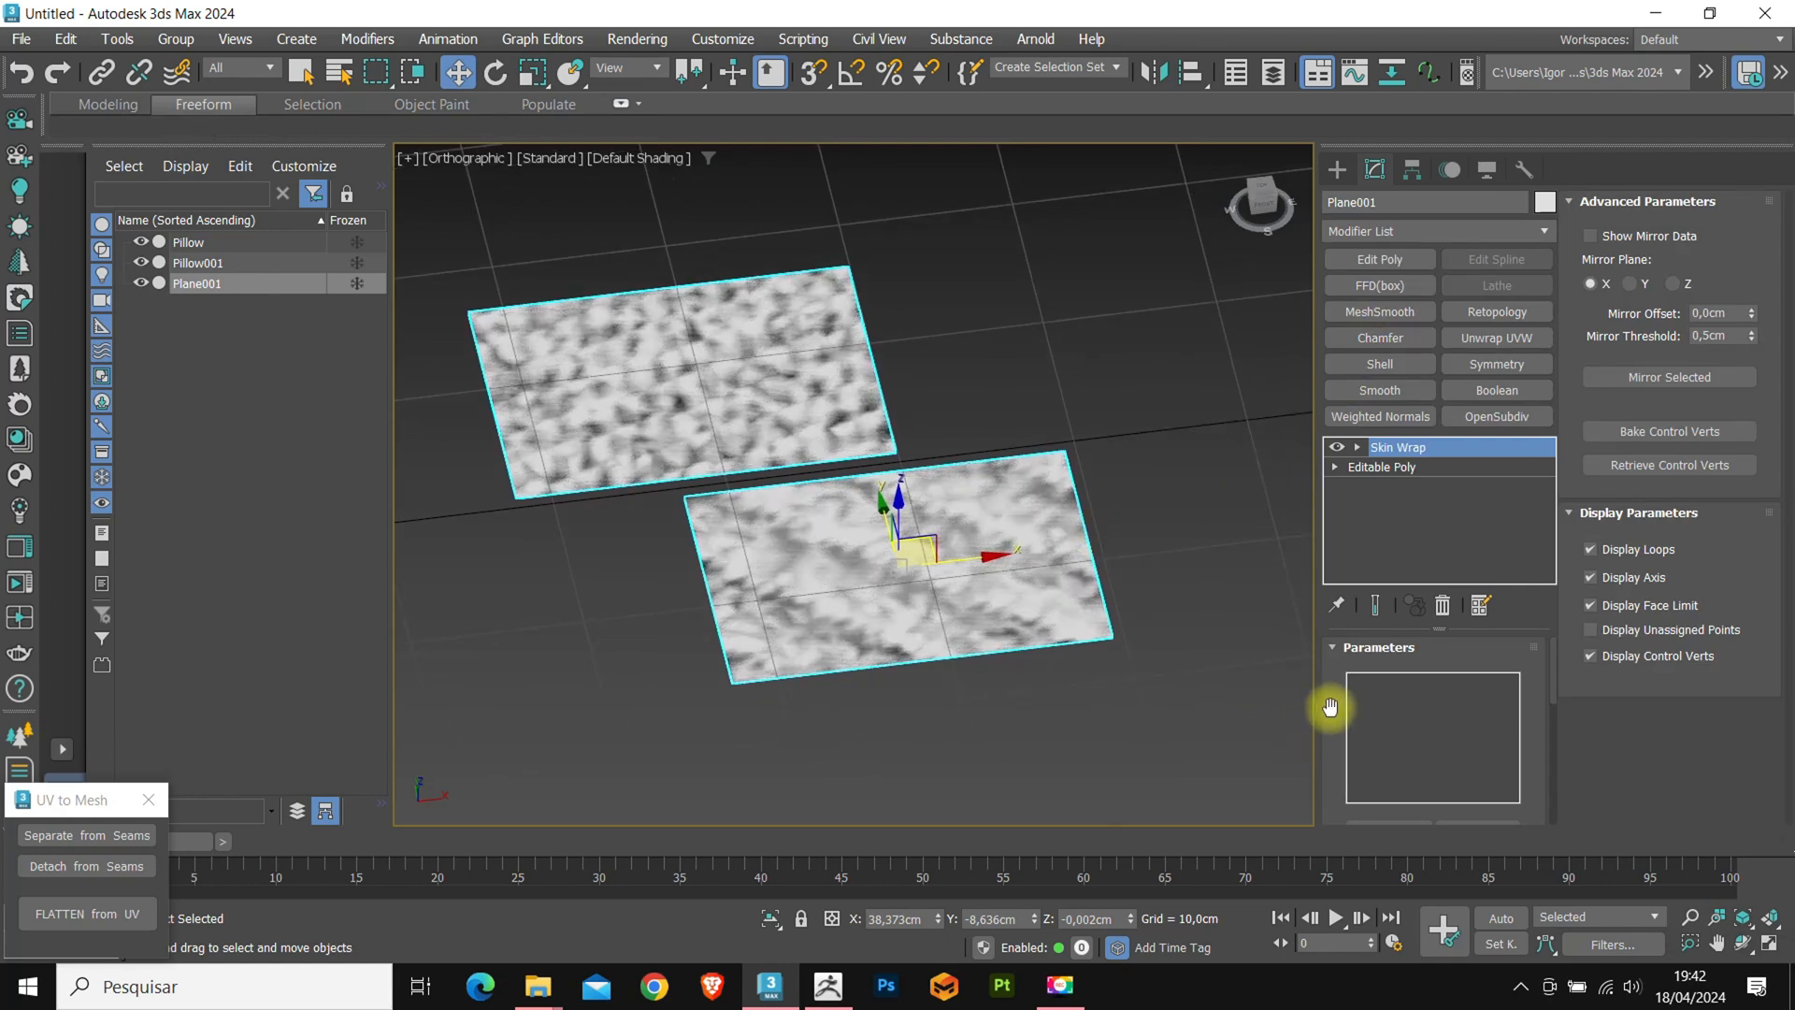
mouse_move(1331, 754)
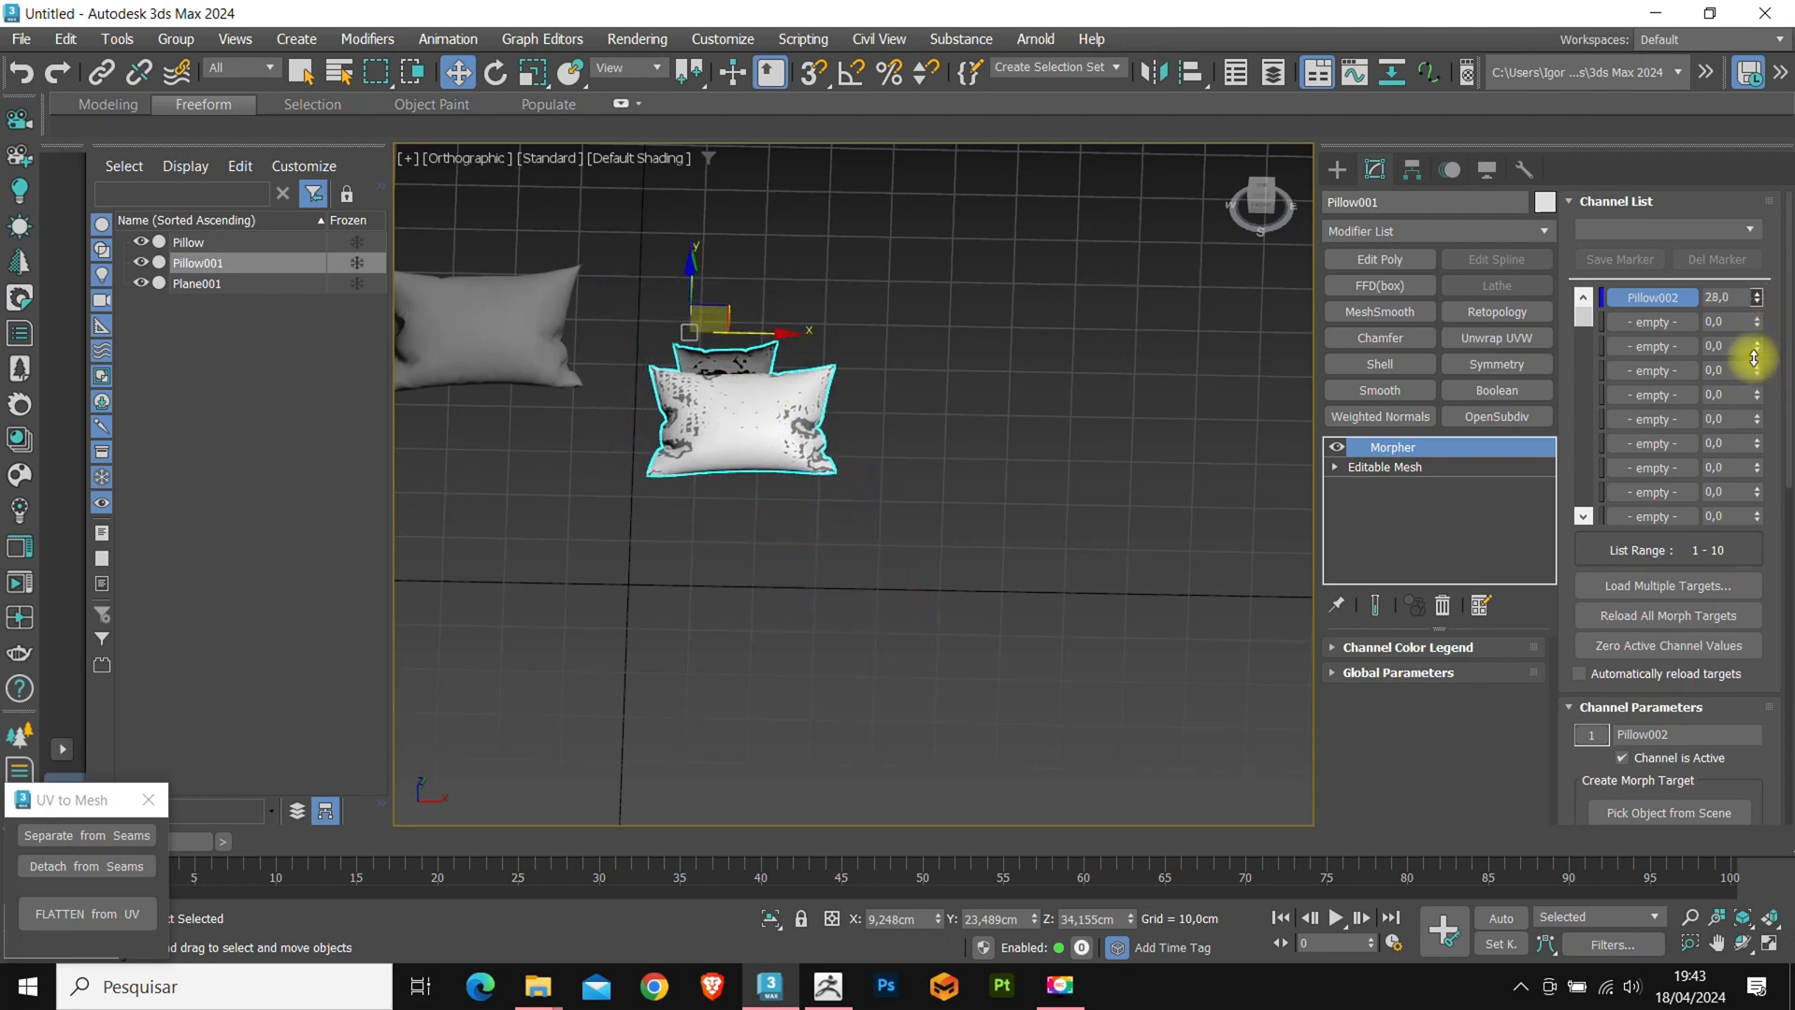
Raise Pillow001's Morpher channel value so the wrapped plane inflates to pillow shape.
left_click_drag(1752, 357, 1752, 346)
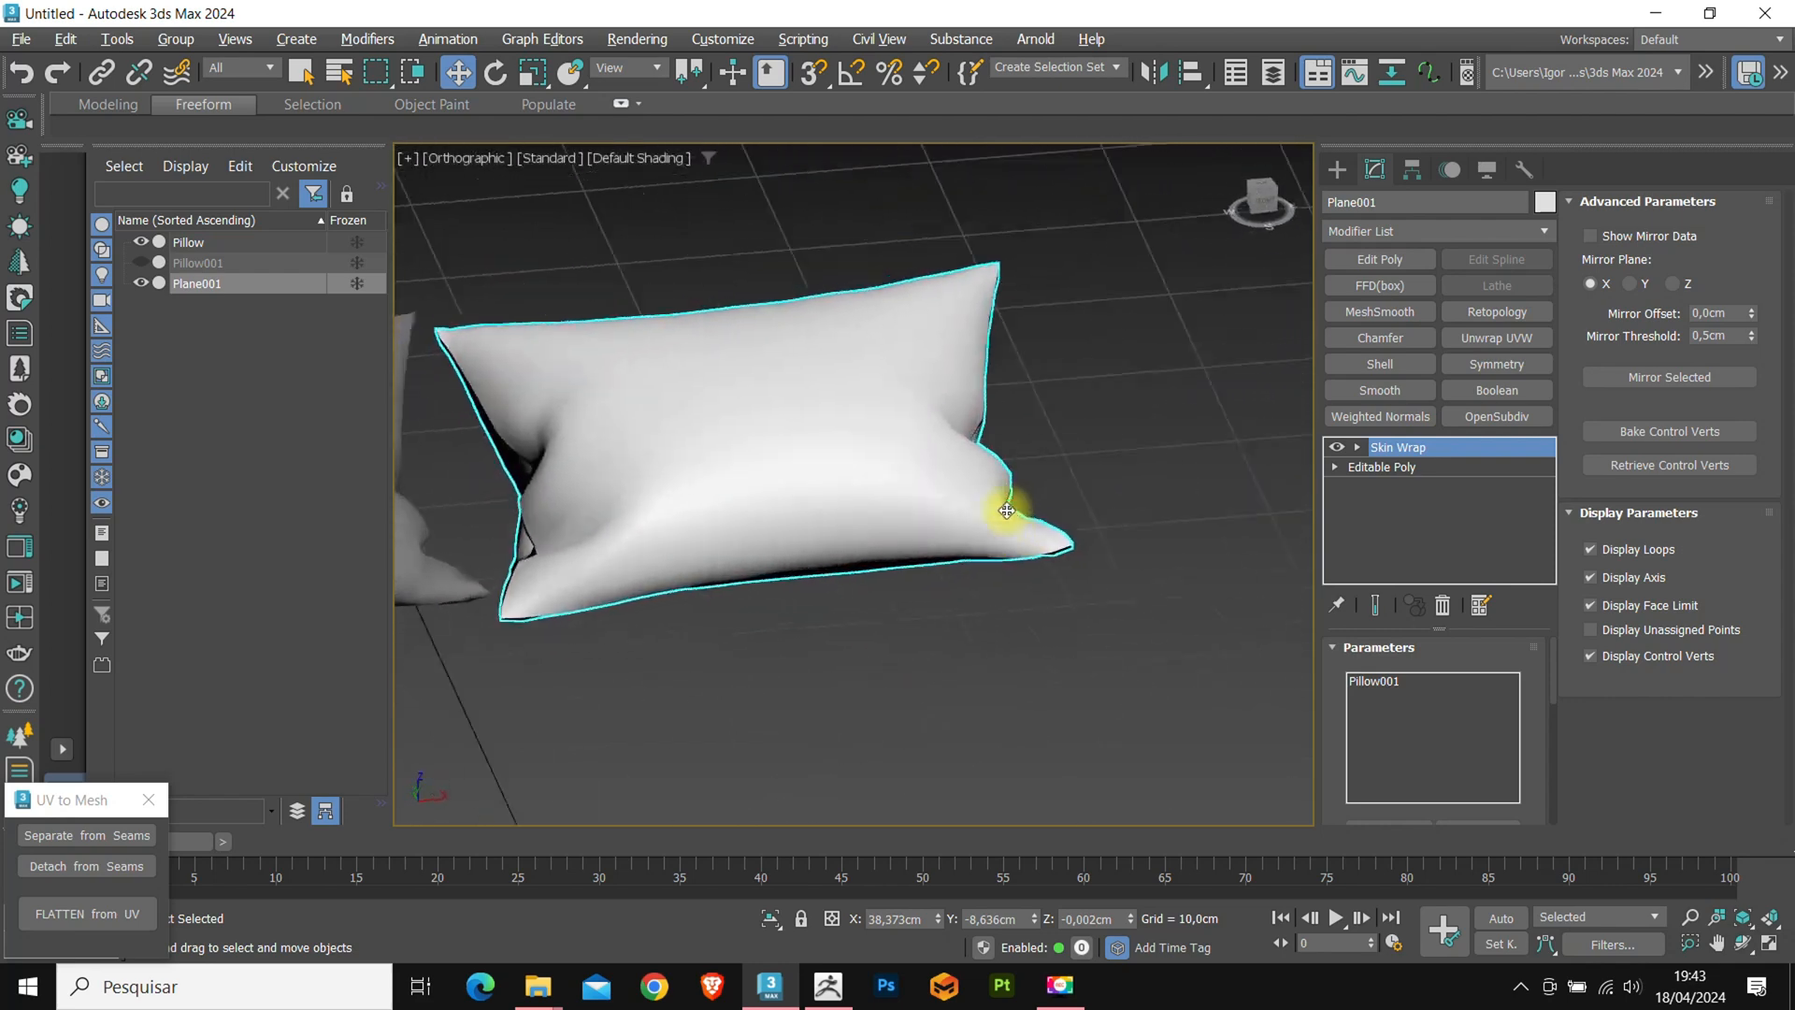
Switch Plane001's Skin Wrap Deformation Engine to Face Deformation after checking the side seam.
left_click_drag(1006, 509, 875, 428)
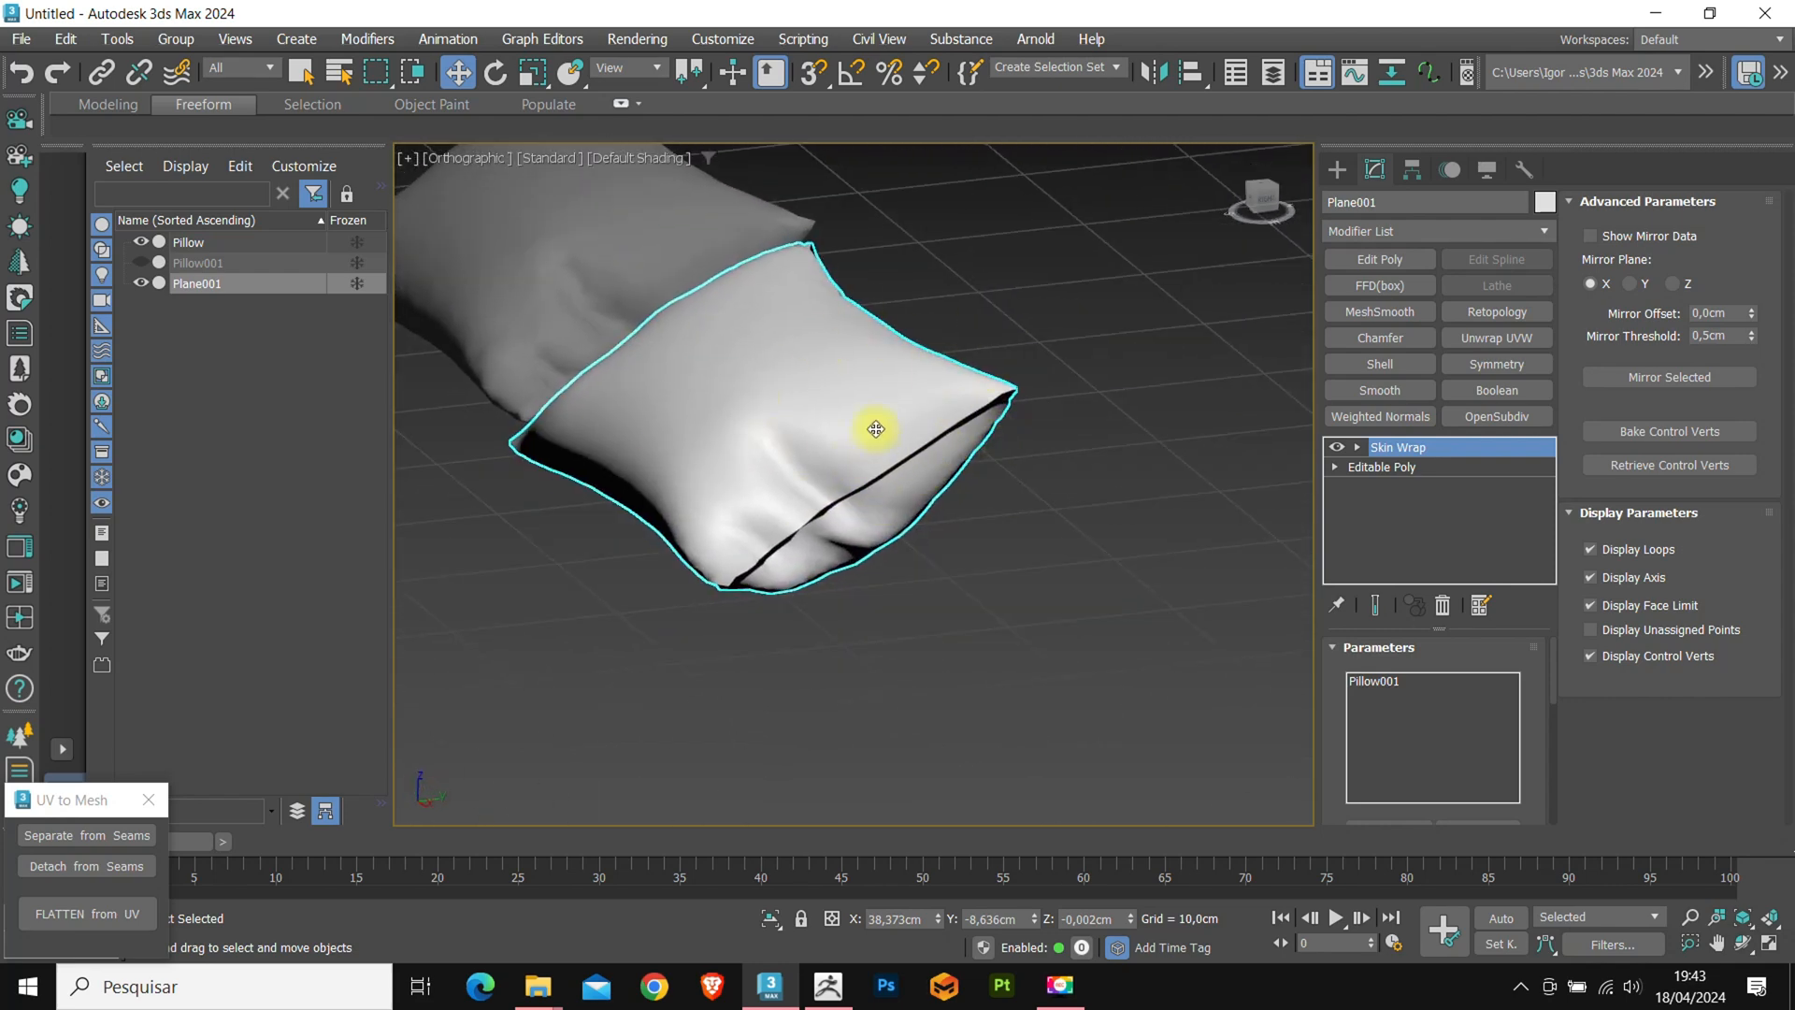
mouse_move(927, 456)
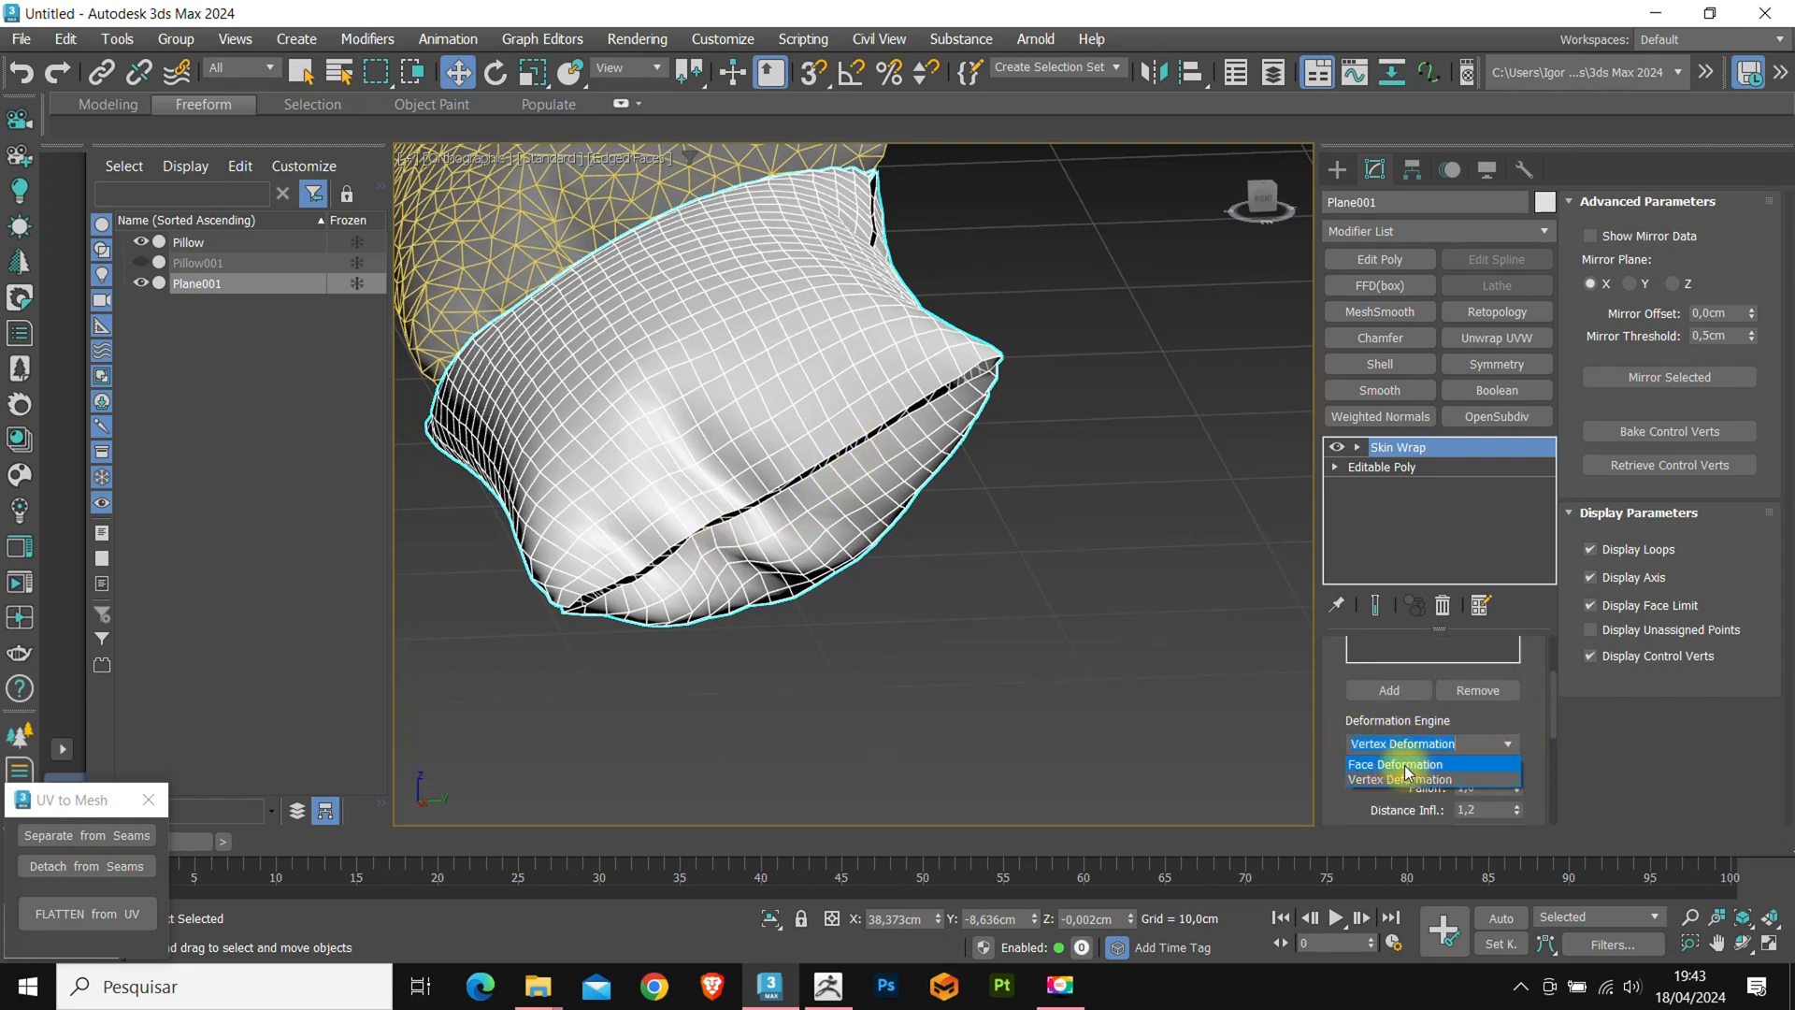
left_click(1395, 763)
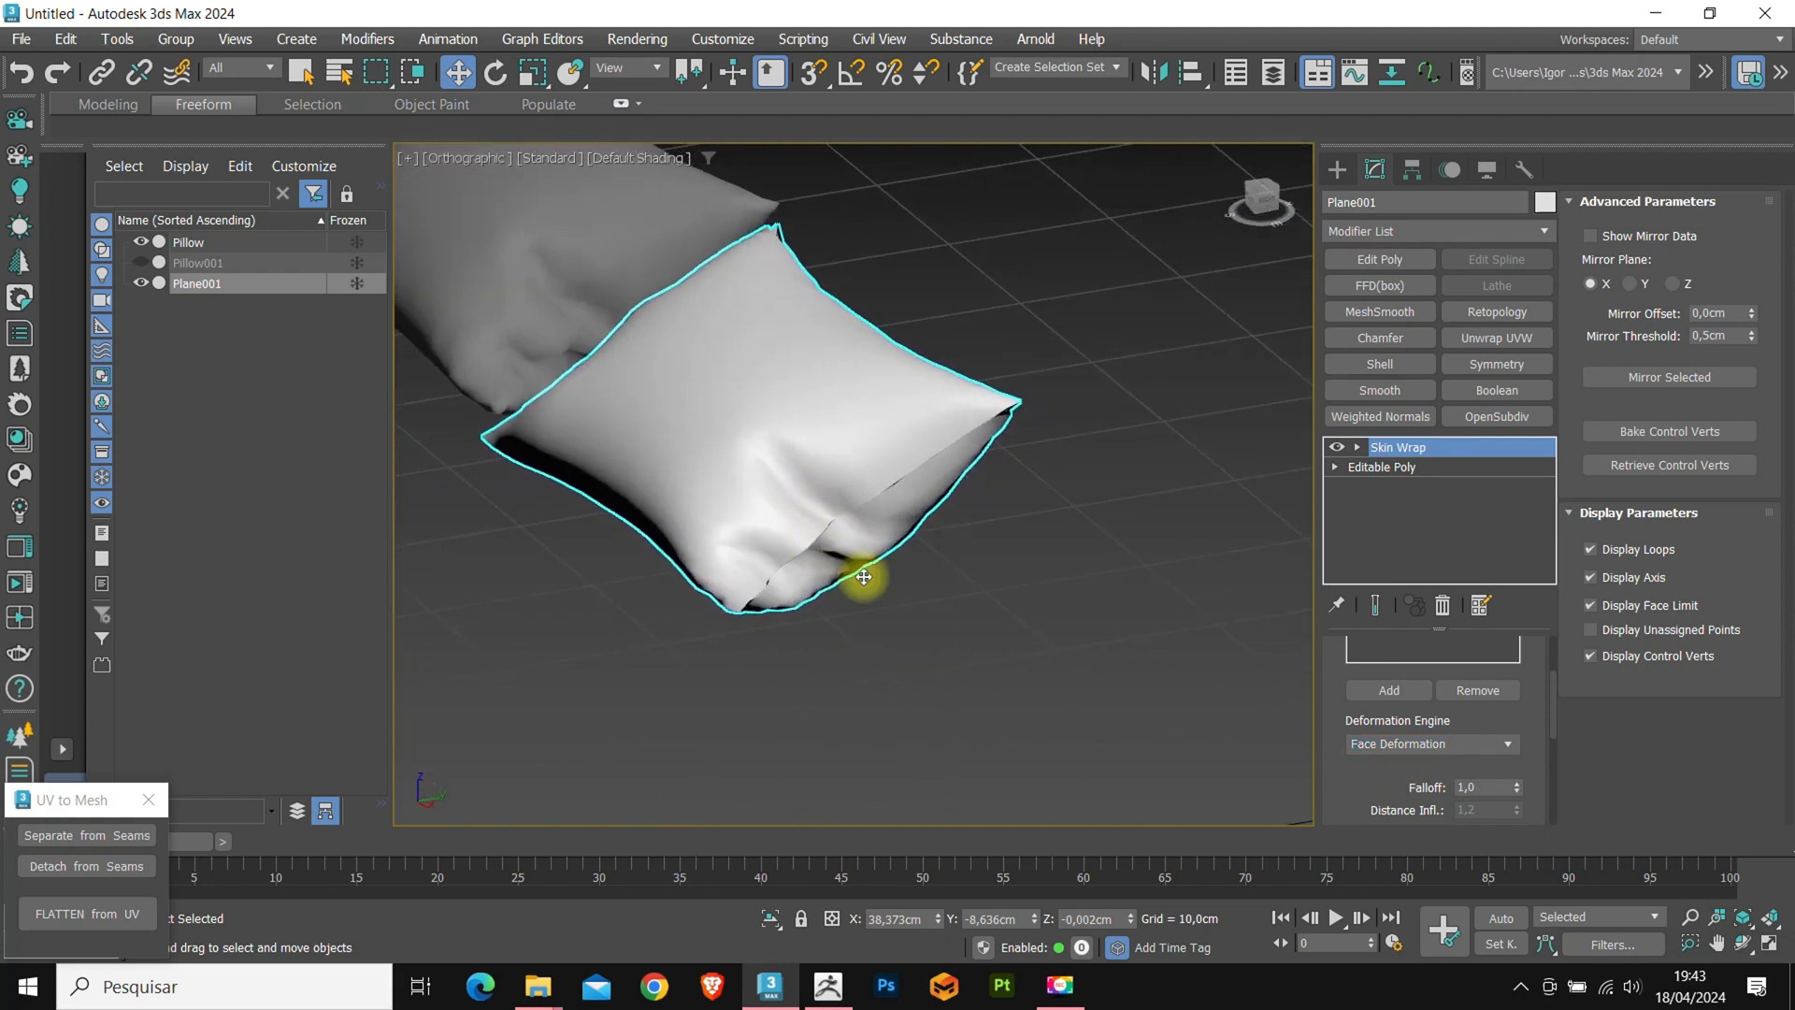
scroll("down", 3)
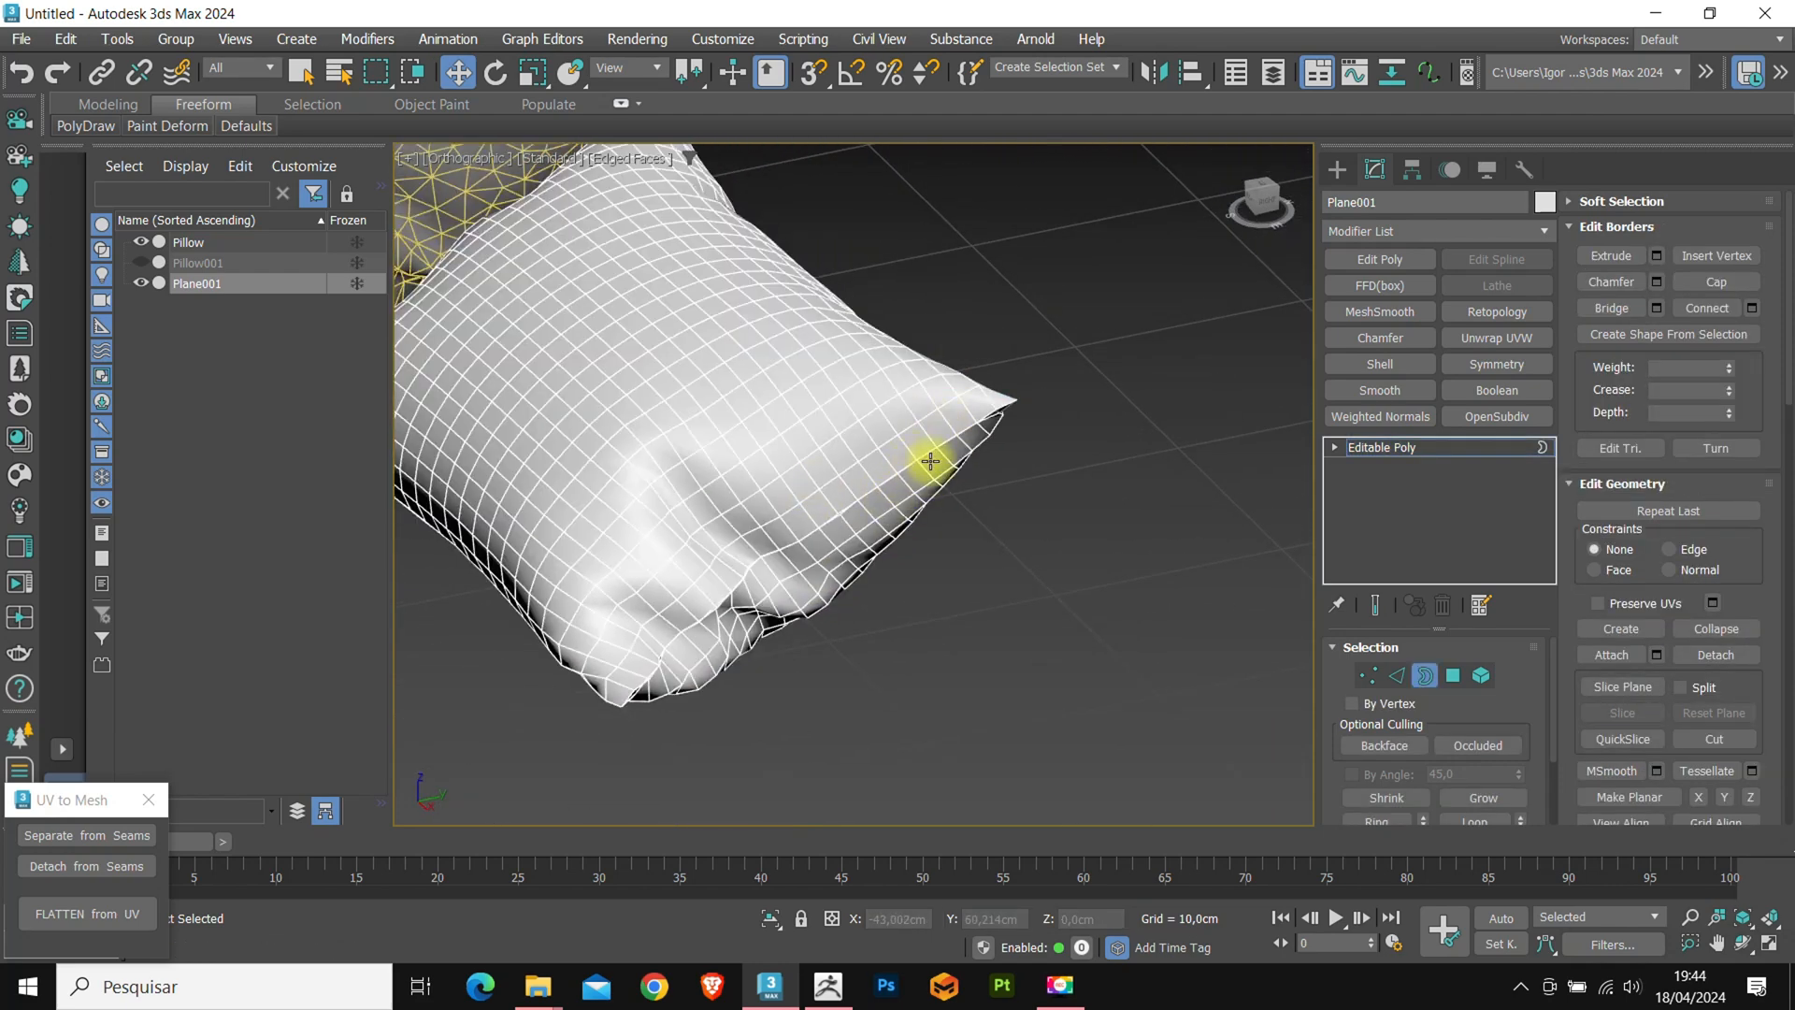
Weld Plane001's seam vertices with a 0.4cm threshold to close the border gap.
left_click(1452, 675)
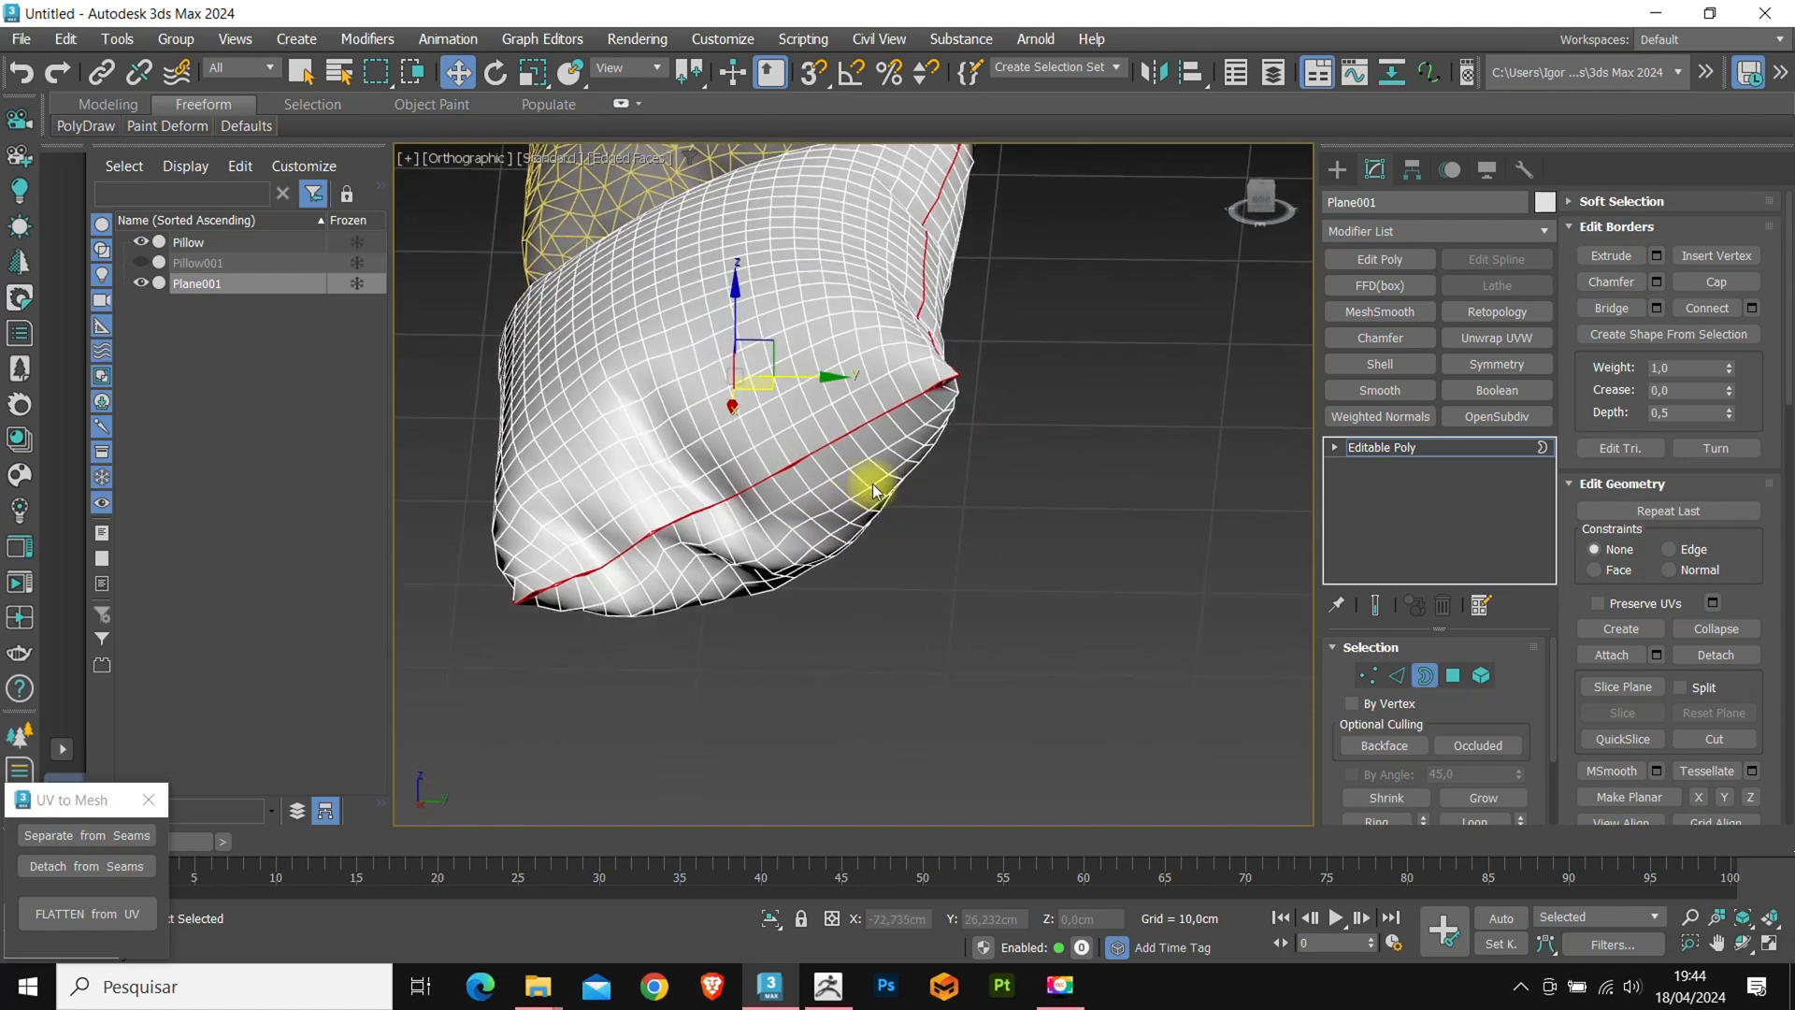
left_click(1367, 675)
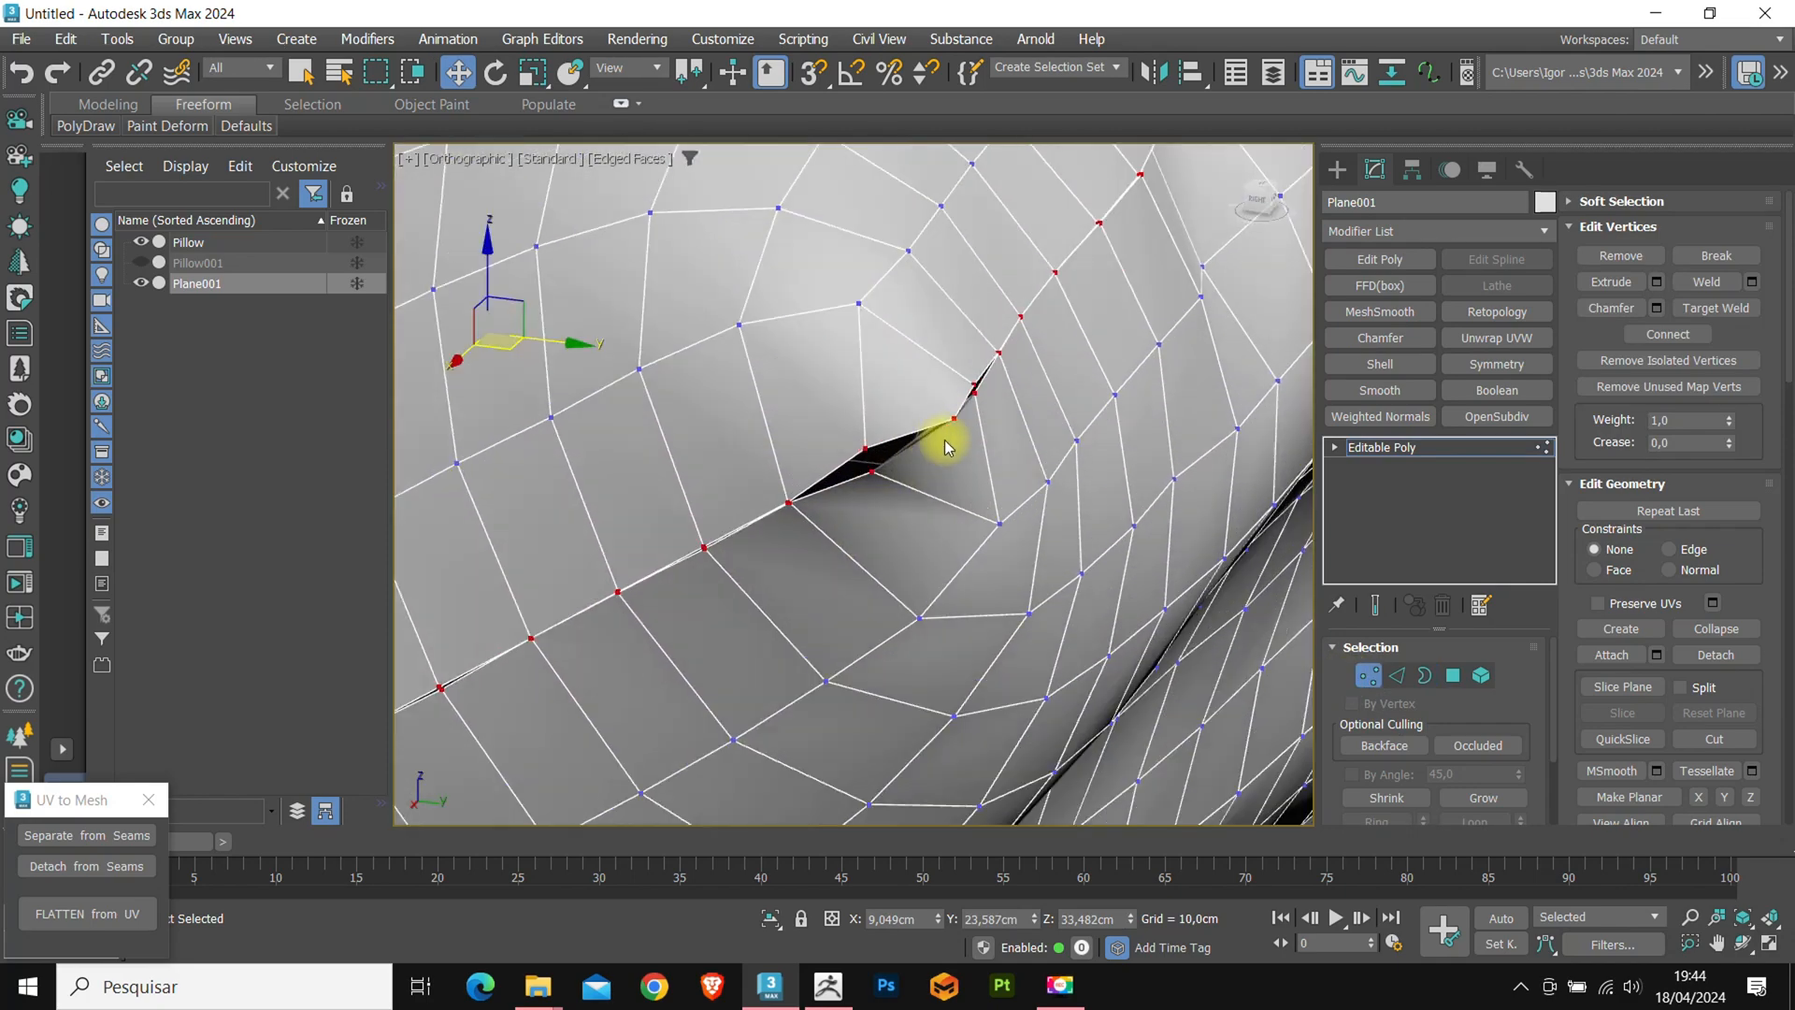
left_click(1755, 280)
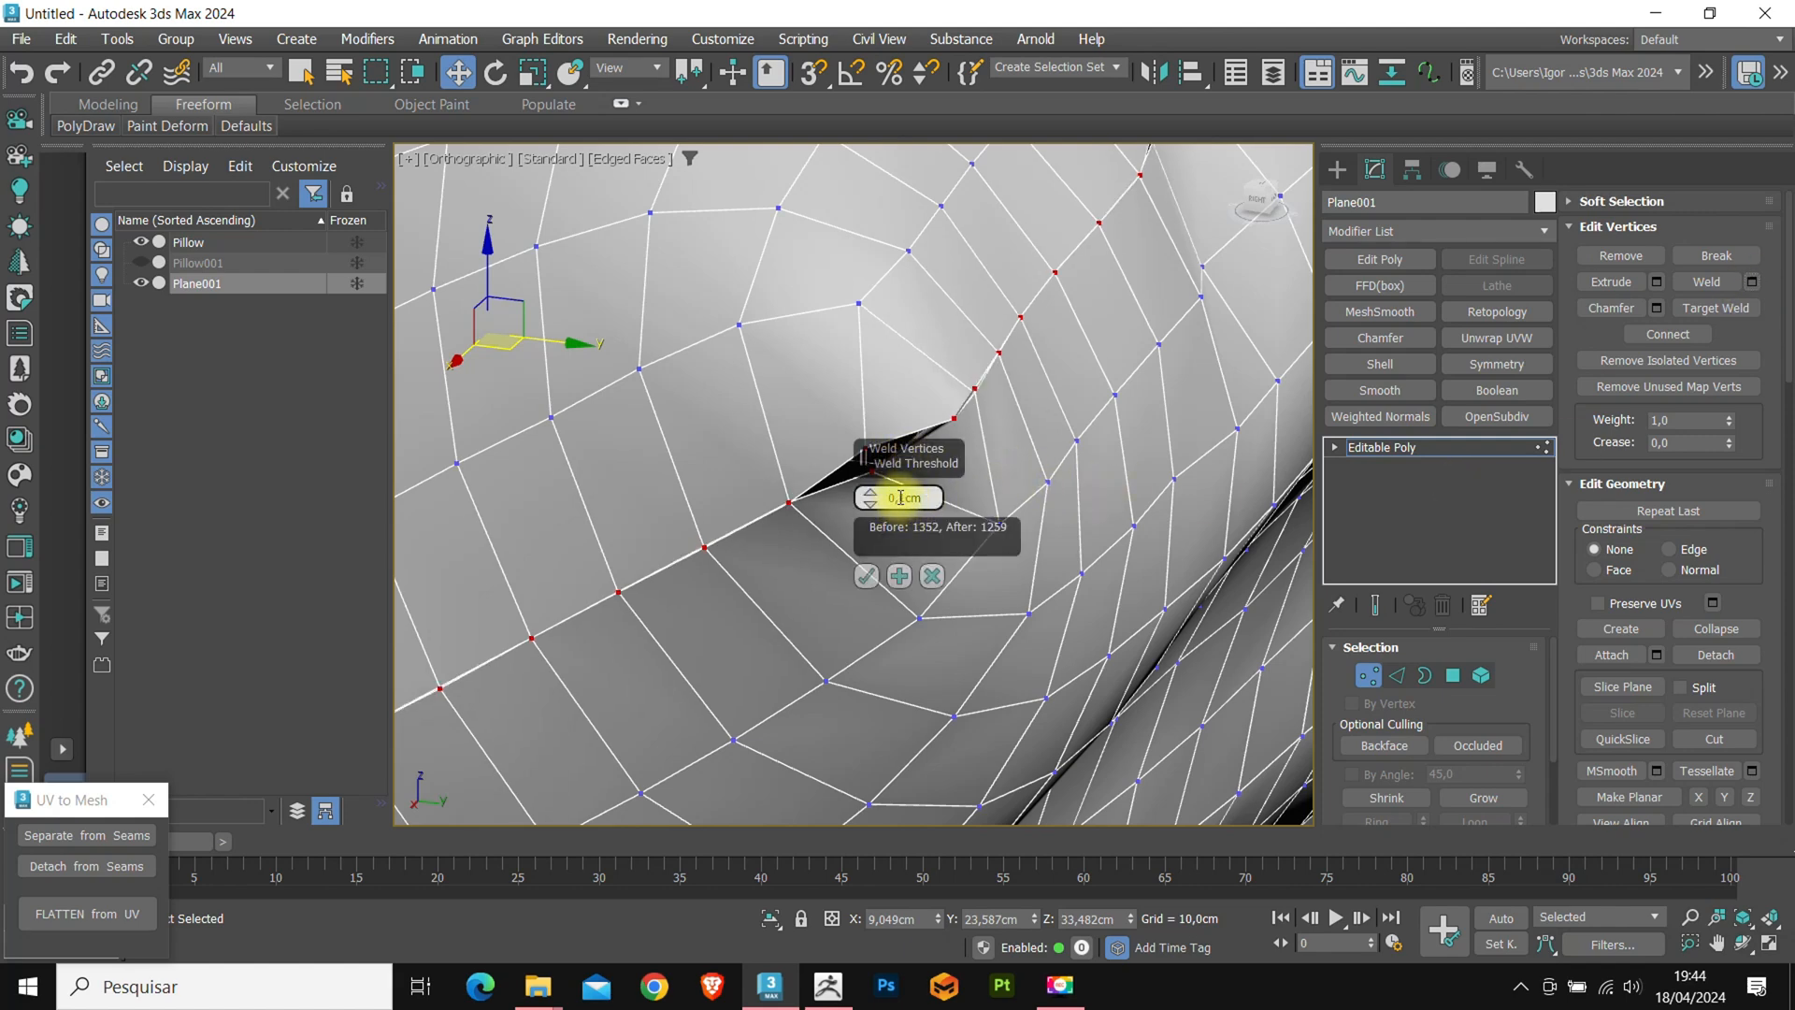
mouse_move(1150, 487)
type("0,4")
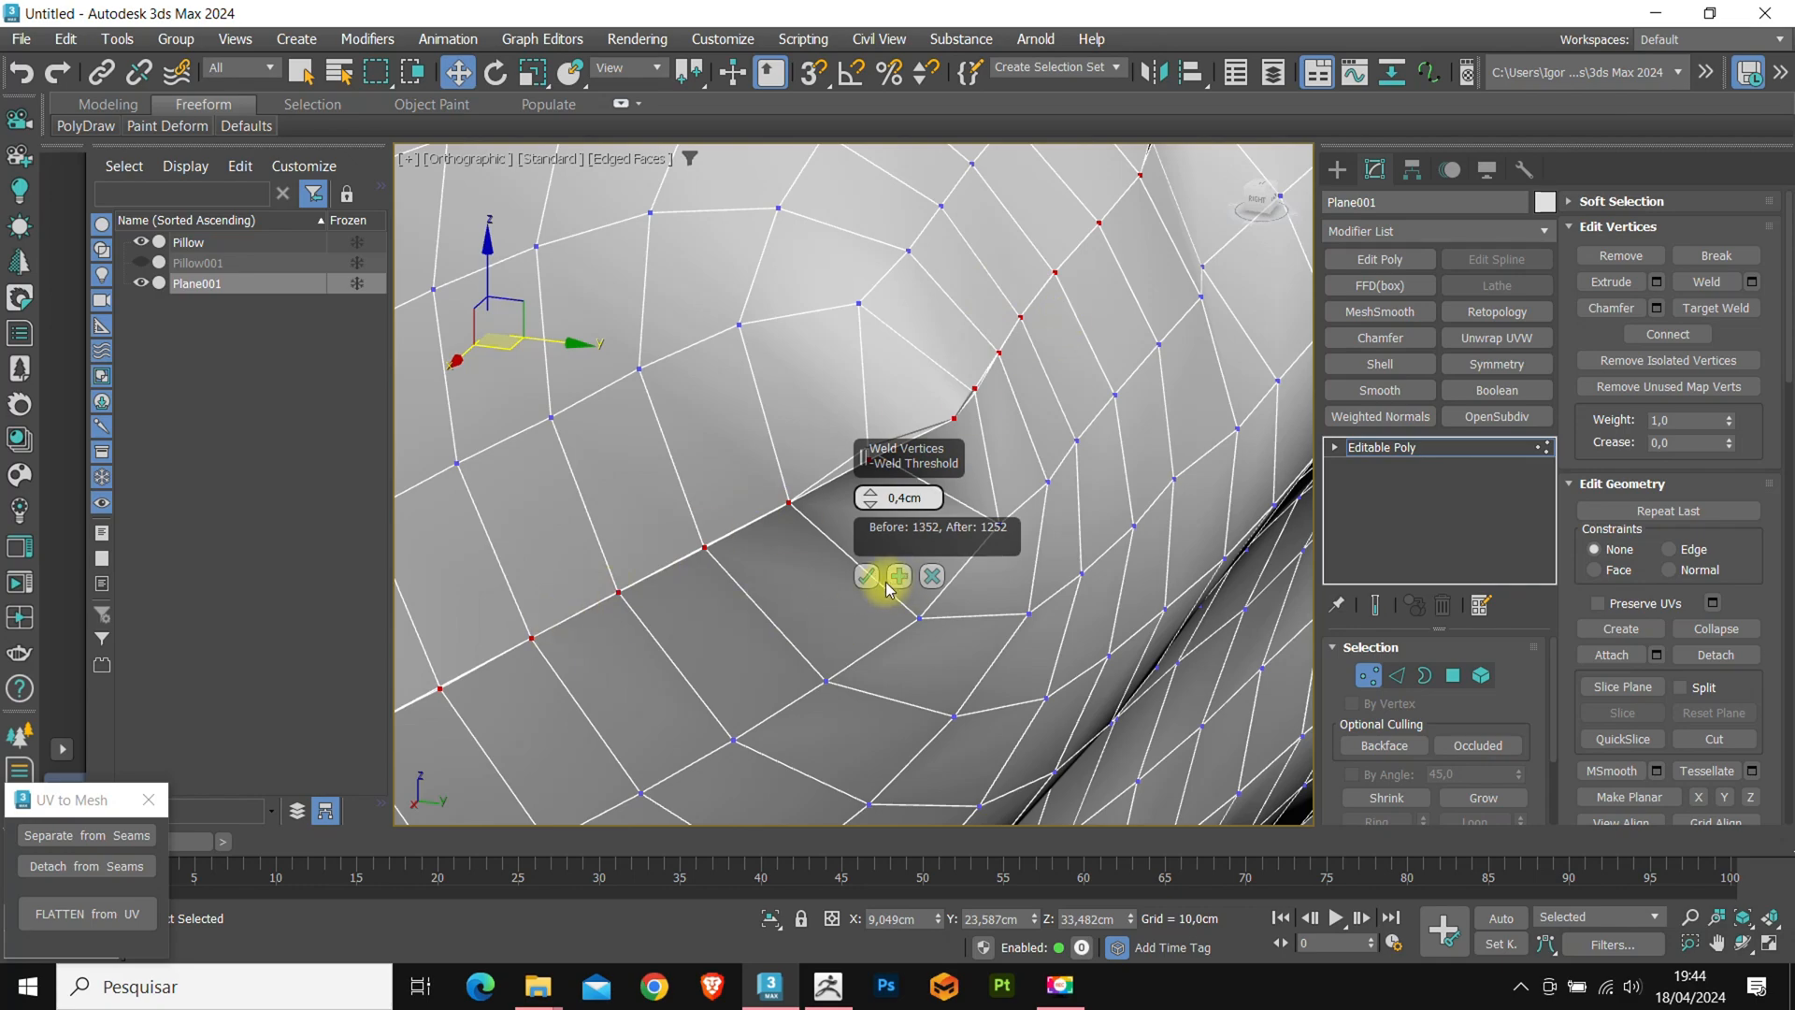
left_click(868, 576)
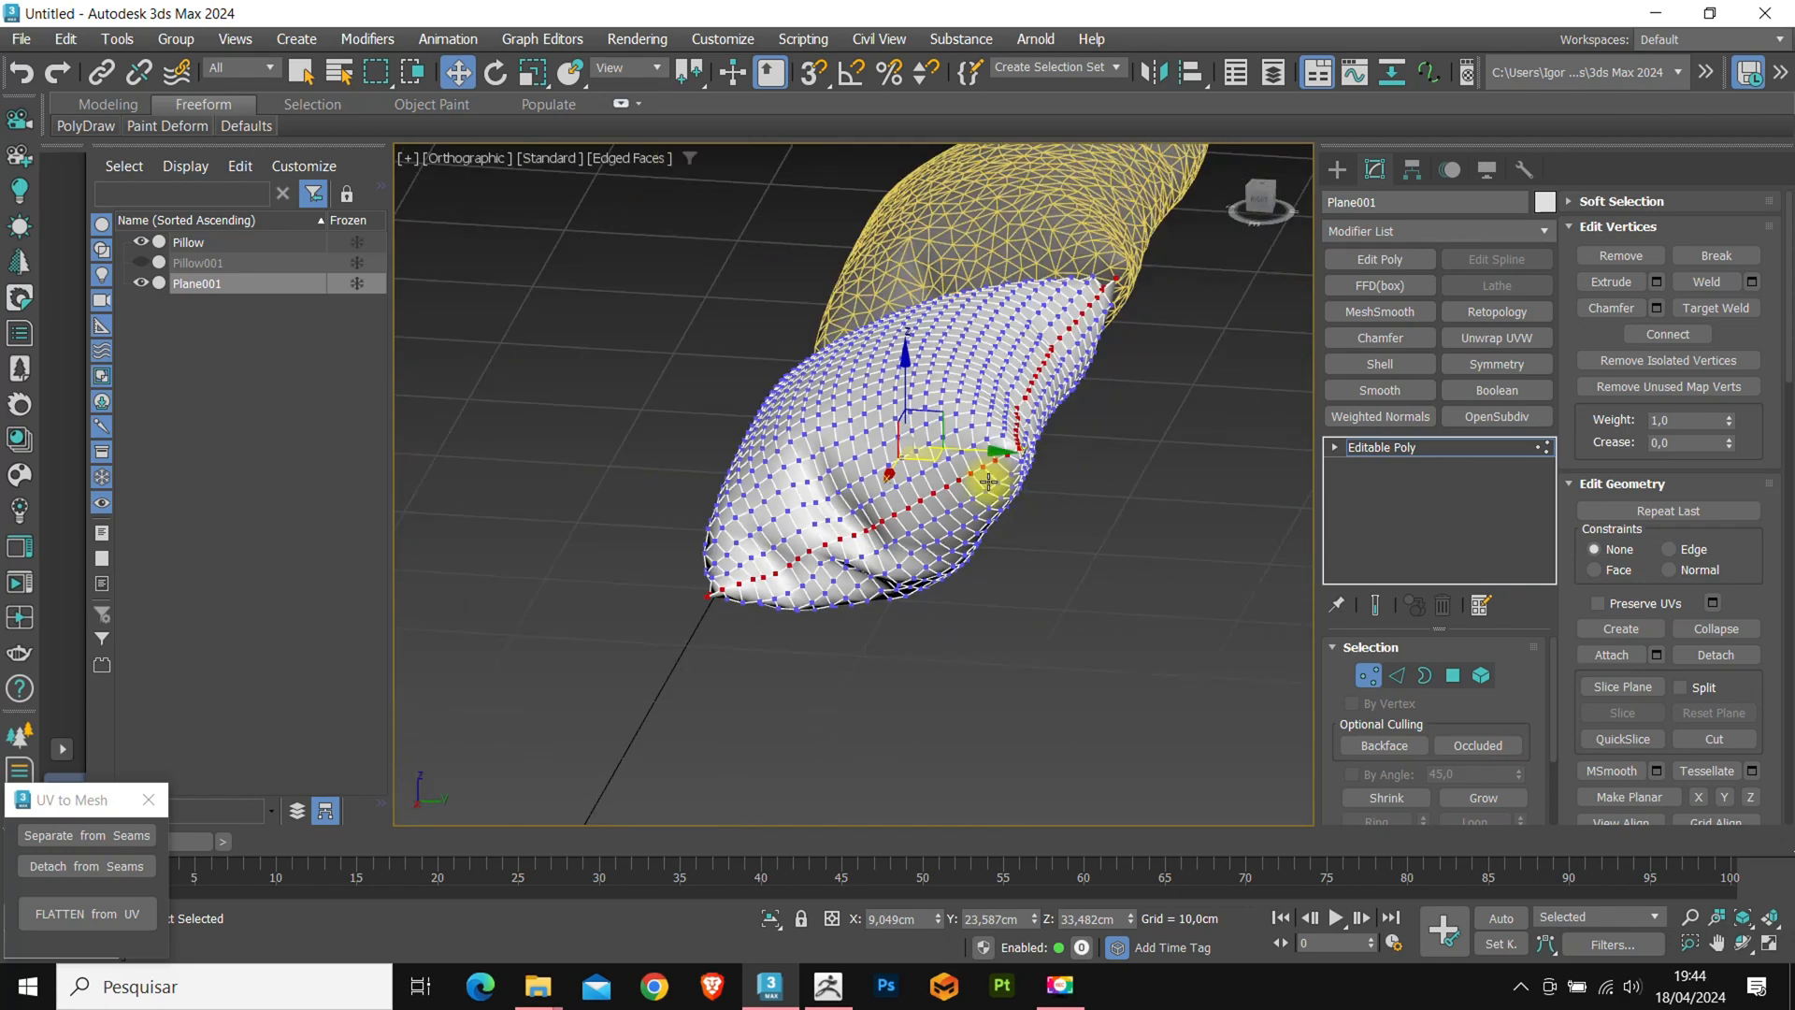
Orbit the view to inspect the welded pillow beside the original.
left_click_drag(986, 480, 933, 594)
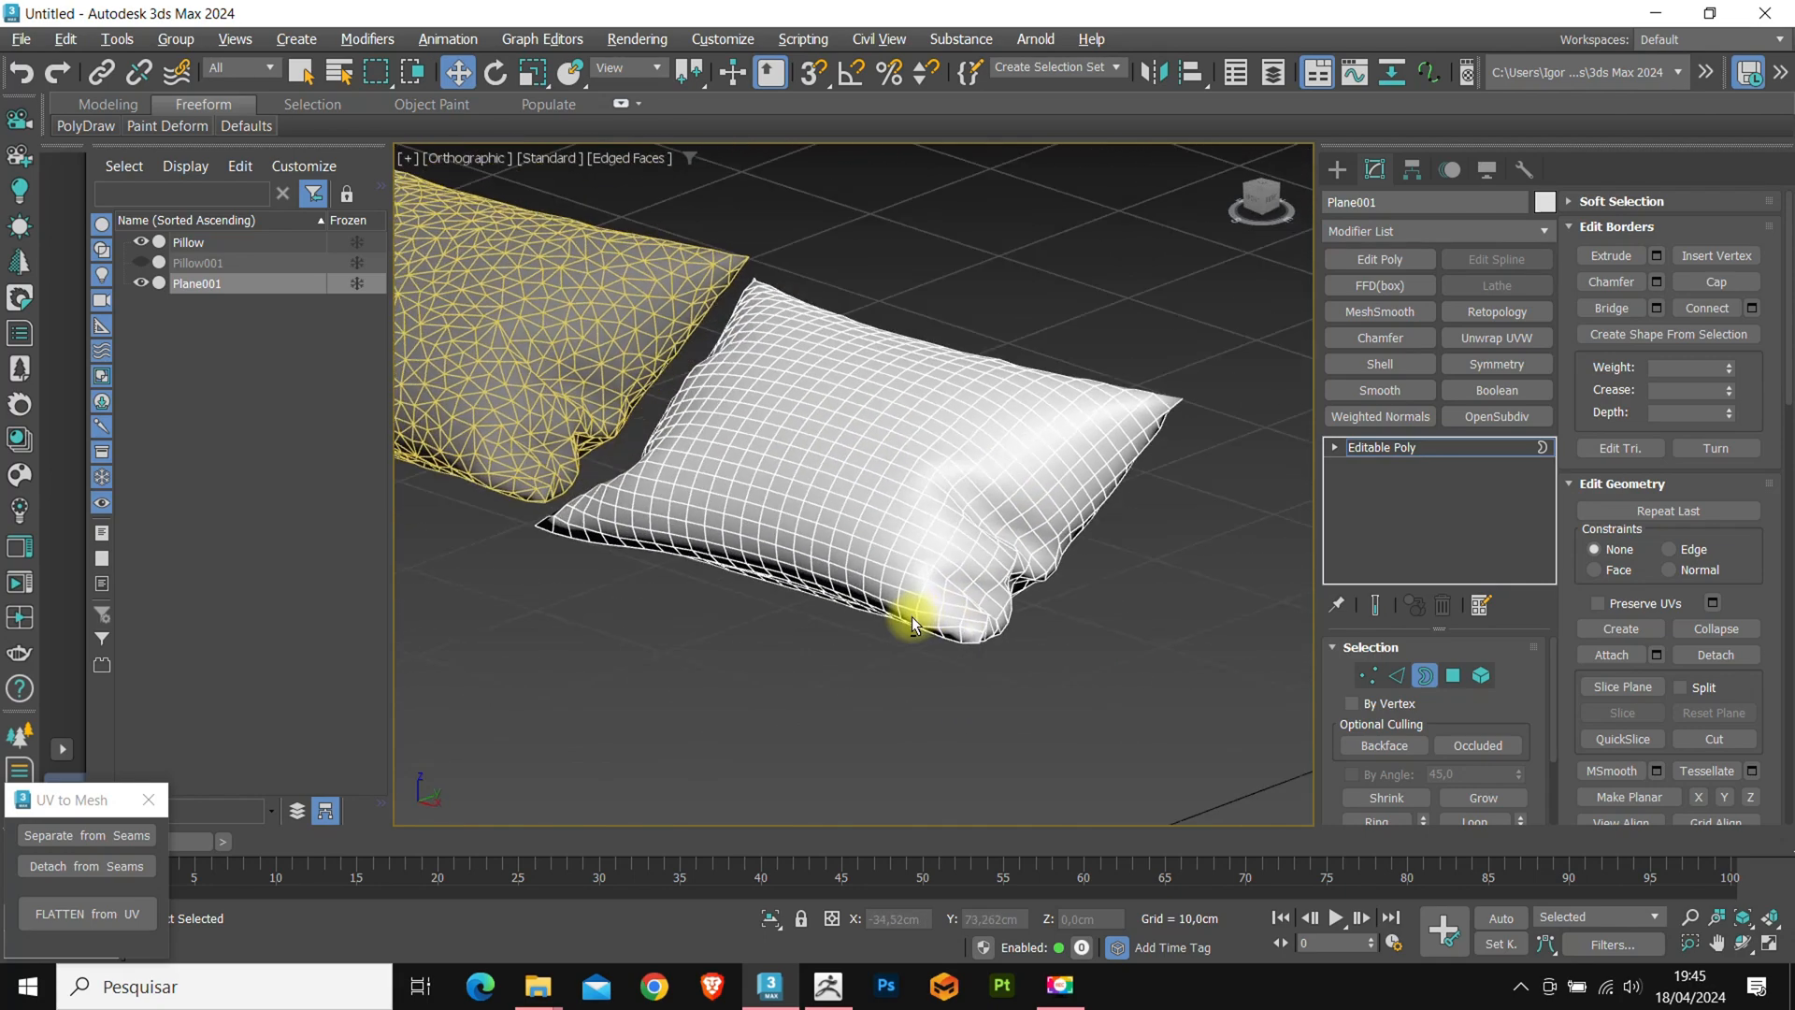
left_click_drag(917, 625, 991, 573)
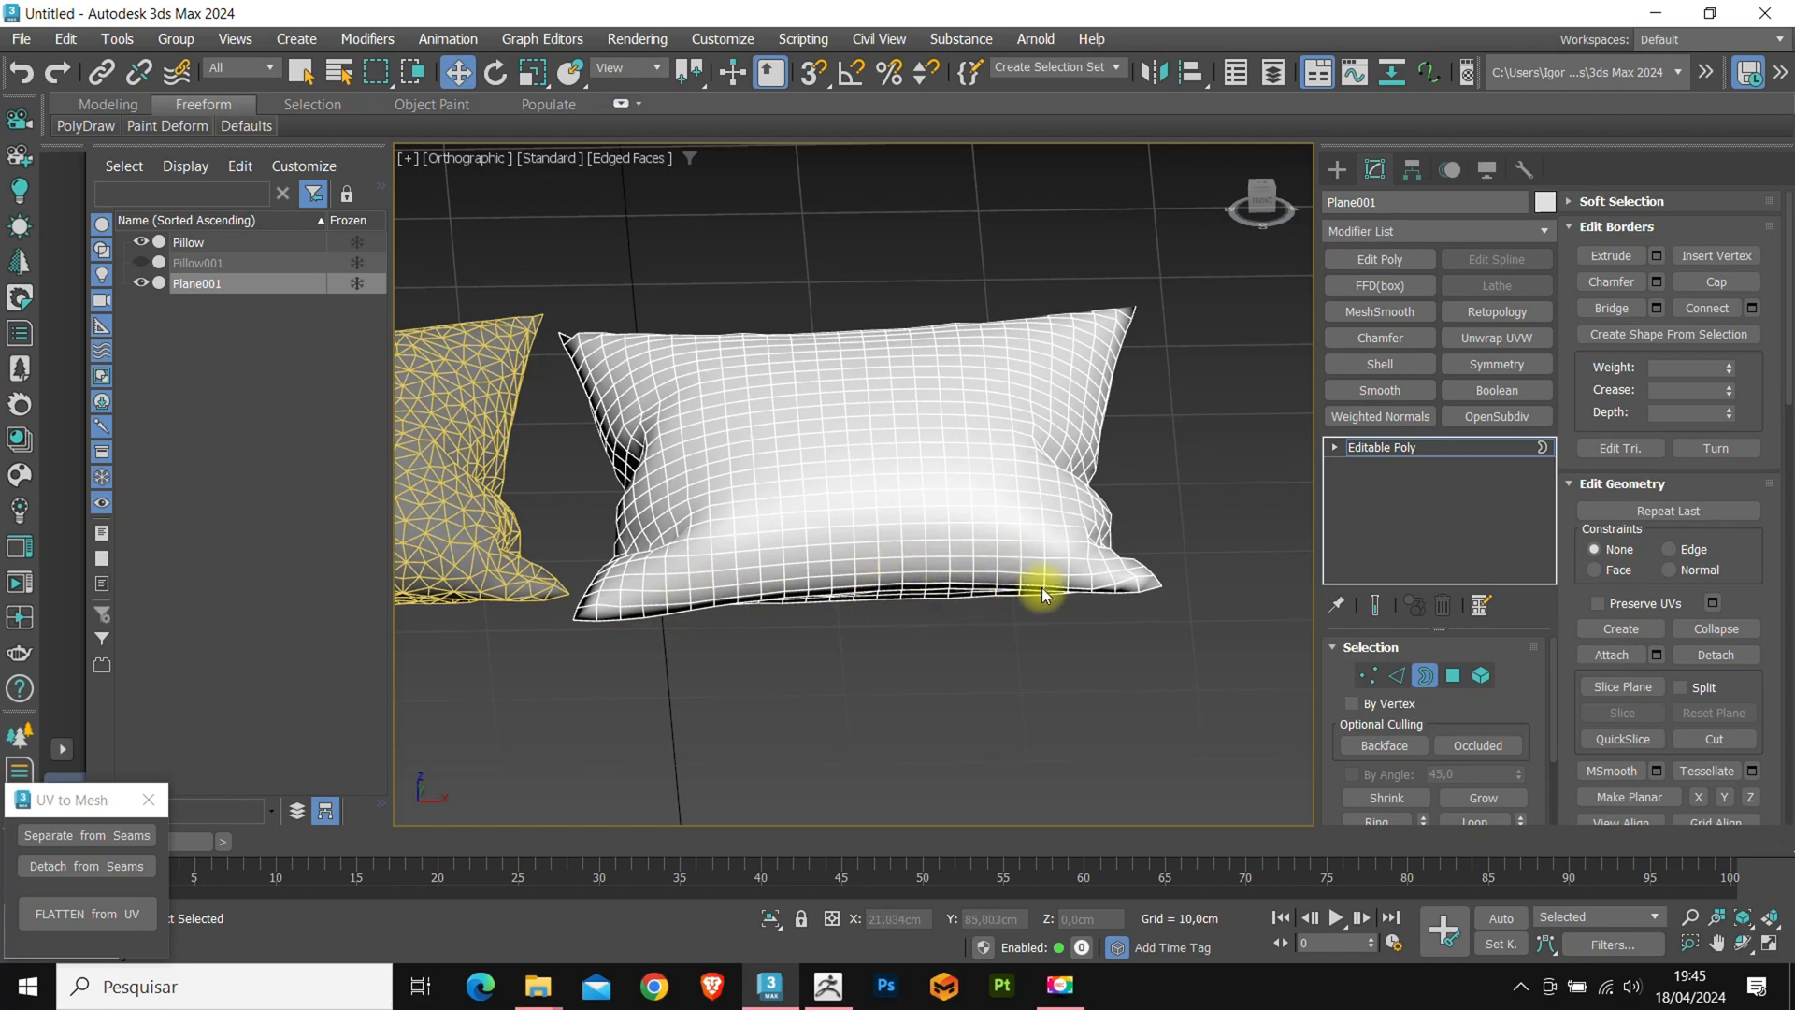
left_click_drag(1041, 595, 955, 553)
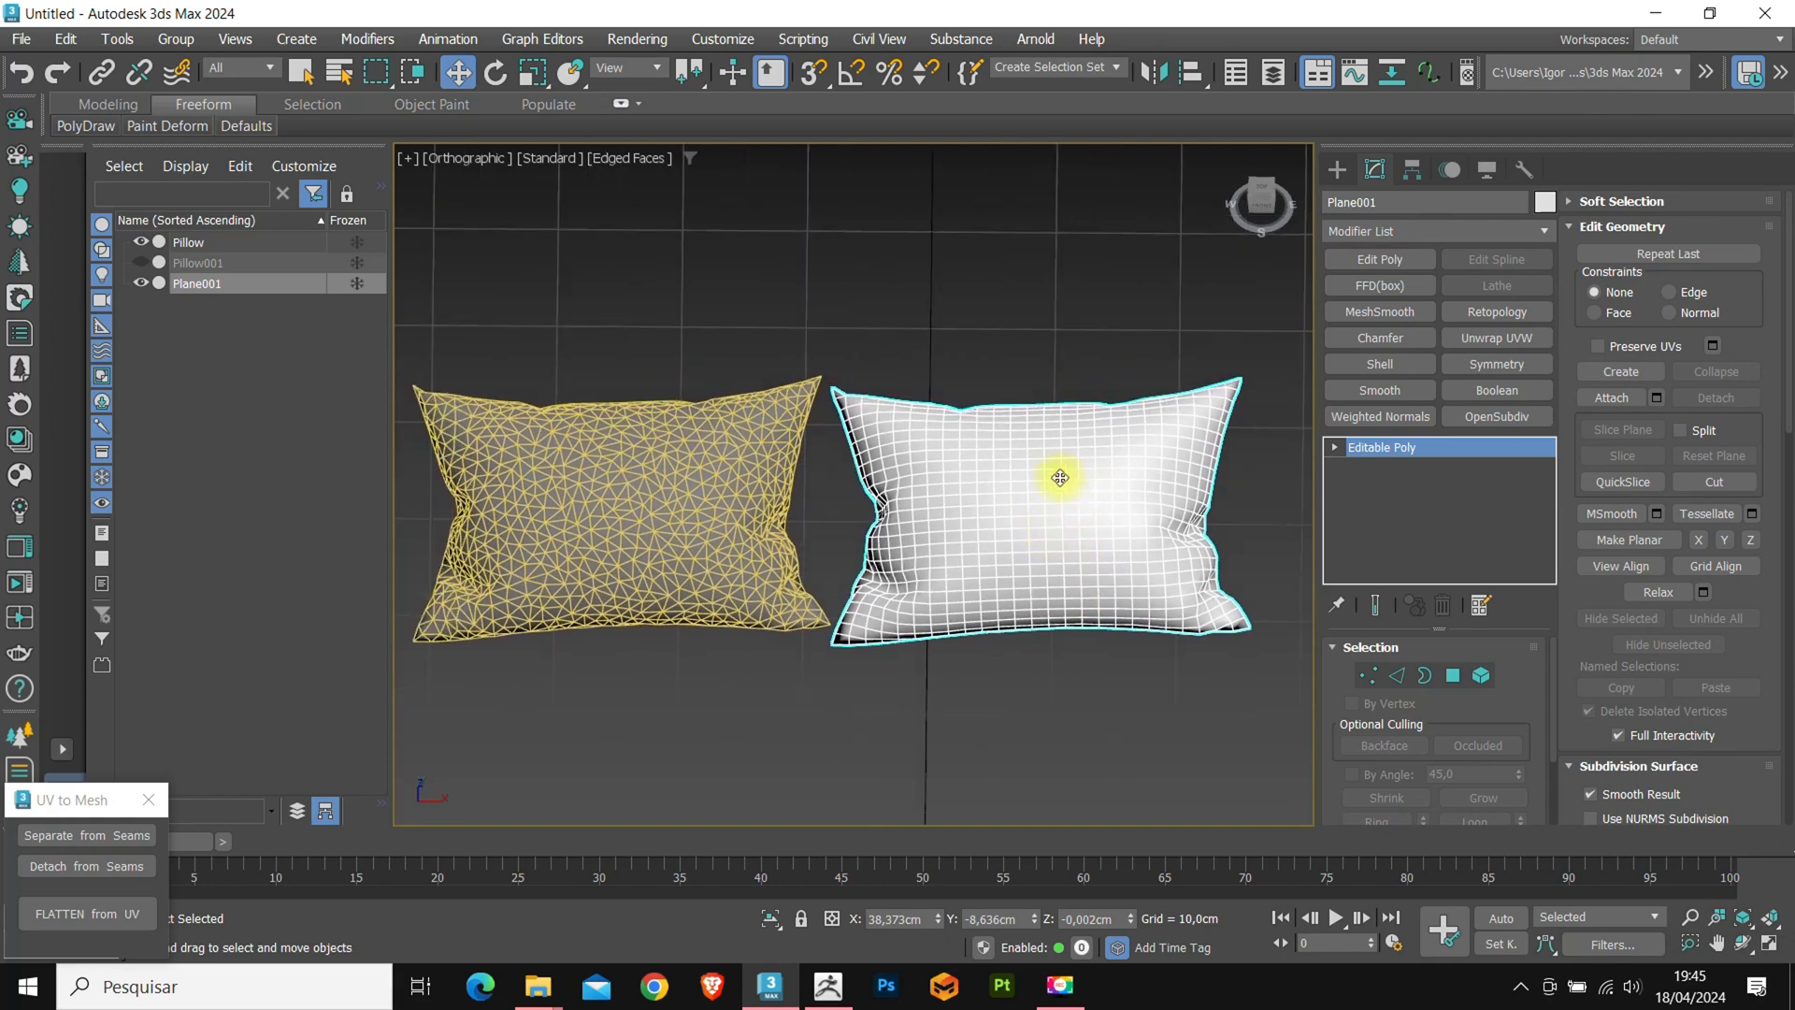
mouse_move(1020, 546)
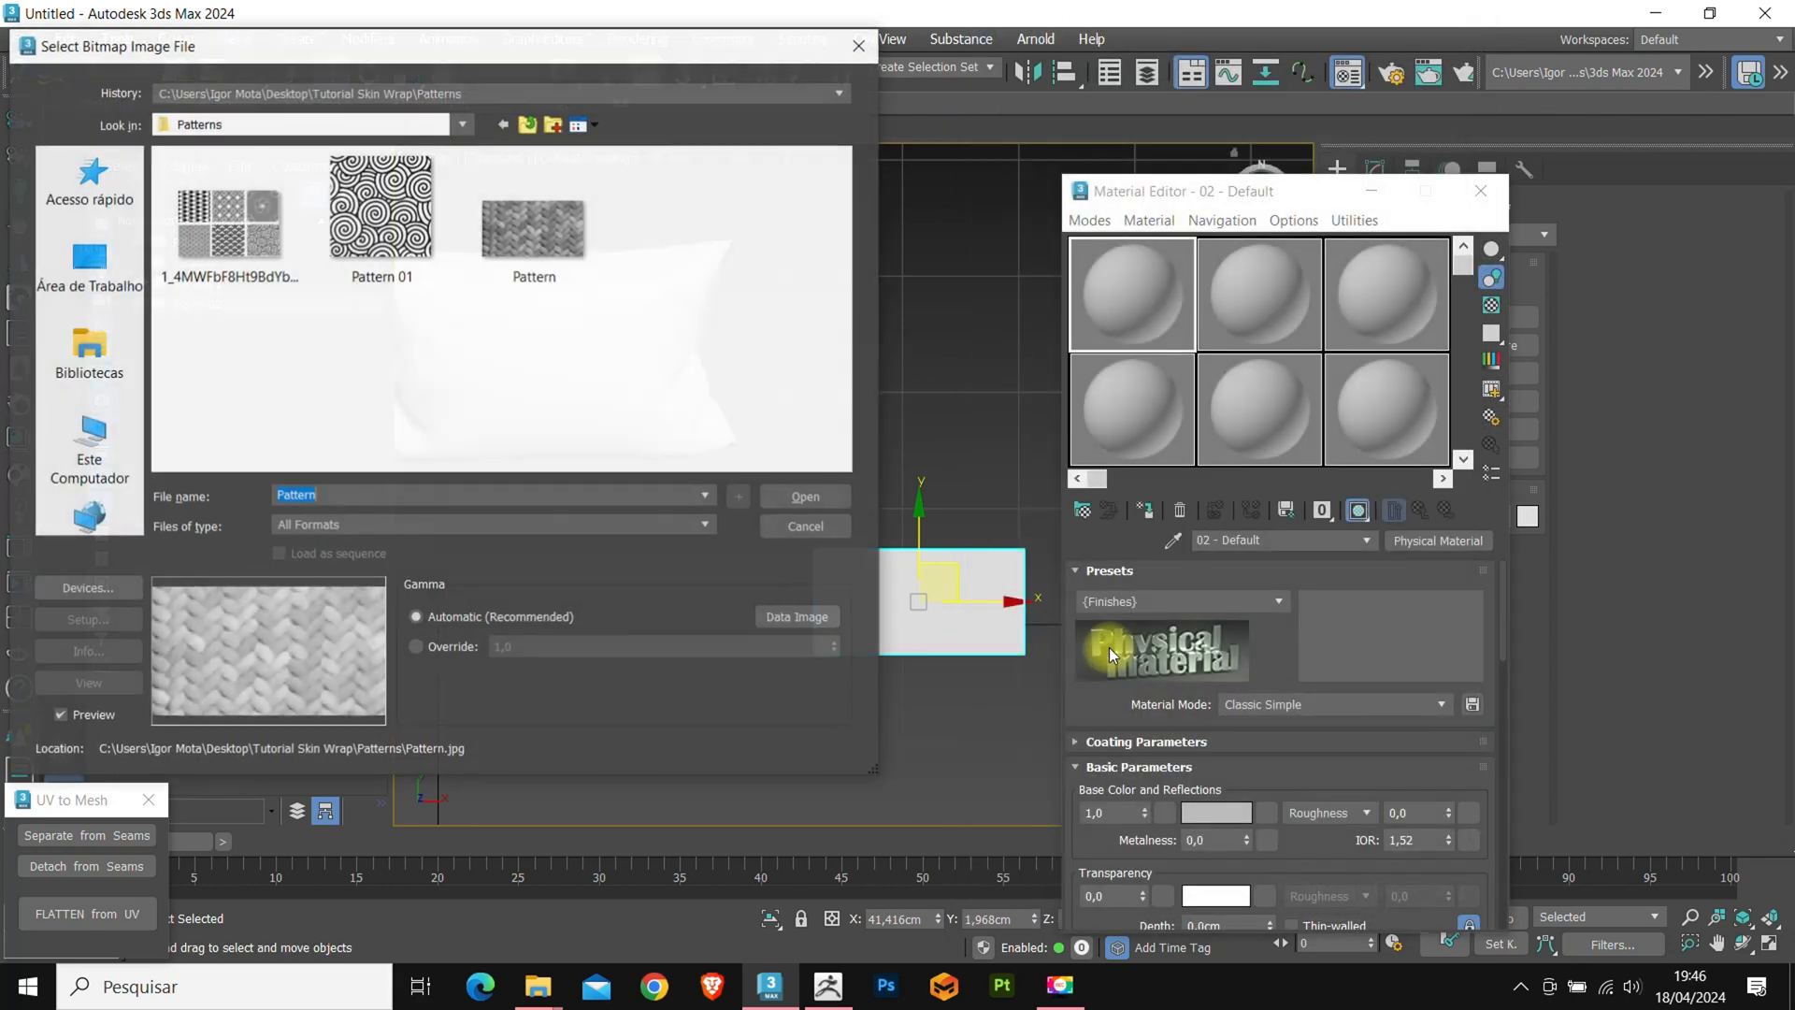
Load Pattern.jpg as the bitmap texture of the reference plane's Physical Material.
left_click(804, 498)
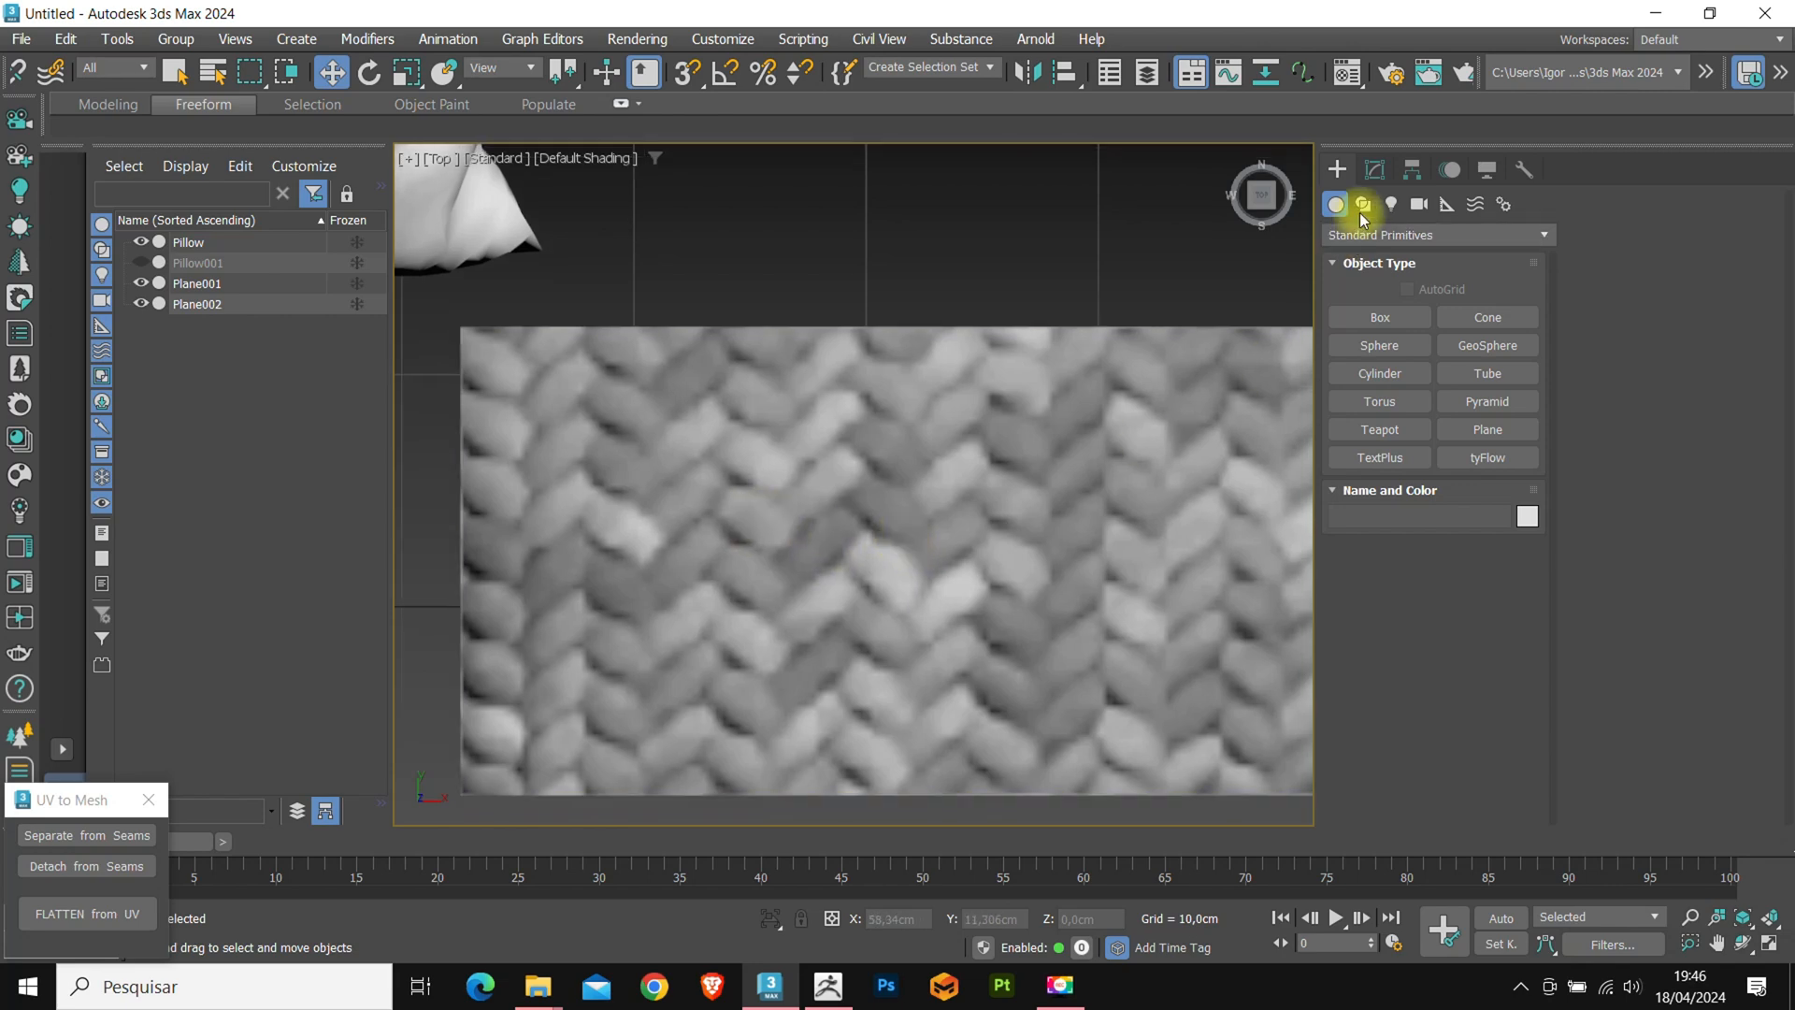
Trace a Line over one braid stitch and adjust its rectangular rendering width.
left_click(1363, 204)
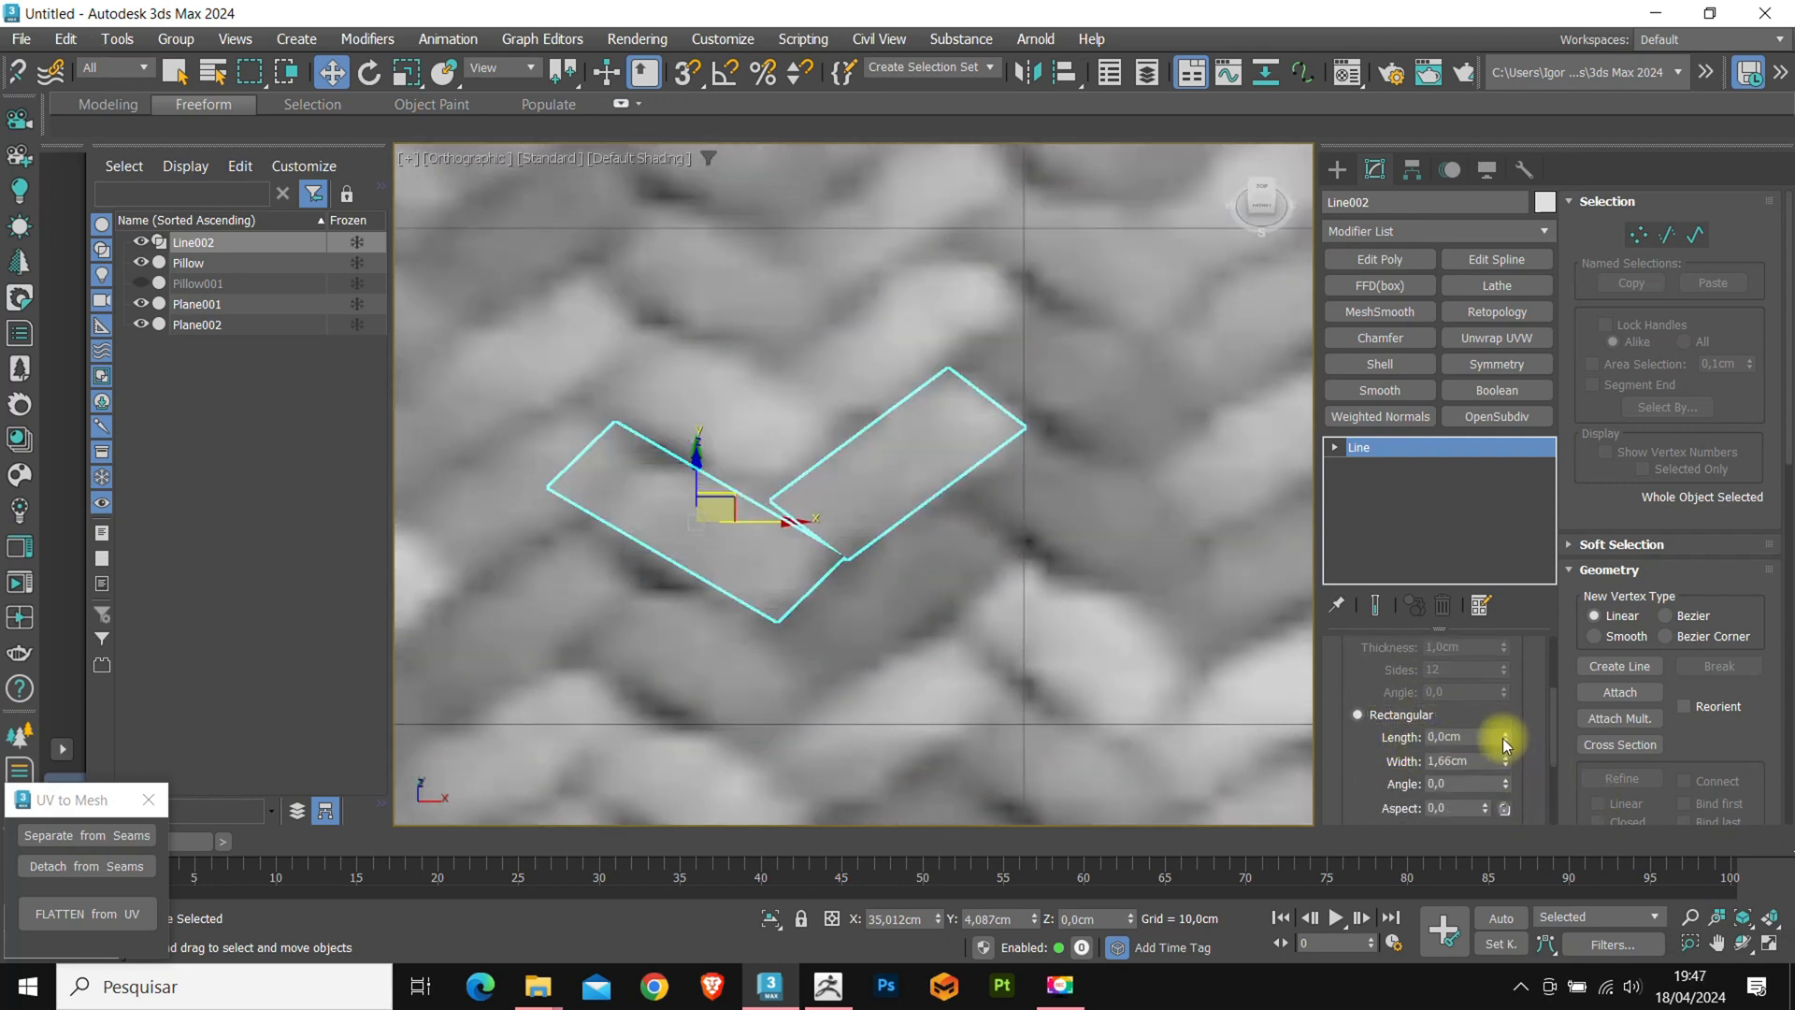
left_click_drag(1504, 737, 1504, 722)
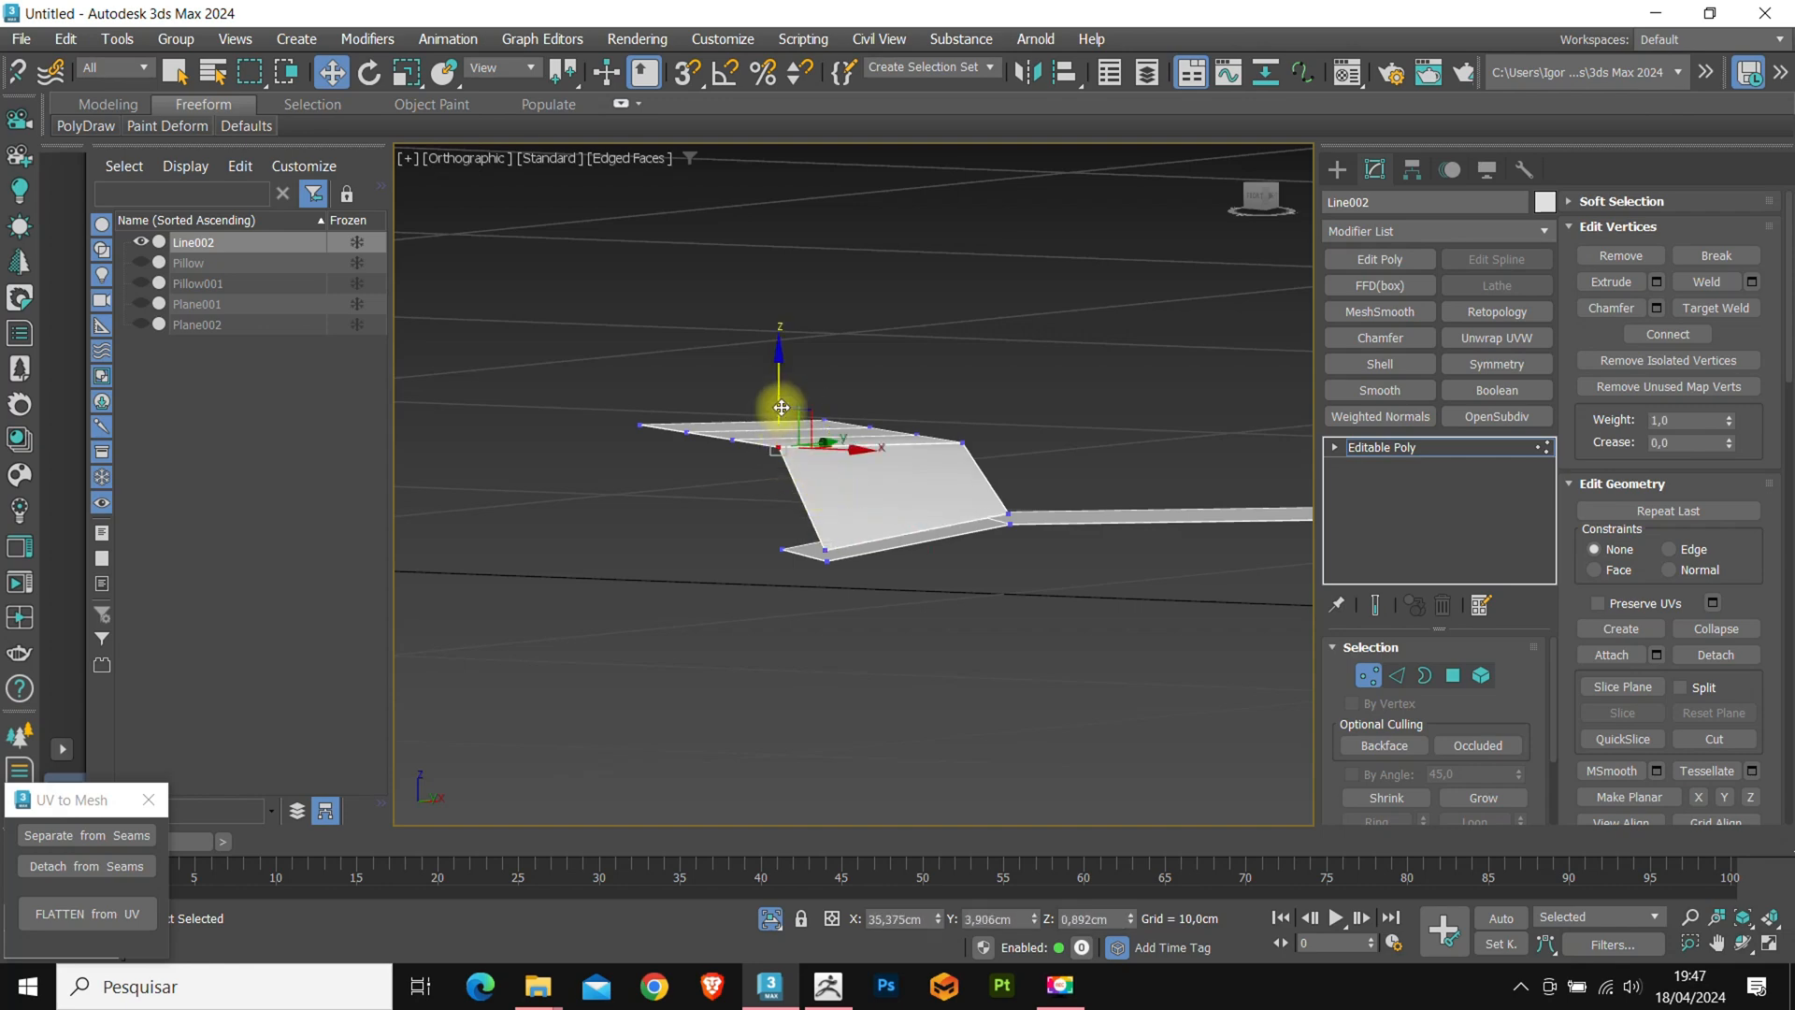
Move the bend and end vertices of the editable-poly strip to rough out the V.
left_click_drag(782, 408, 782, 426)
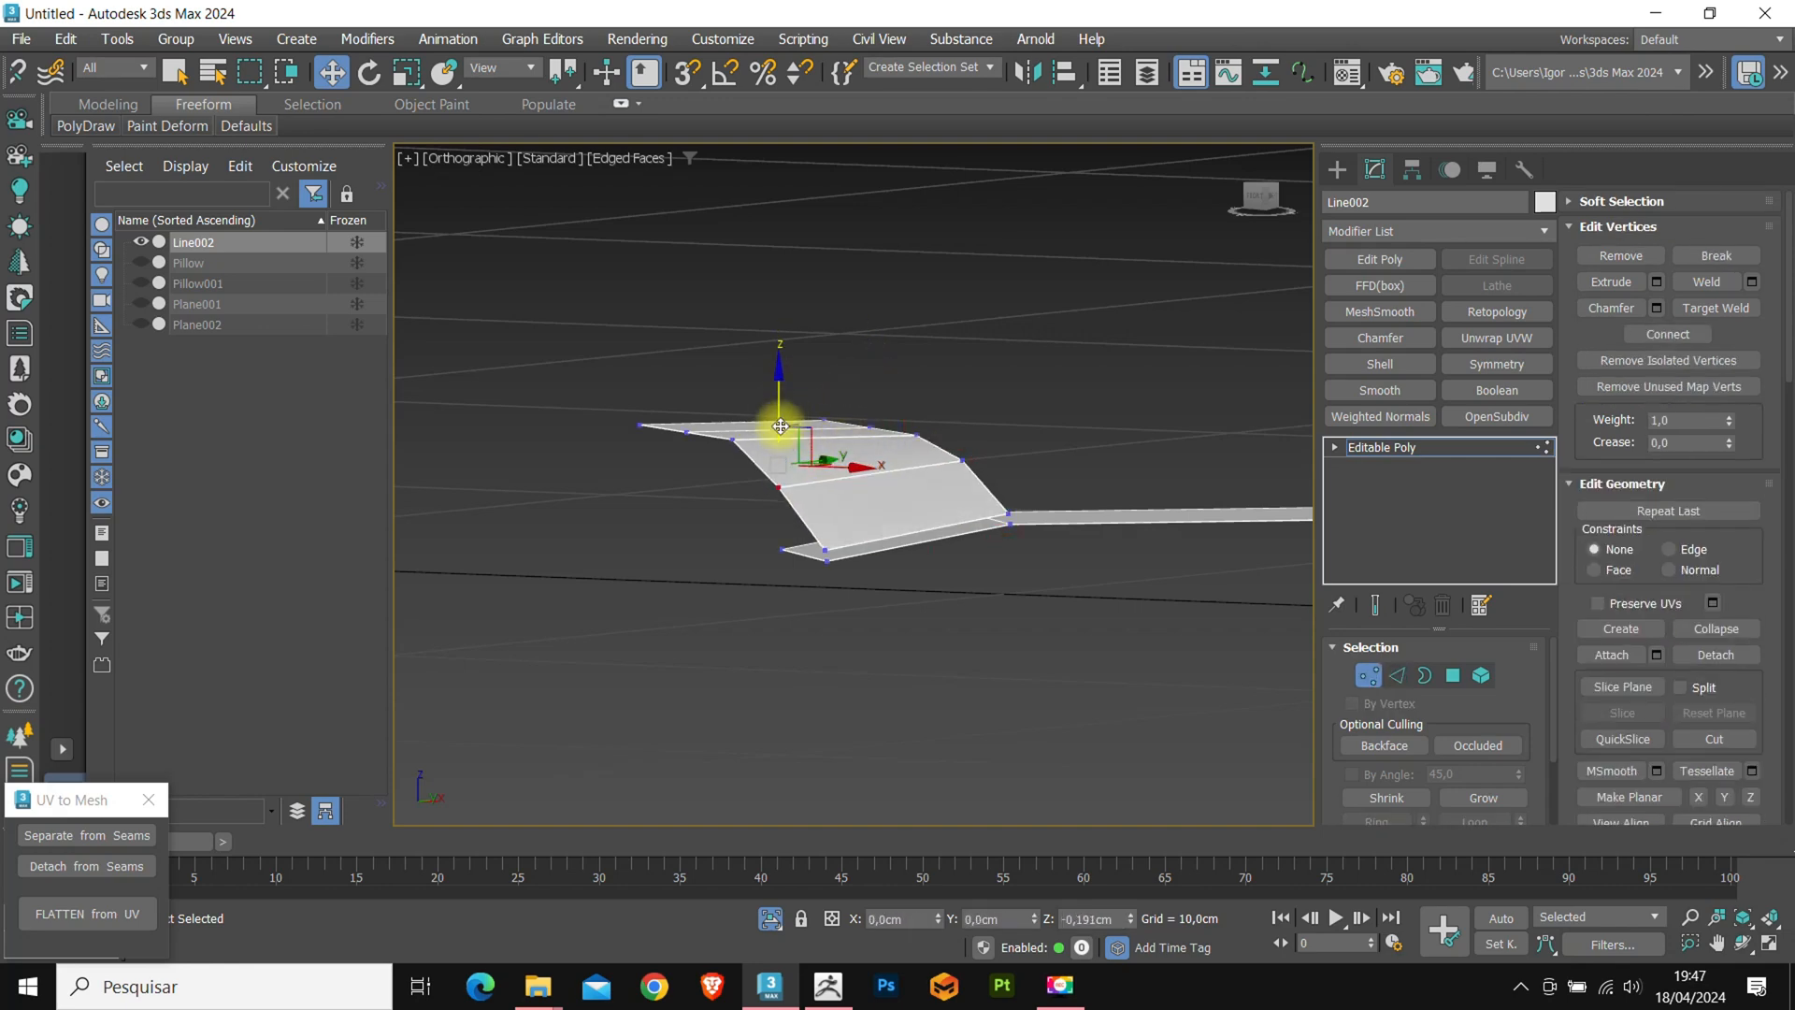
left_click_drag(780, 426, 768, 488)
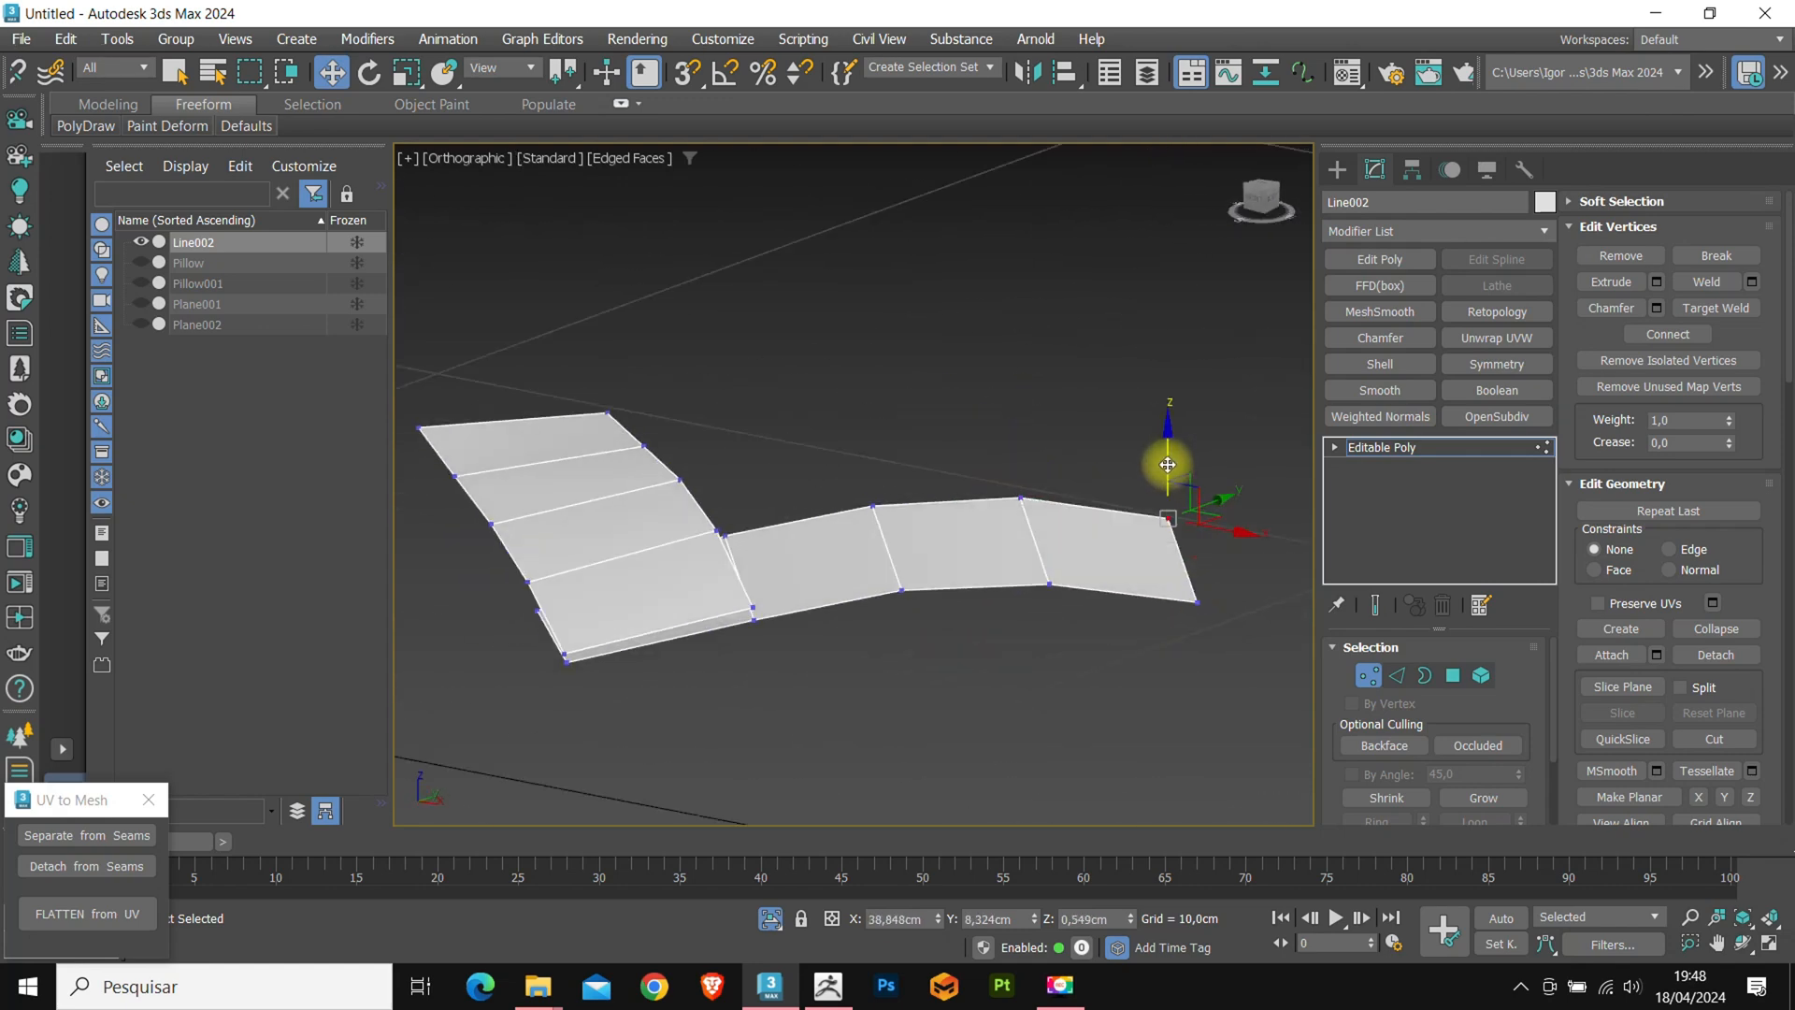
left_click_drag(1167, 463, 958, 524)
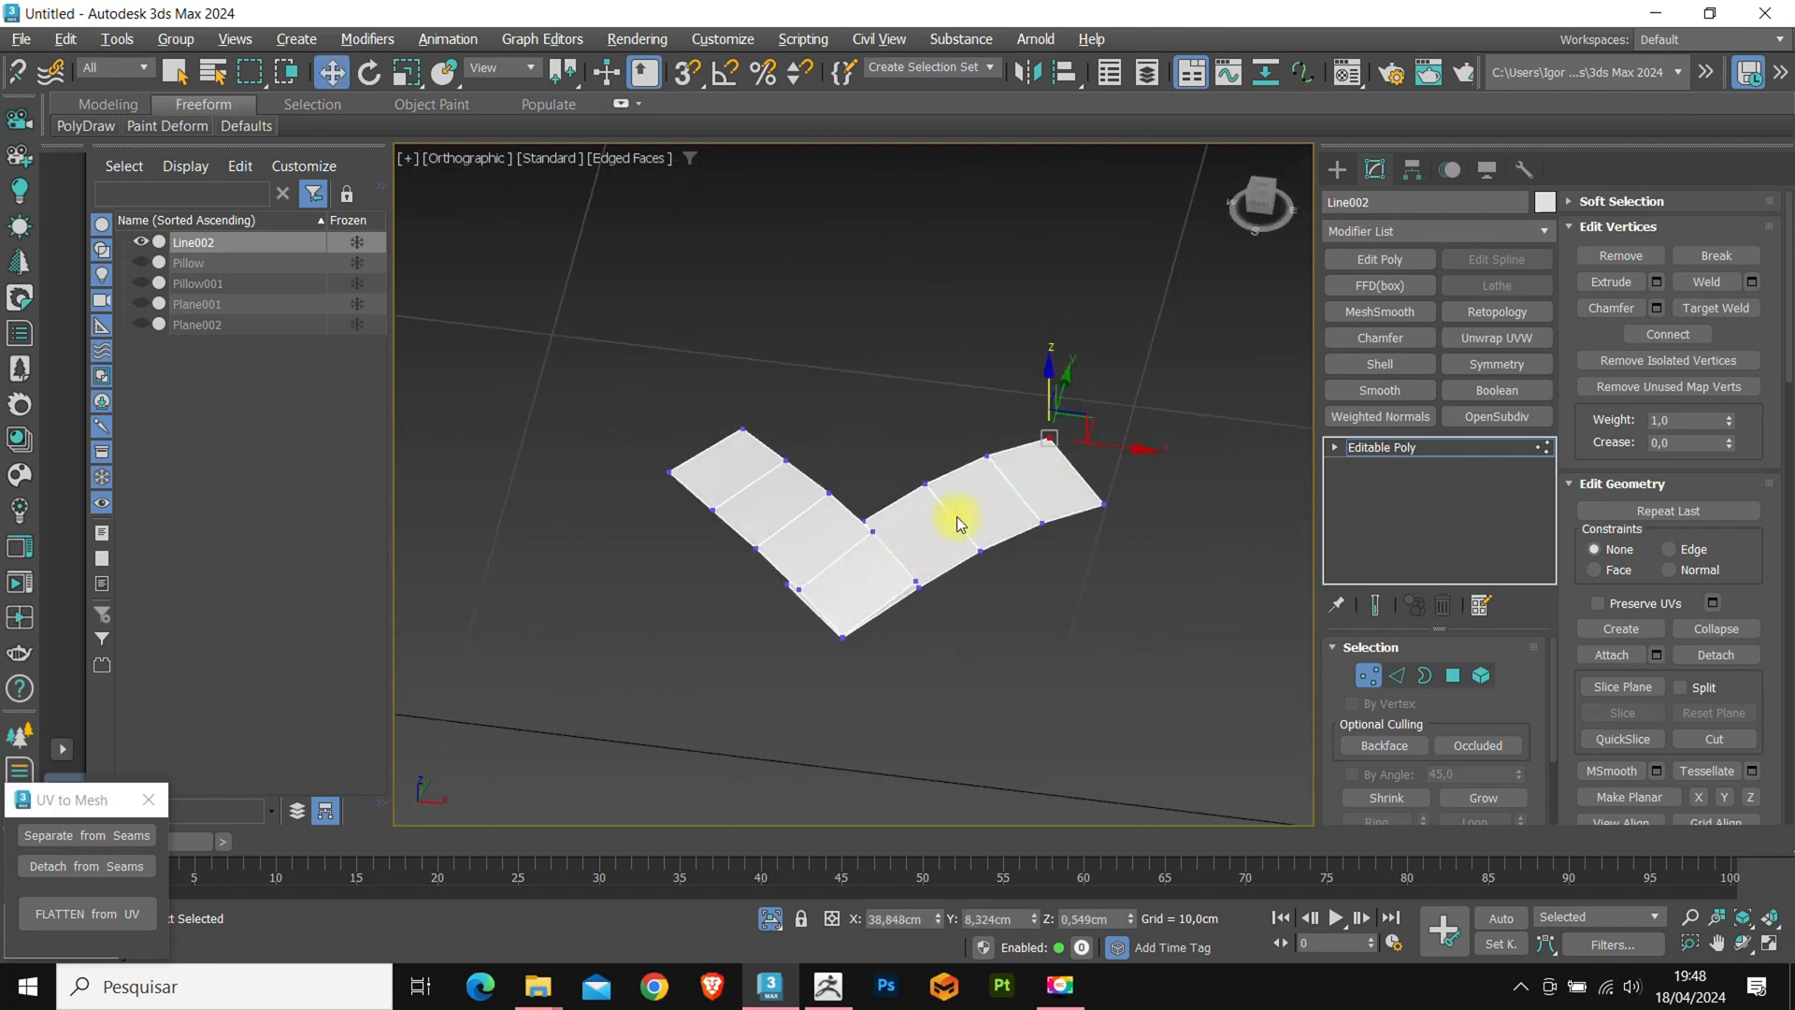
left_click(1397, 675)
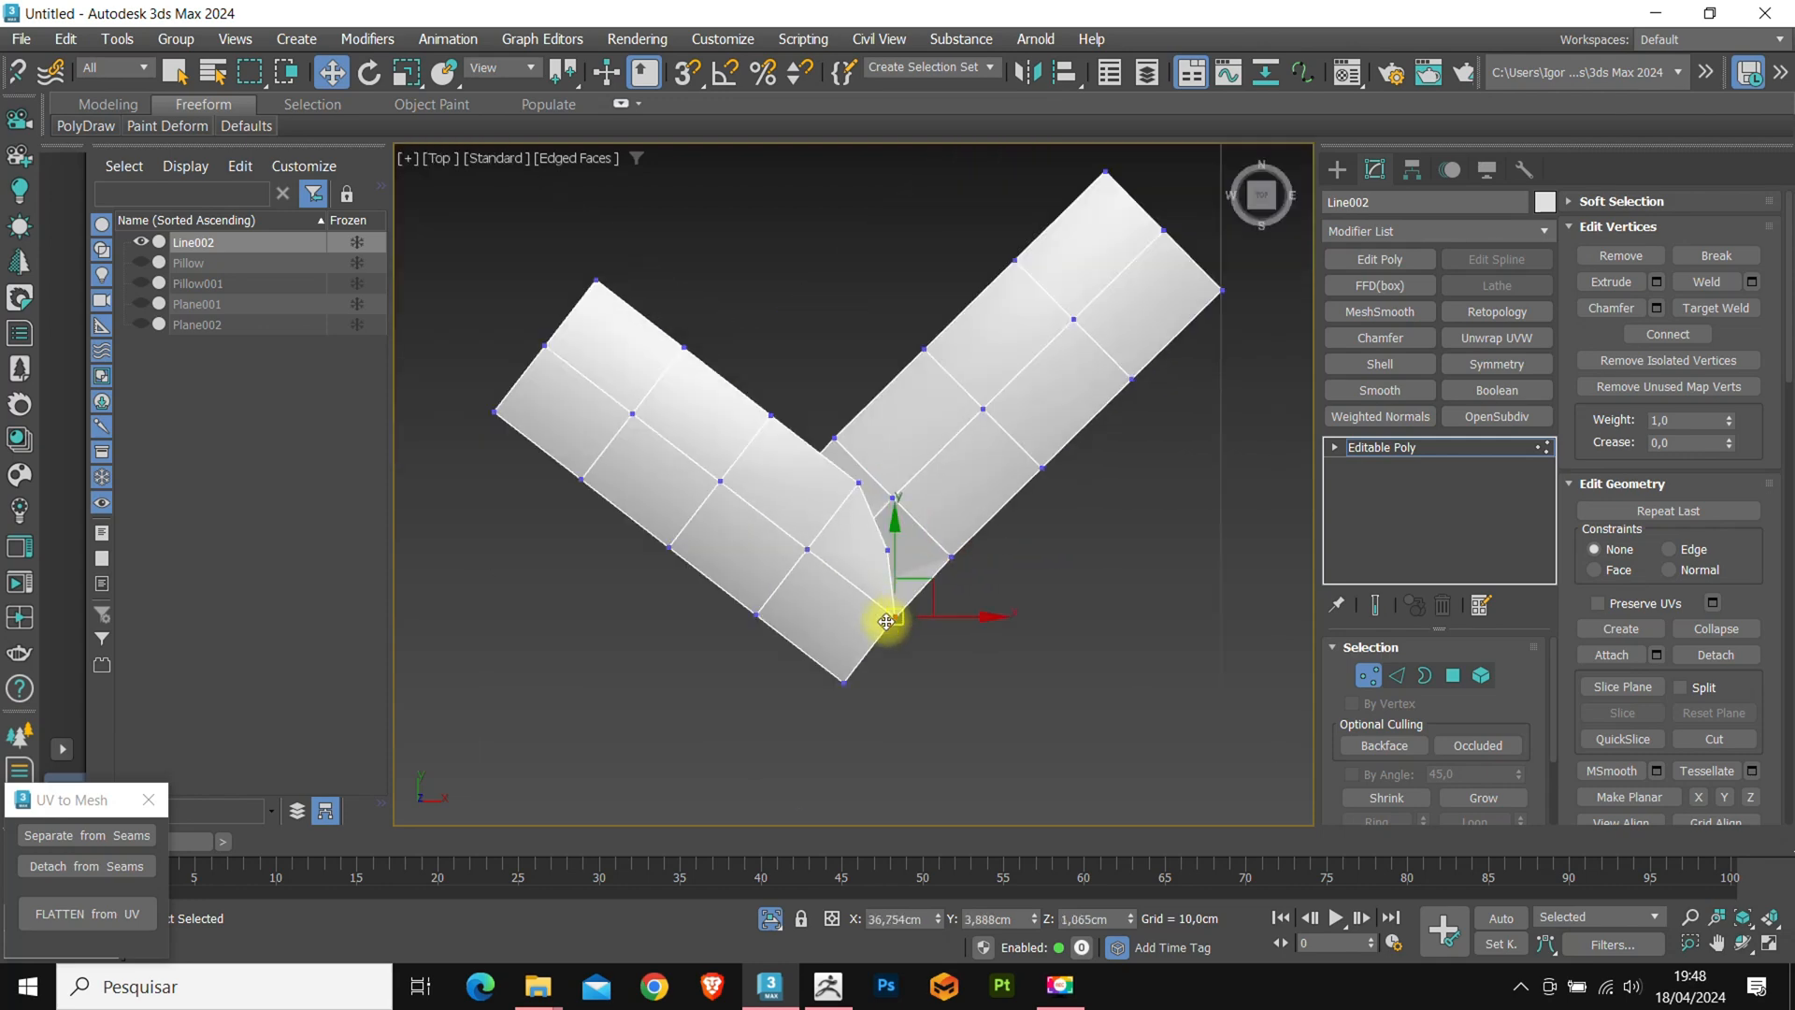
Align the V's inner corner and both arms' outer corner vertices to the stitch.
left_click_drag(887, 621, 879, 528)
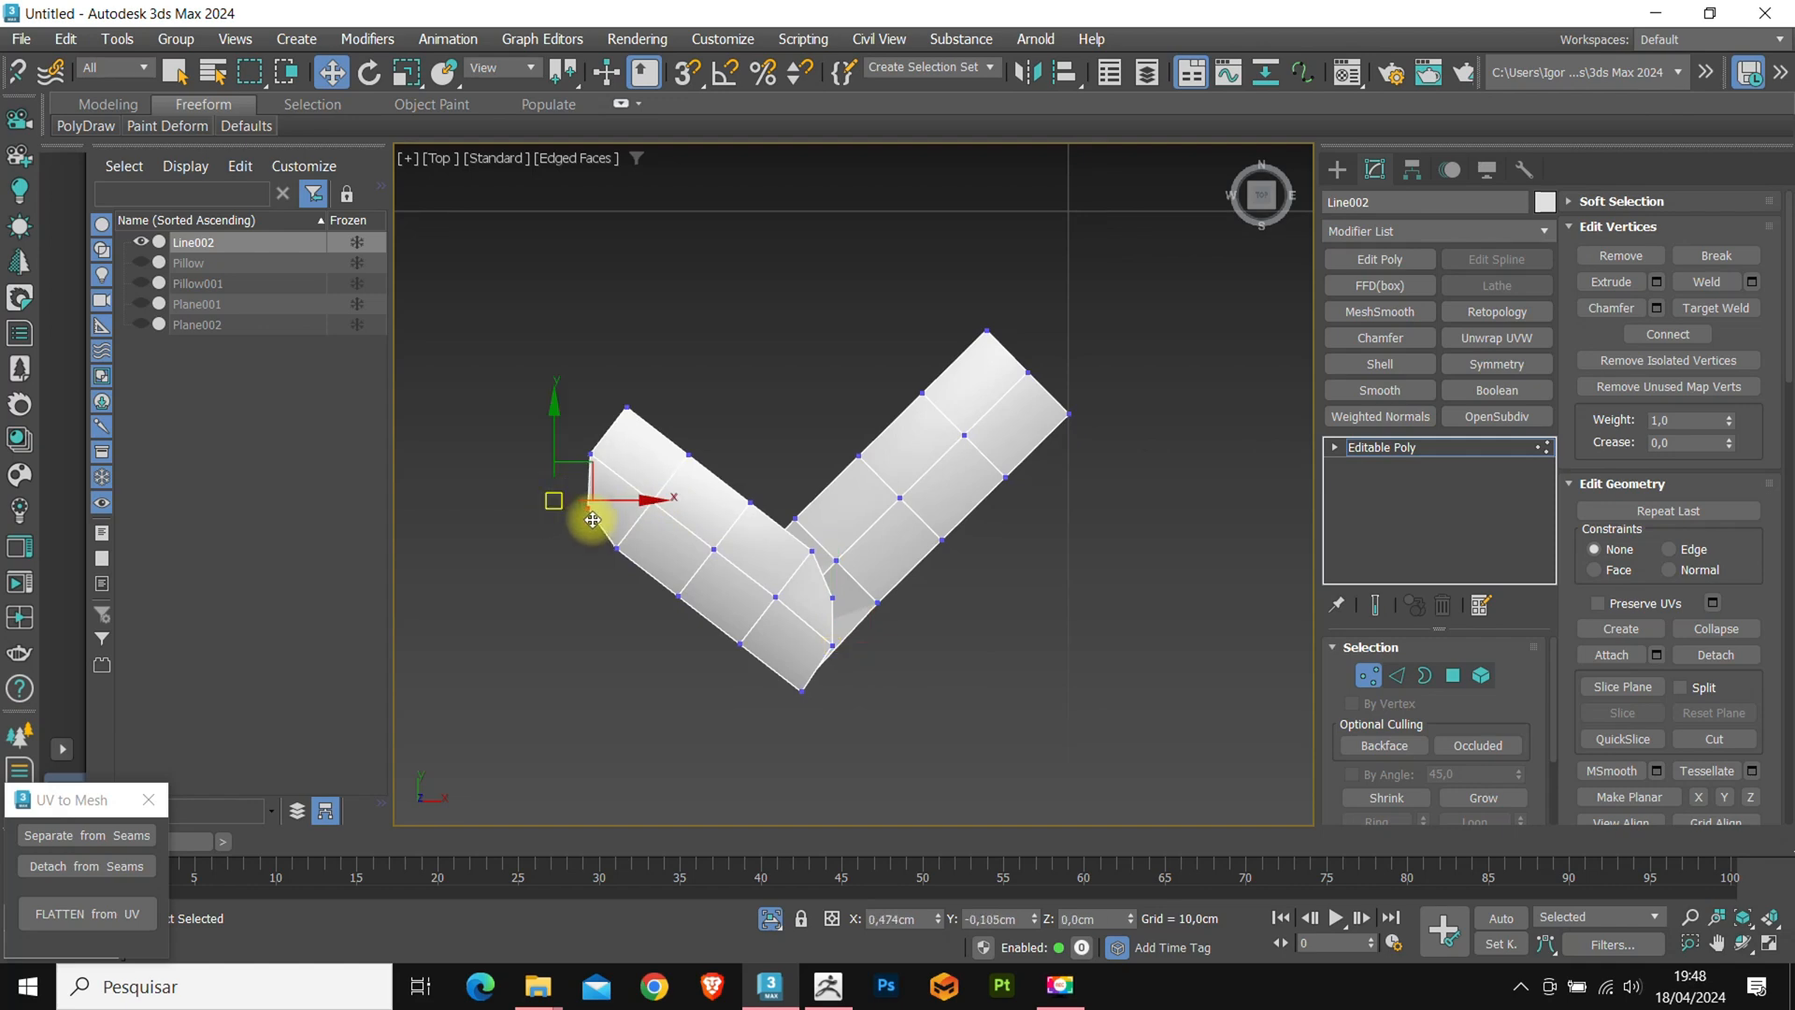
left_click_drag(593, 520, 984, 449)
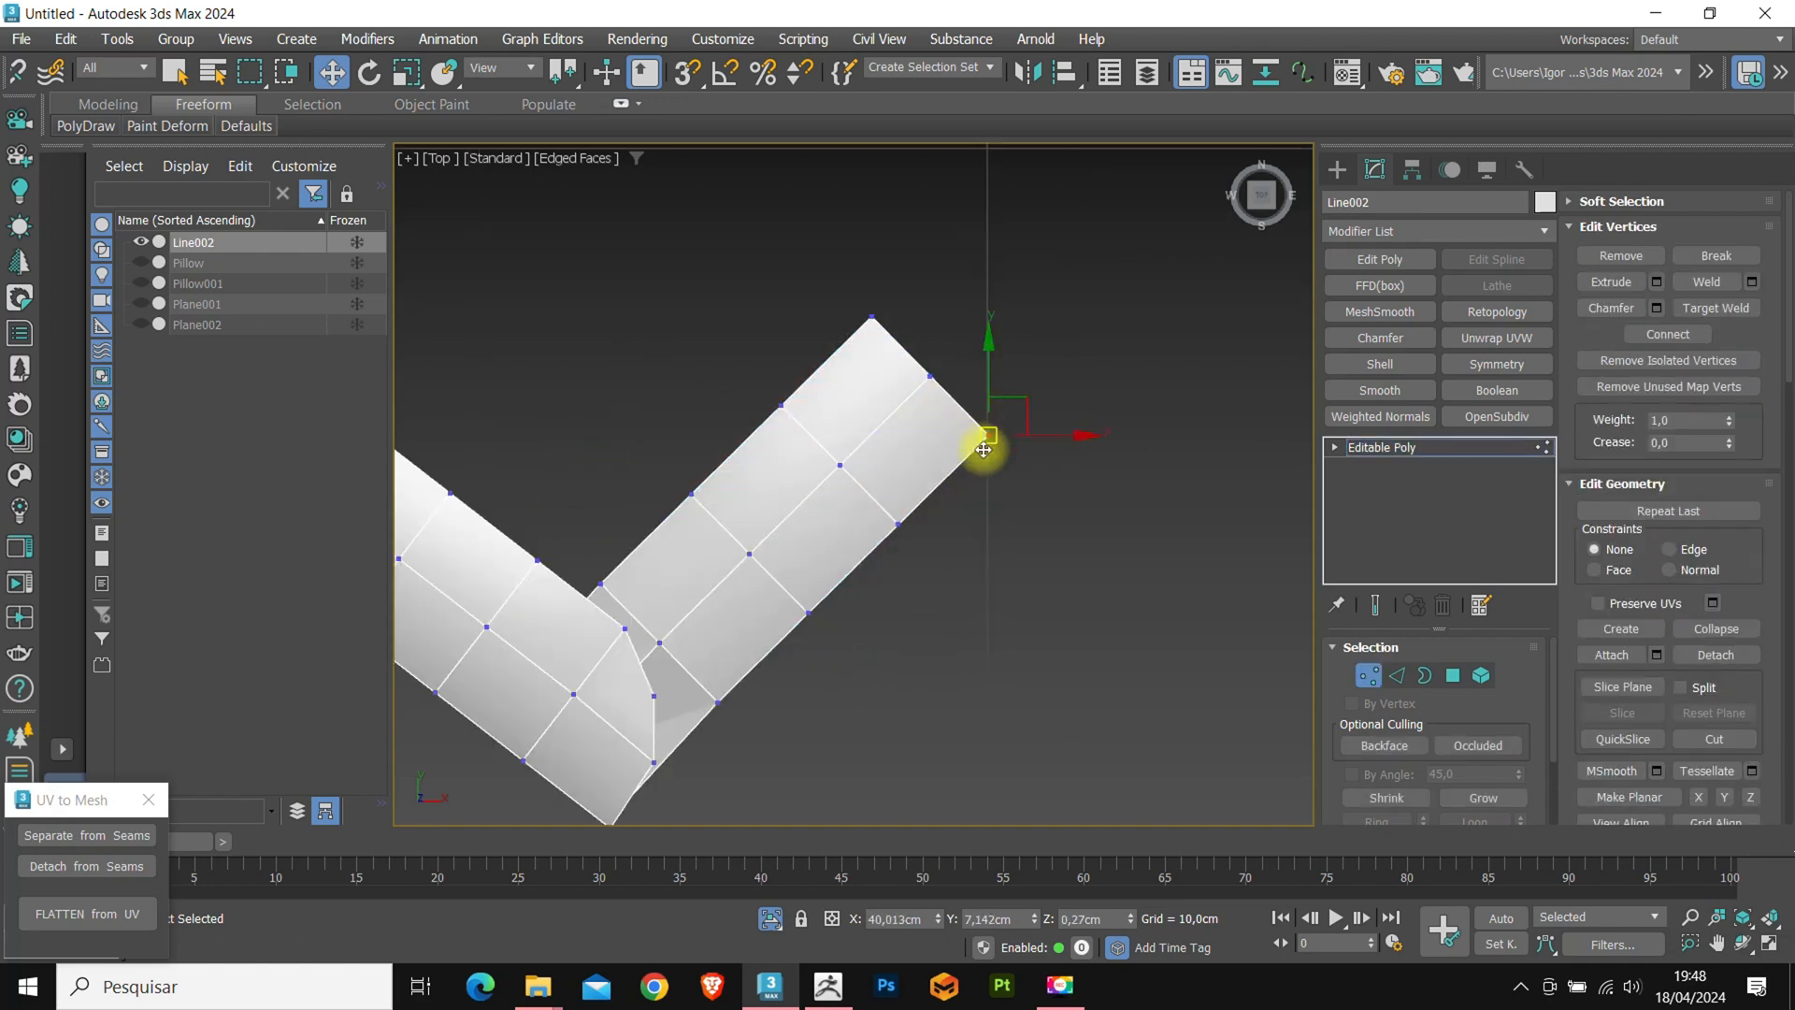
left_click_drag(982, 449, 873, 365)
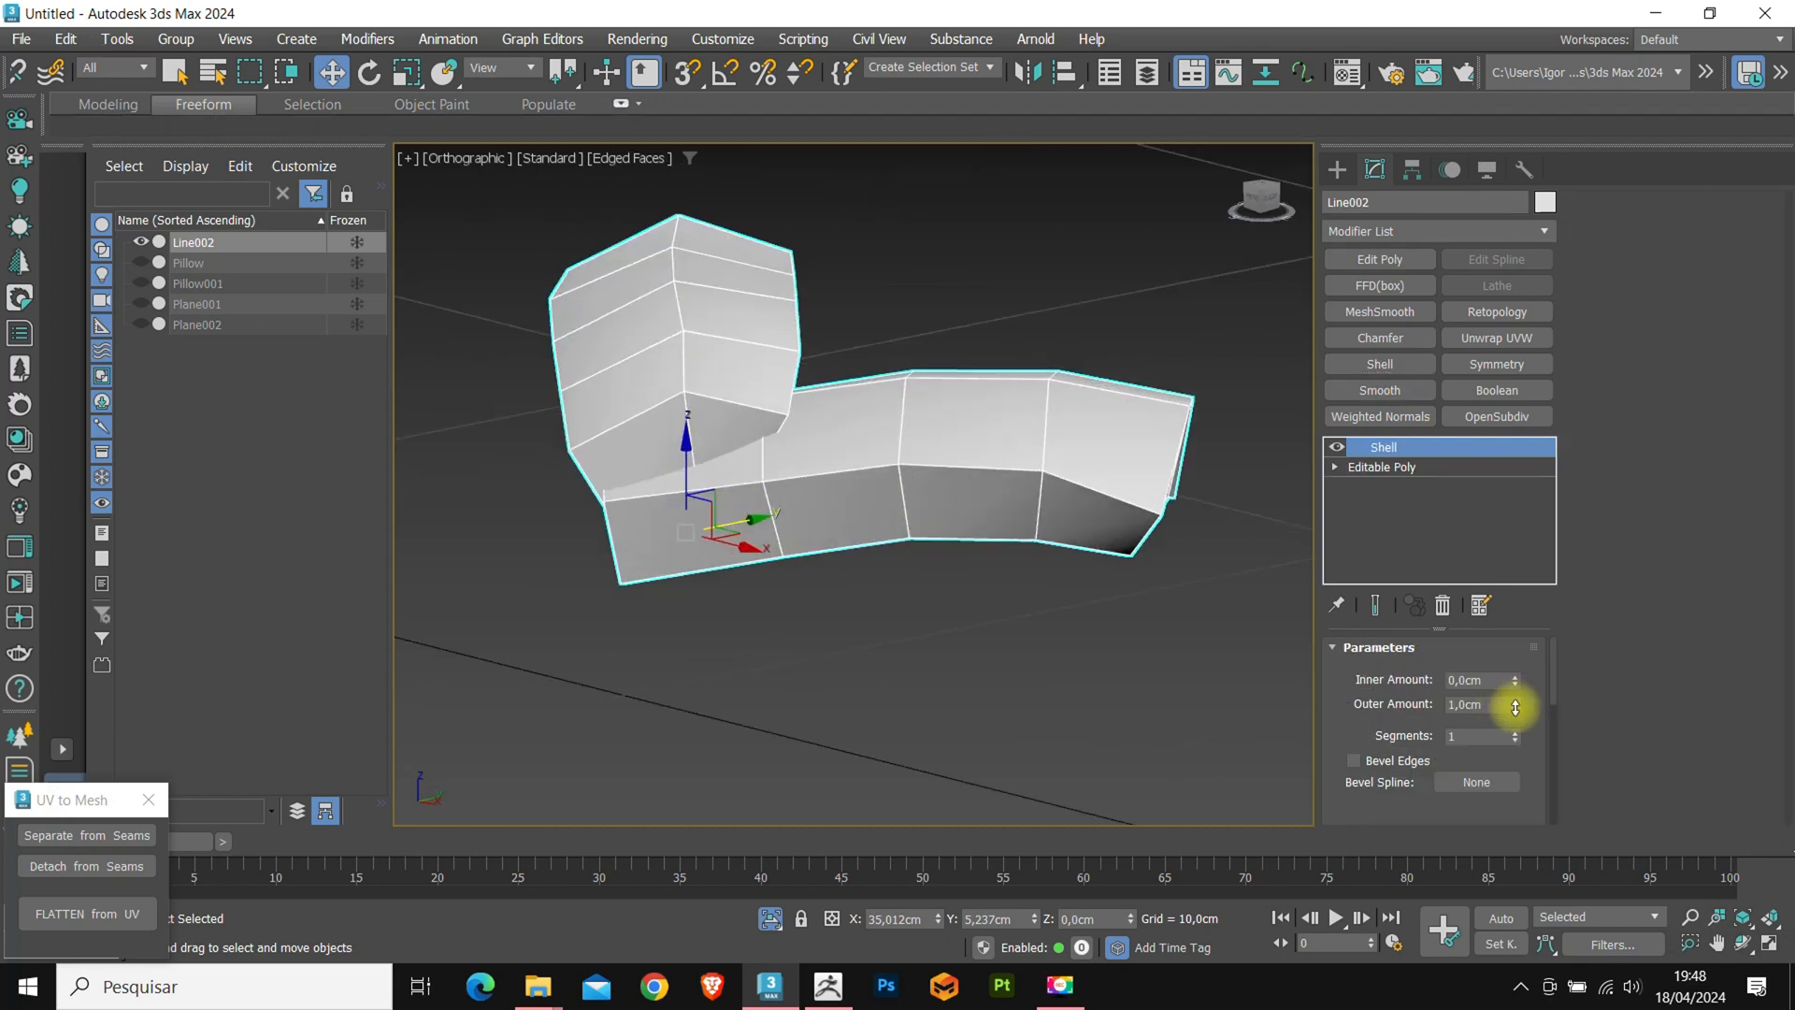
Shell the strip to about 0.4cm, add OpenSubdiv, fine-tune thickness and return to the base poly.
left_click_drag(1515, 698, 1515, 711)
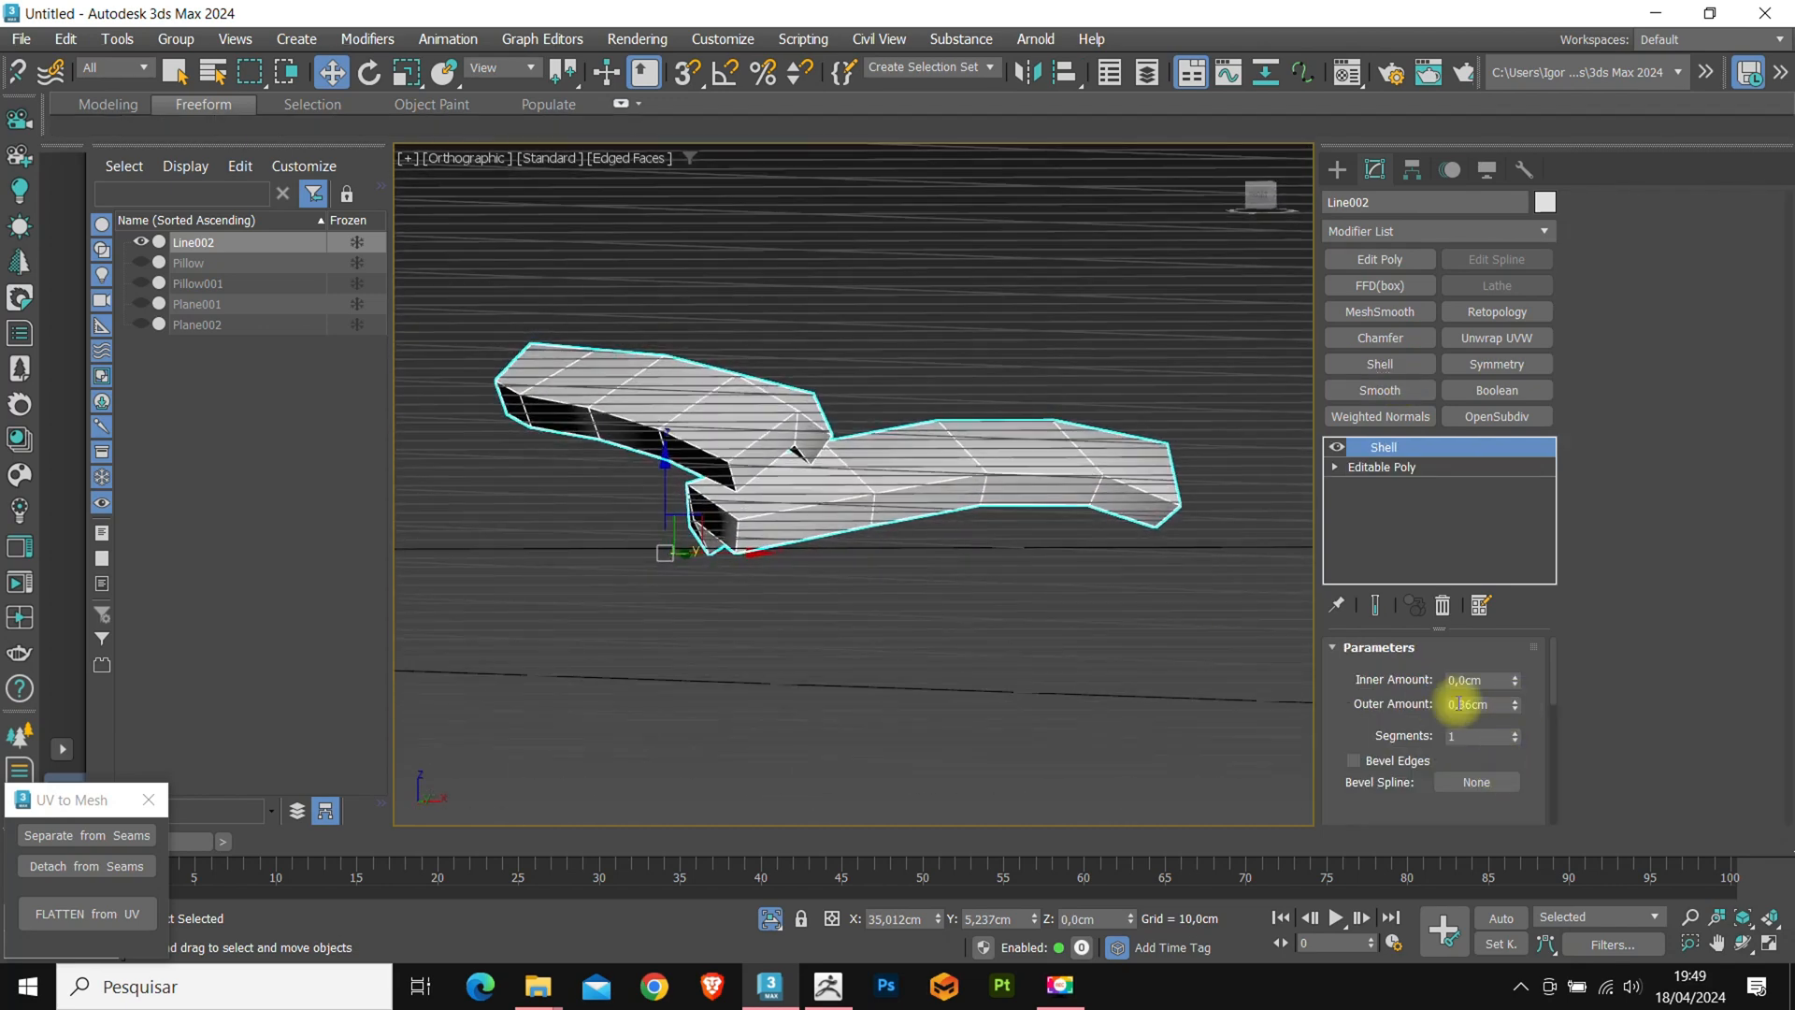
left_click(1497, 415)
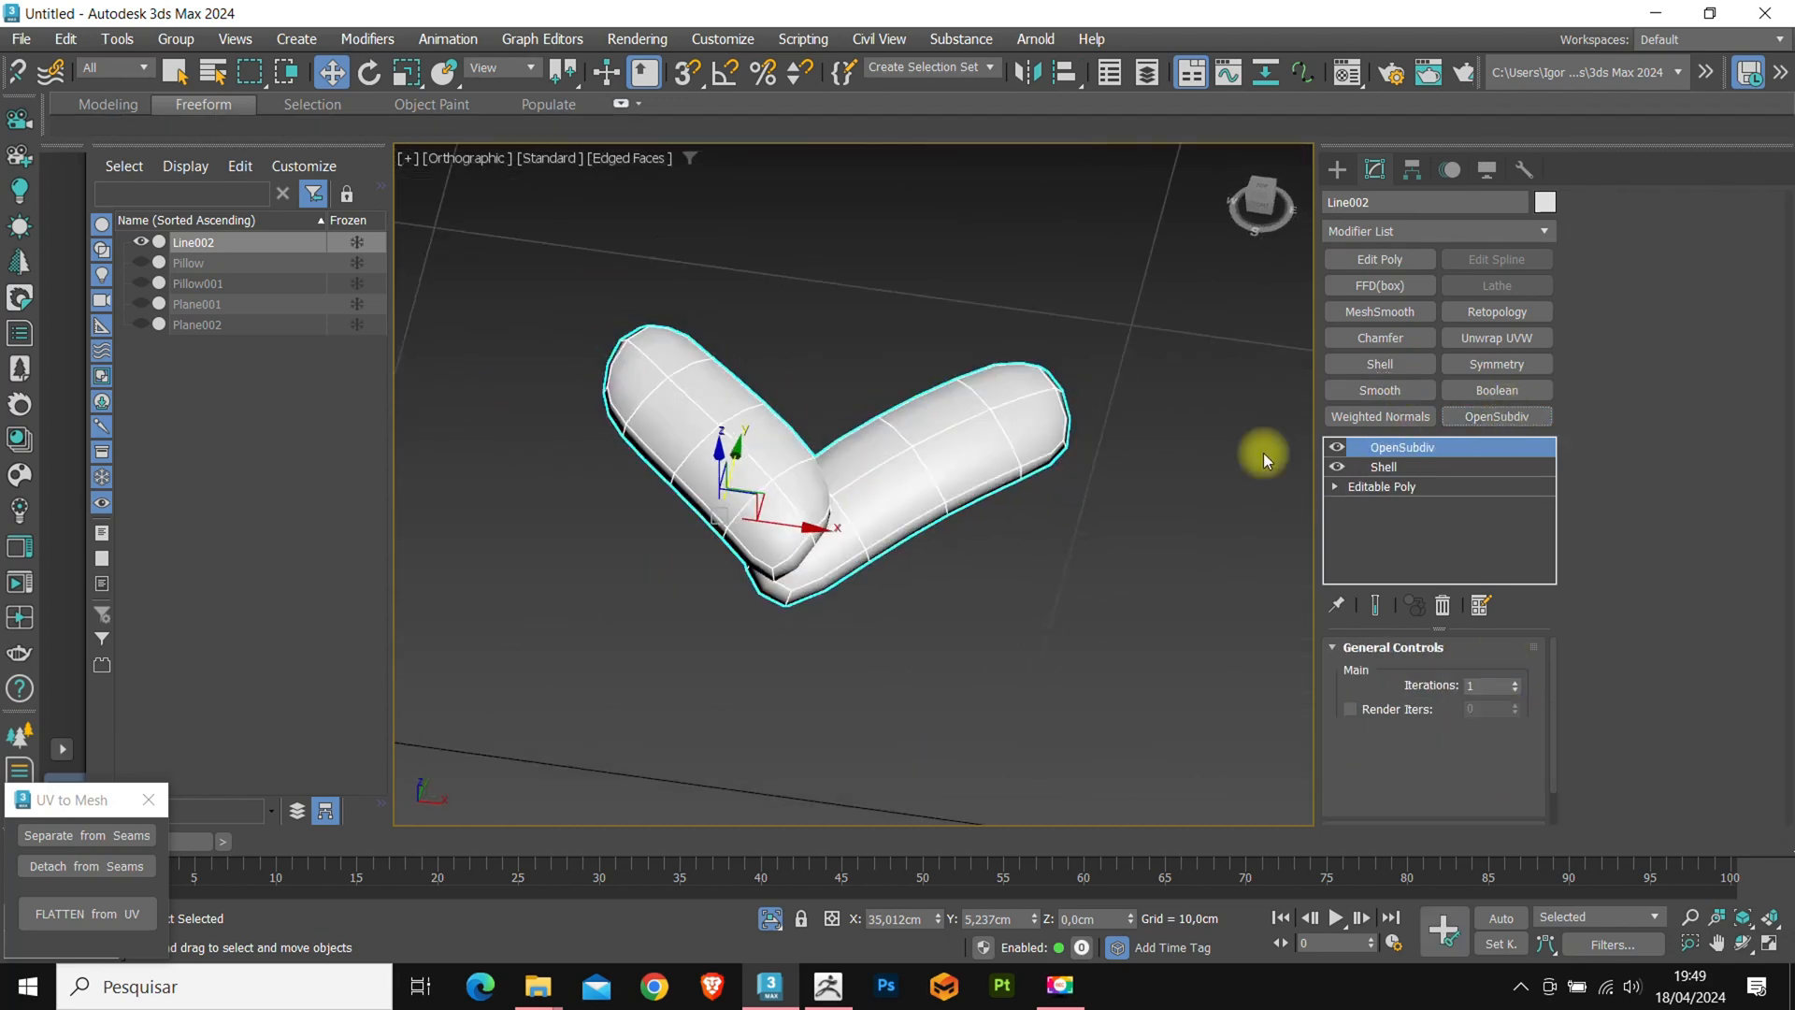
left_click(1384, 467)
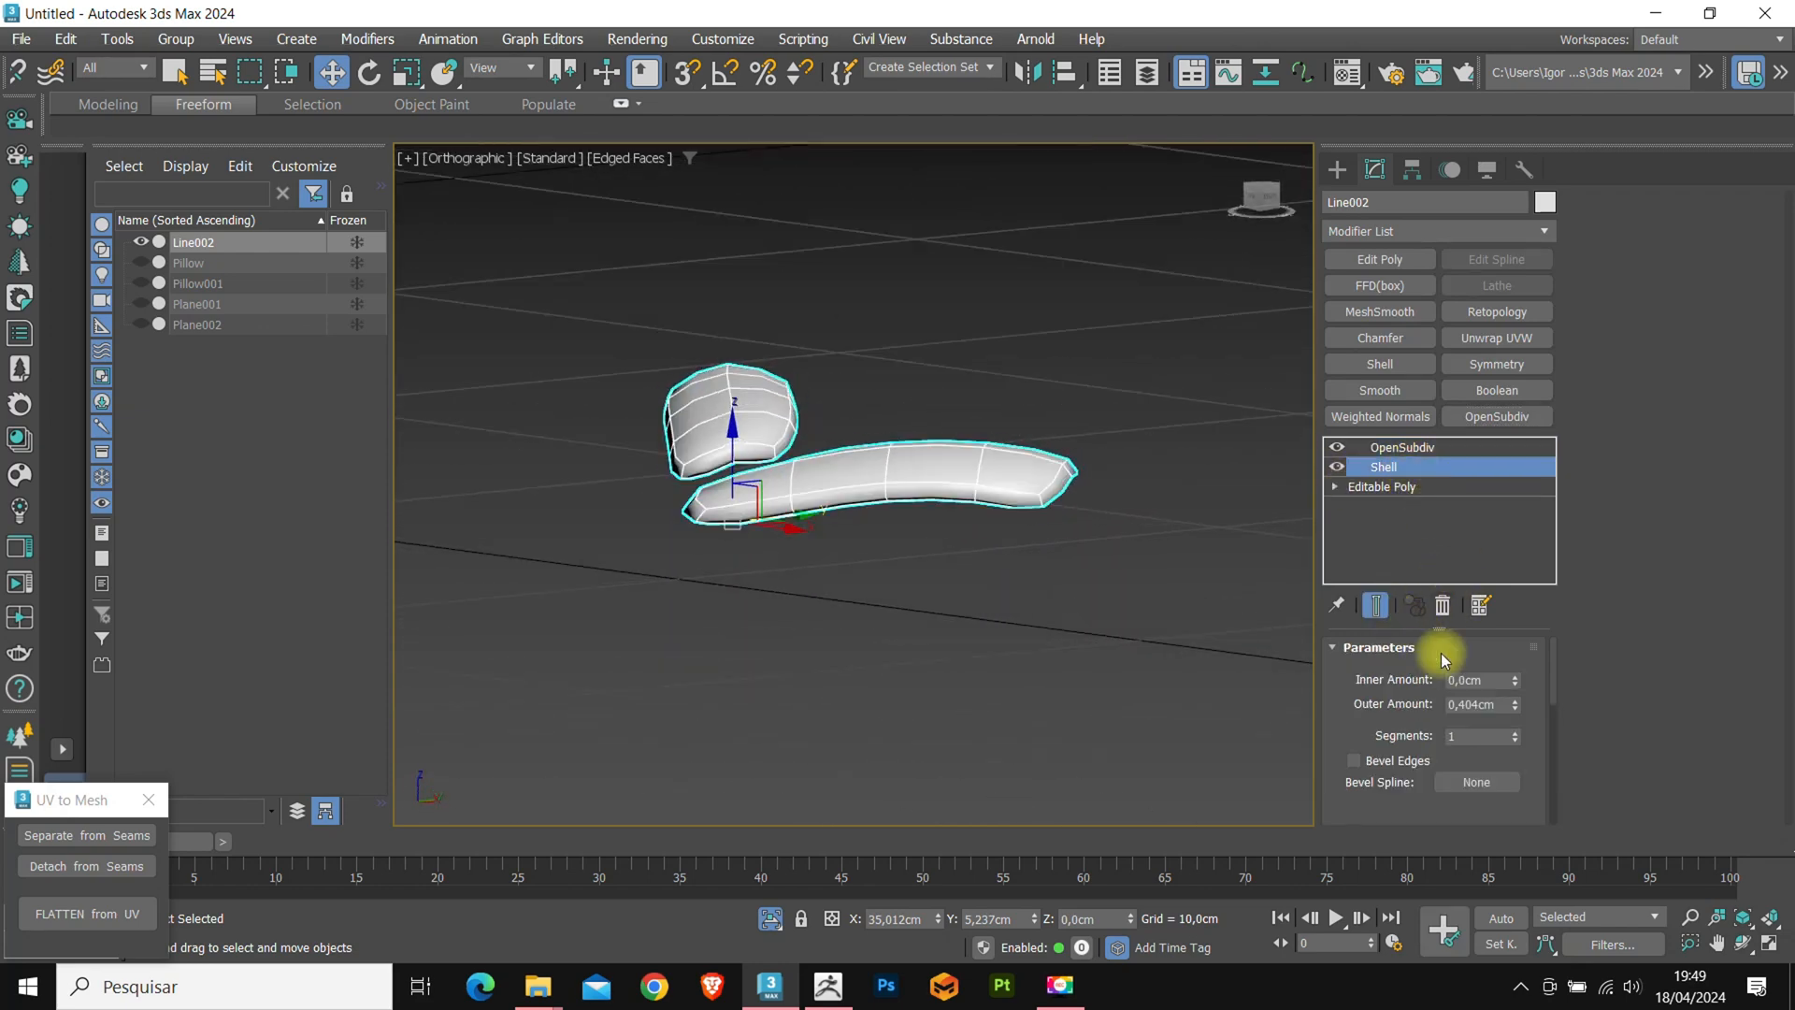
left_click_drag(1442, 658, 1032, 598)
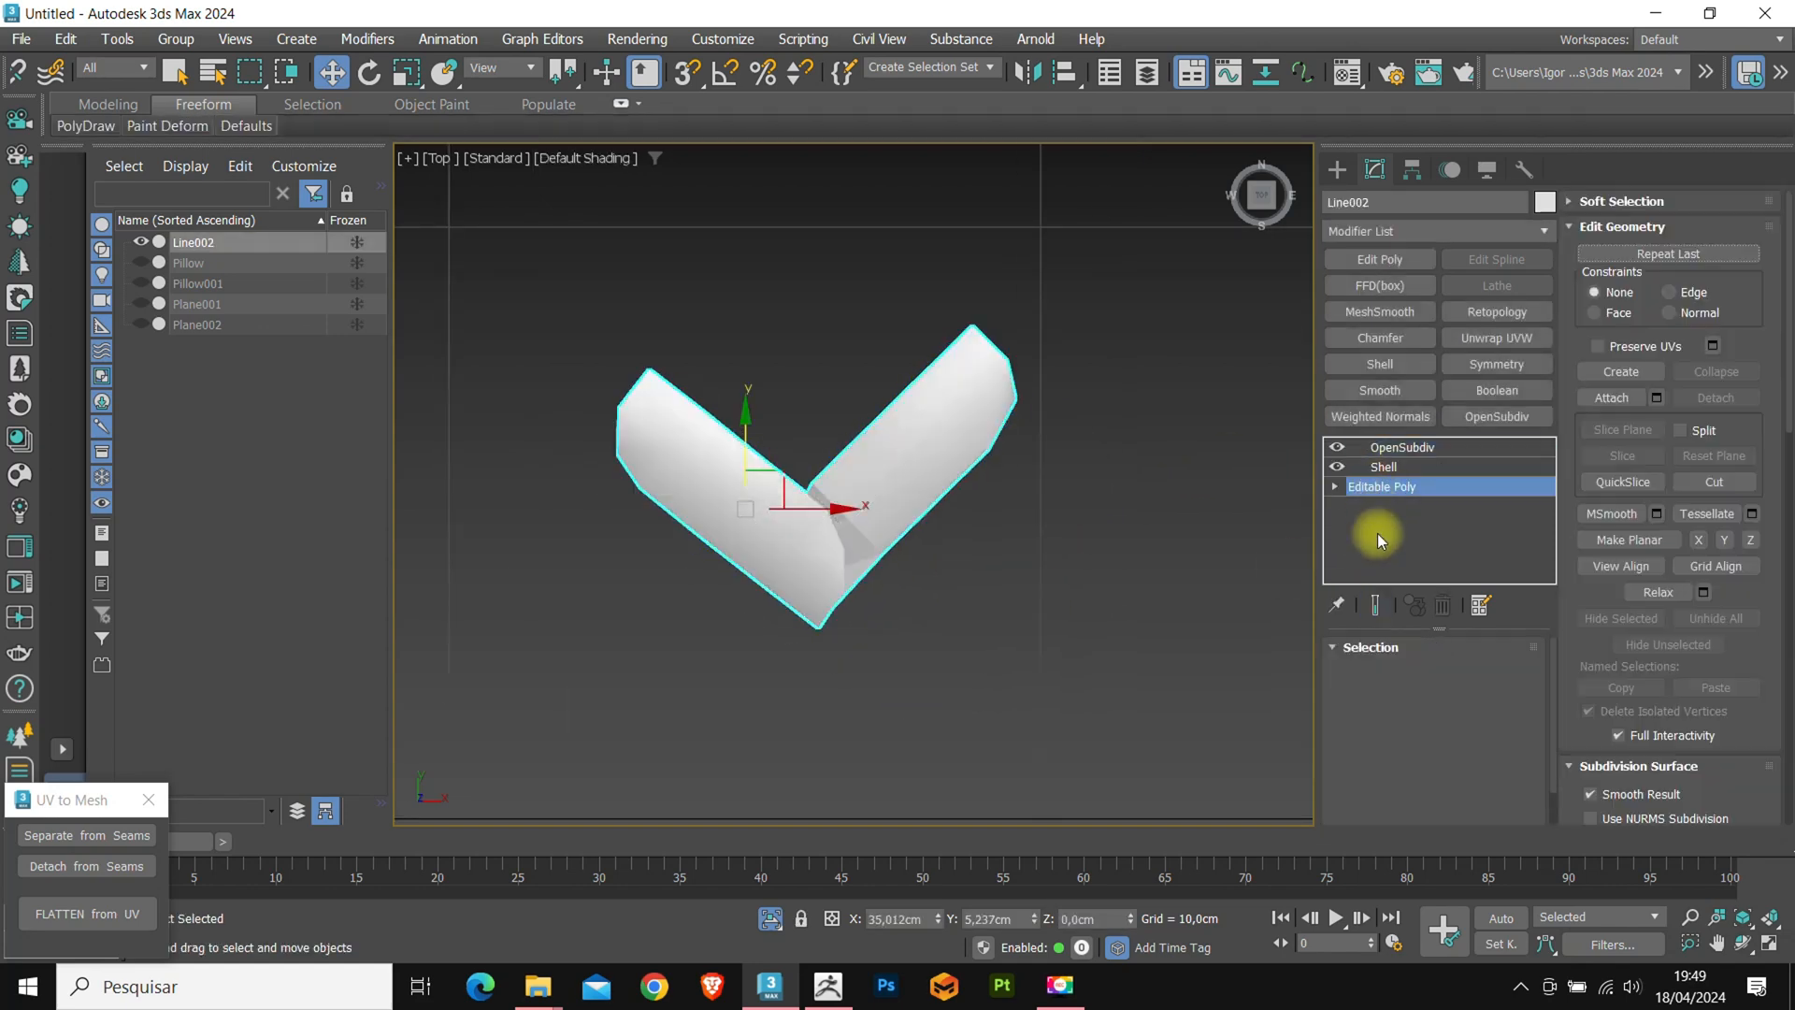
left_click(1335, 486)
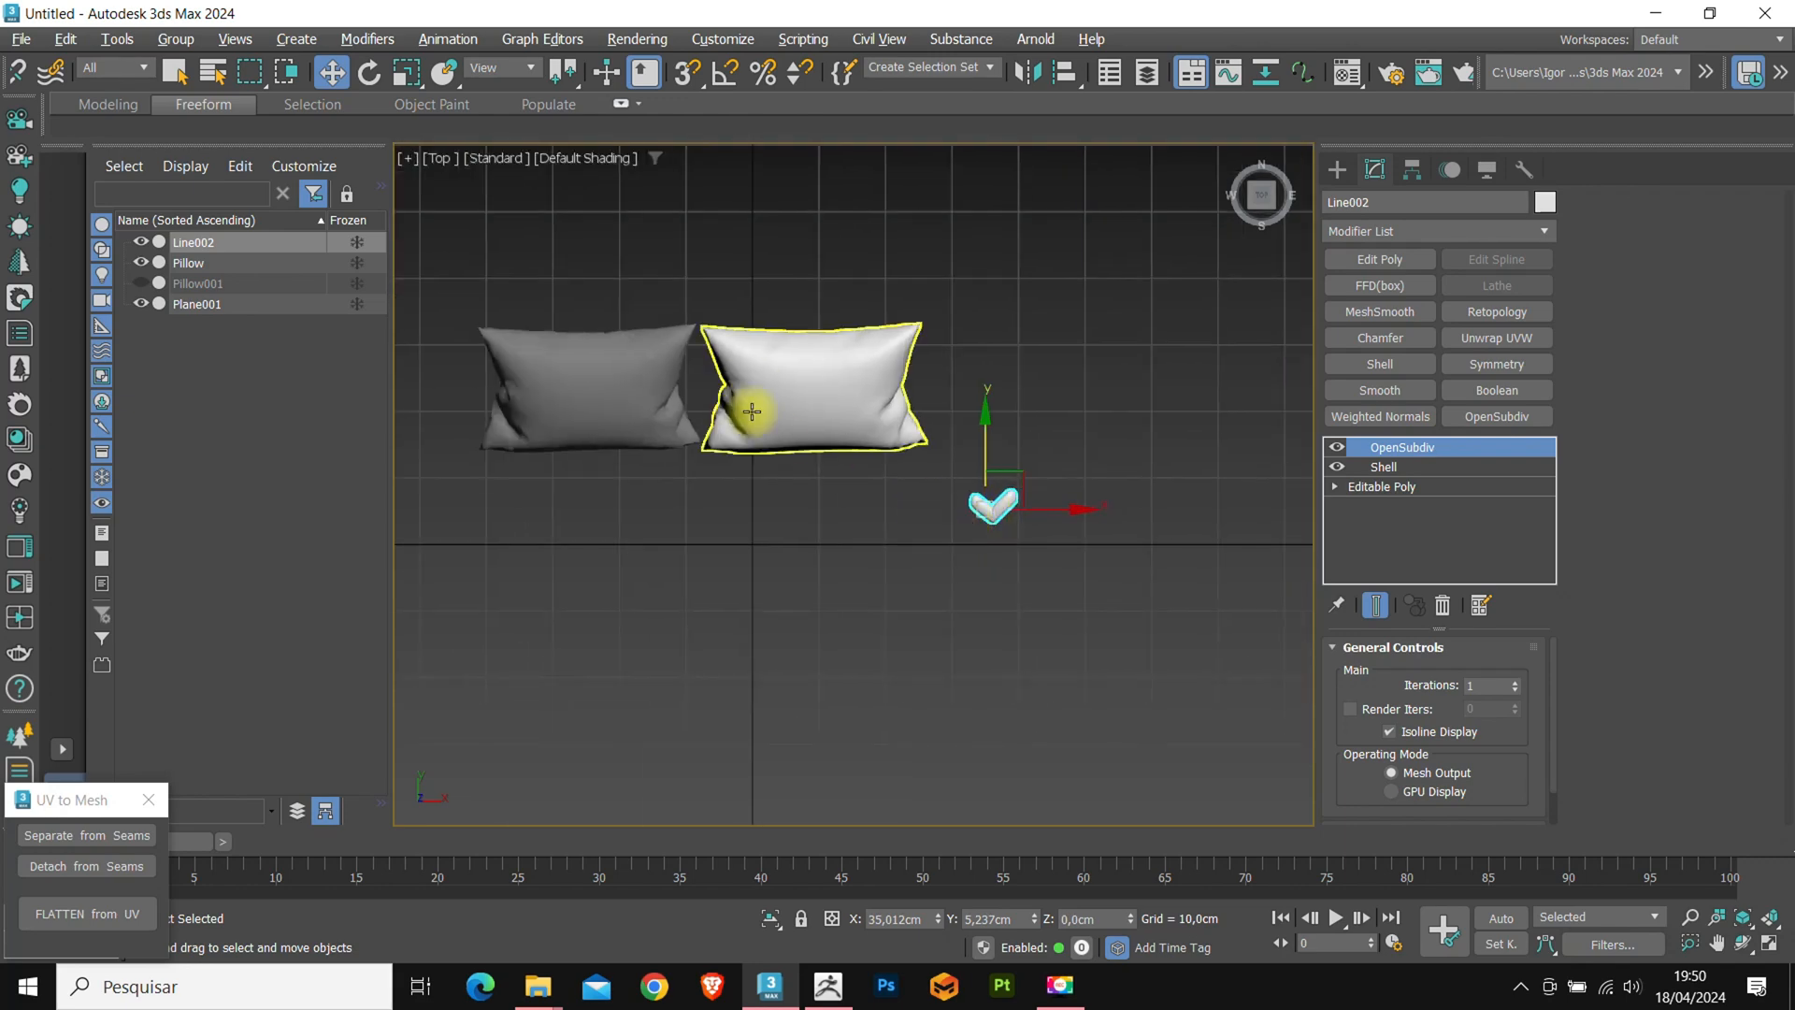
Unhide Pillow001 via the Scene Explorer and reselect the Line002 stitch.
left_click(187, 262)
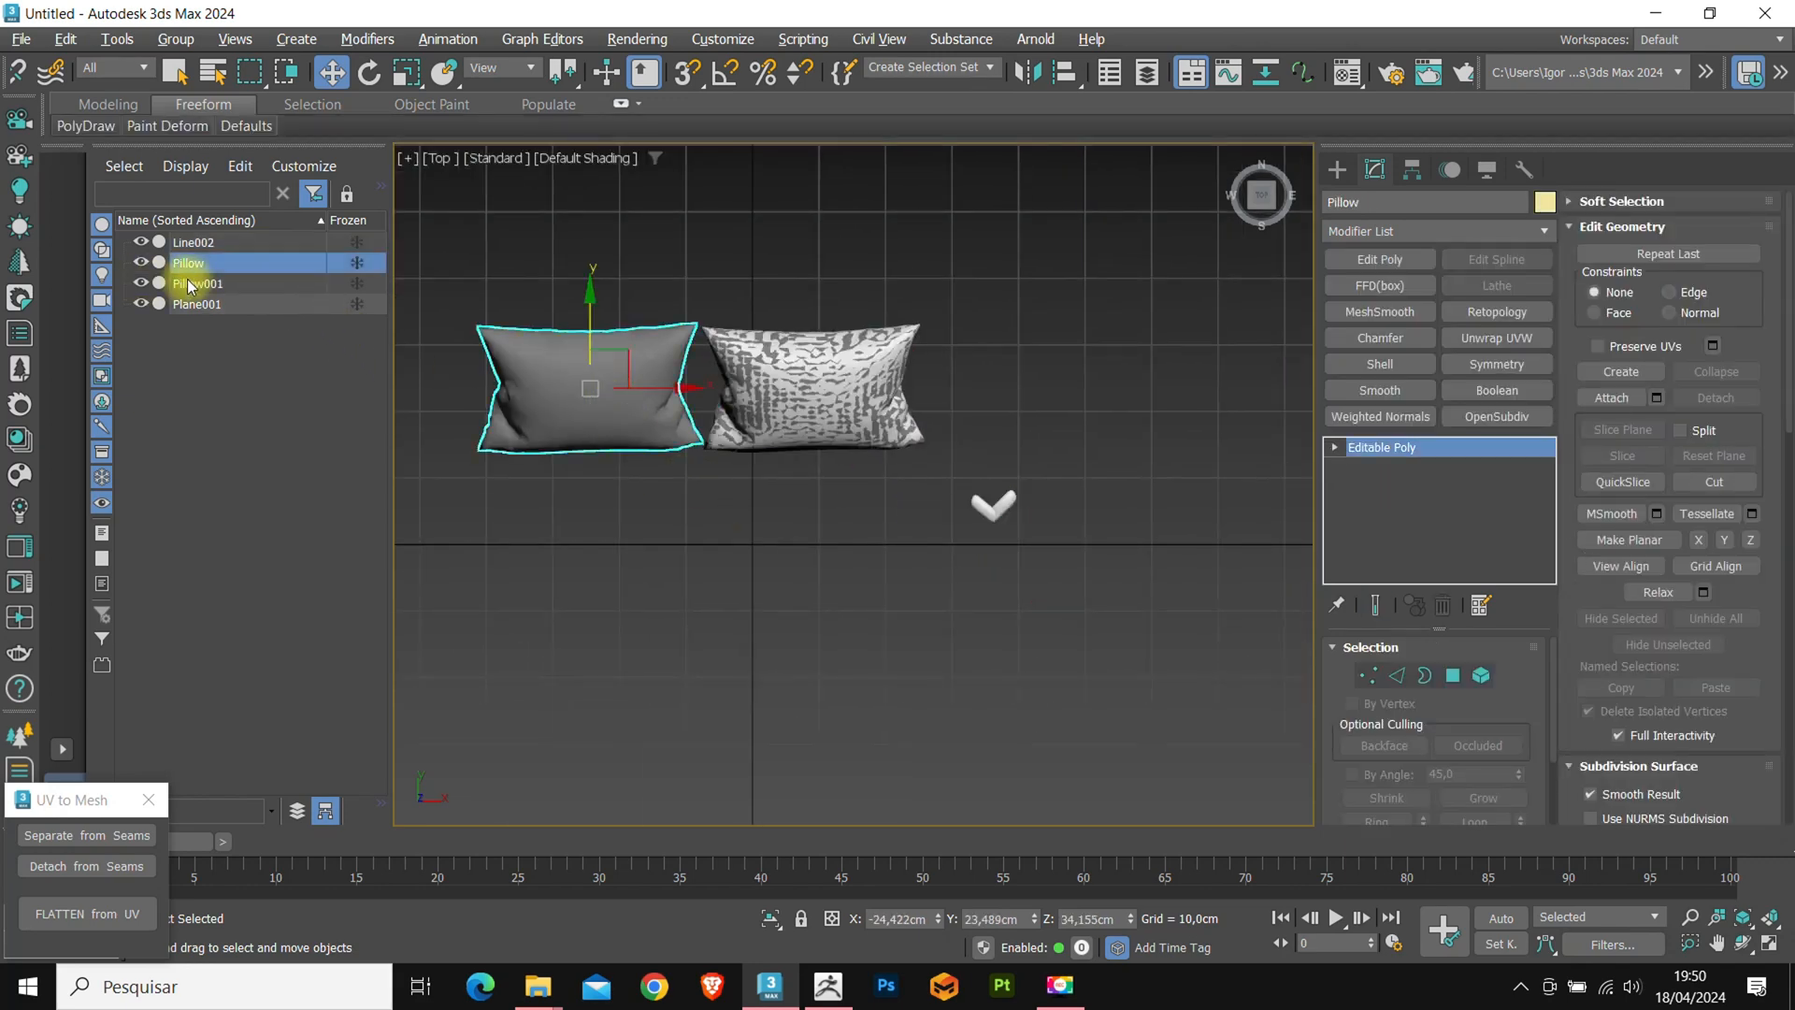
left_click(193, 284)
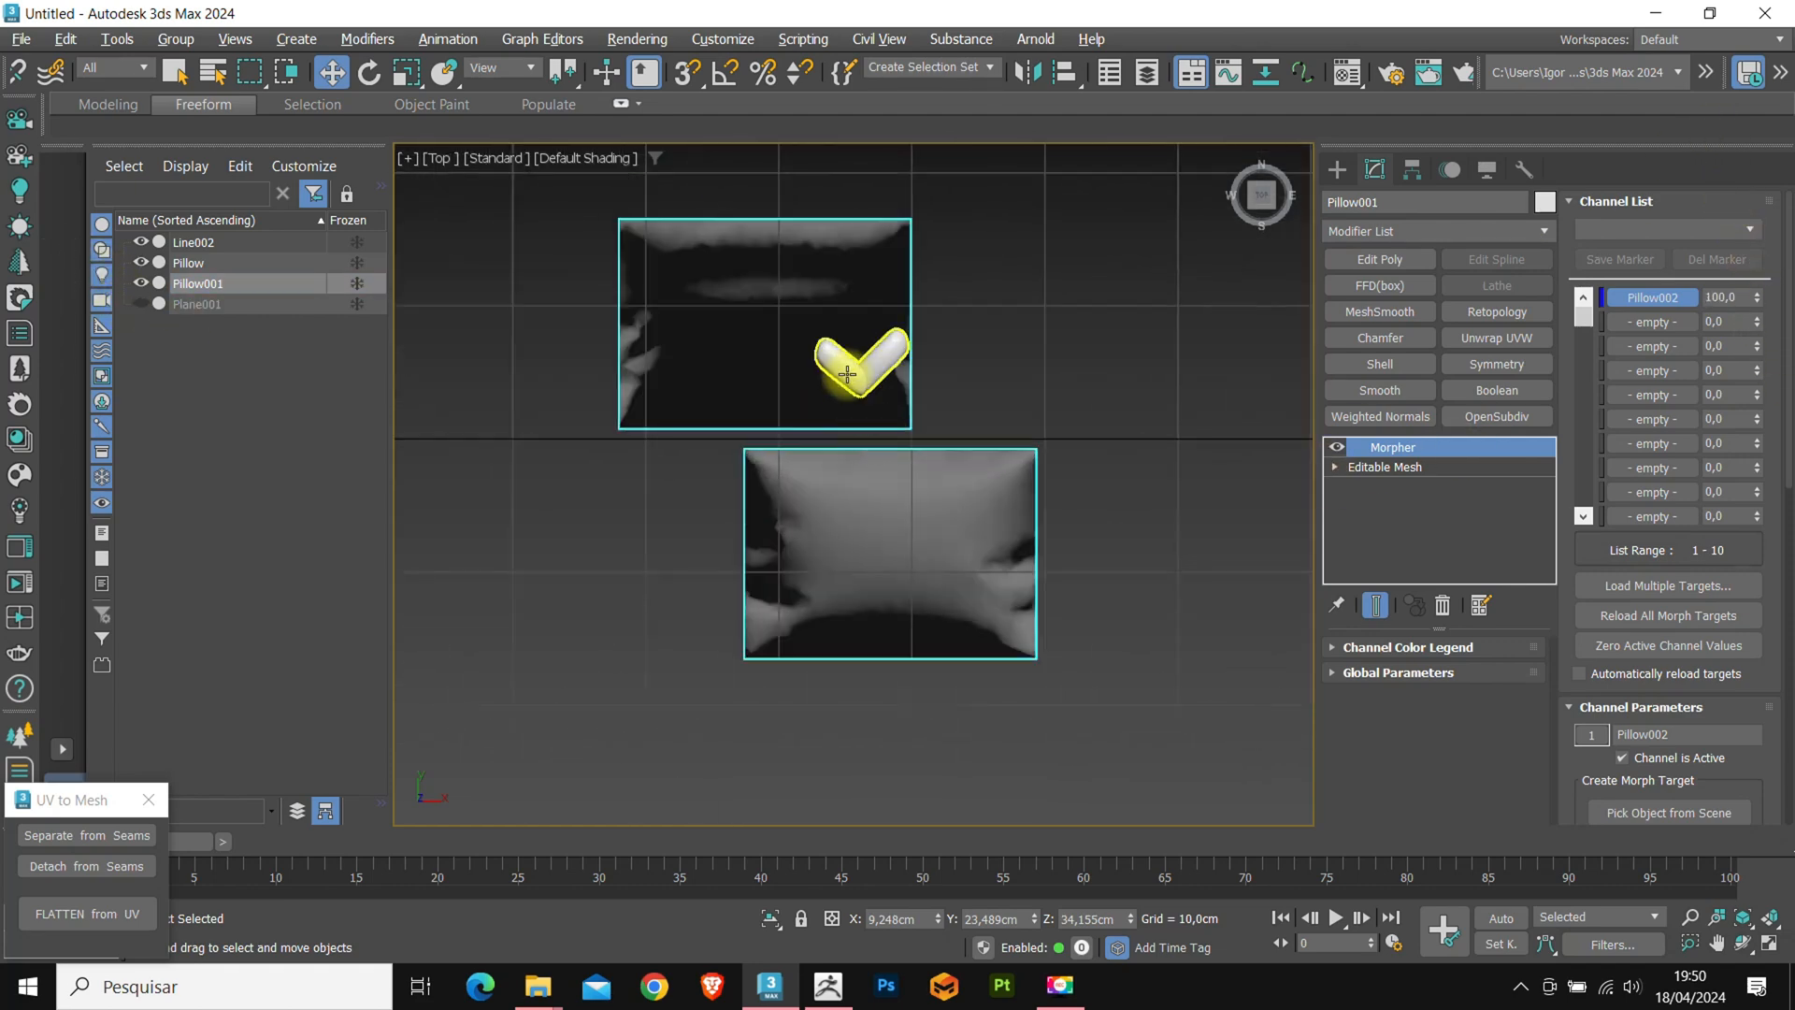
left_click(194, 241)
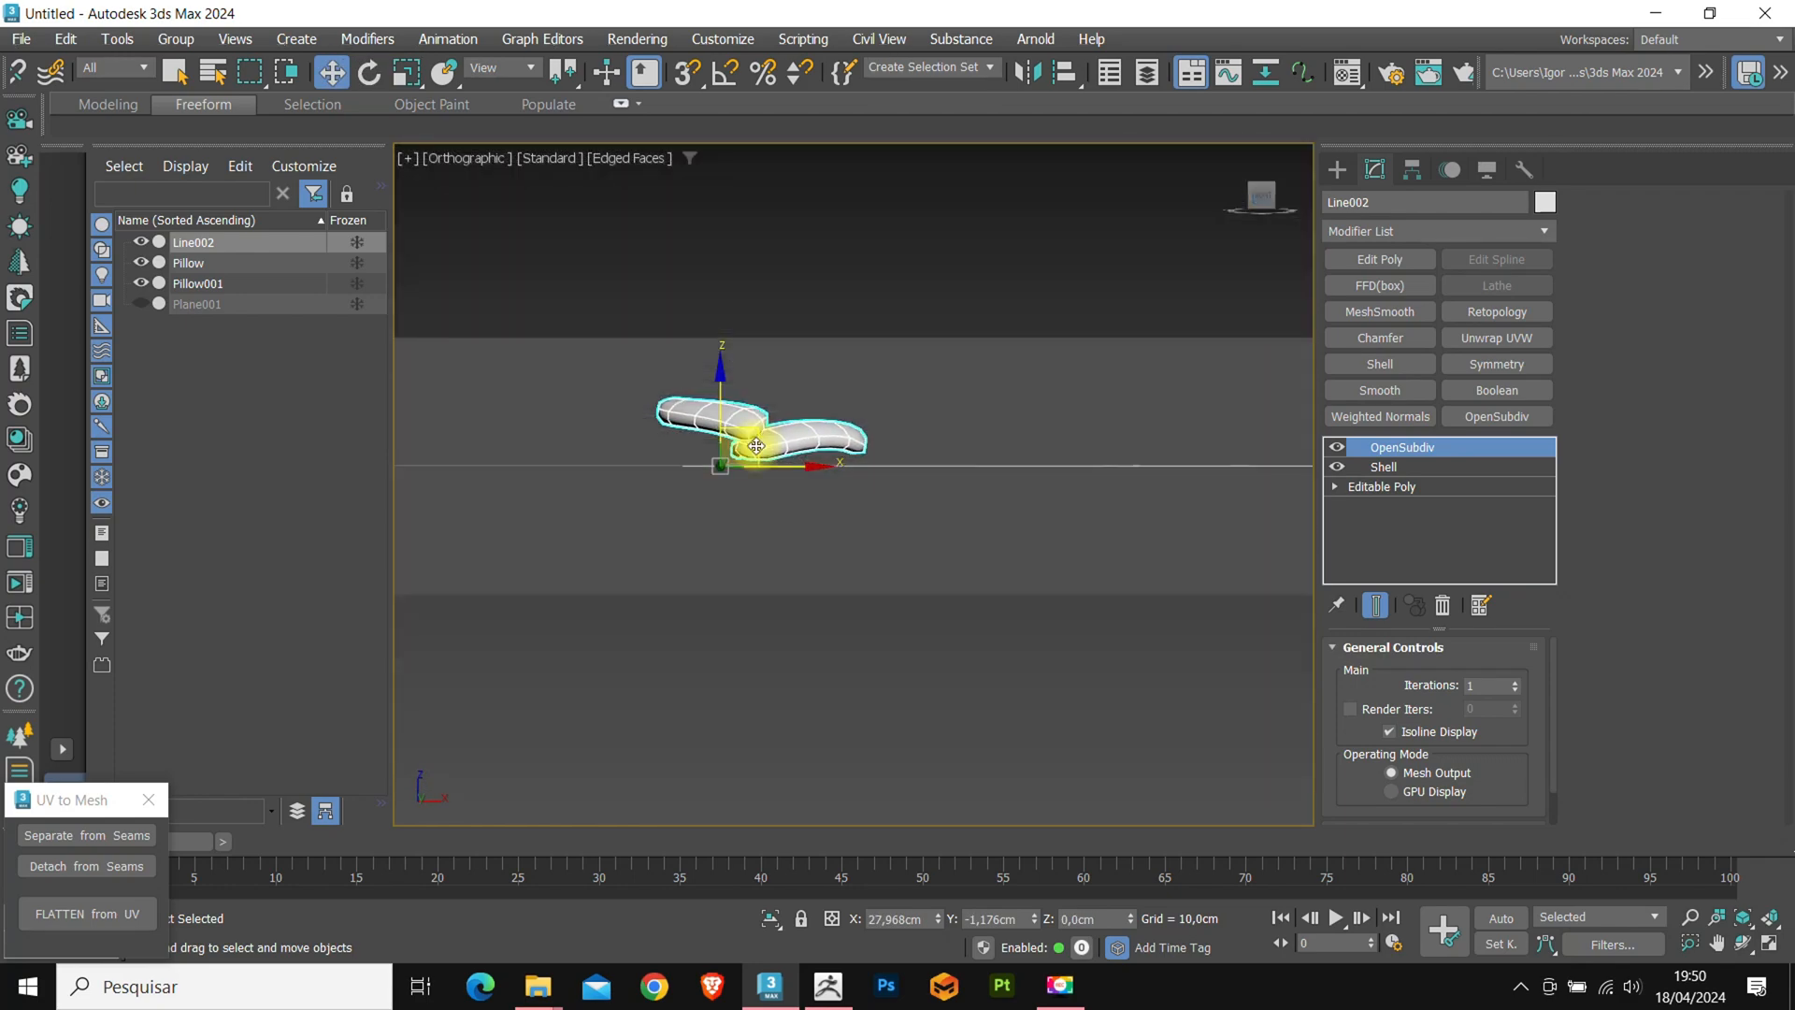
Lift edges to curve the stitch arm, then review the Shell thickness.
left_click(370, 71)
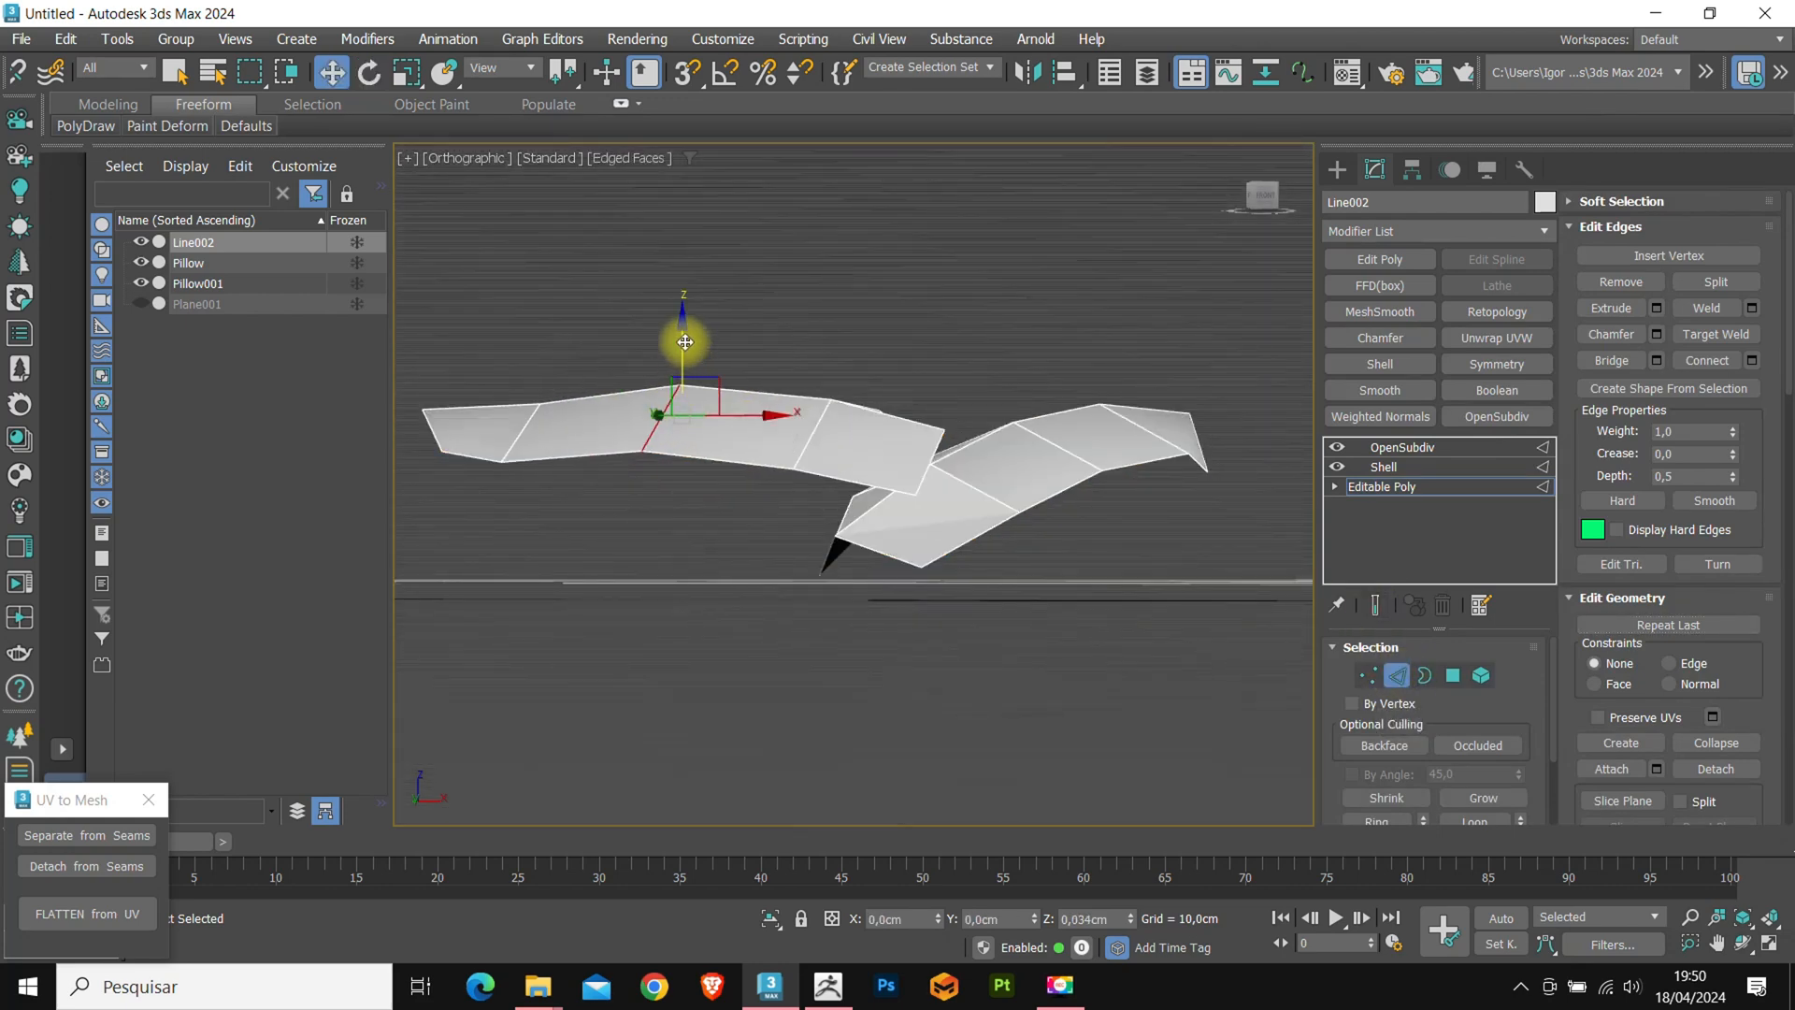
left_click_drag(684, 340, 539, 320)
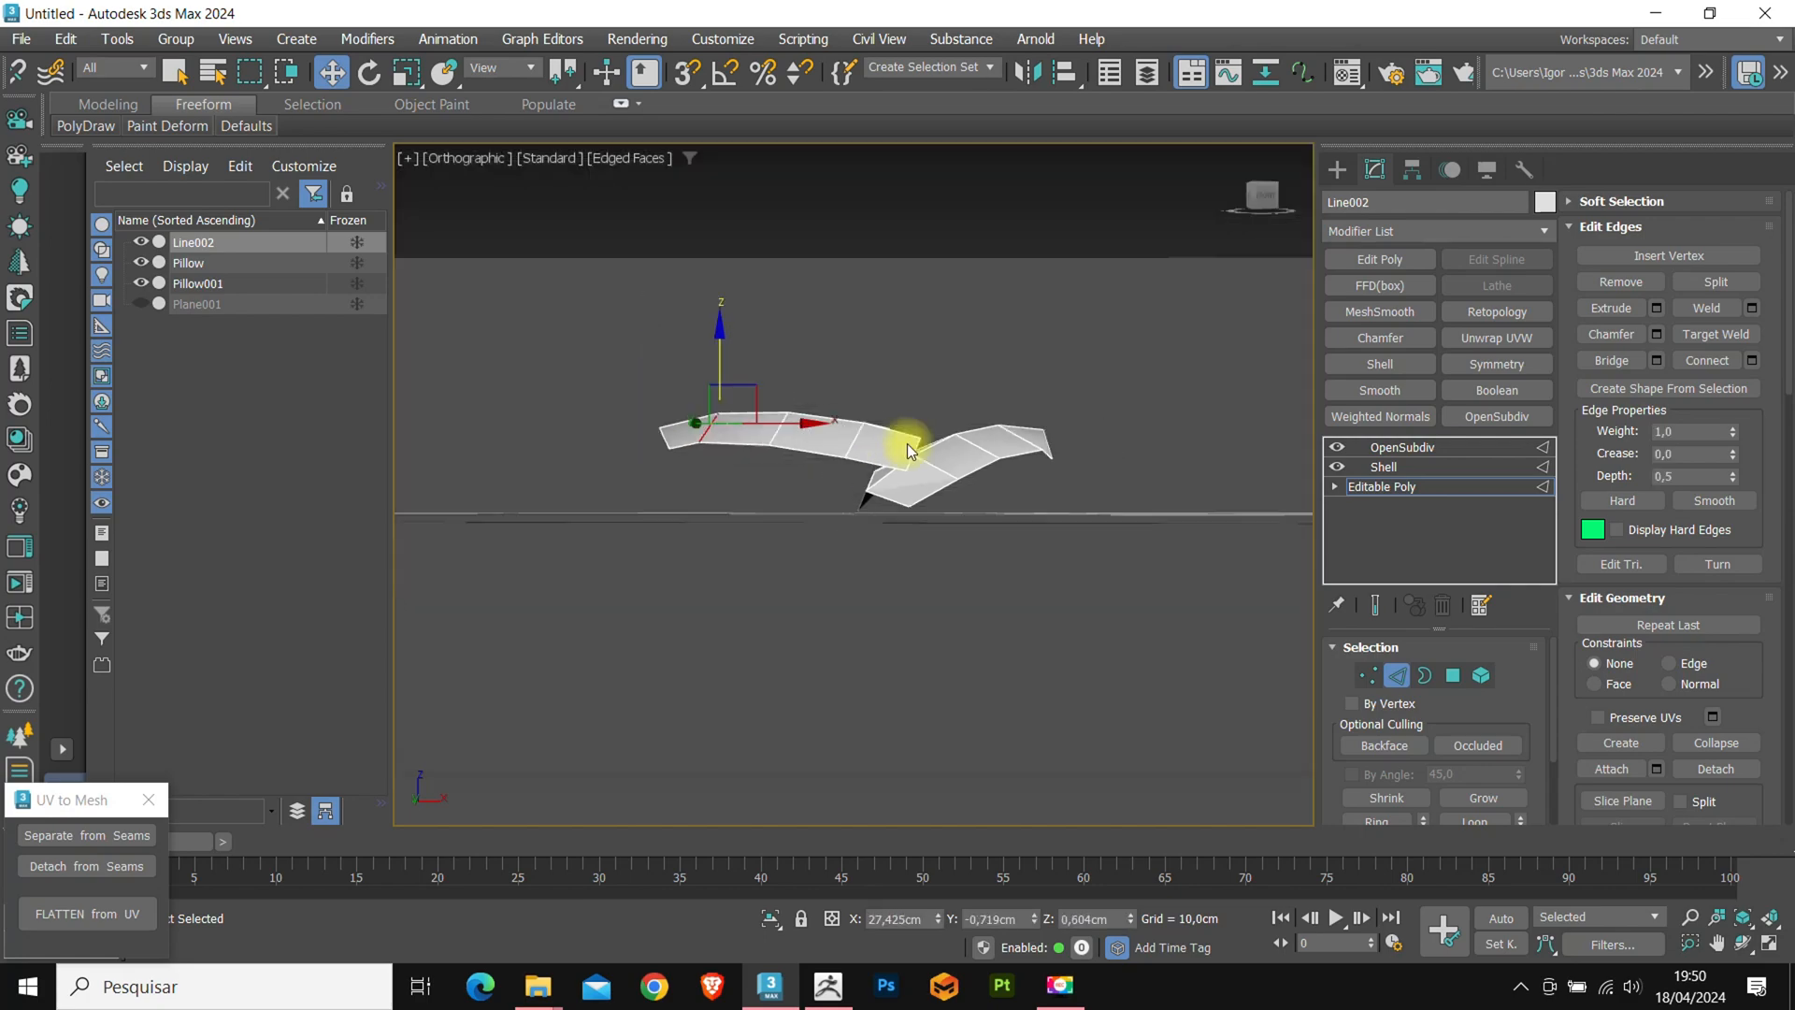
left_click(1384, 467)
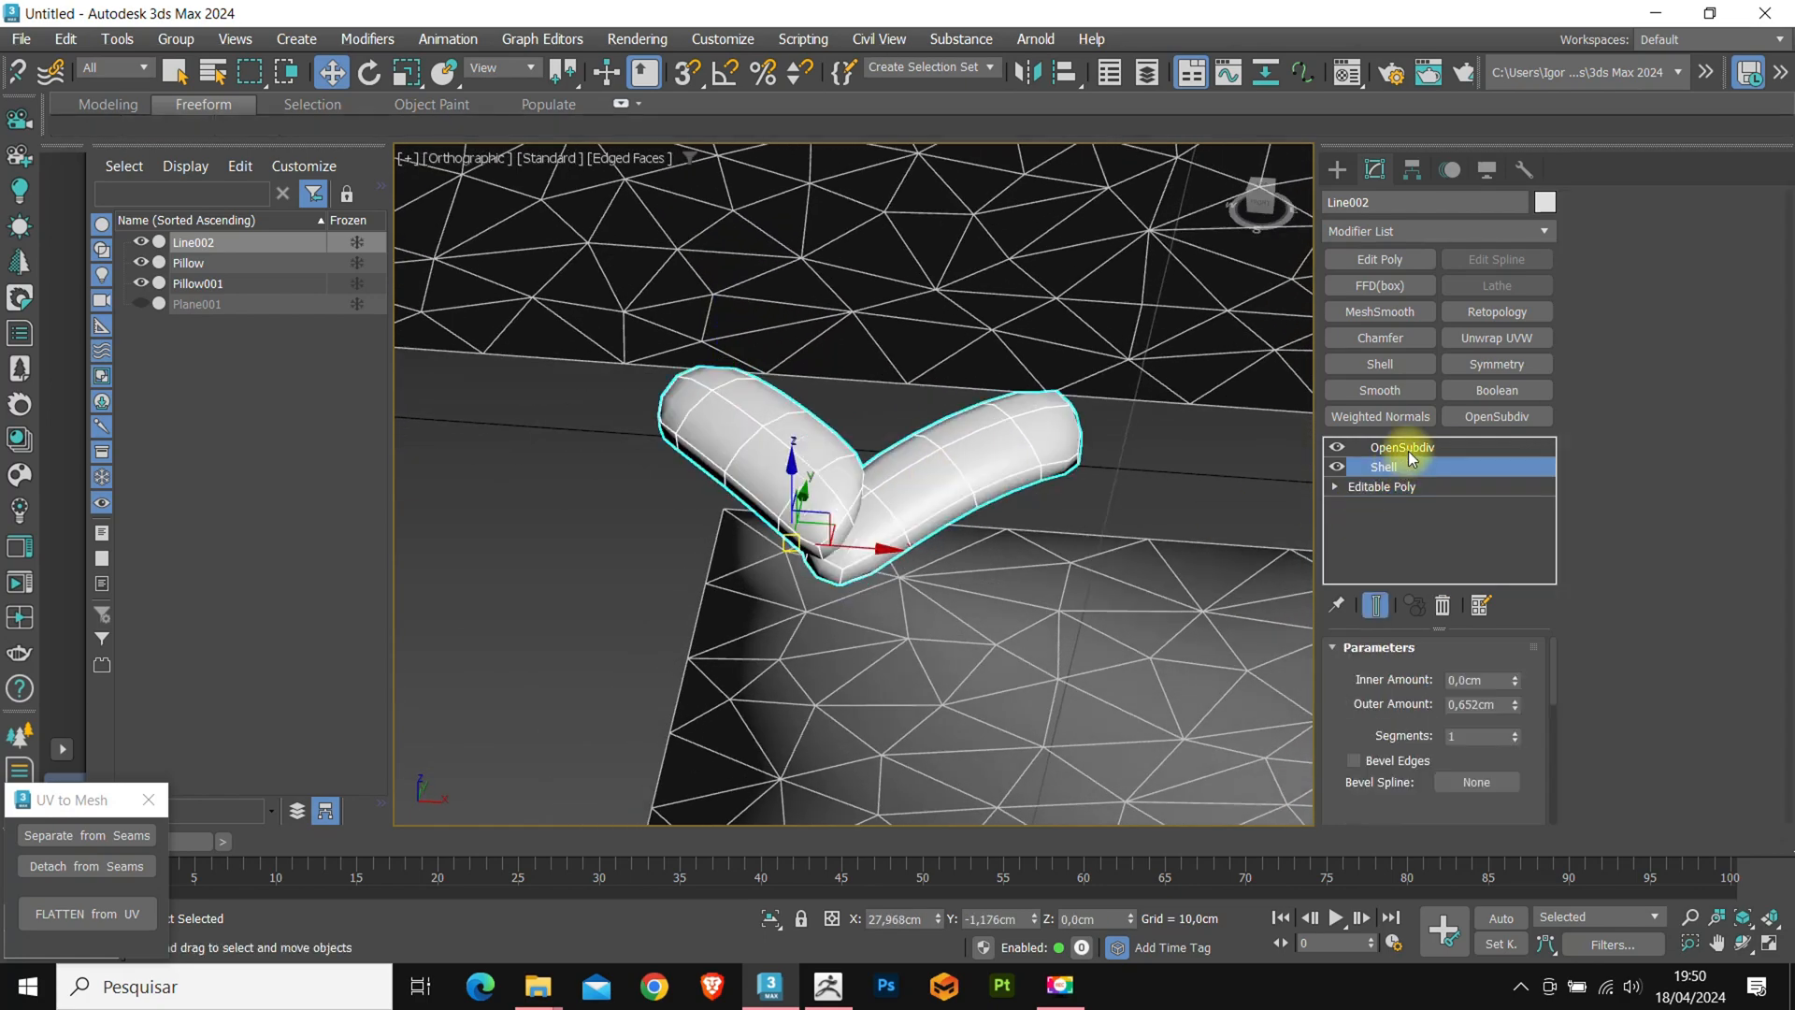
Check the OpenSubdiv smoothing parameters on the curved stitch.
left_click(1403, 447)
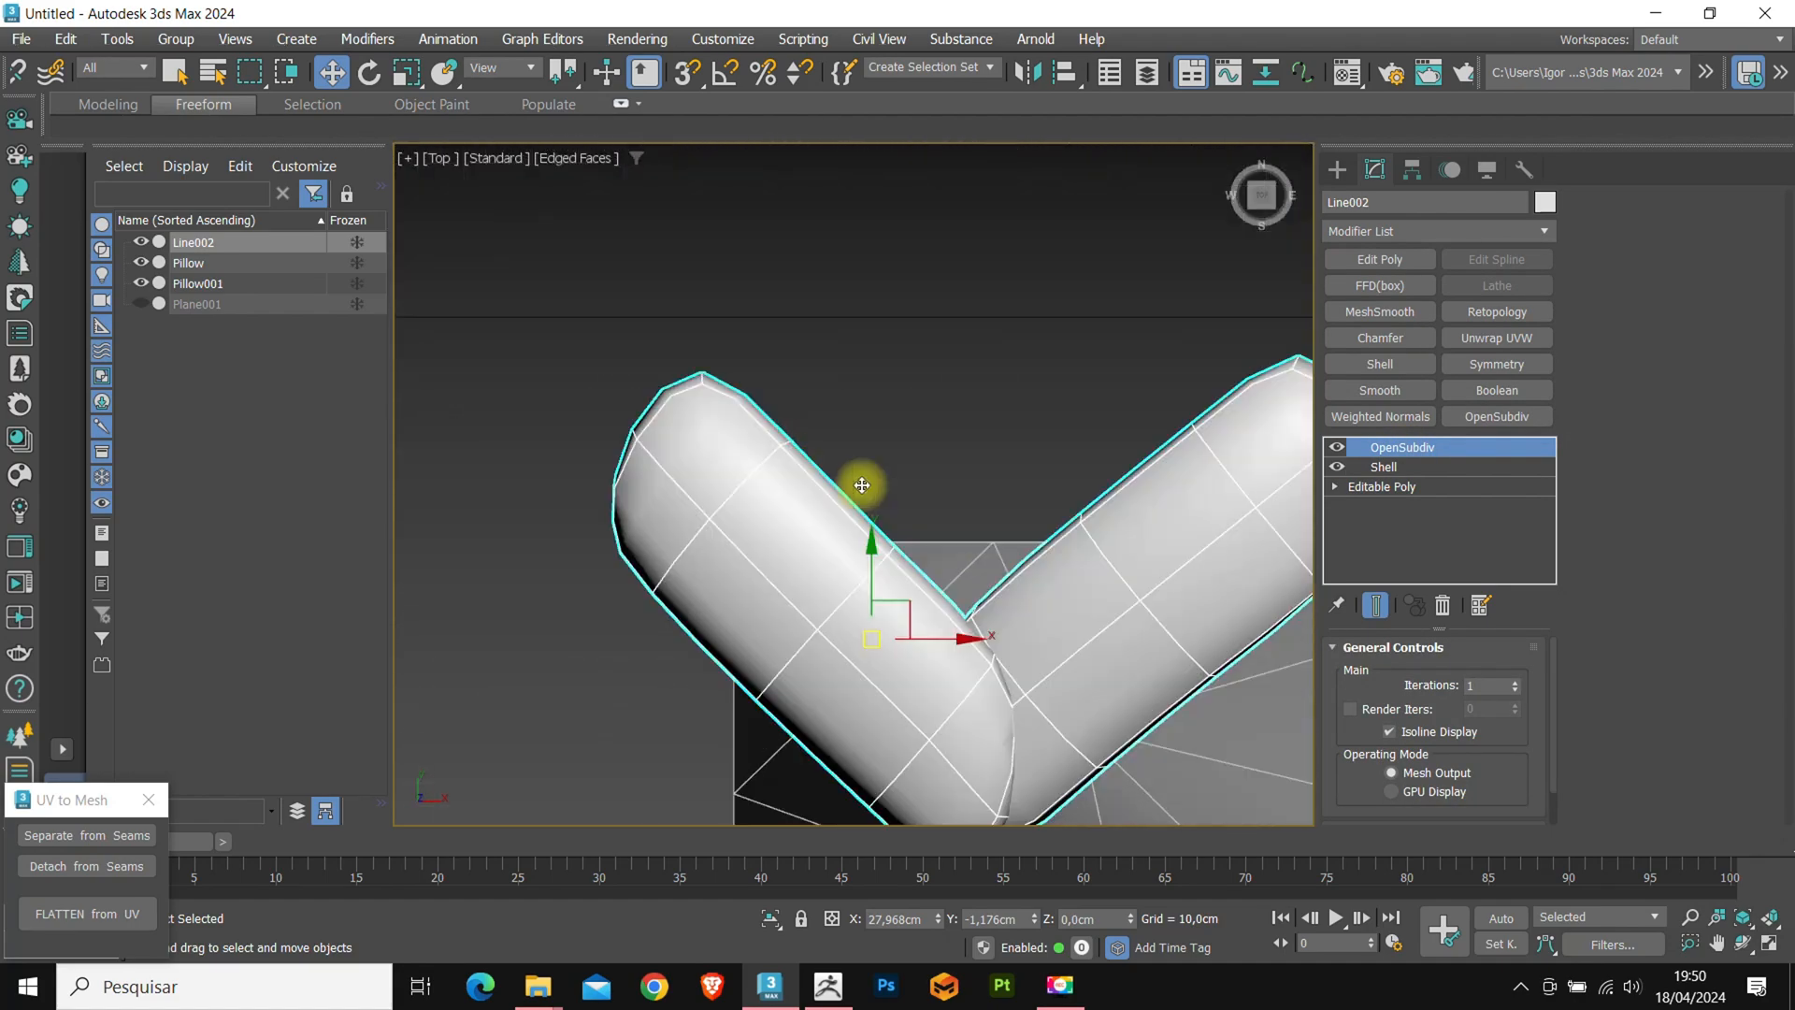
scroll("down", 3)
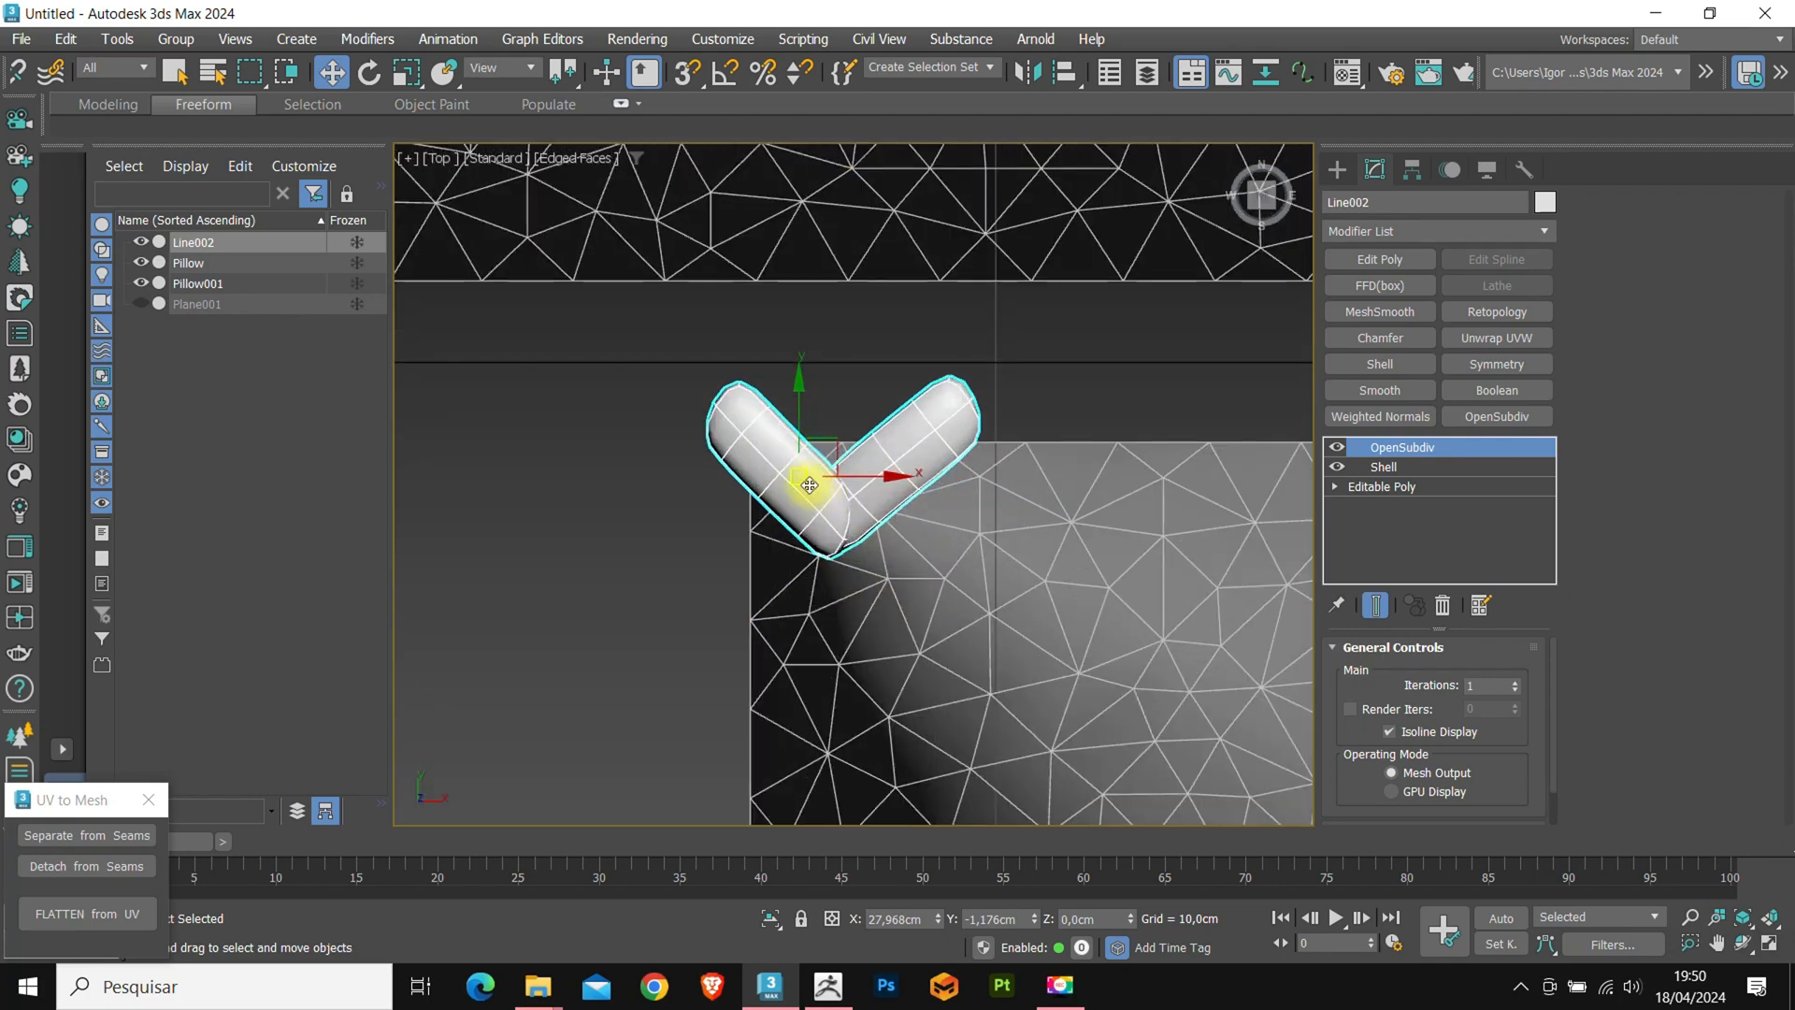
left_click_drag(810, 485, 804, 412)
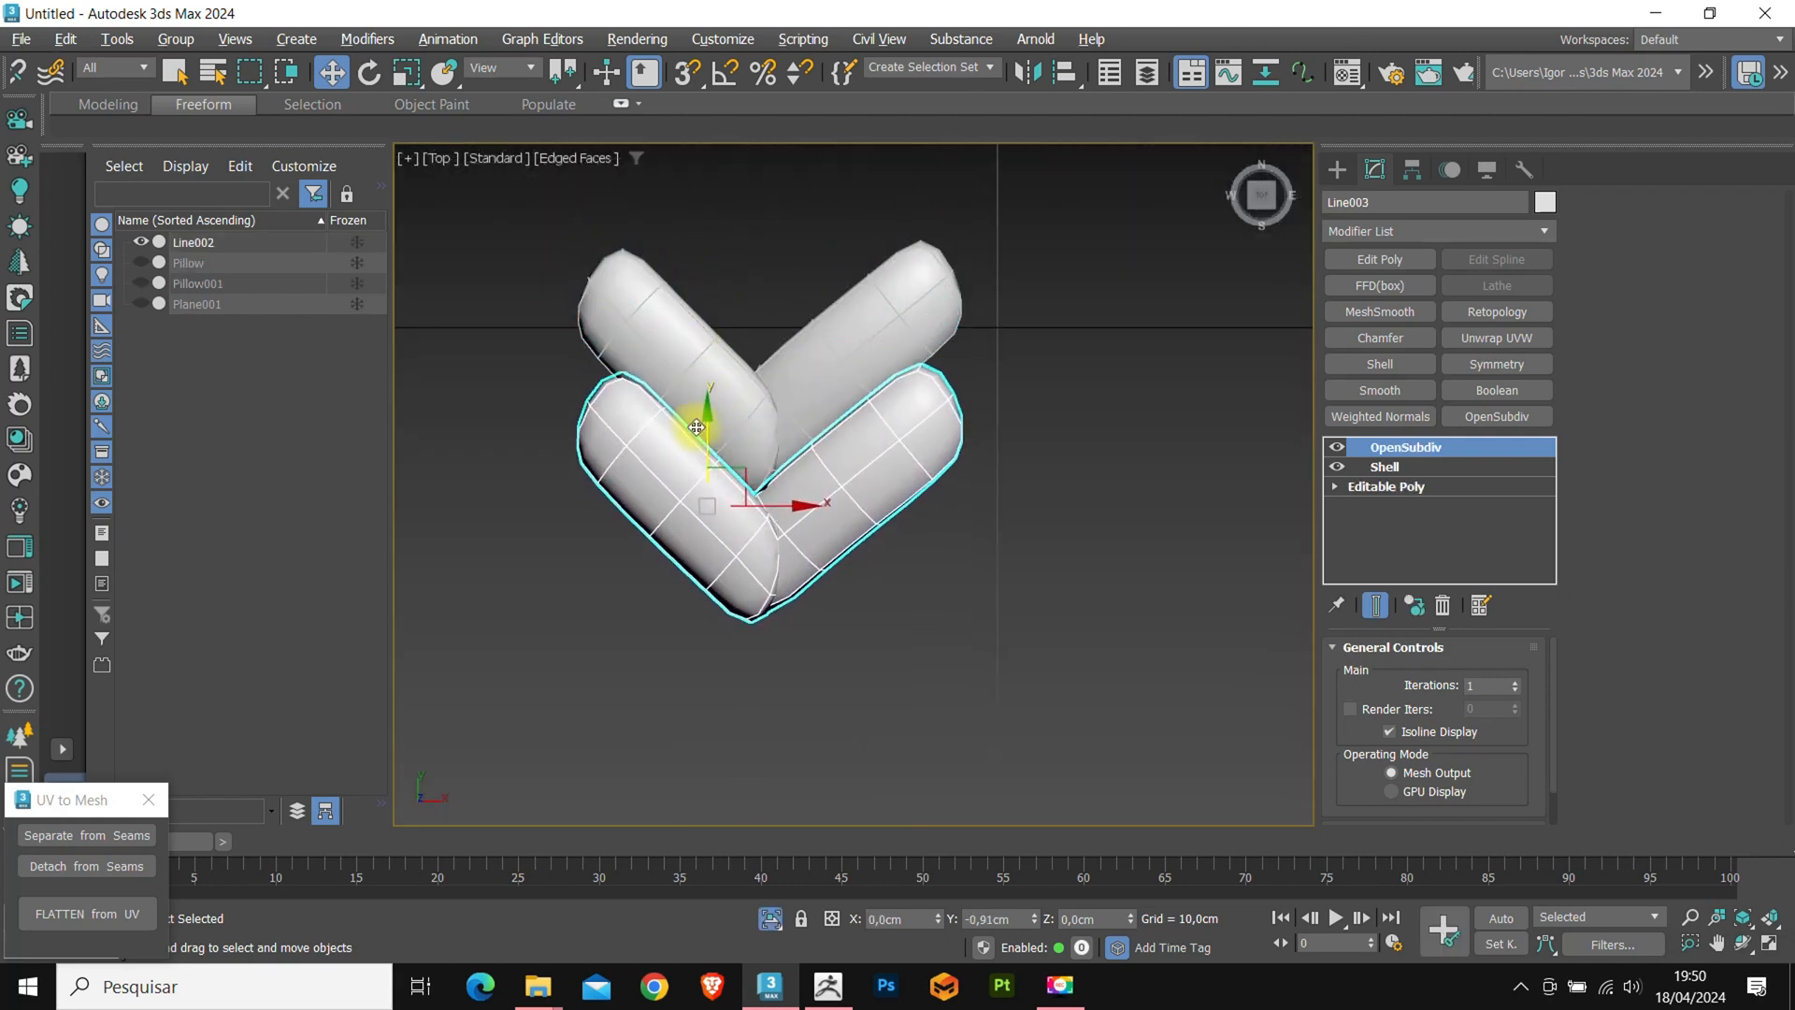
Test-clone the V strand upward and to the right, then view it from the side.
left_click_drag(695, 426, 695, 417)
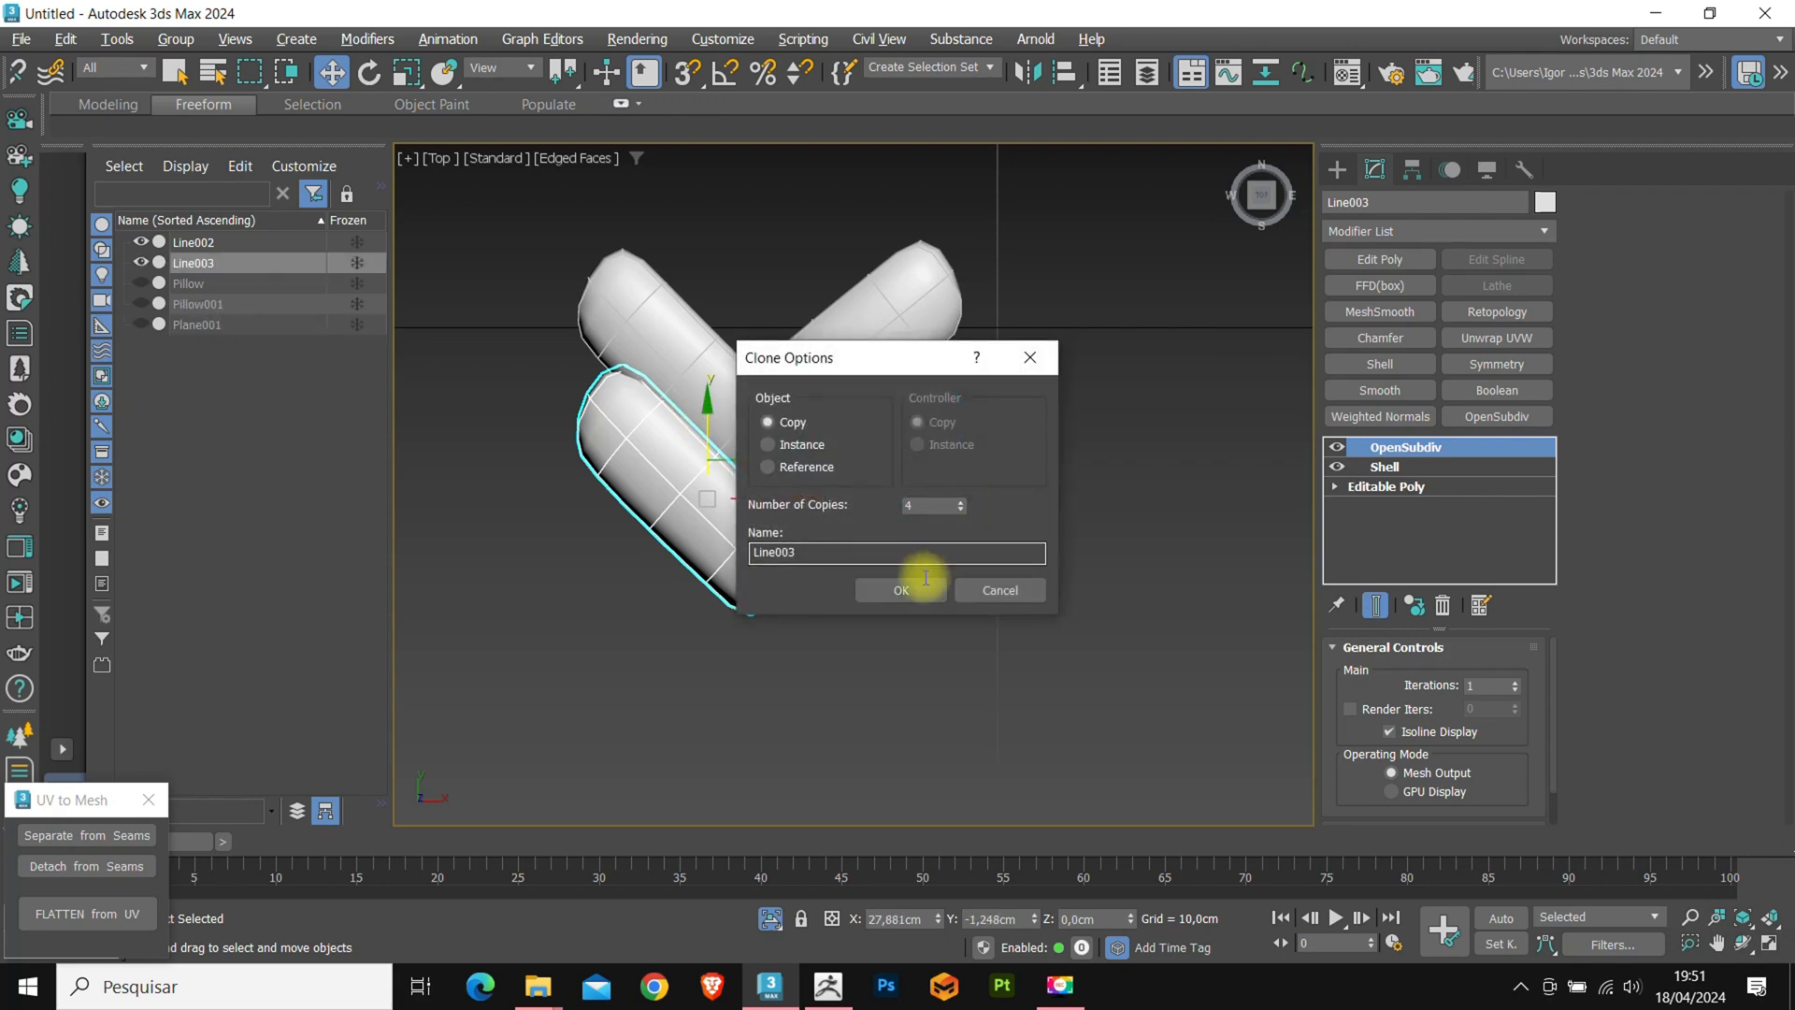
left_click(899, 589)
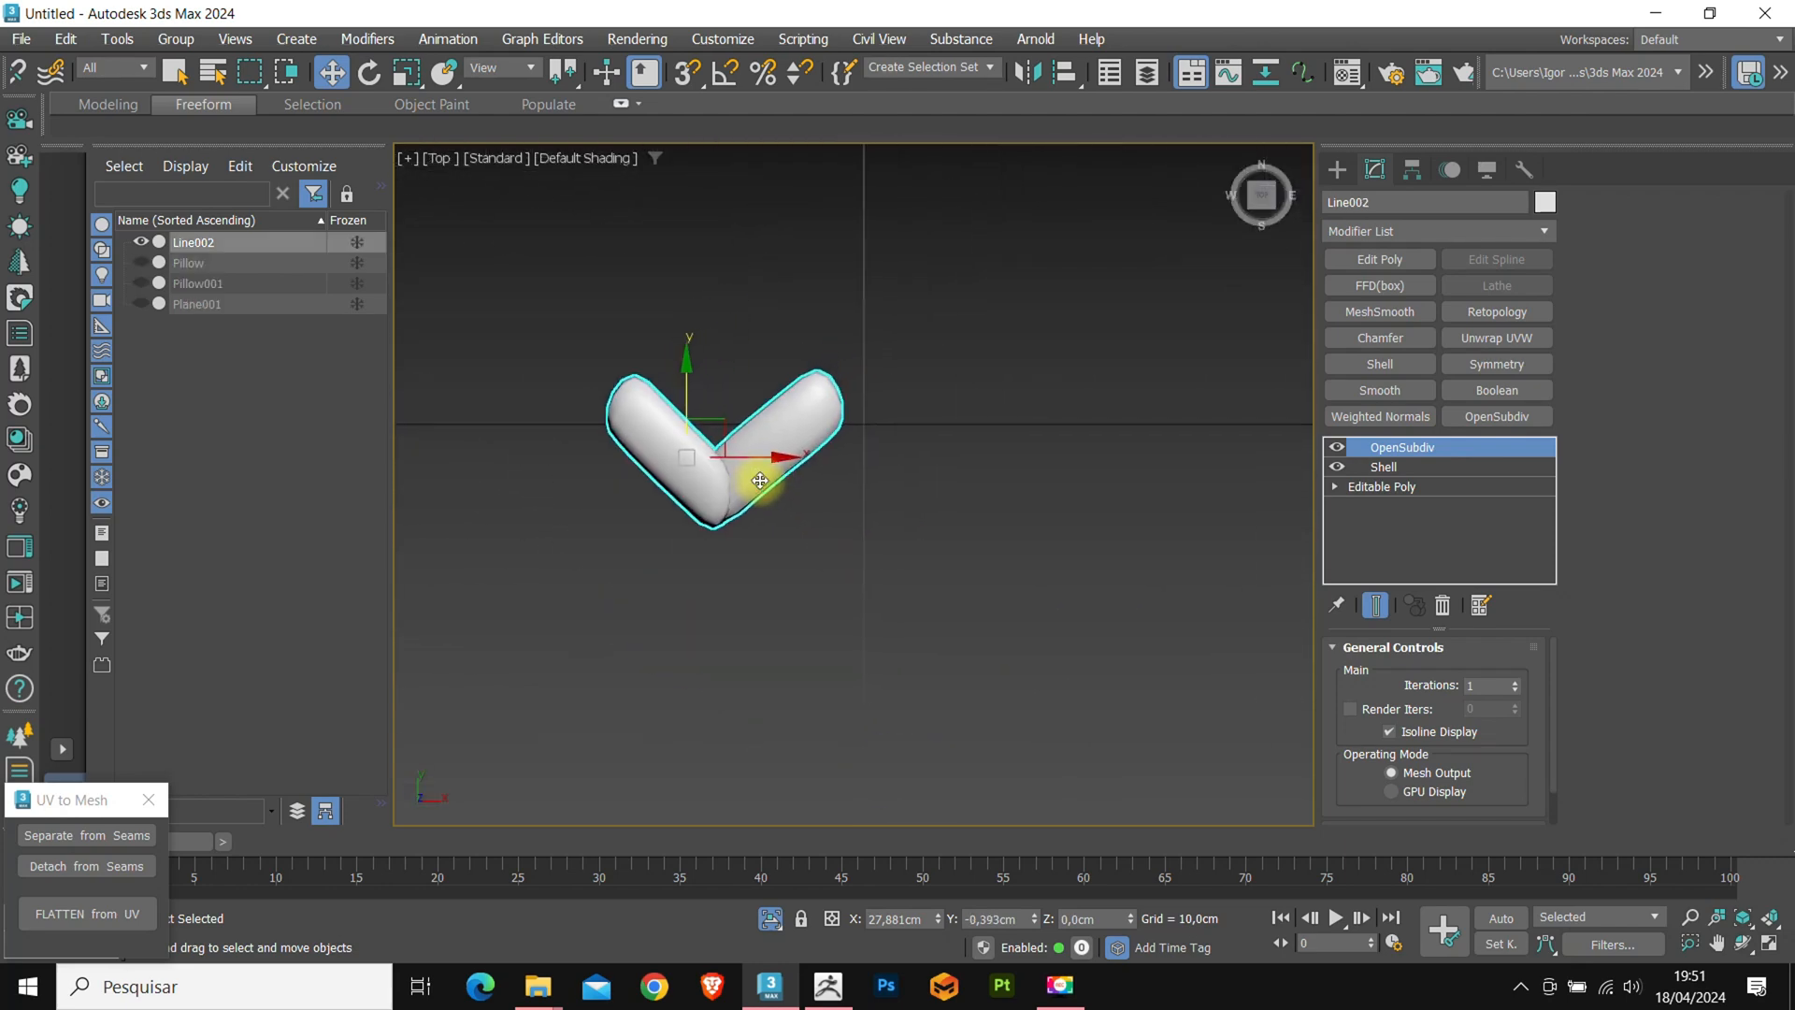
left_click_drag(759, 481, 971, 486)
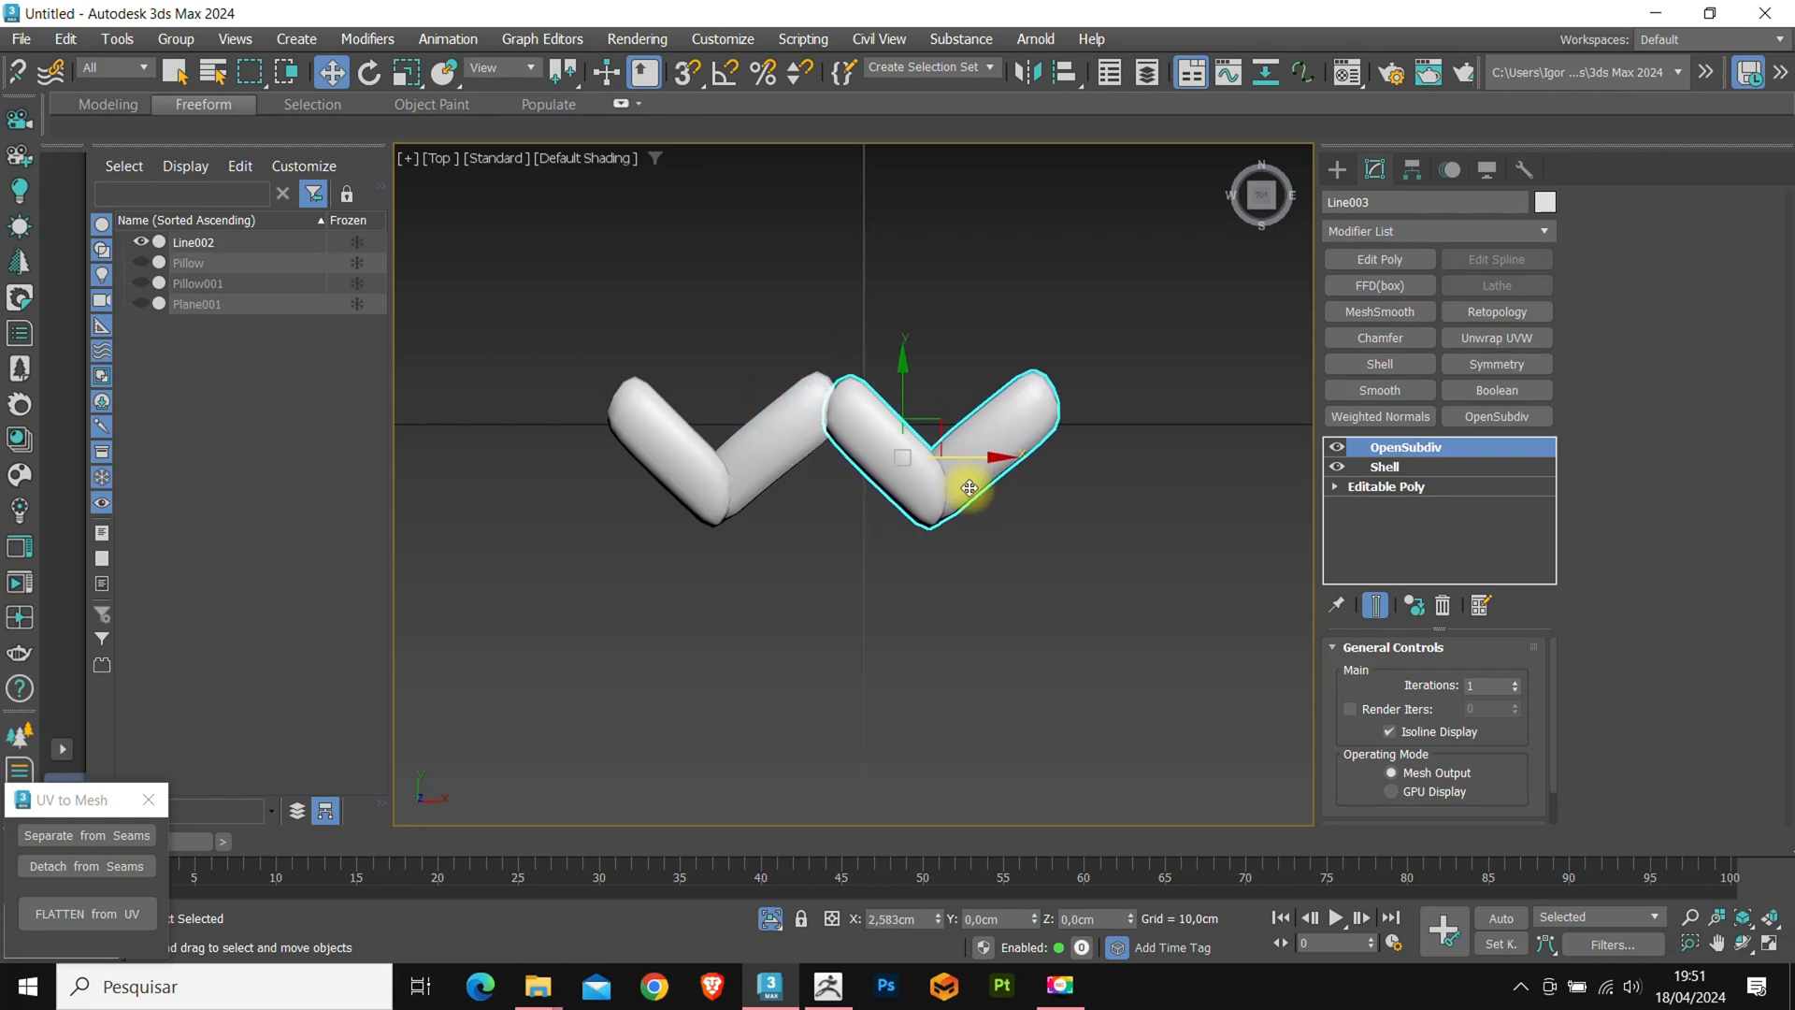
left_click_drag(967, 486, 970, 488)
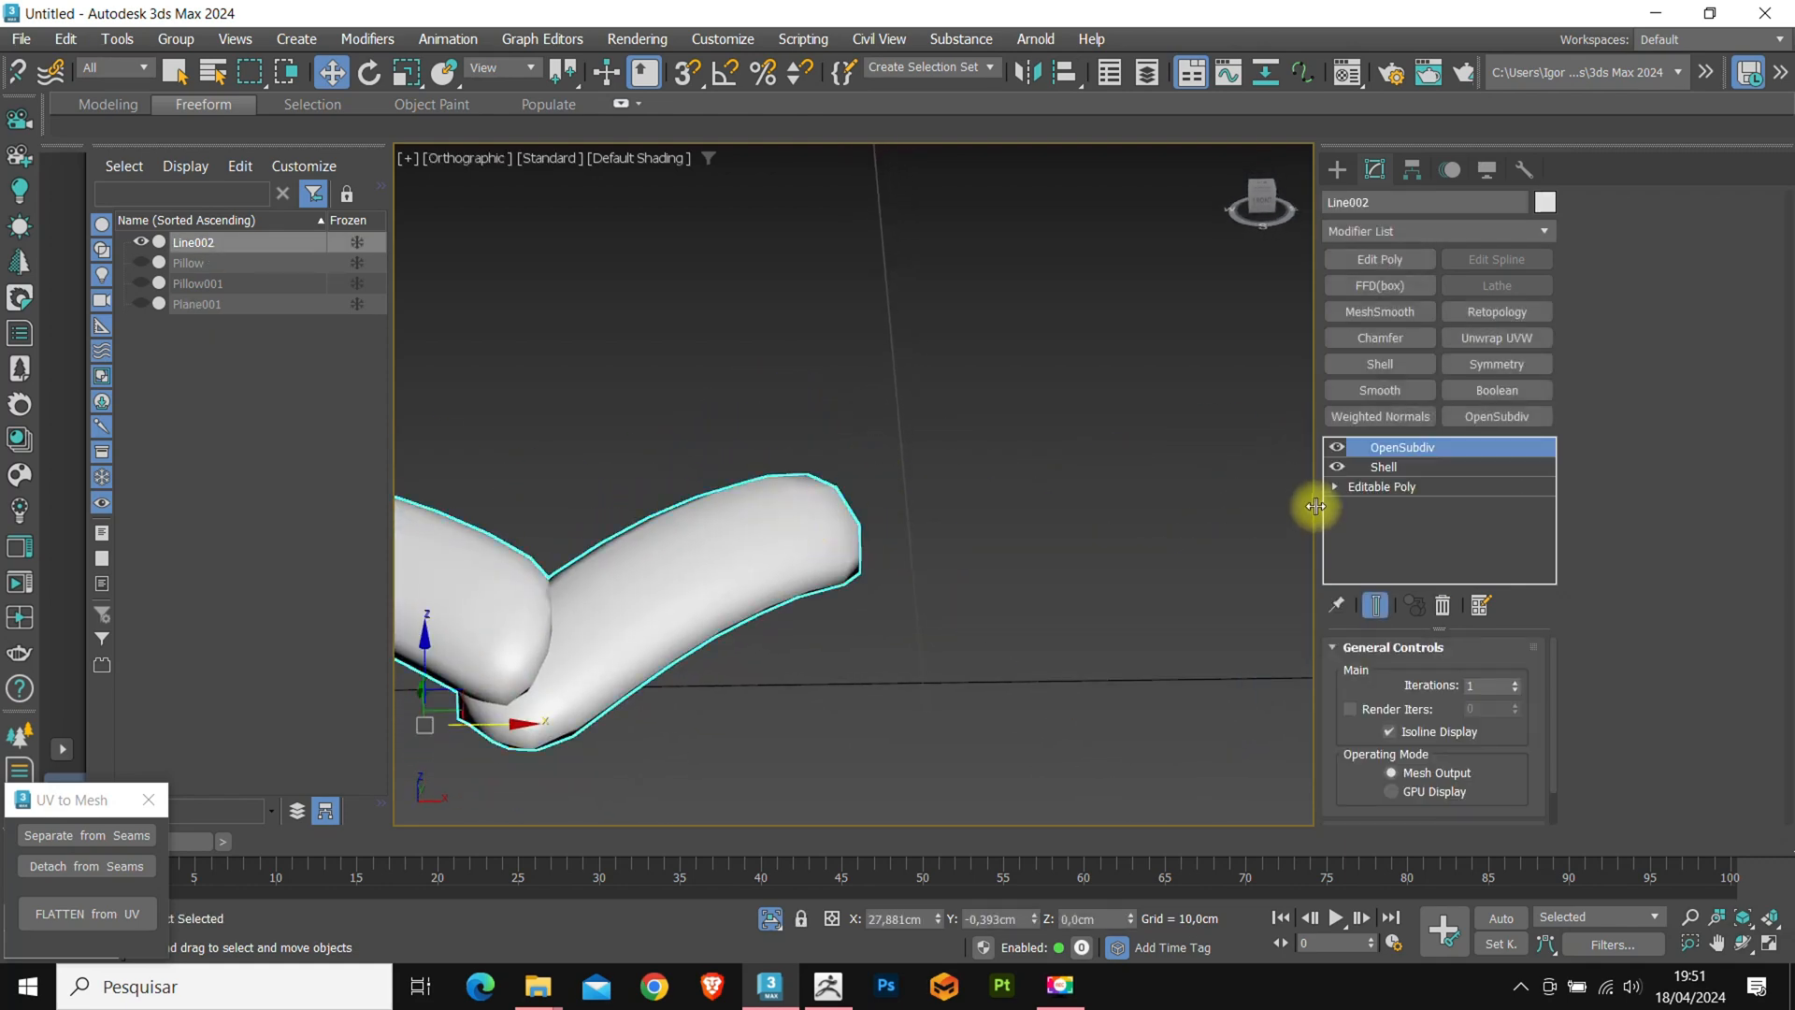
Lower the strand's tip vertex in Z within Editable Poly vertex mode.
left_click(1382, 487)
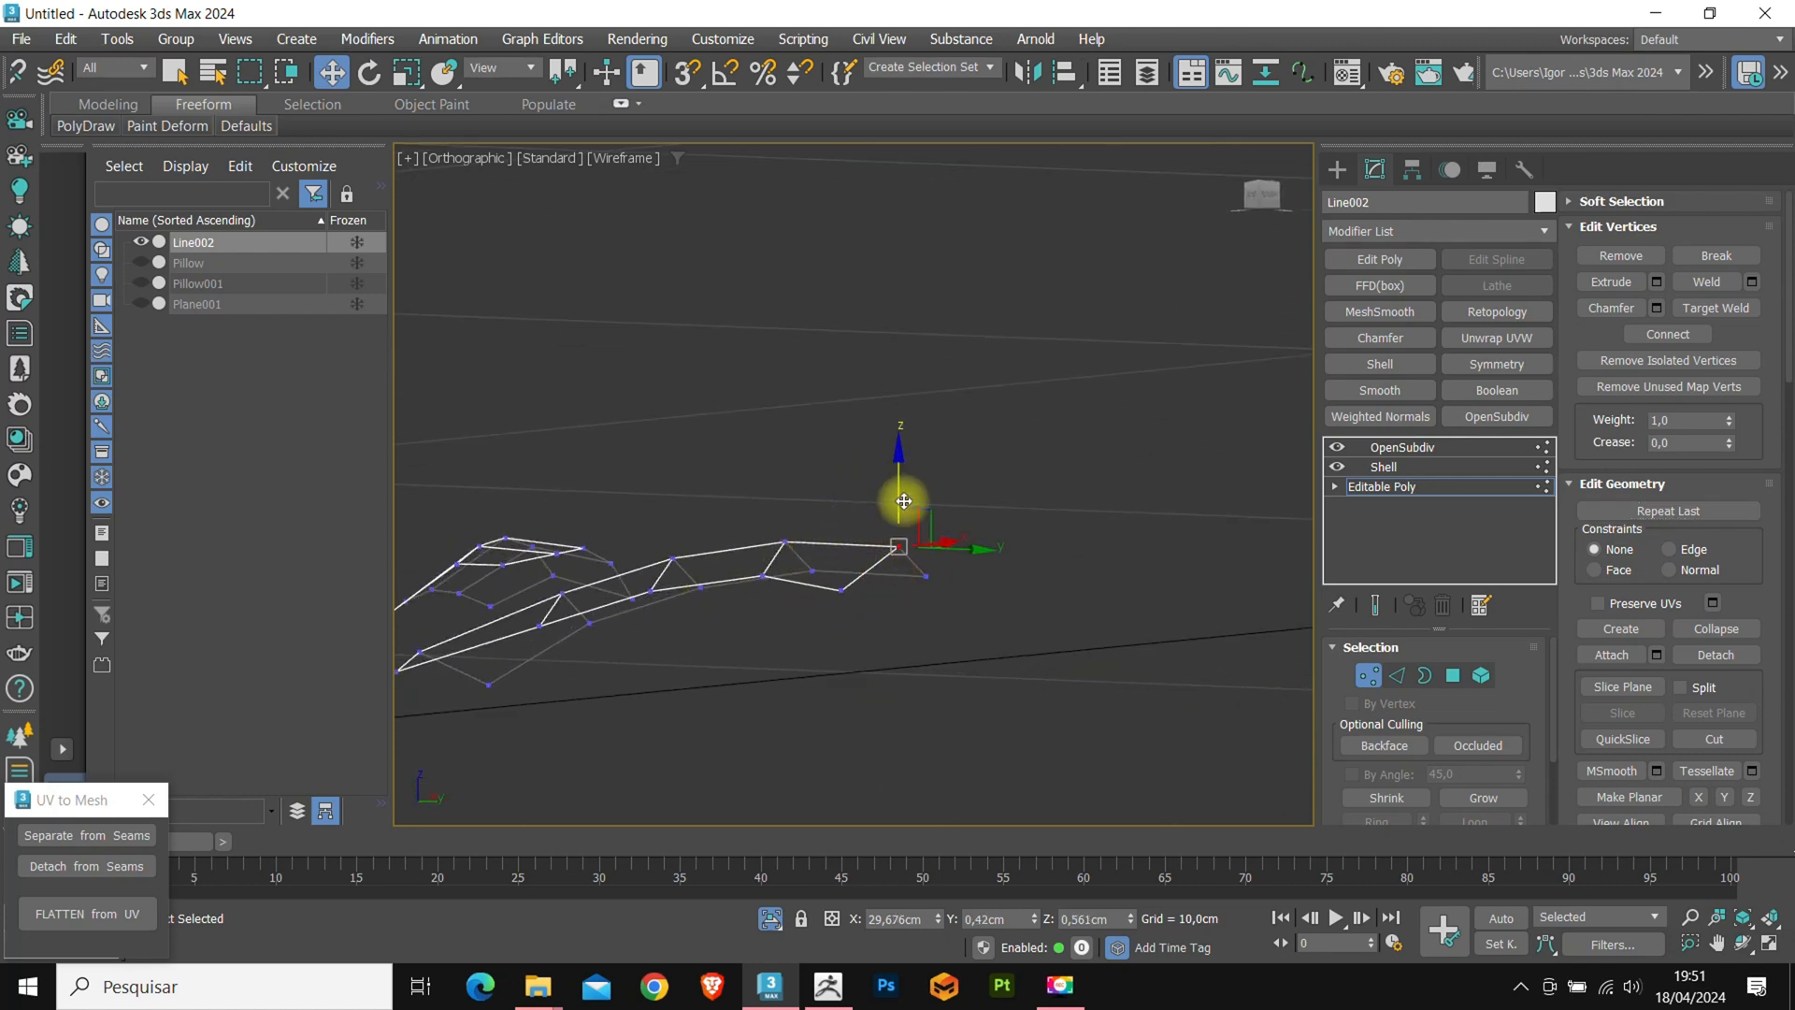
left_click_drag(903, 501, 784, 487)
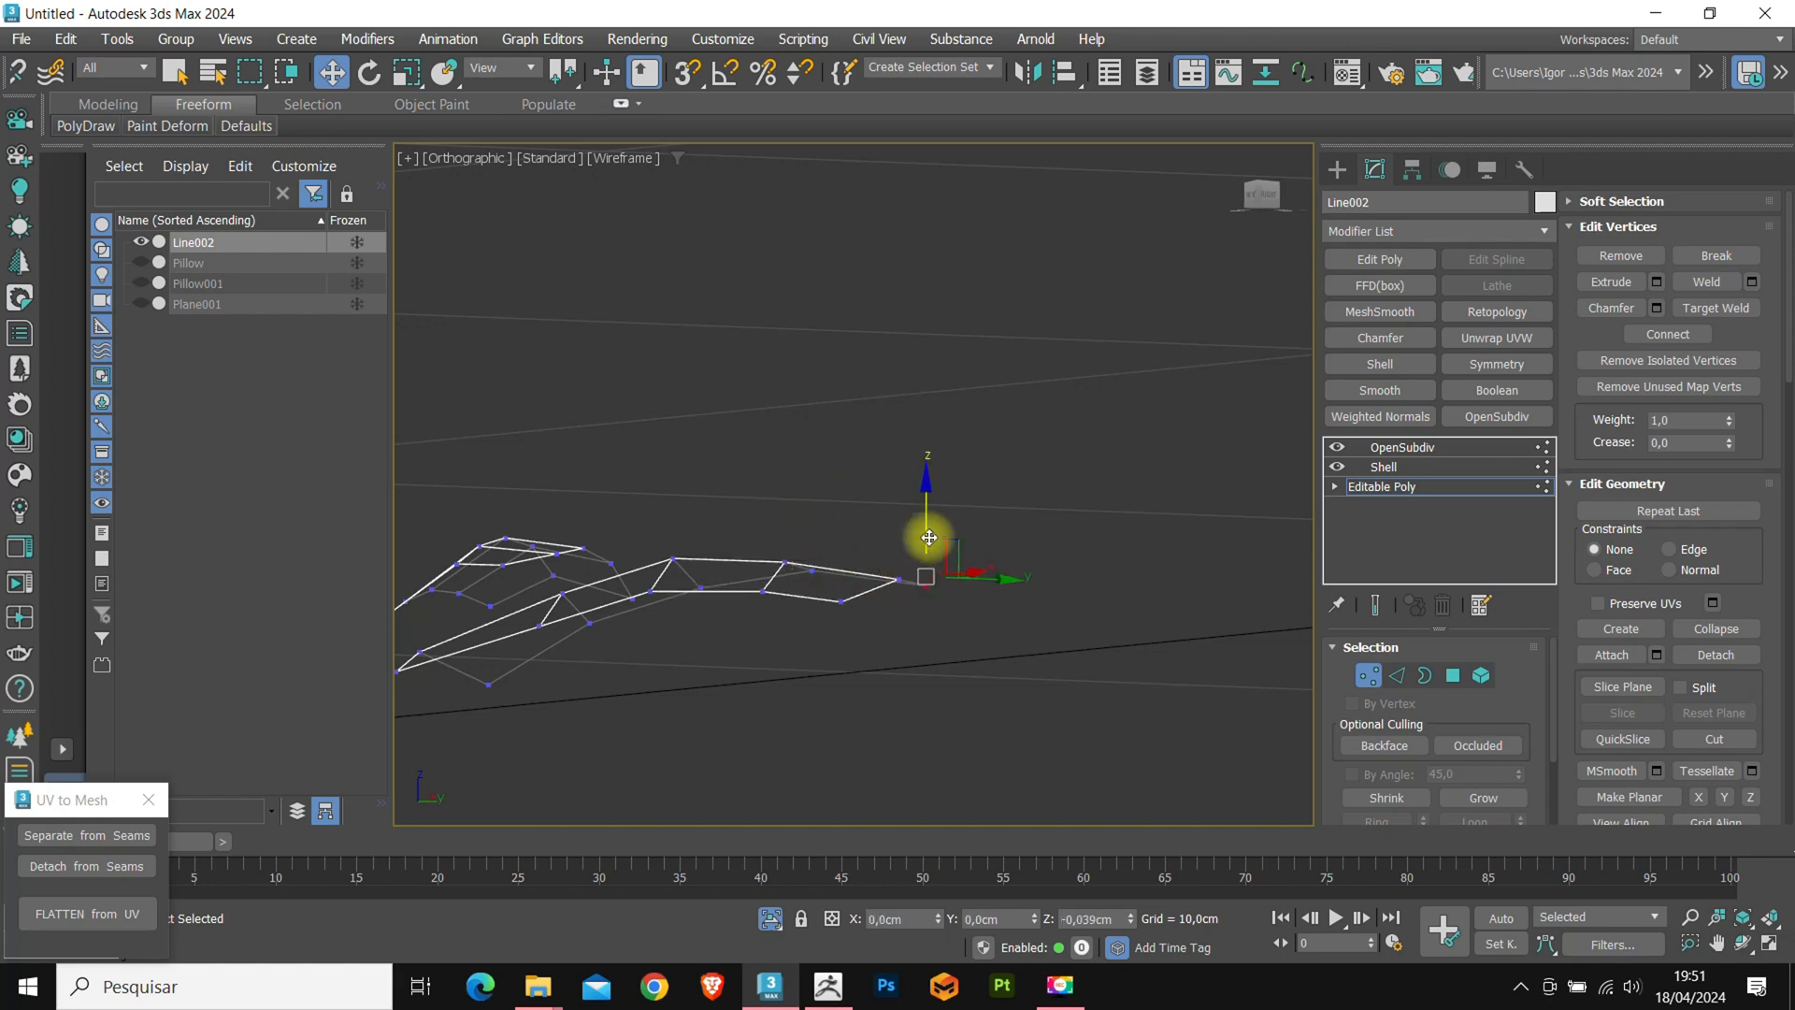
left_click(1403, 447)
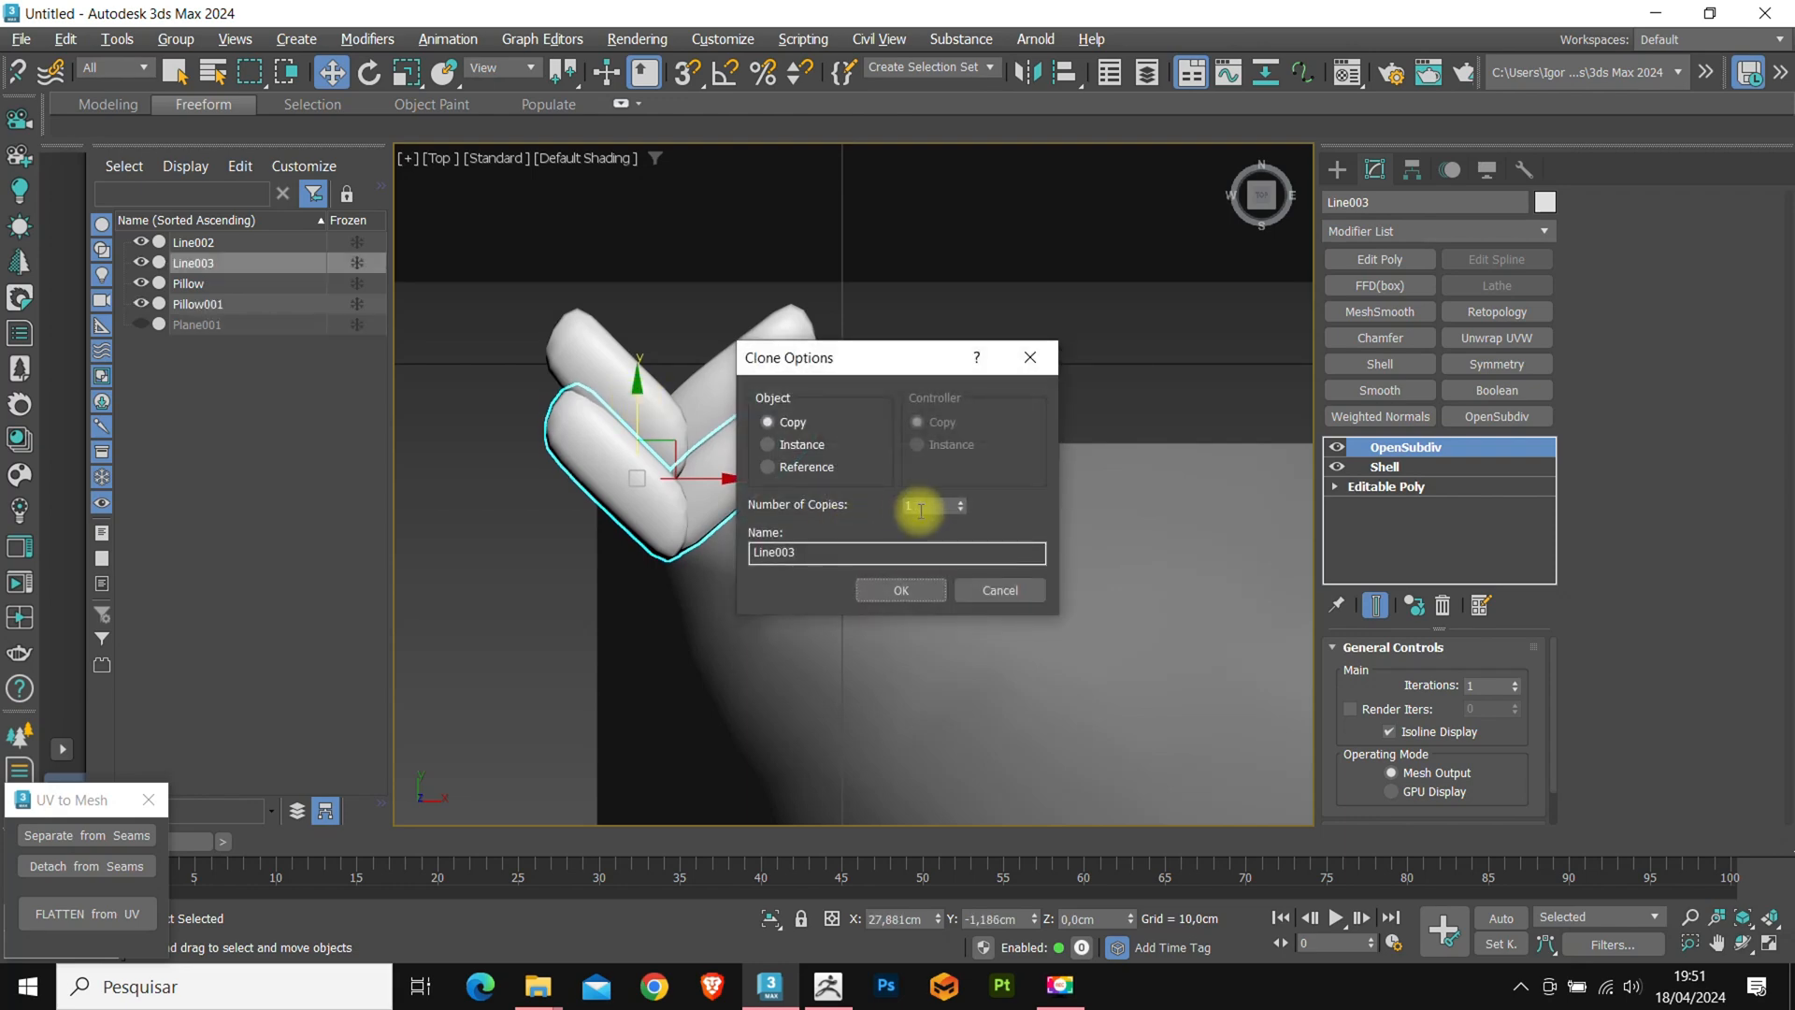
Set the clone count to stack strands into a column and add Line023 beside it.
left_click(900, 590)
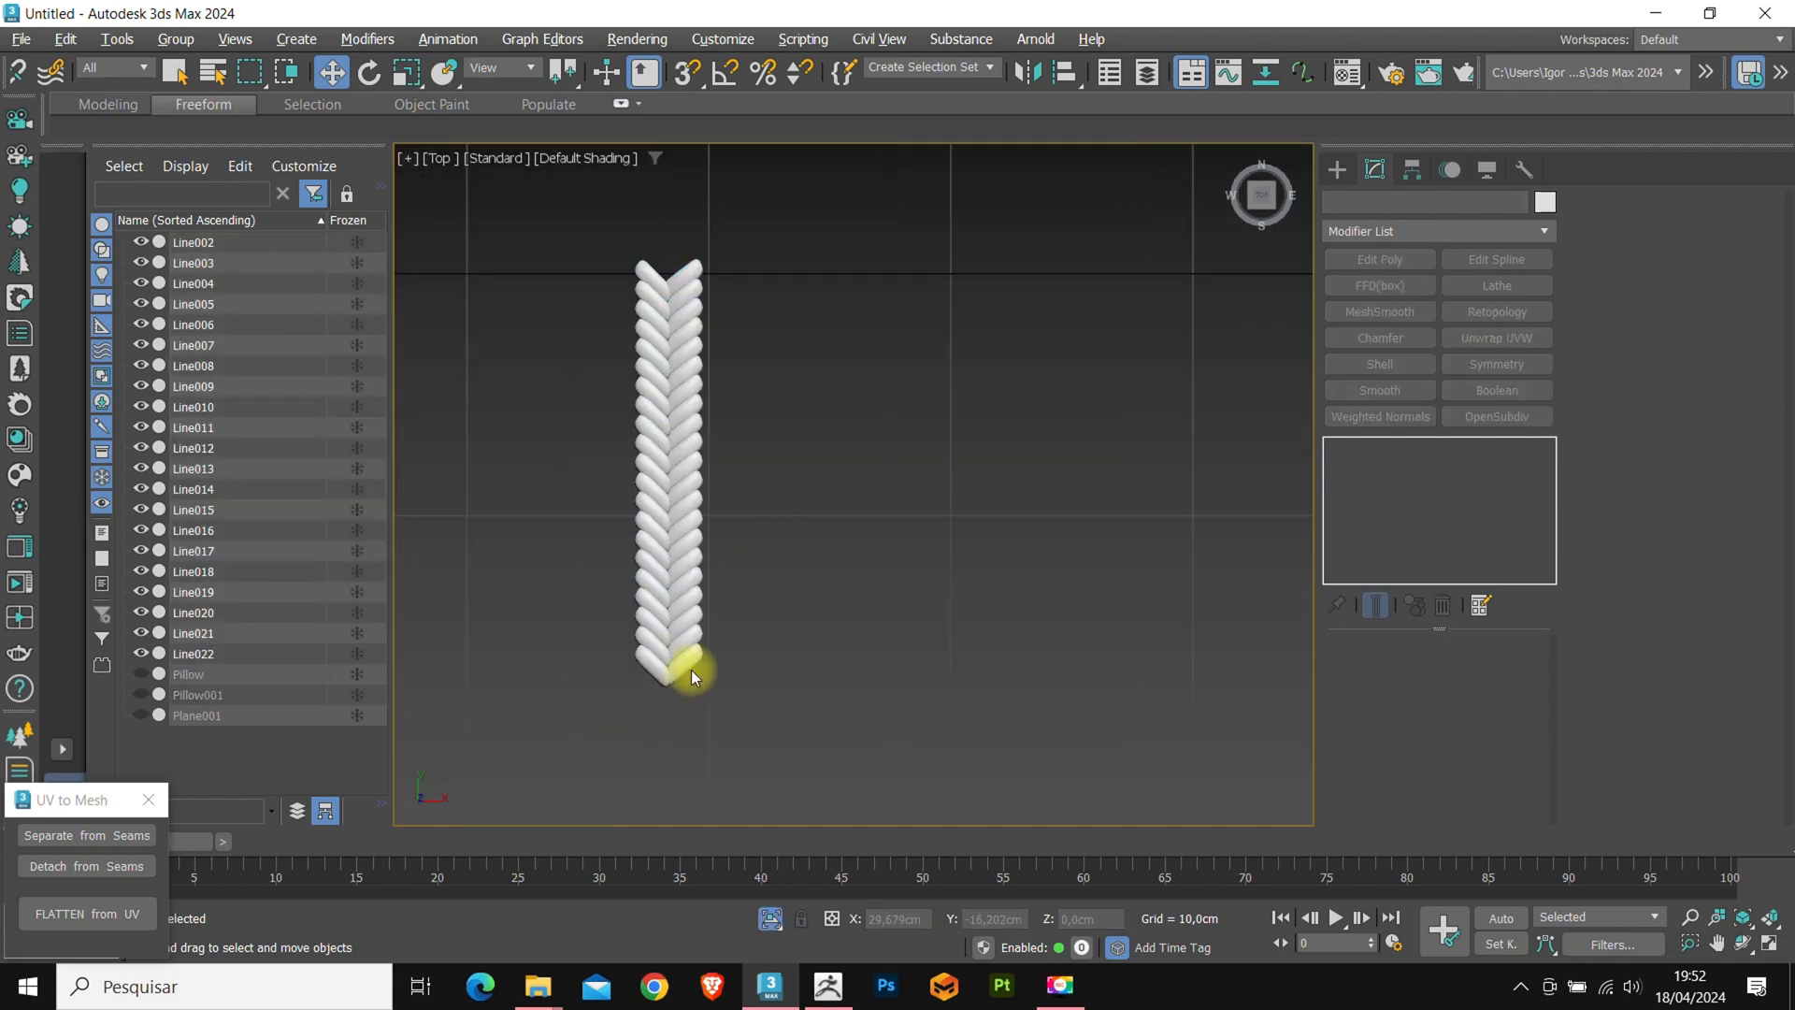
left_click(193, 654)
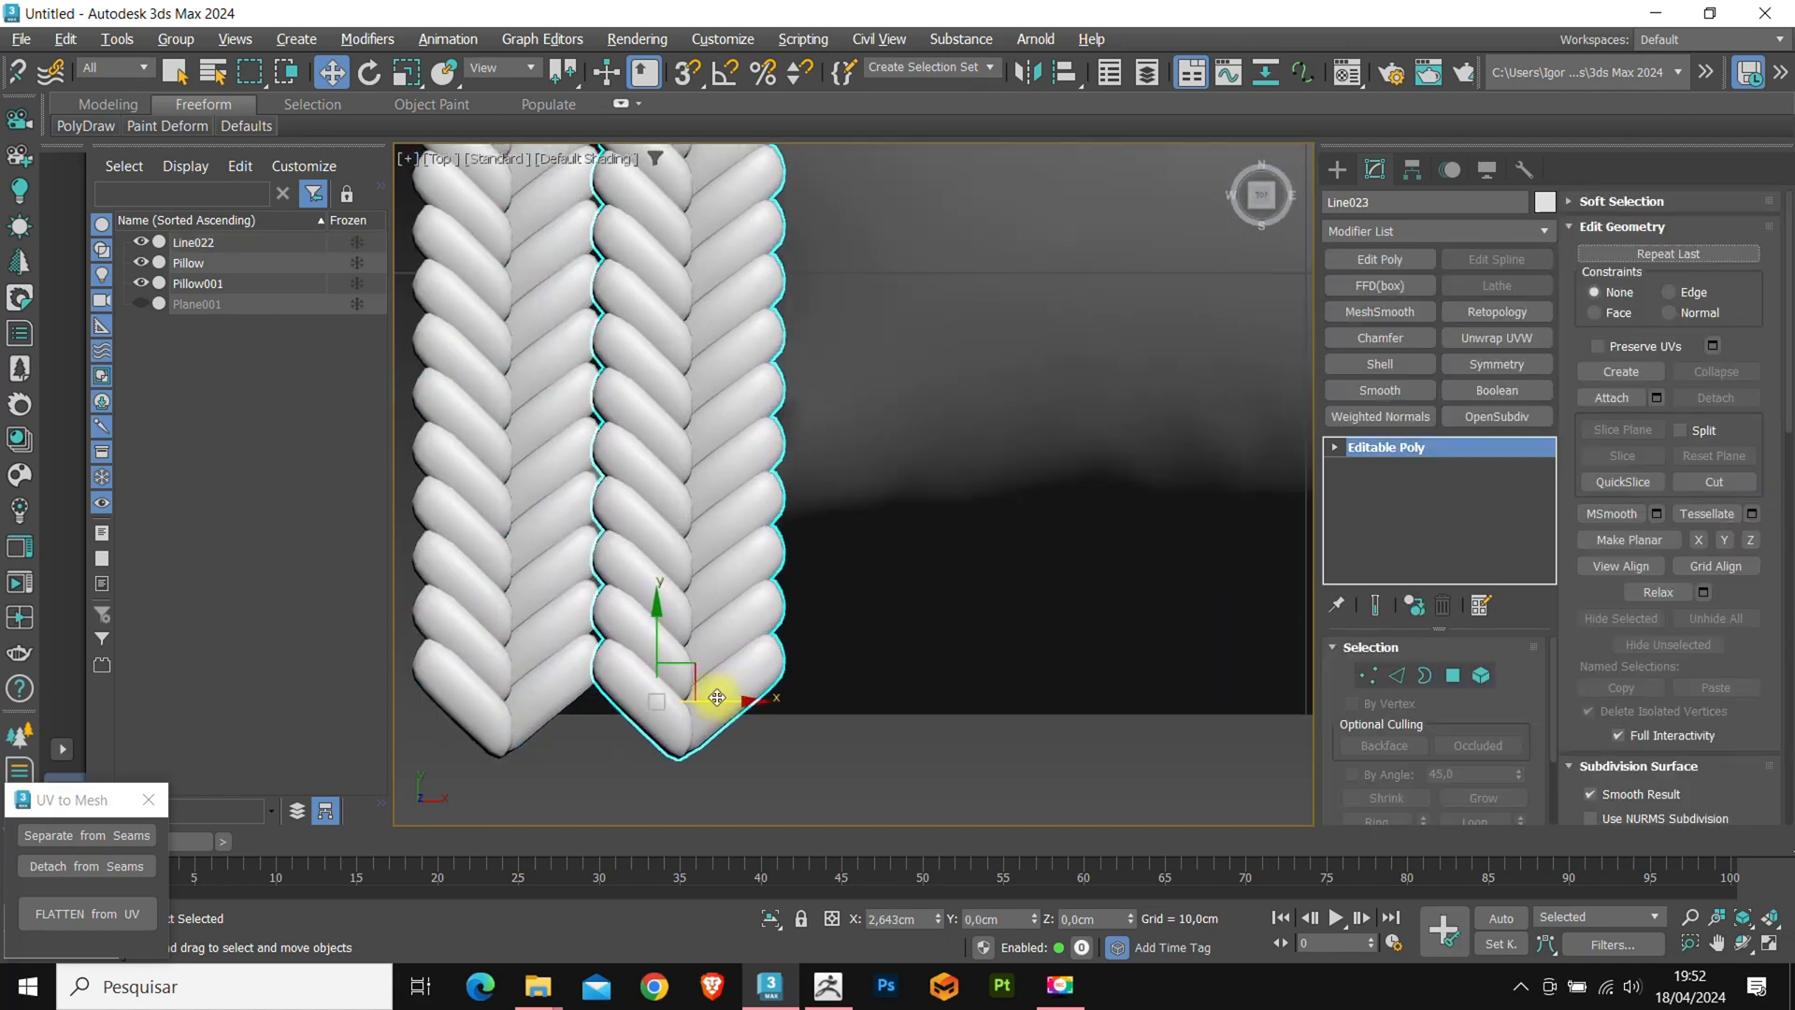
Clone the braid column sideways several times and attach all into panel Line030.
left_click_drag(718, 698, 703, 698)
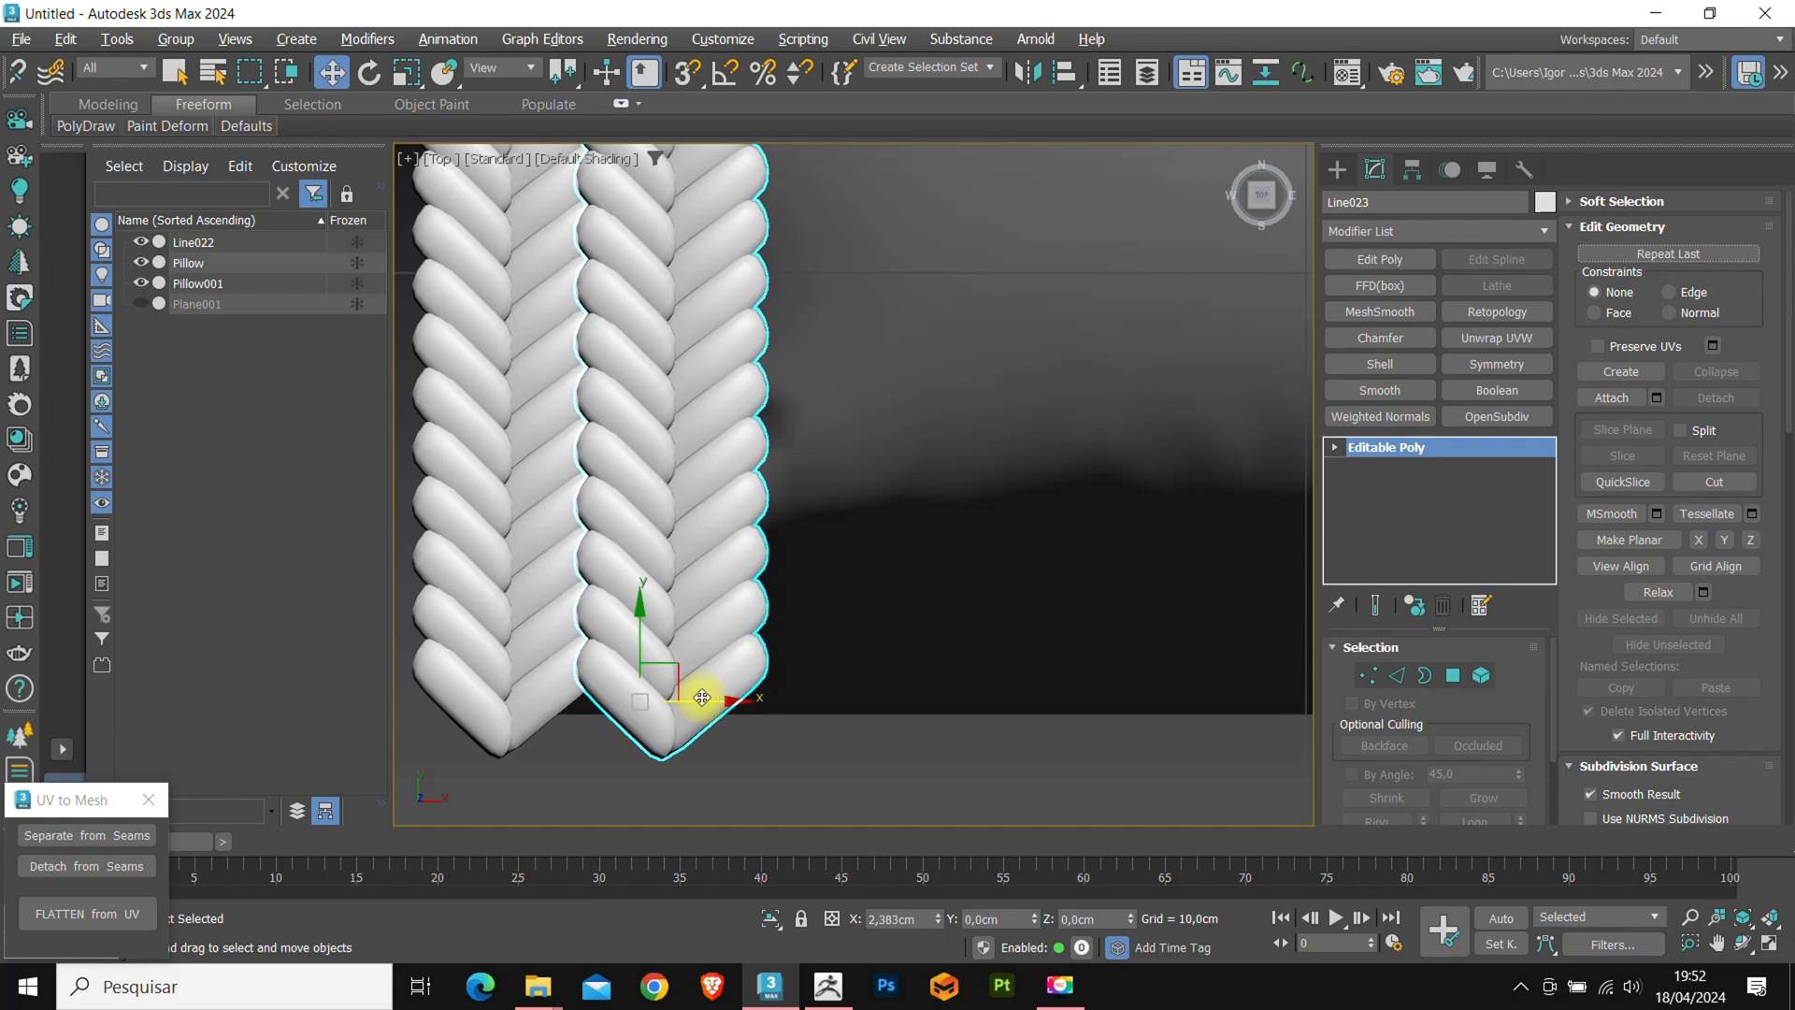
left_click_drag(701, 695, 707, 695)
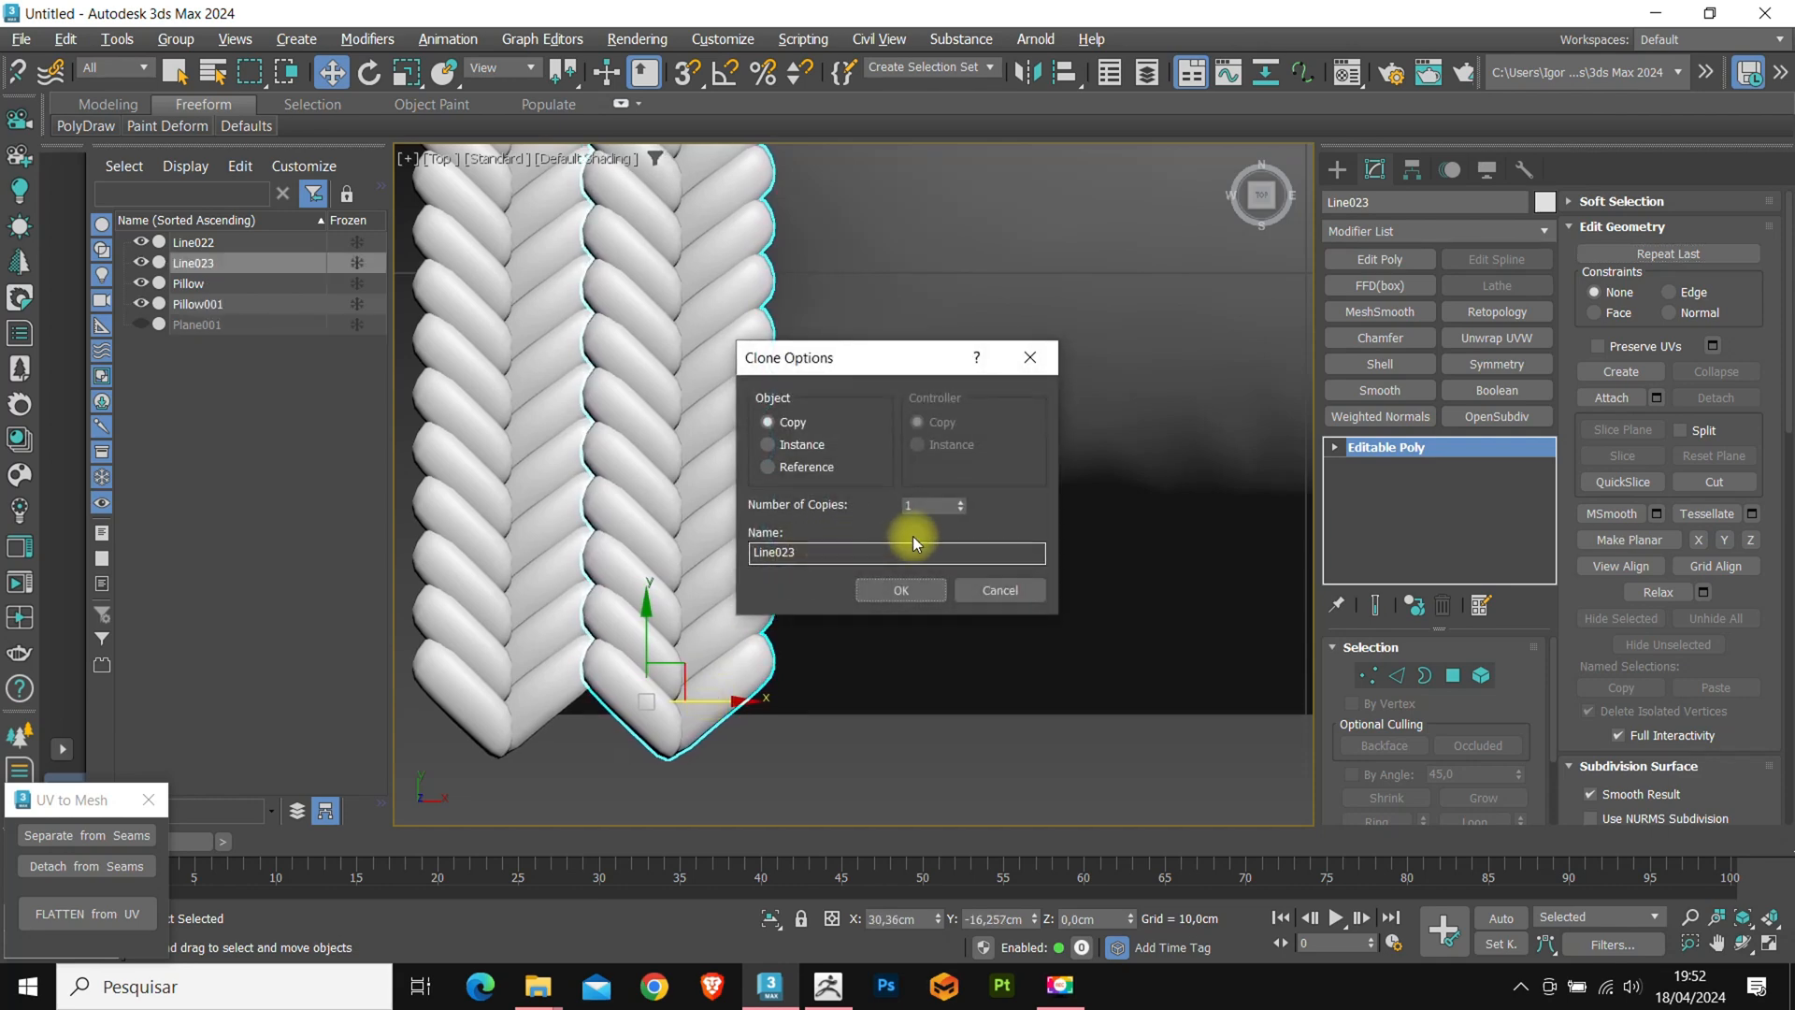
left_click(902, 589)
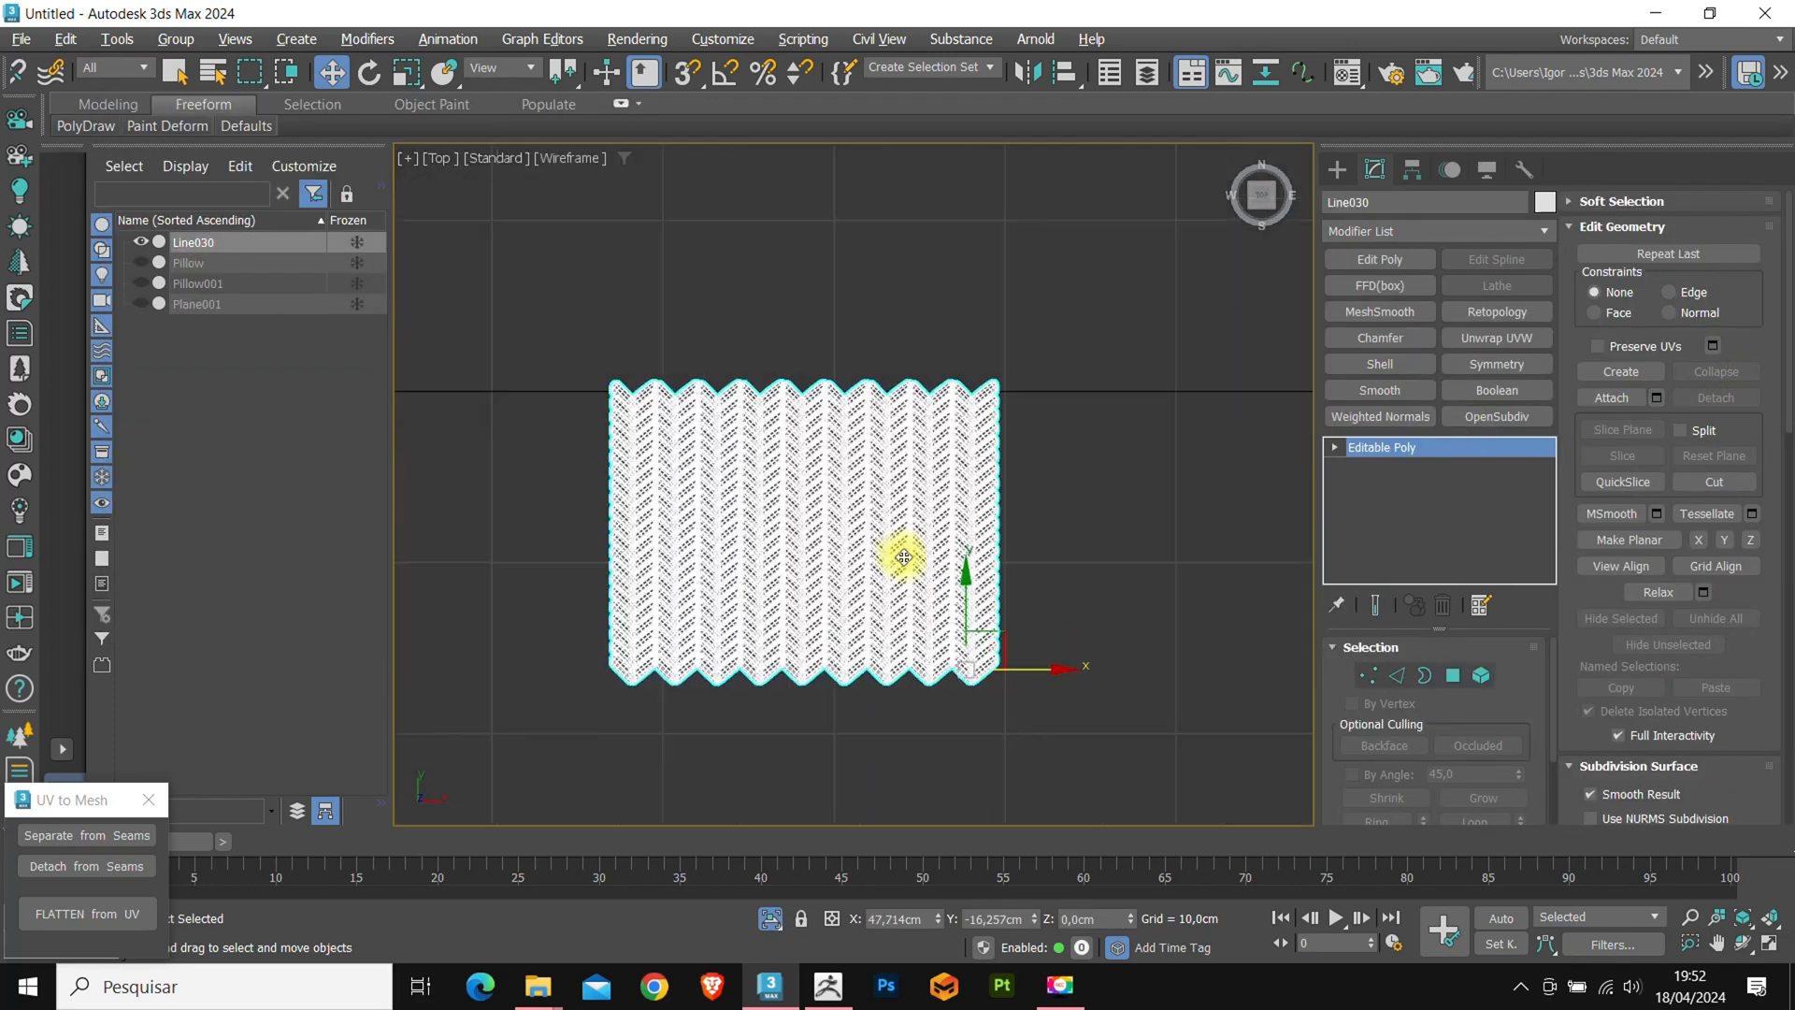
left_click(1412, 168)
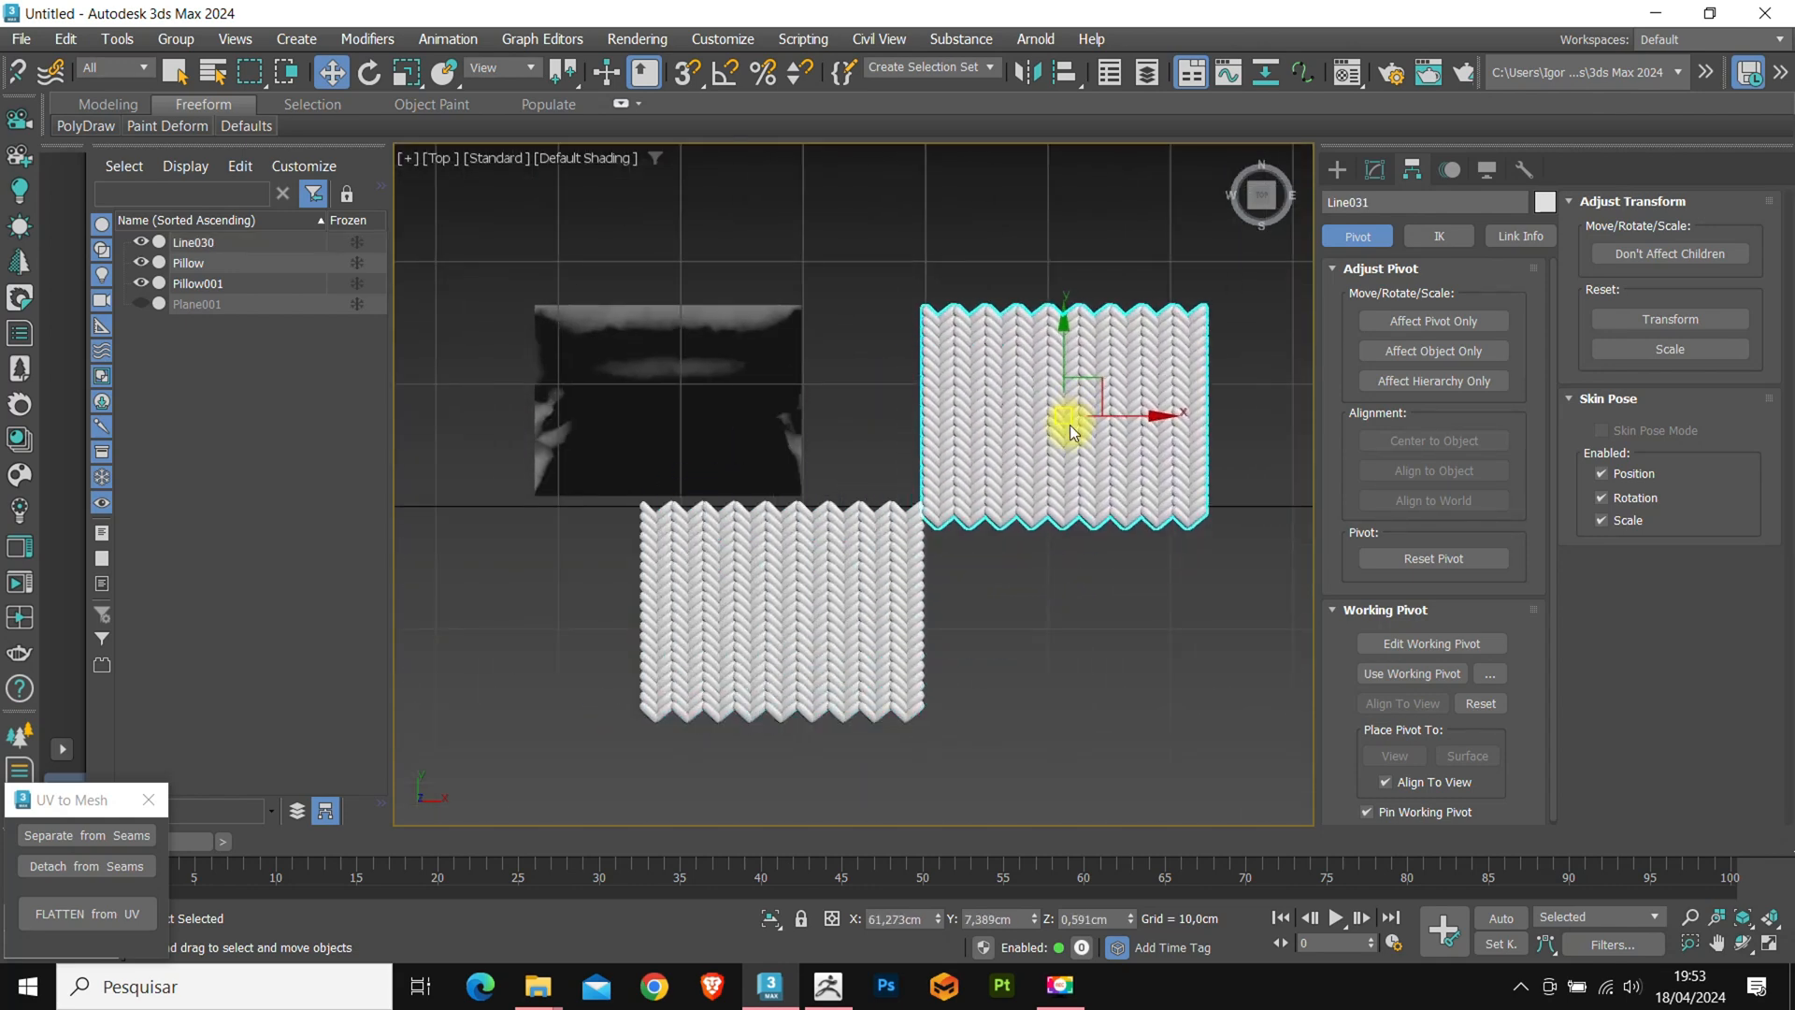
Pick the second knit panel Line031 and drag-select Pillow001's border edges.
left_click(654, 307)
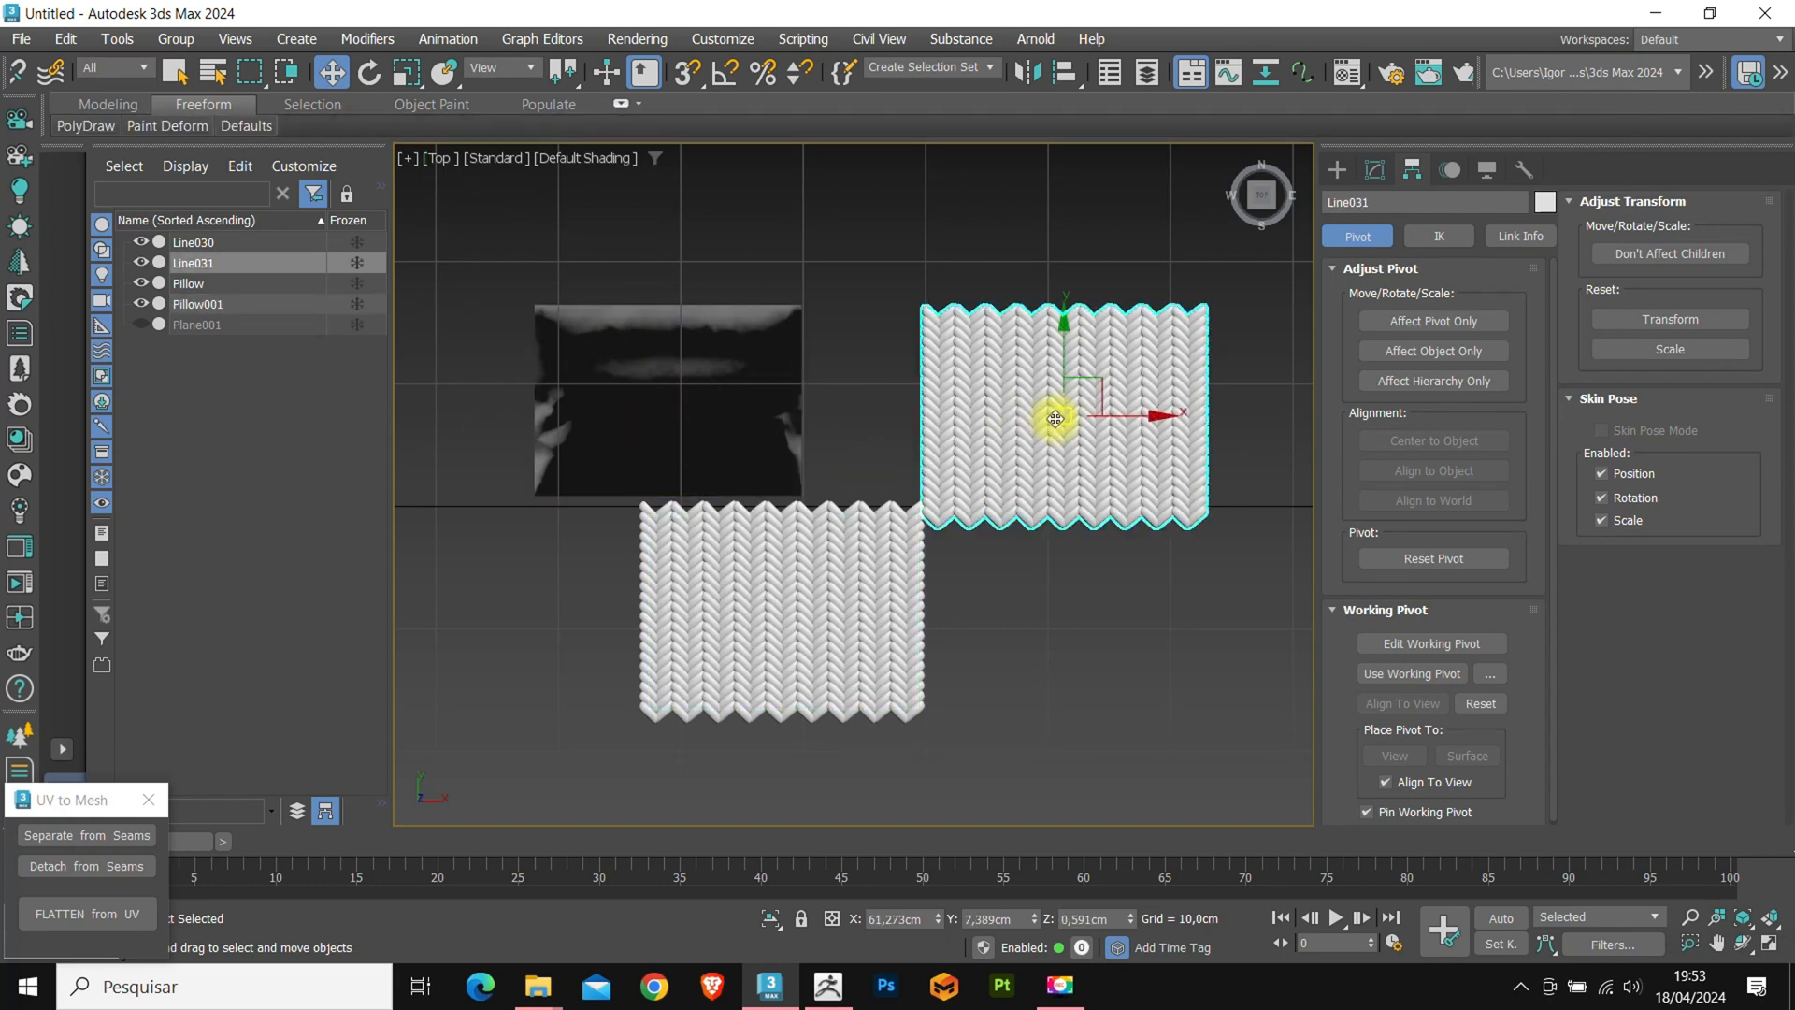
left_click_drag(1054, 417, 668, 404)
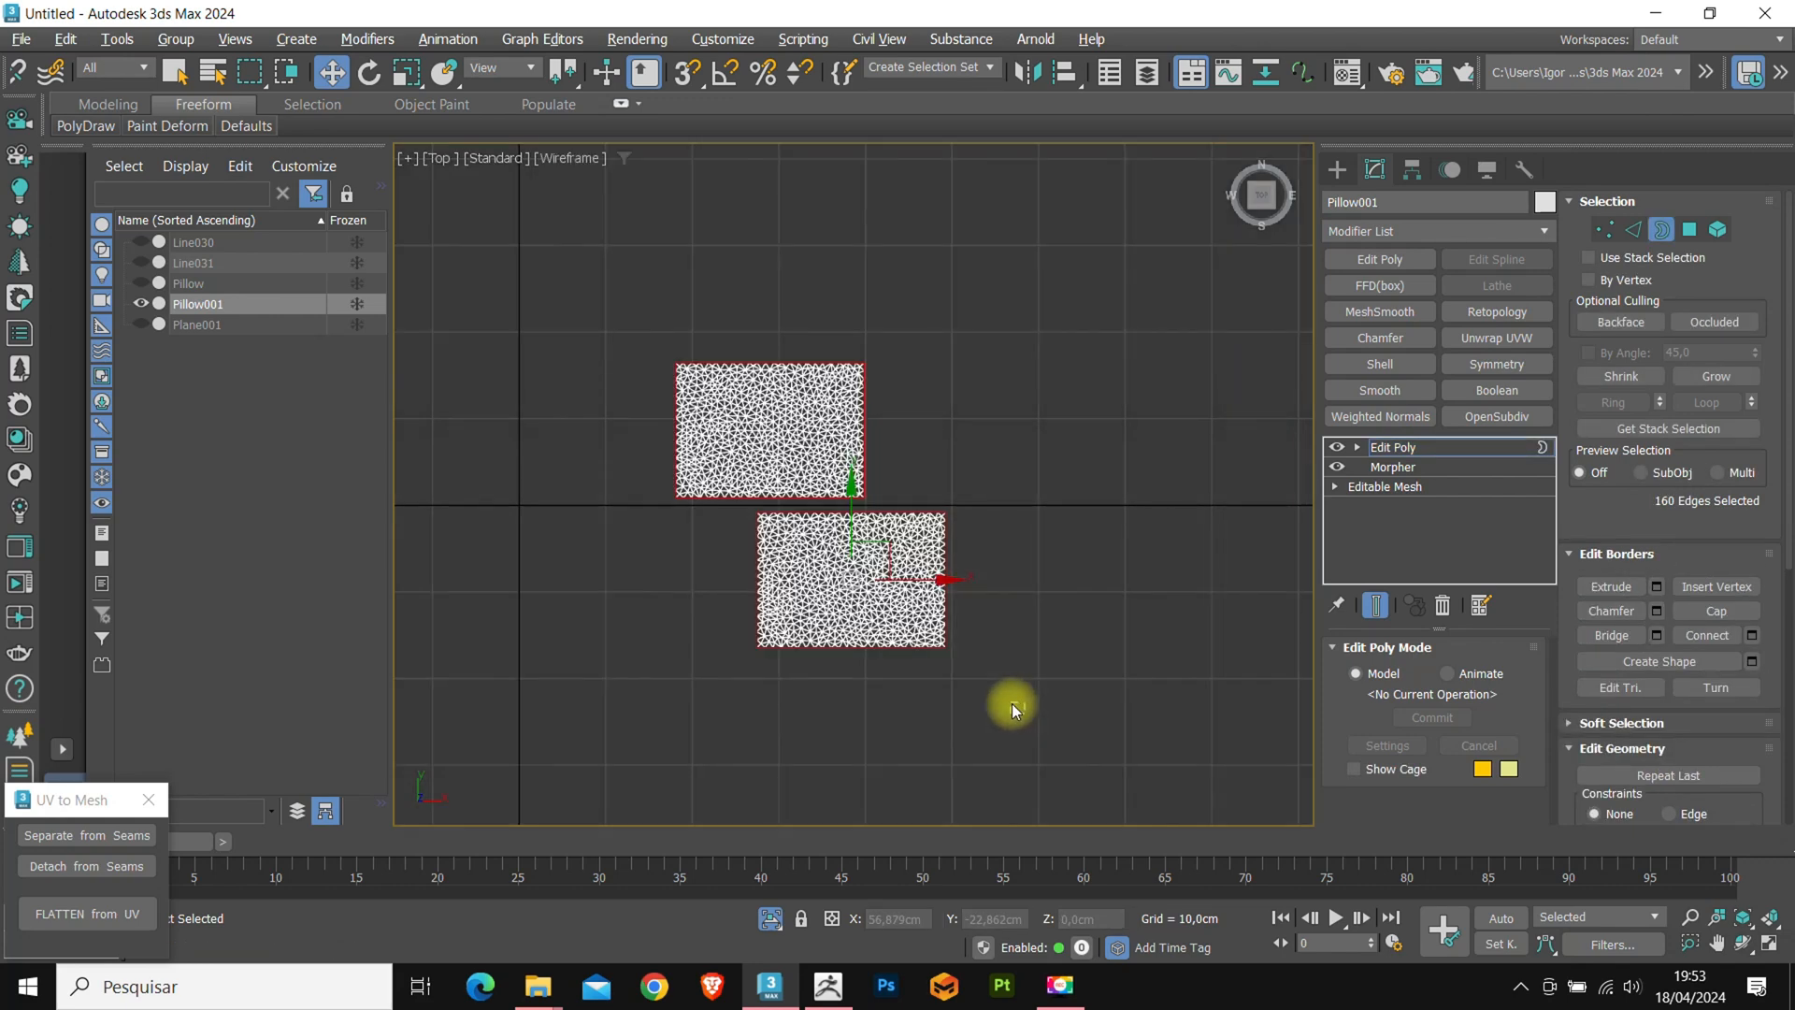
Create linear Shape001 from the border edges and enable it in renderer and viewport.
right_click(1012, 703)
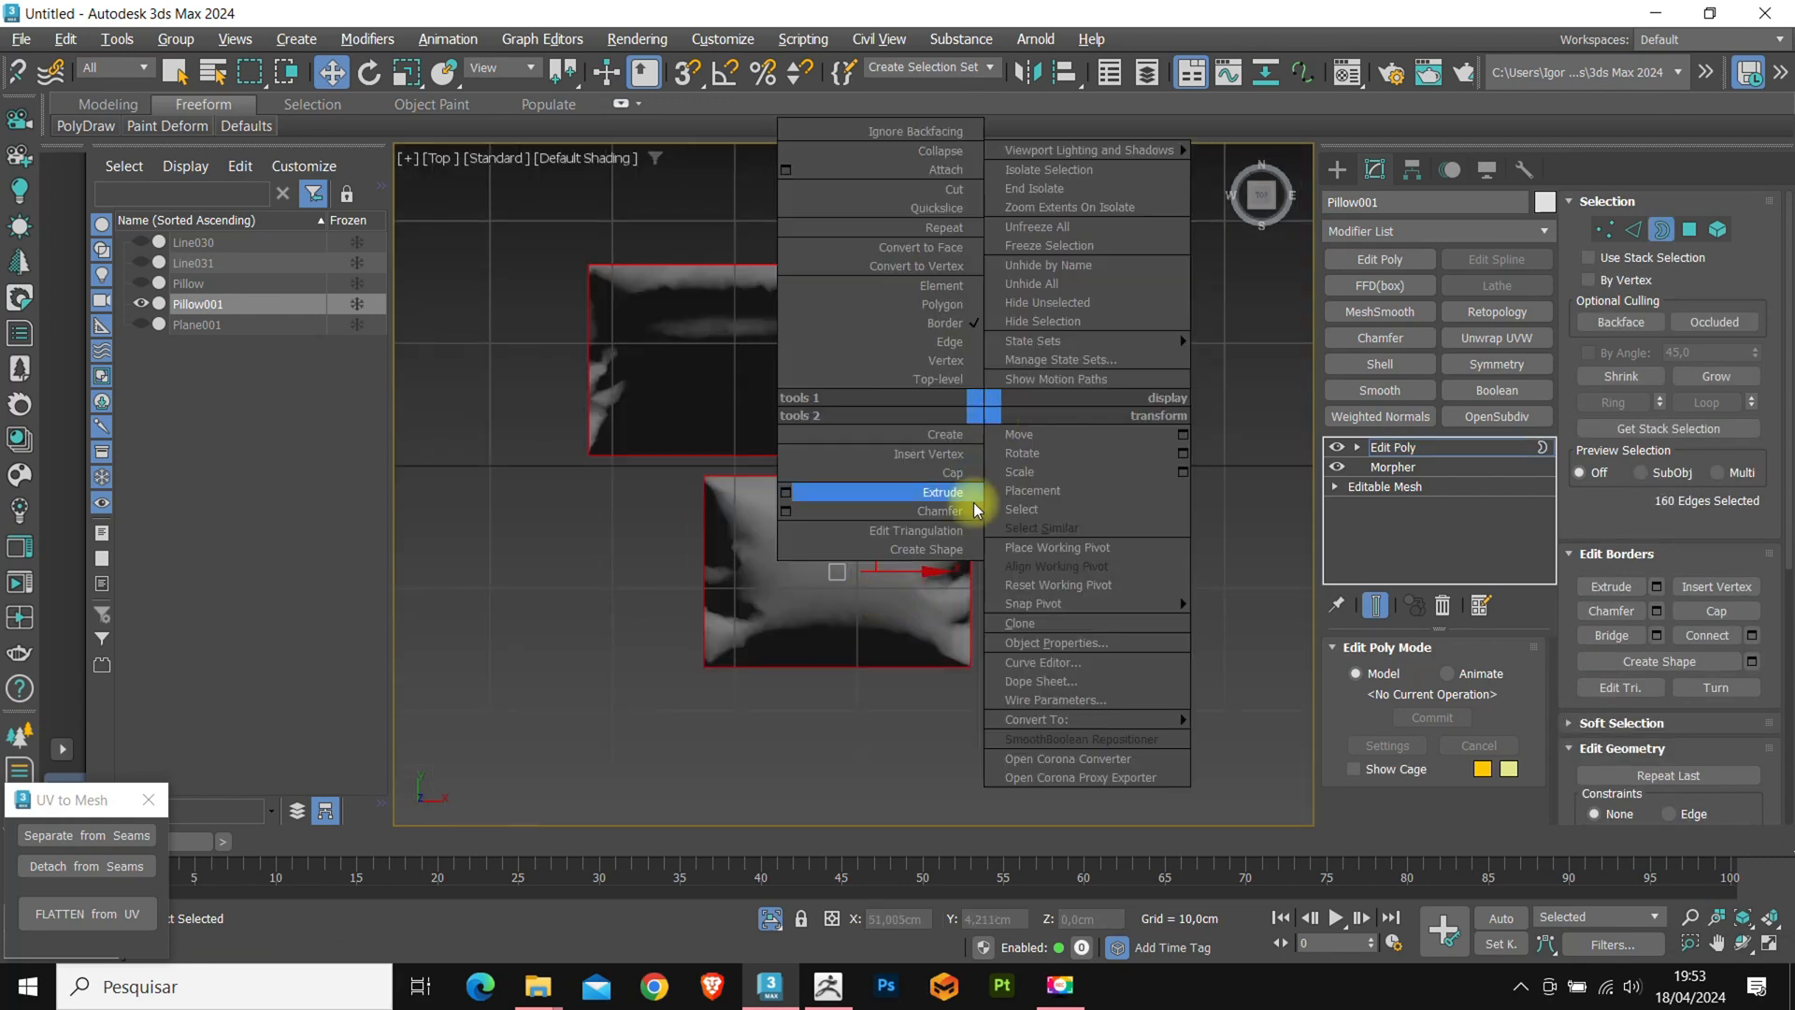
left_click(925, 550)
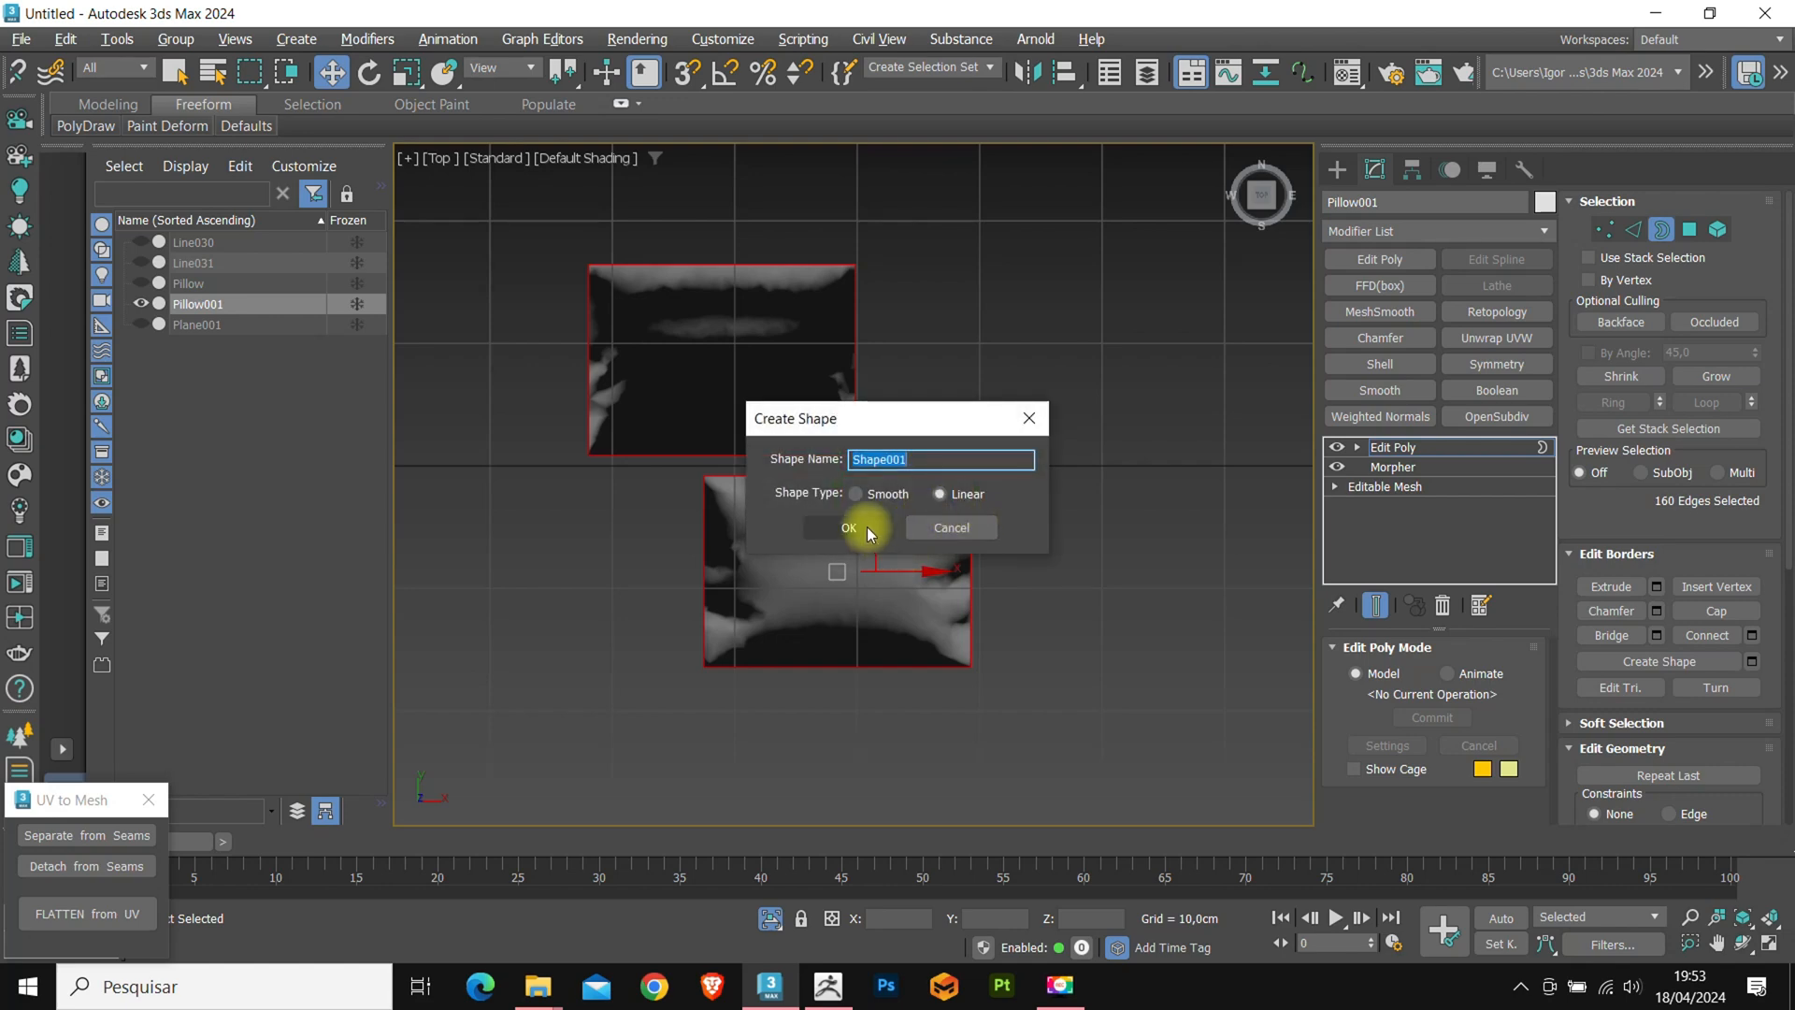
left_click(849, 527)
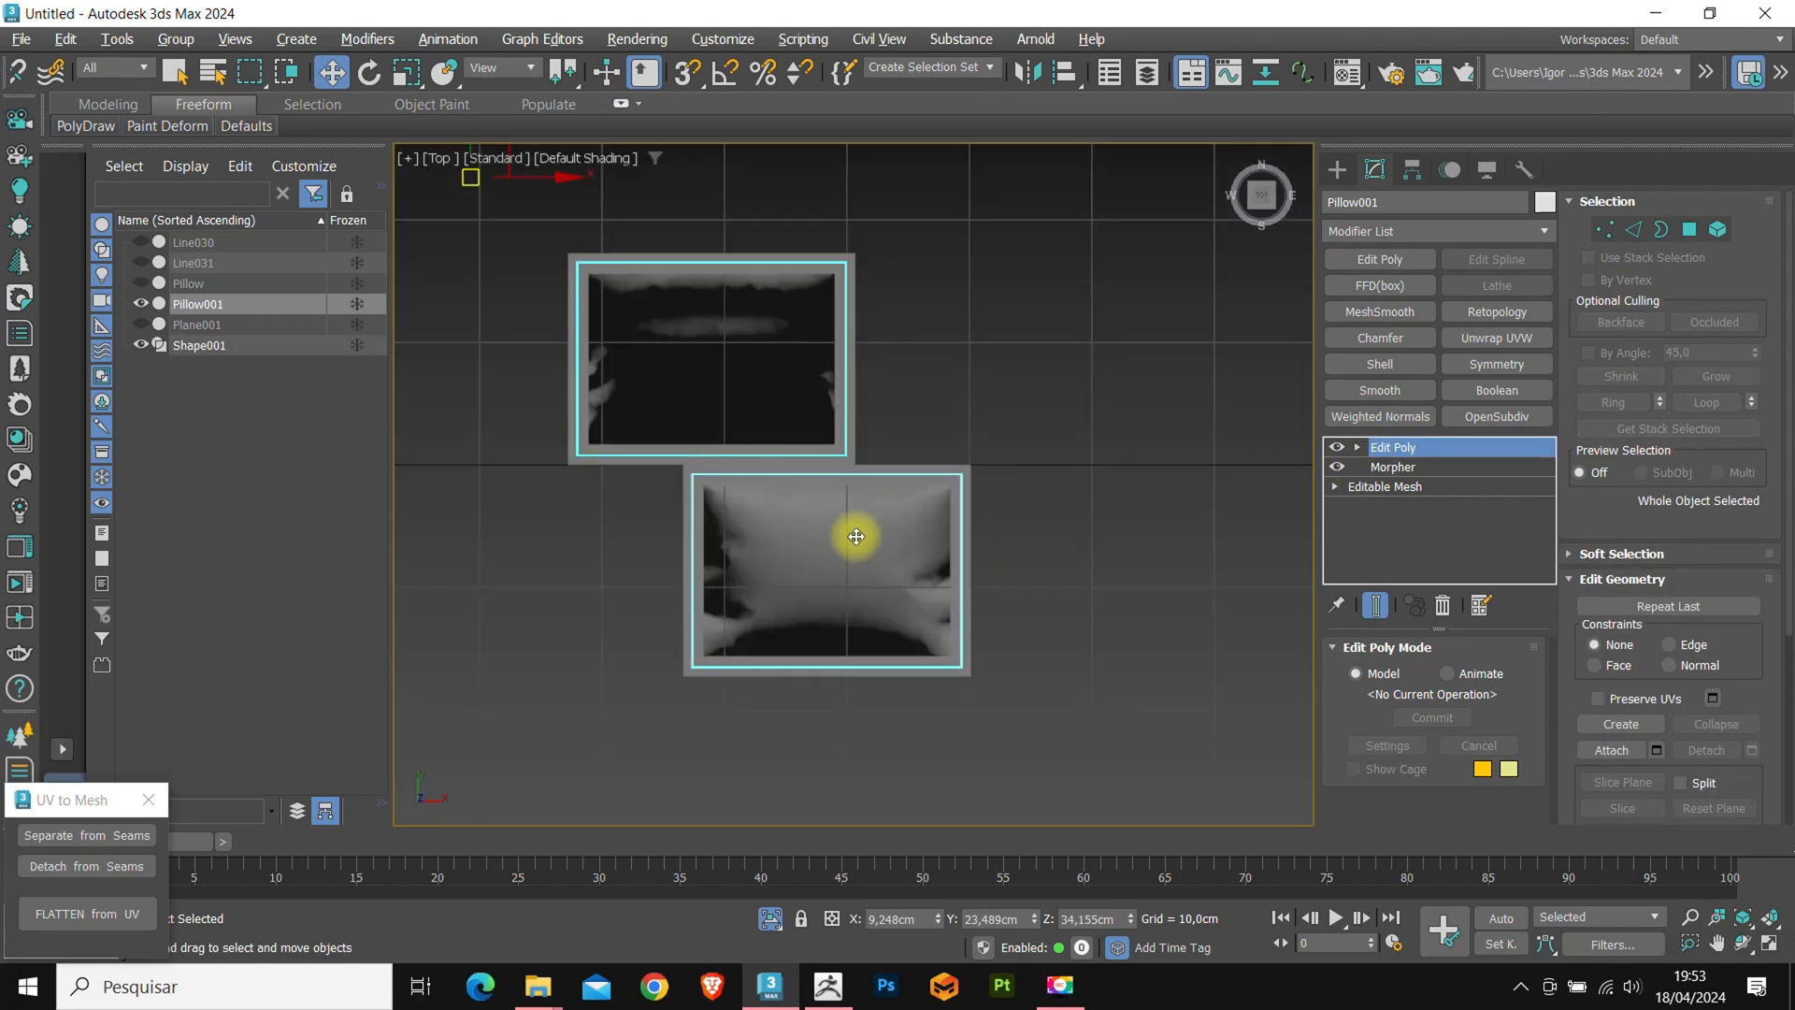
left_click(1393, 468)
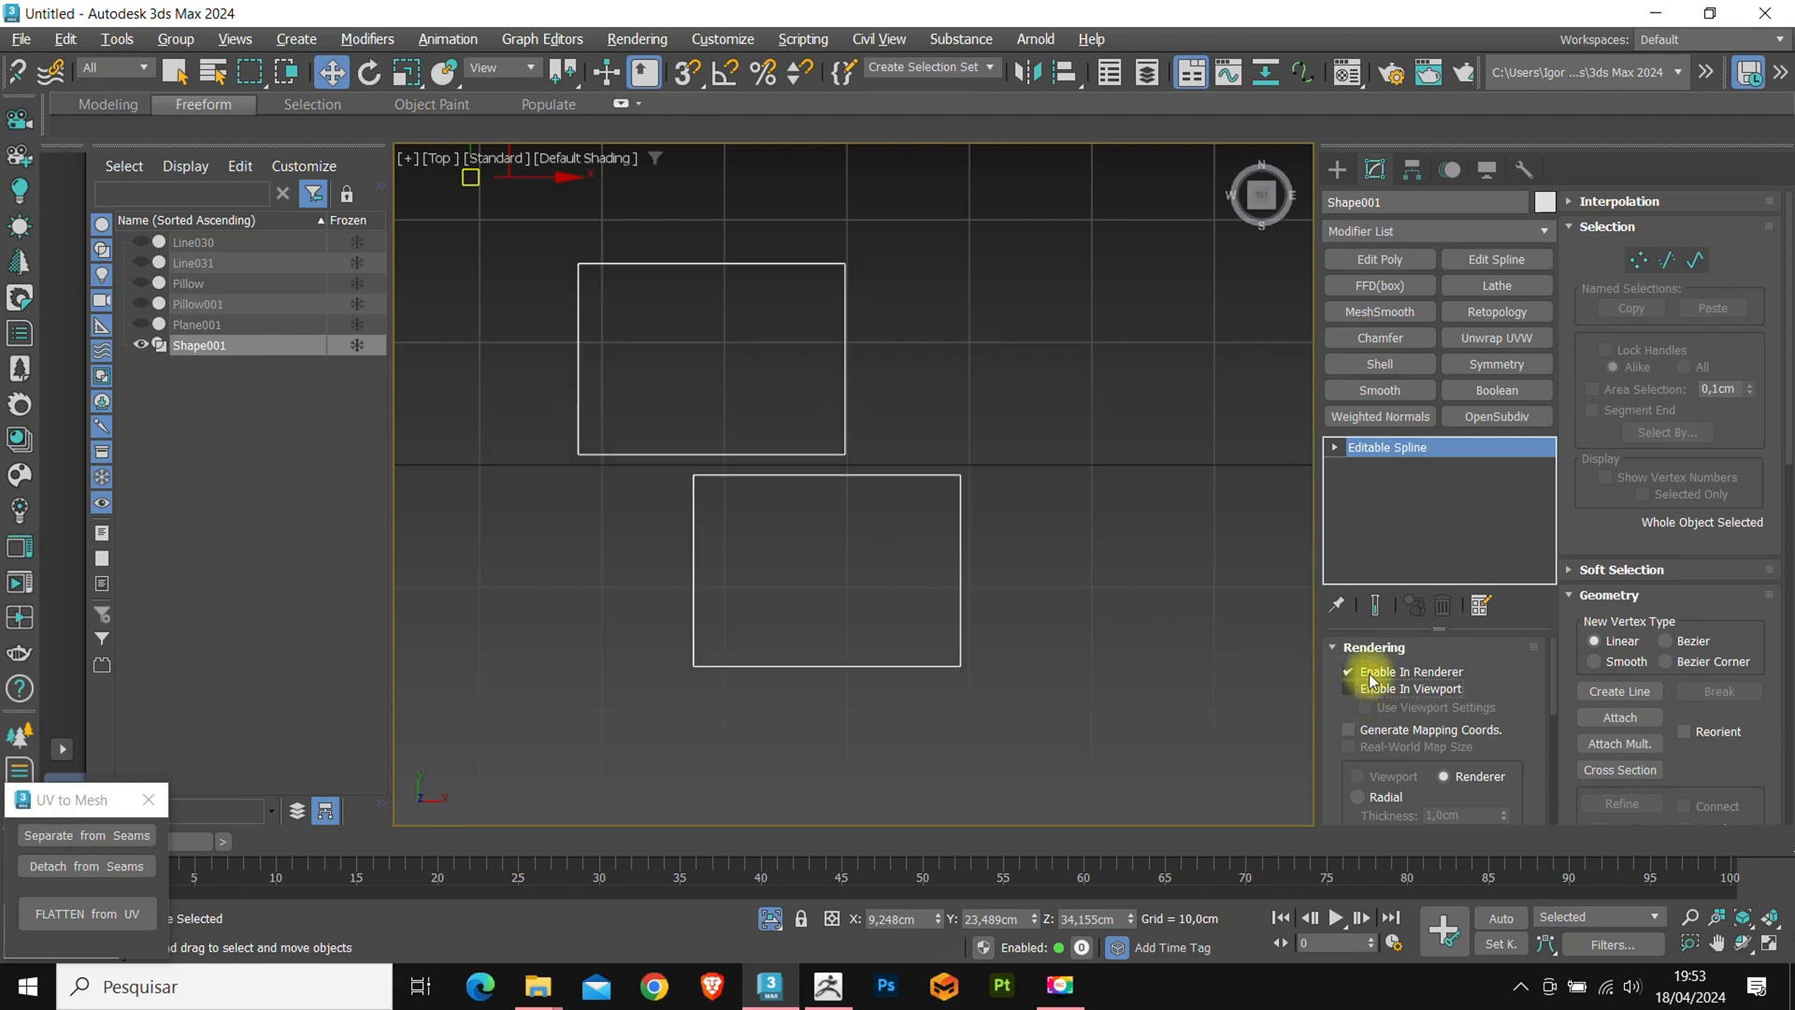
left_click(1348, 671)
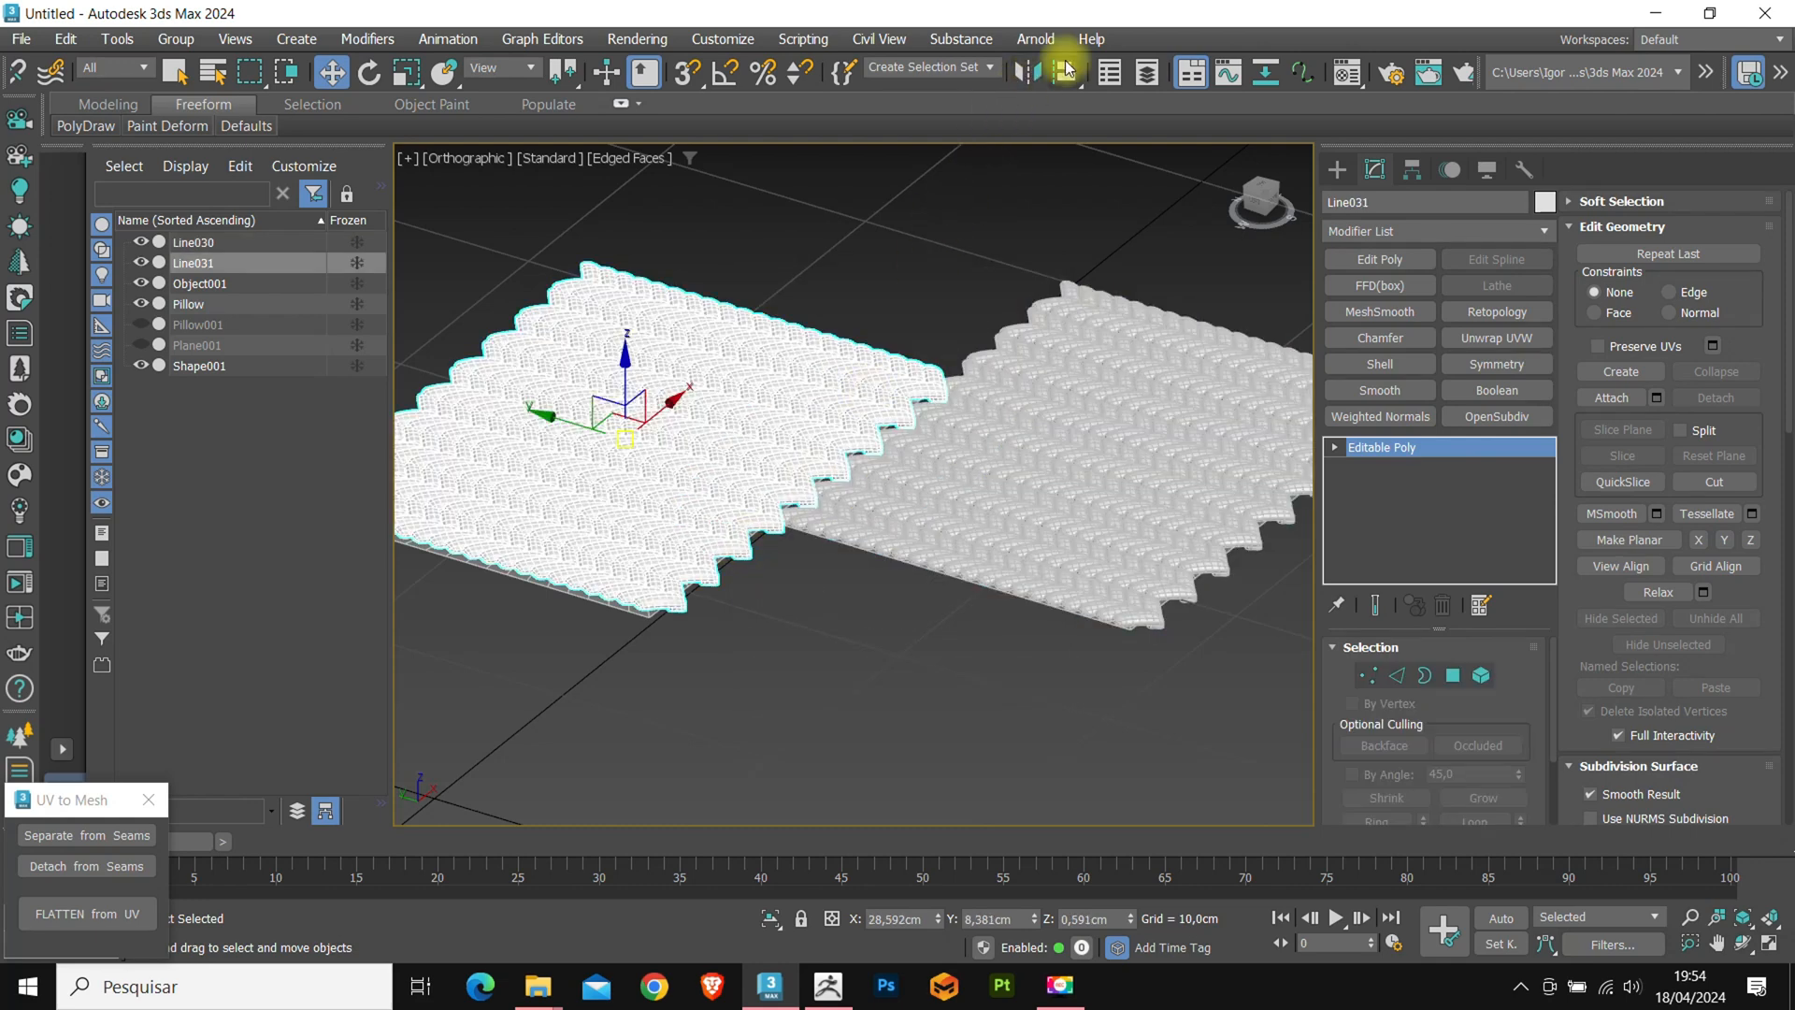
Align the knit panels to the pillows by centre X/Y/Z and combine them into Line030.
left_click(1070, 69)
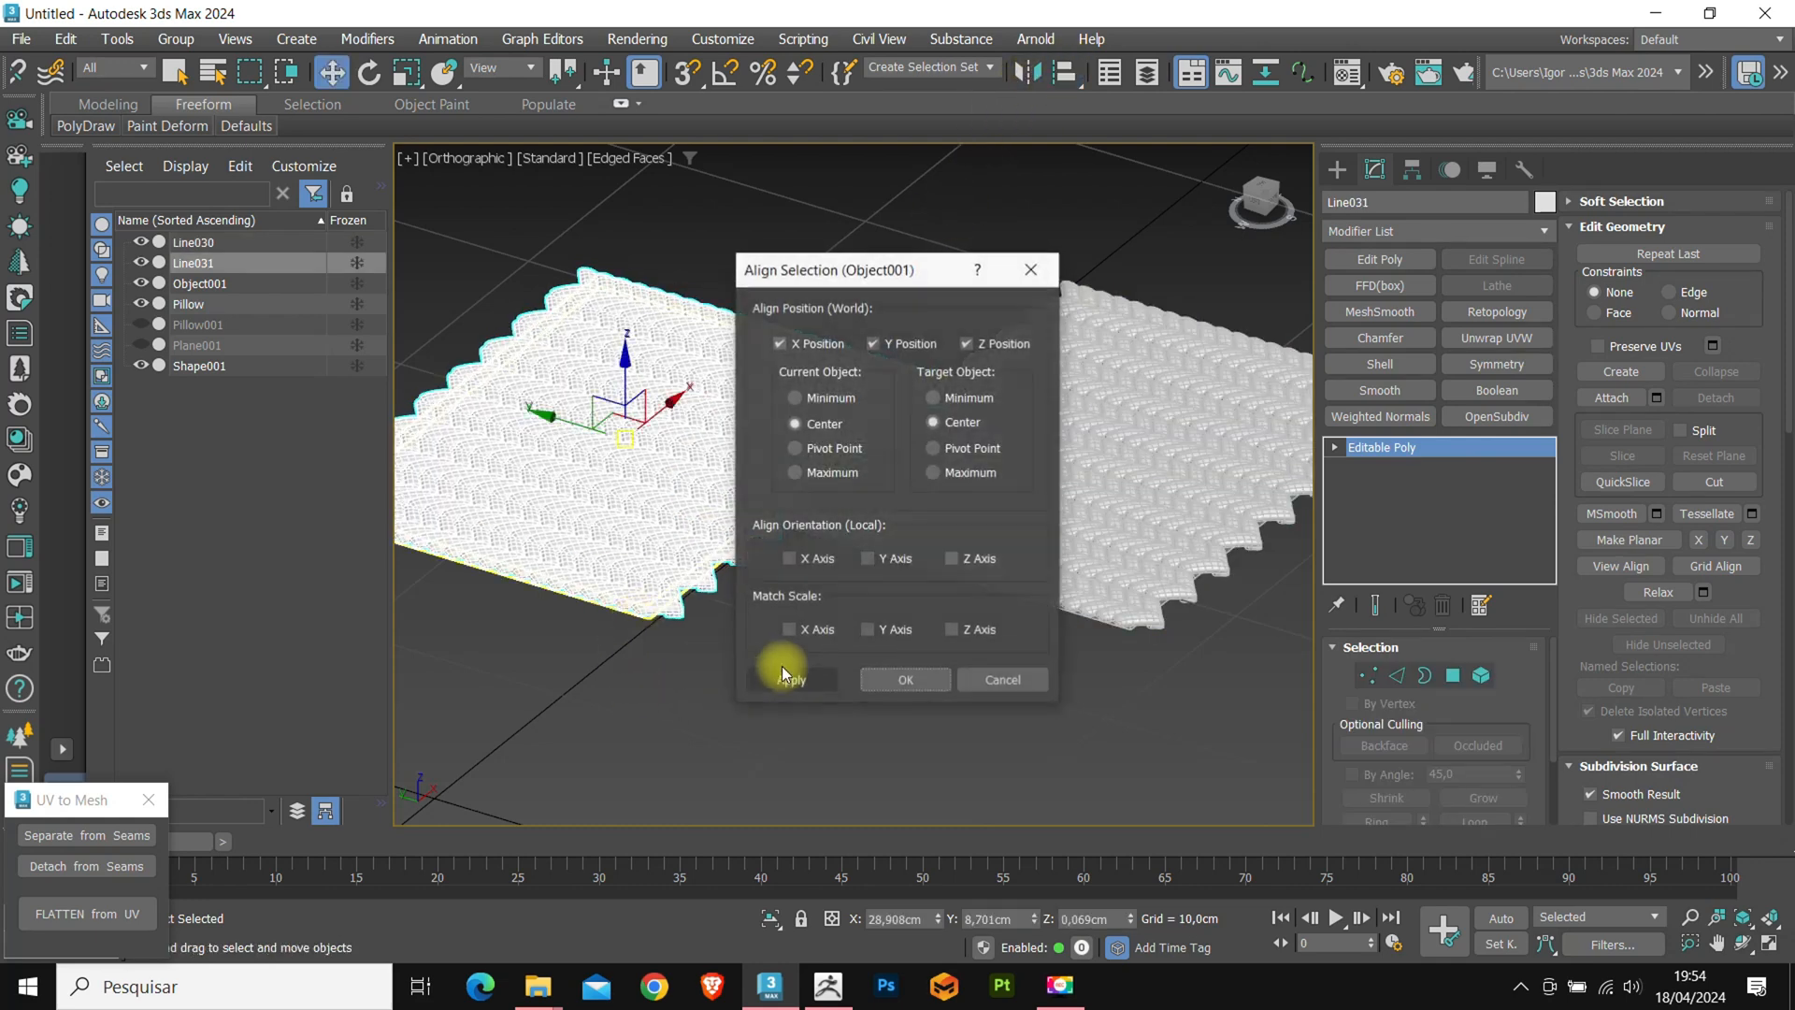
left_click(793, 681)
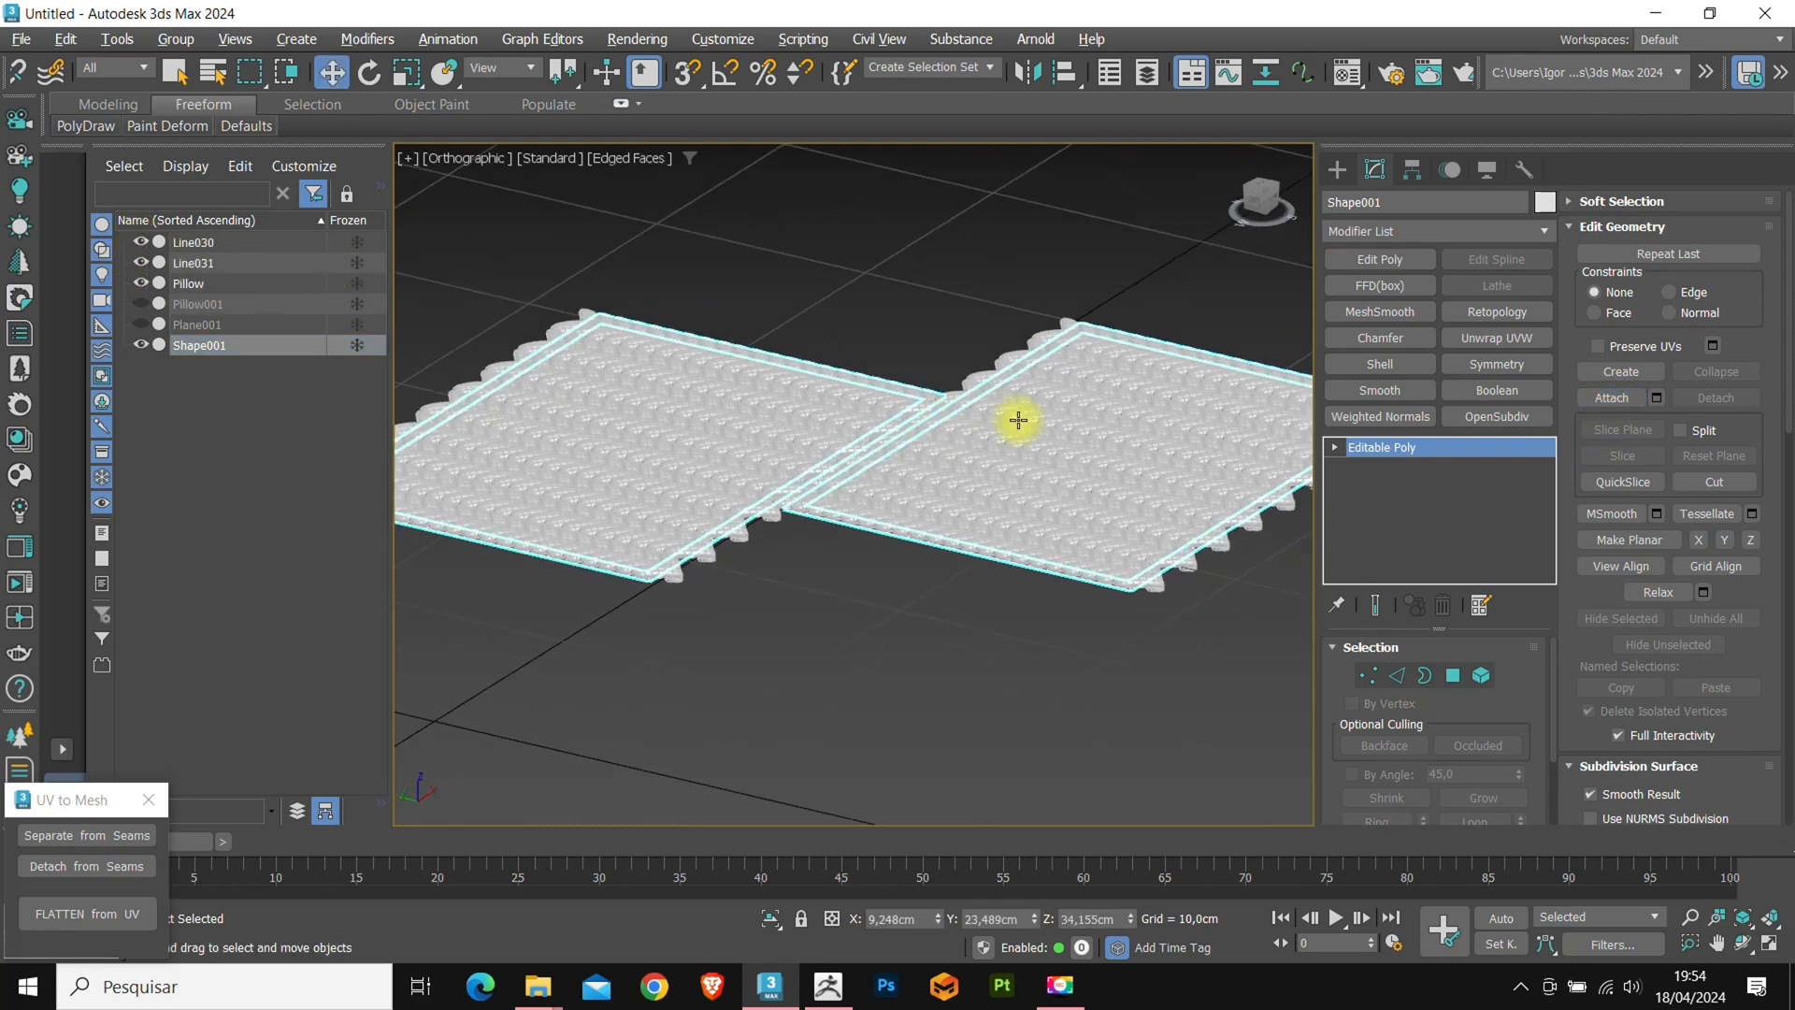
left_click(1381, 363)
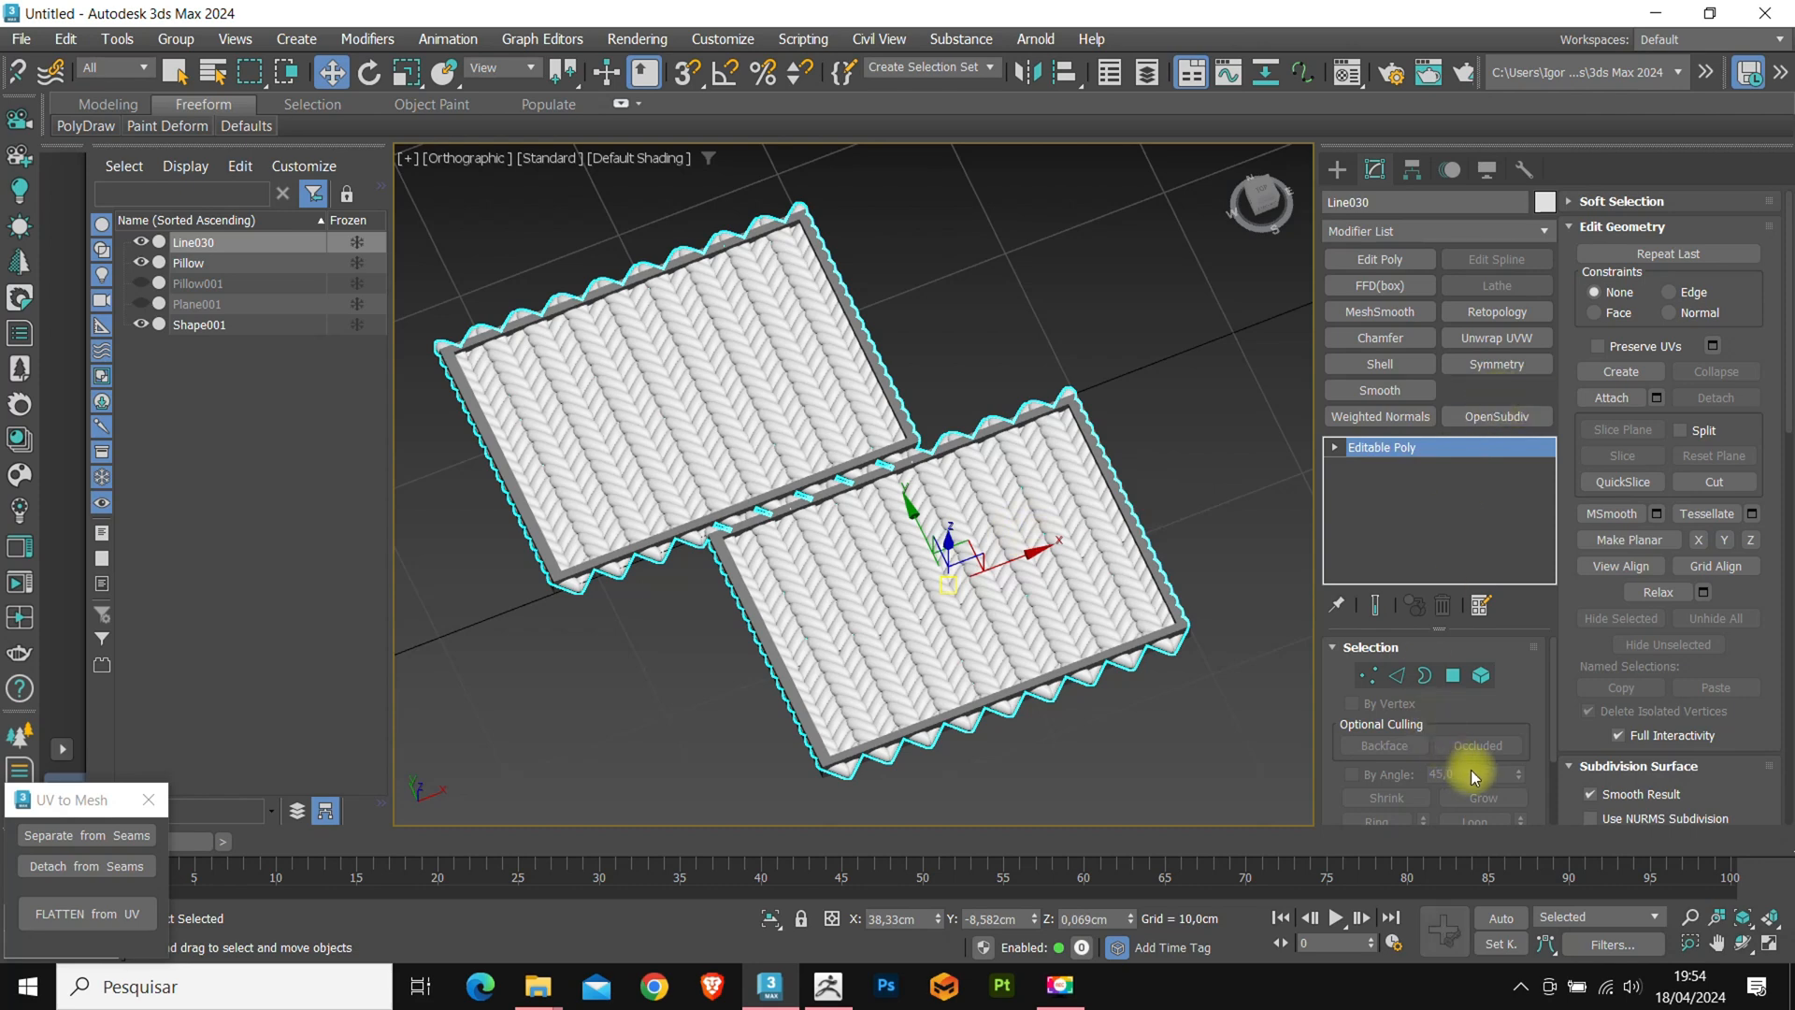
left_click(1496, 389)
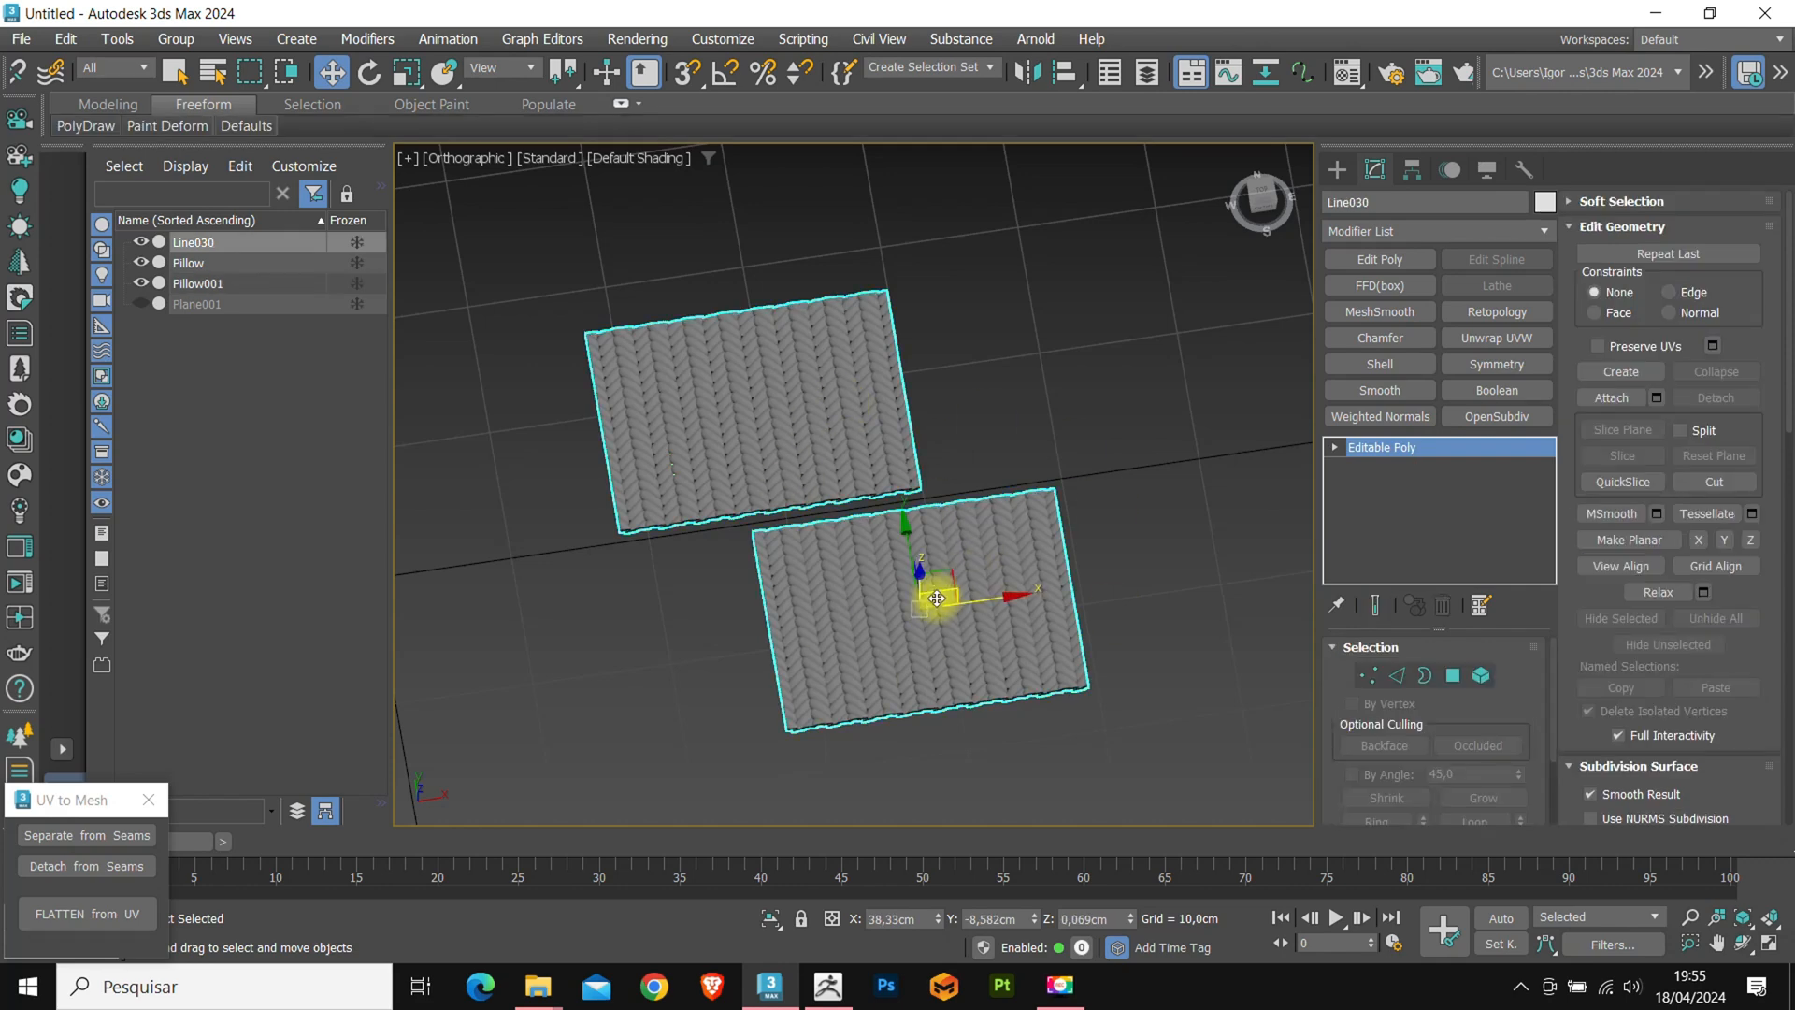
Add a Skin Wrap modifier to Line030 and start picking the pillow mesh as its wrap surface.
left_click(1432, 232)
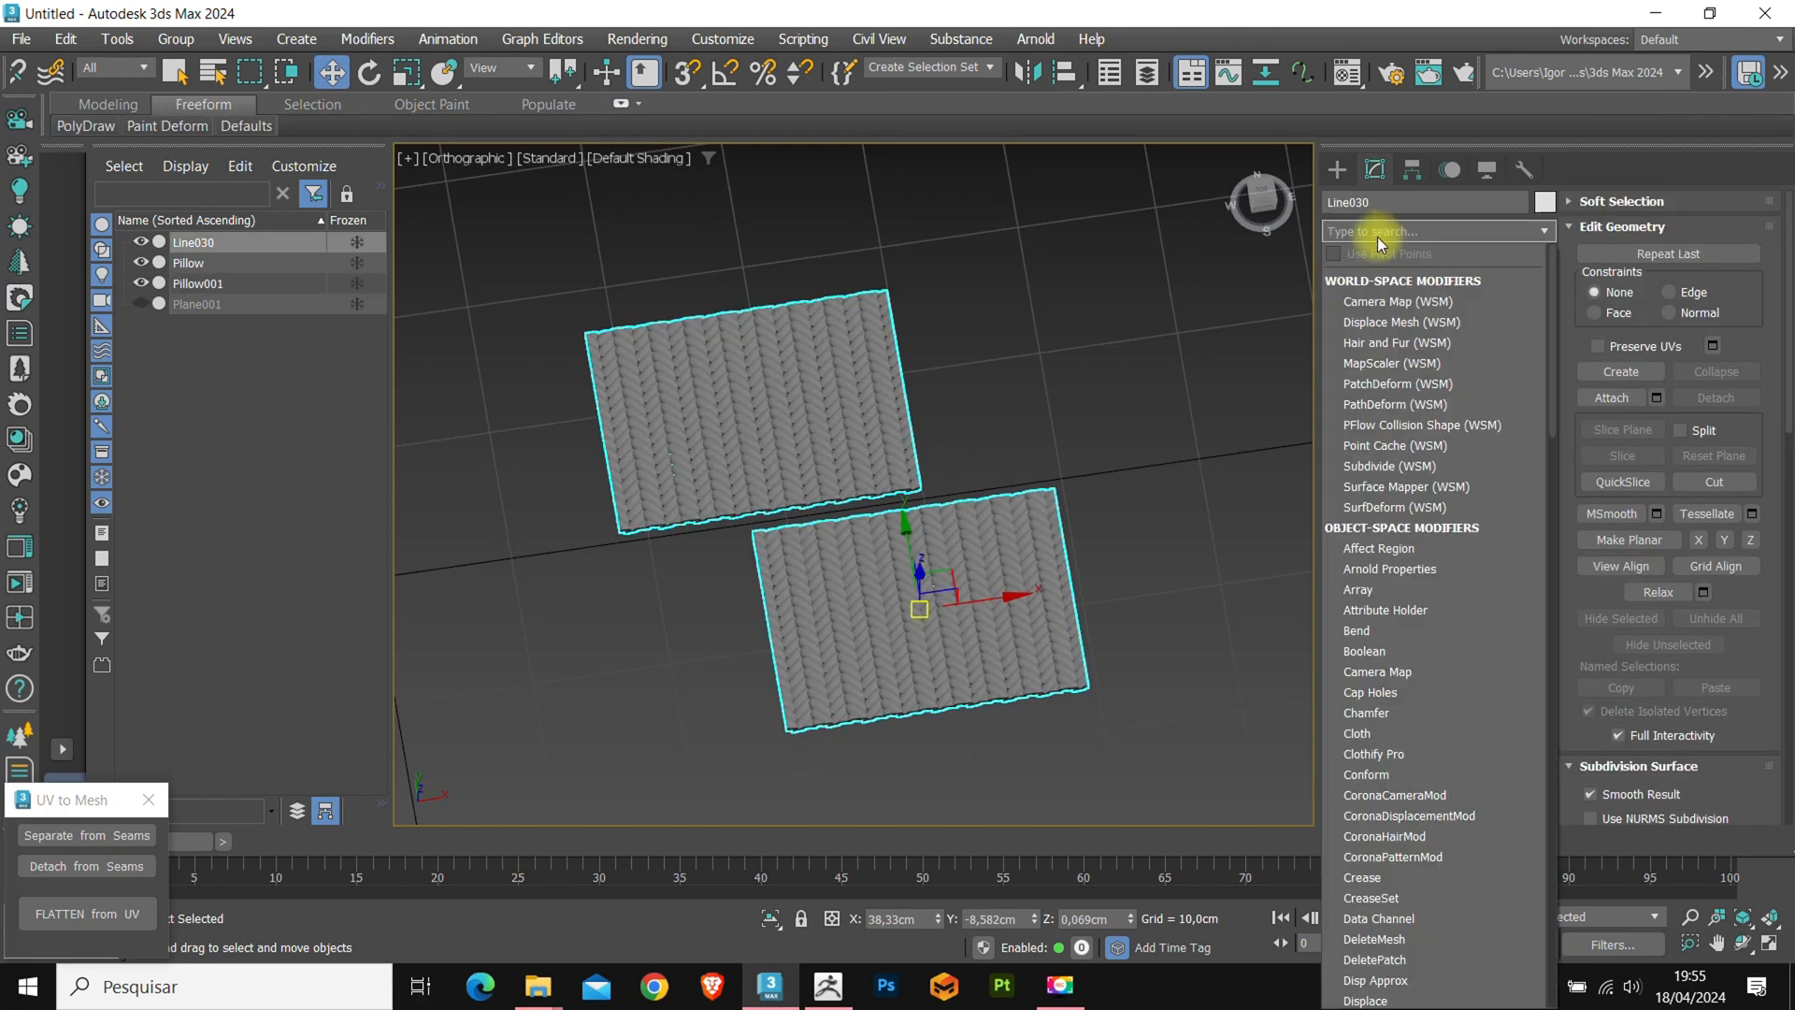
type("sk")
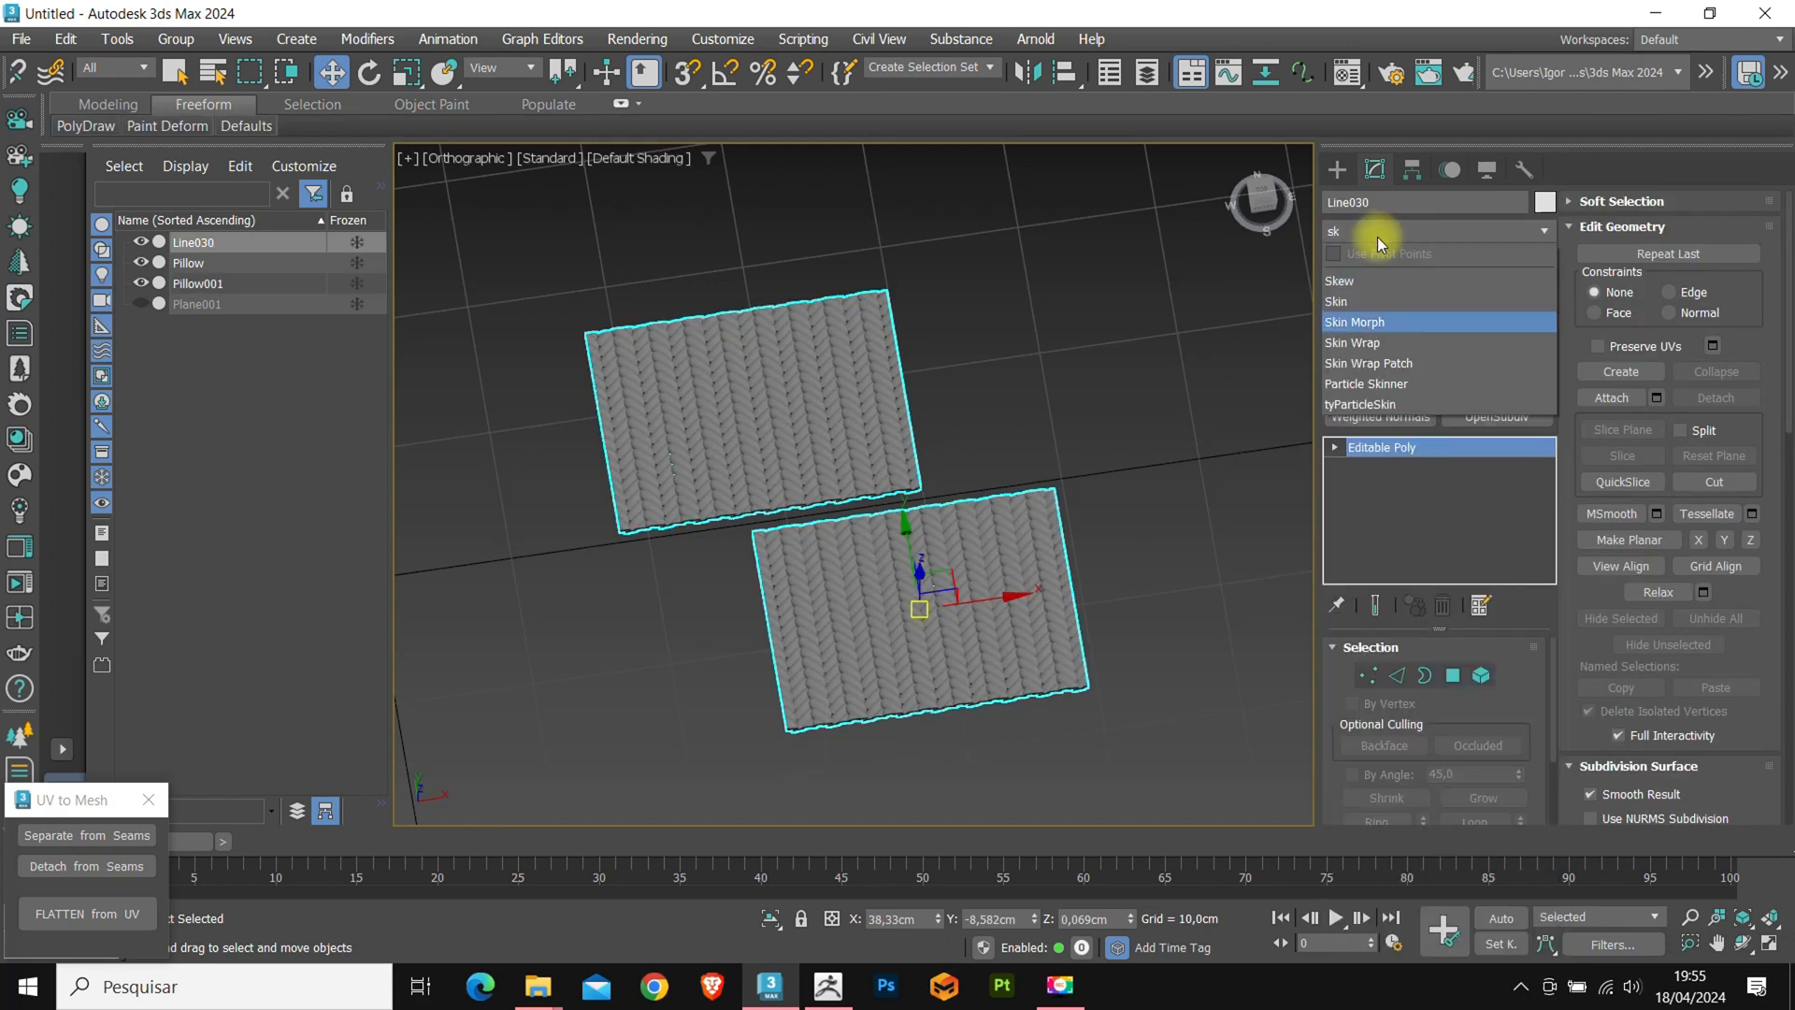
left_click(1352, 342)
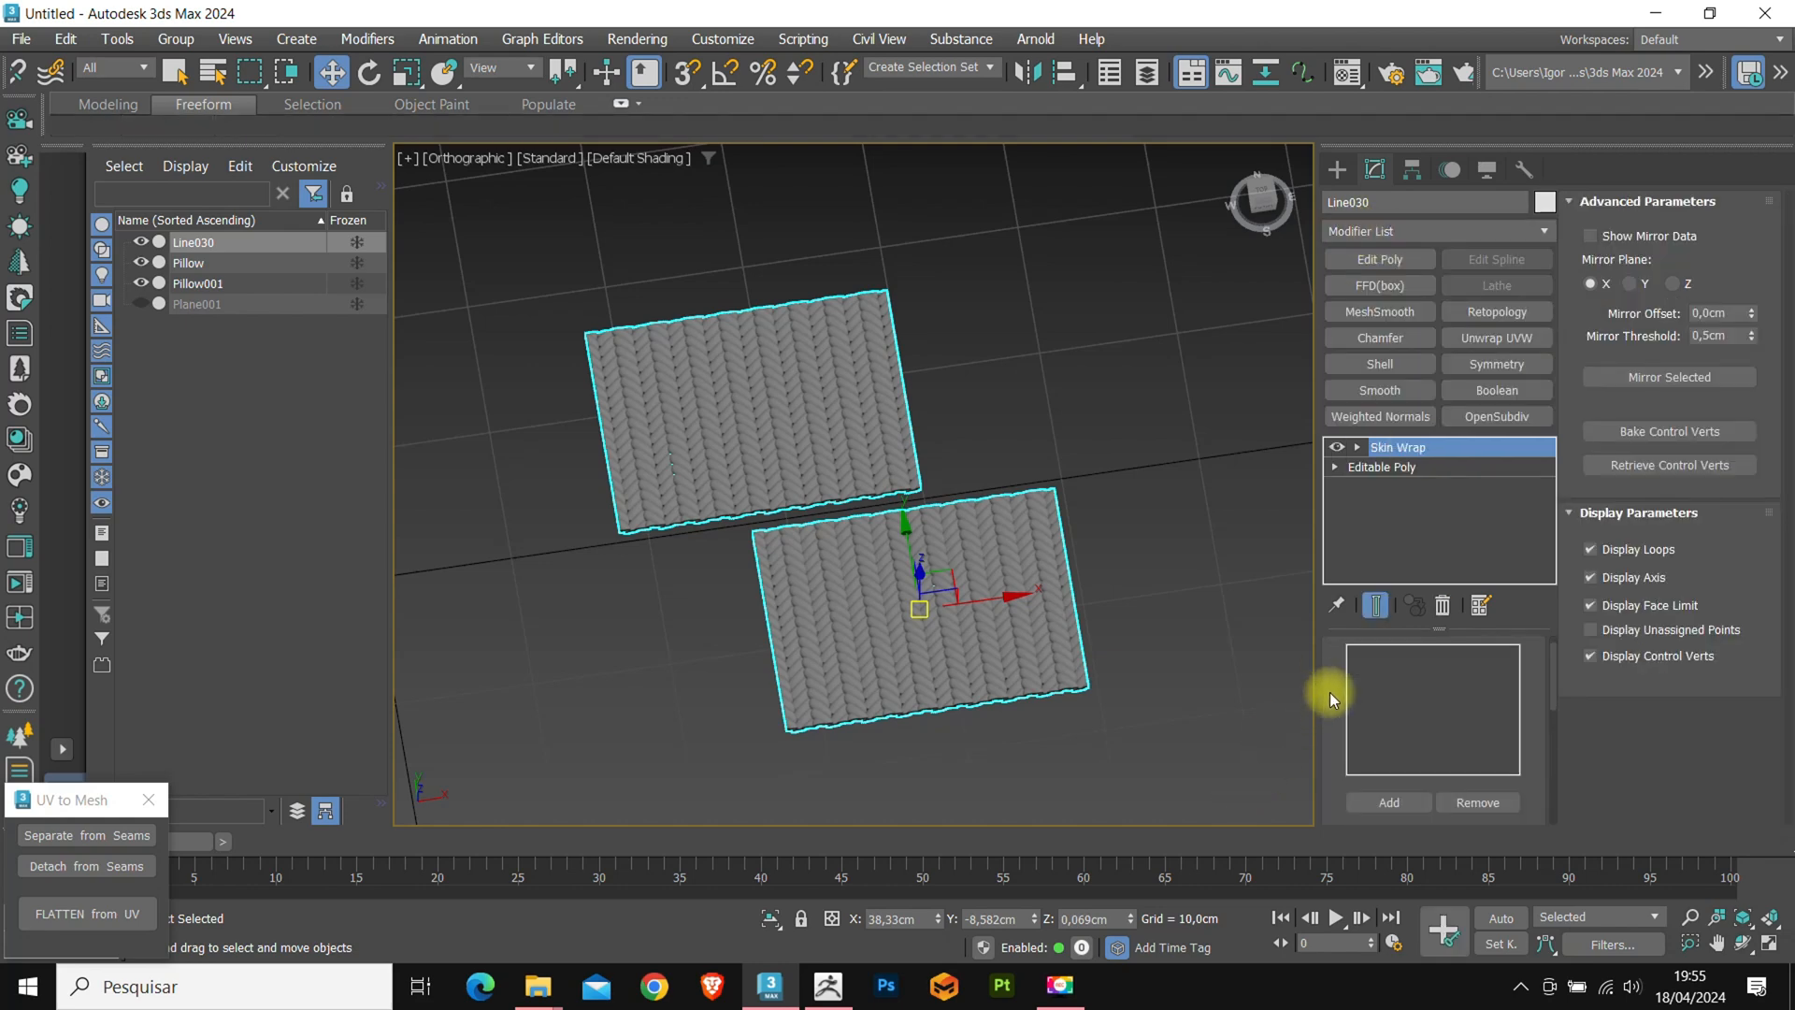
left_click(1388, 746)
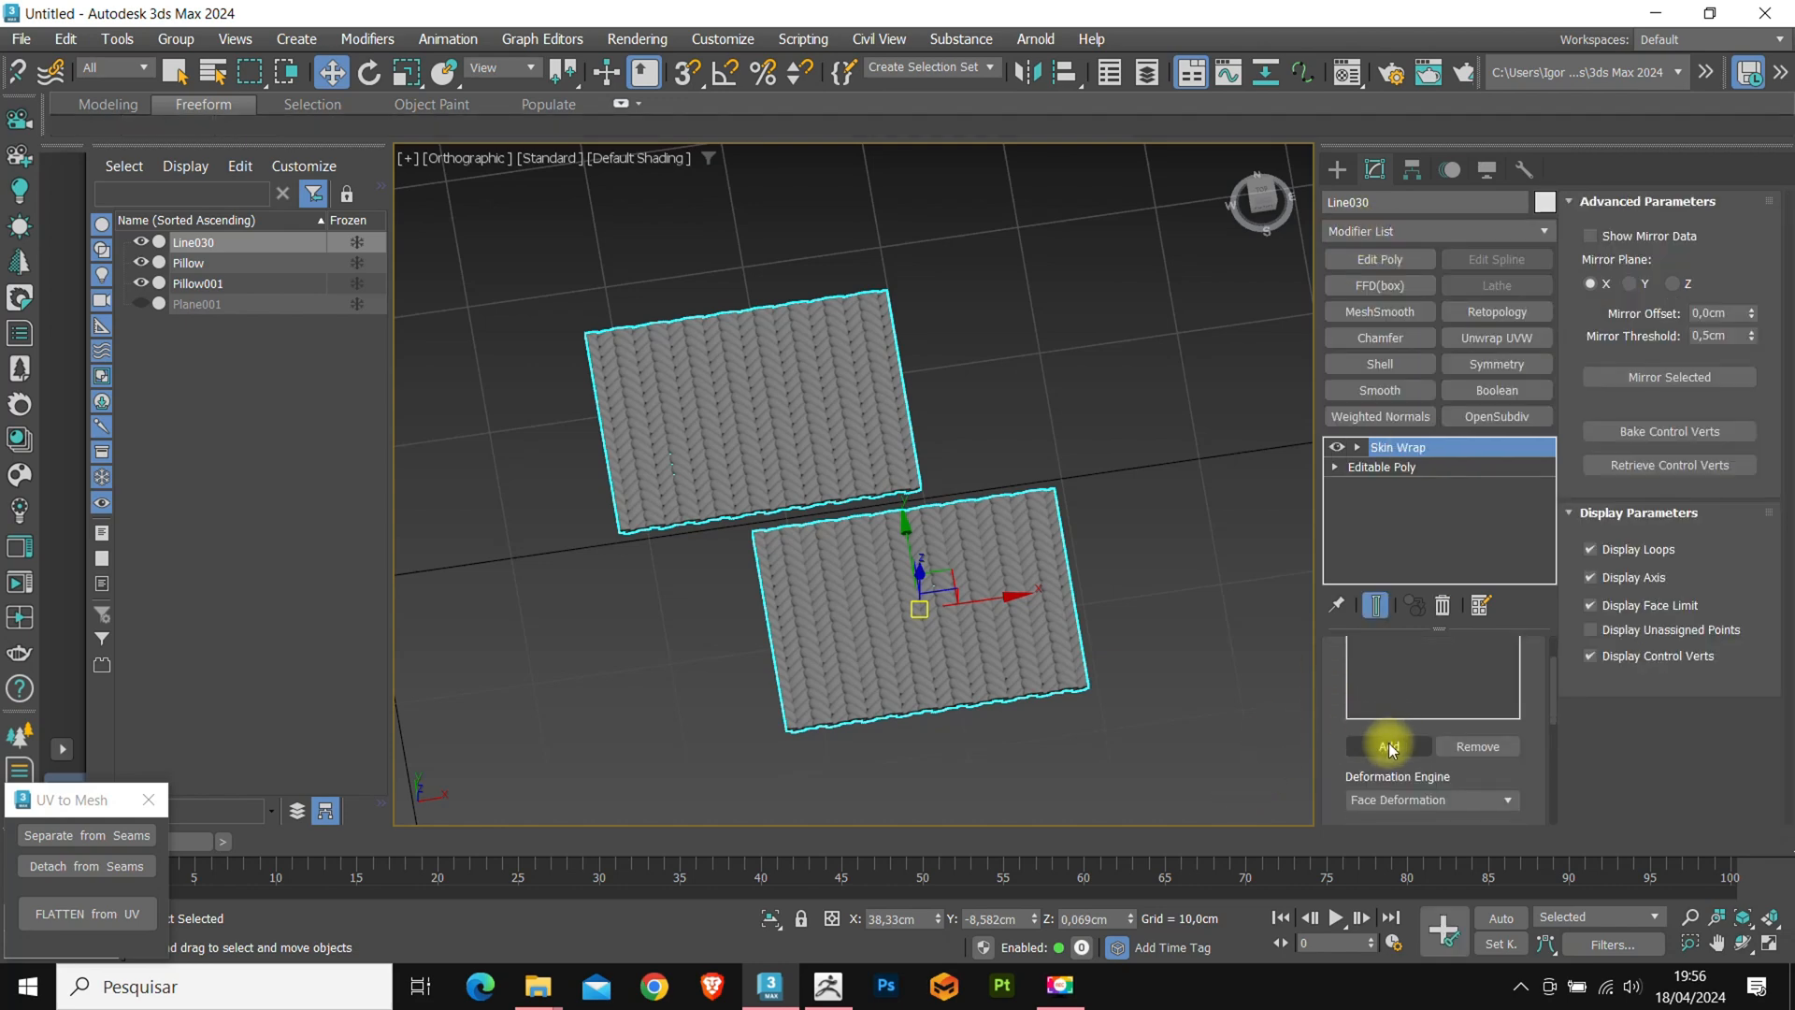
left_click(1387, 746)
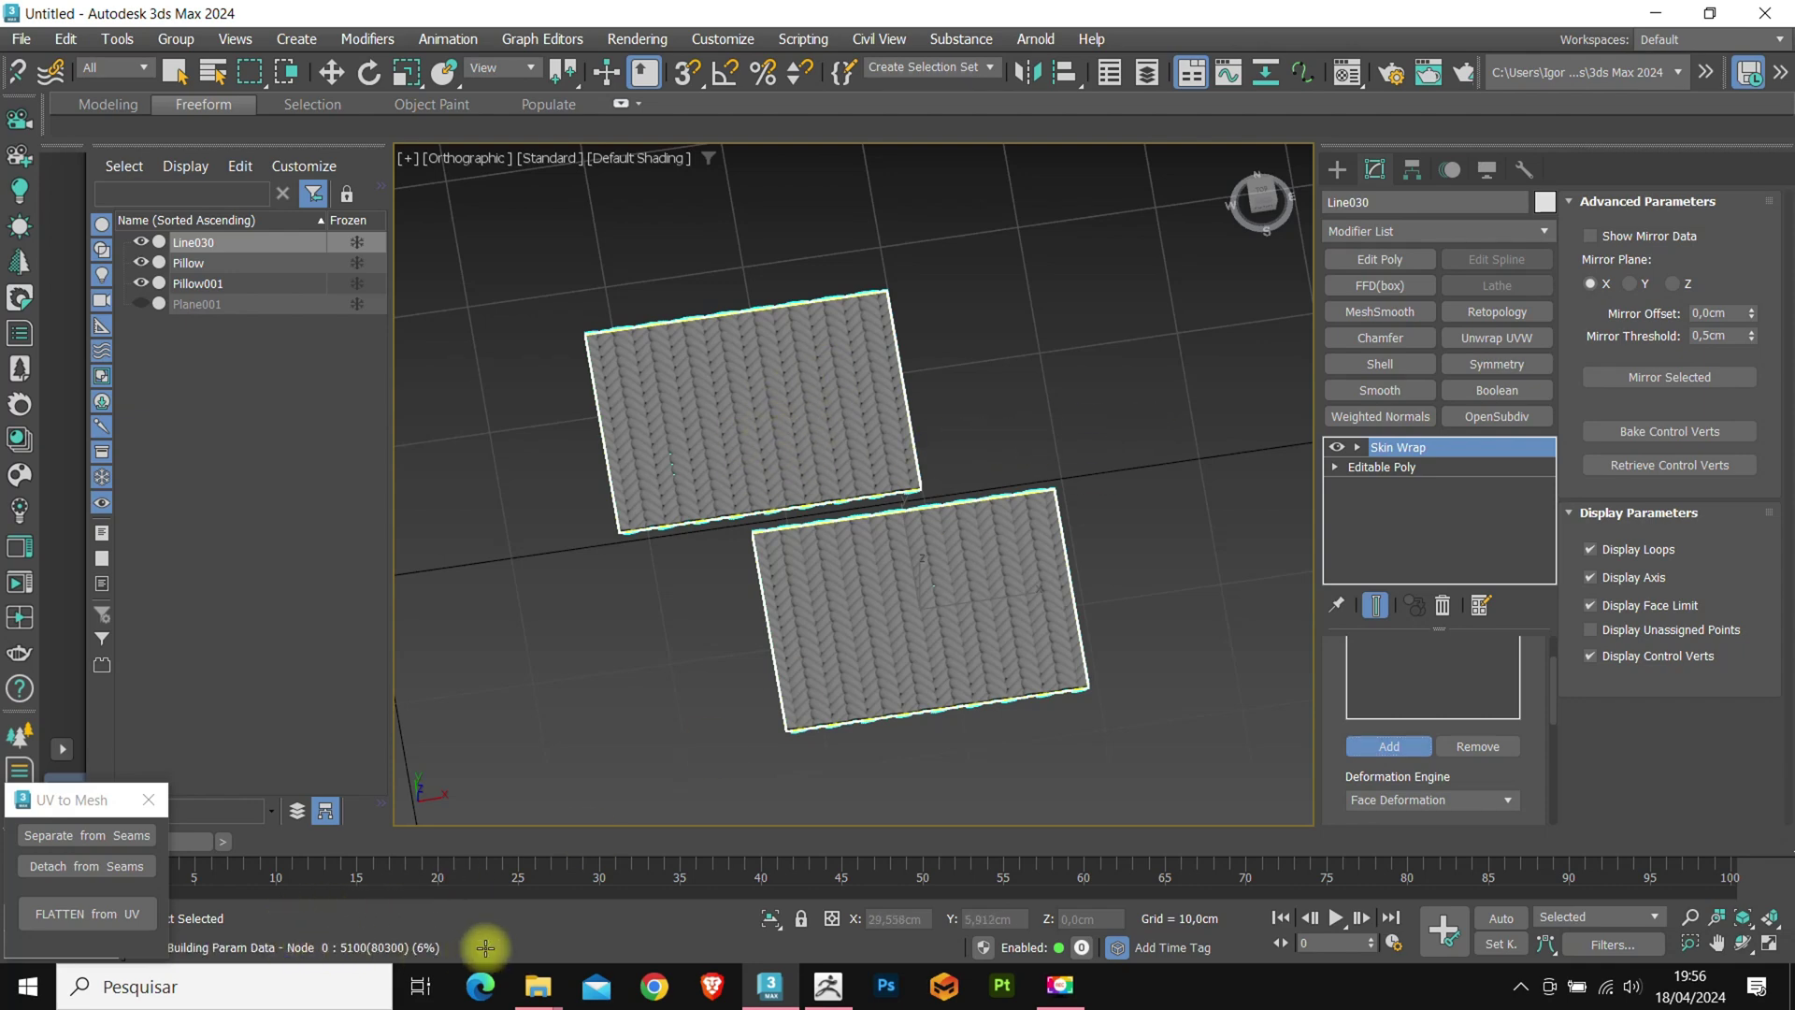
mouse_move(451, 942)
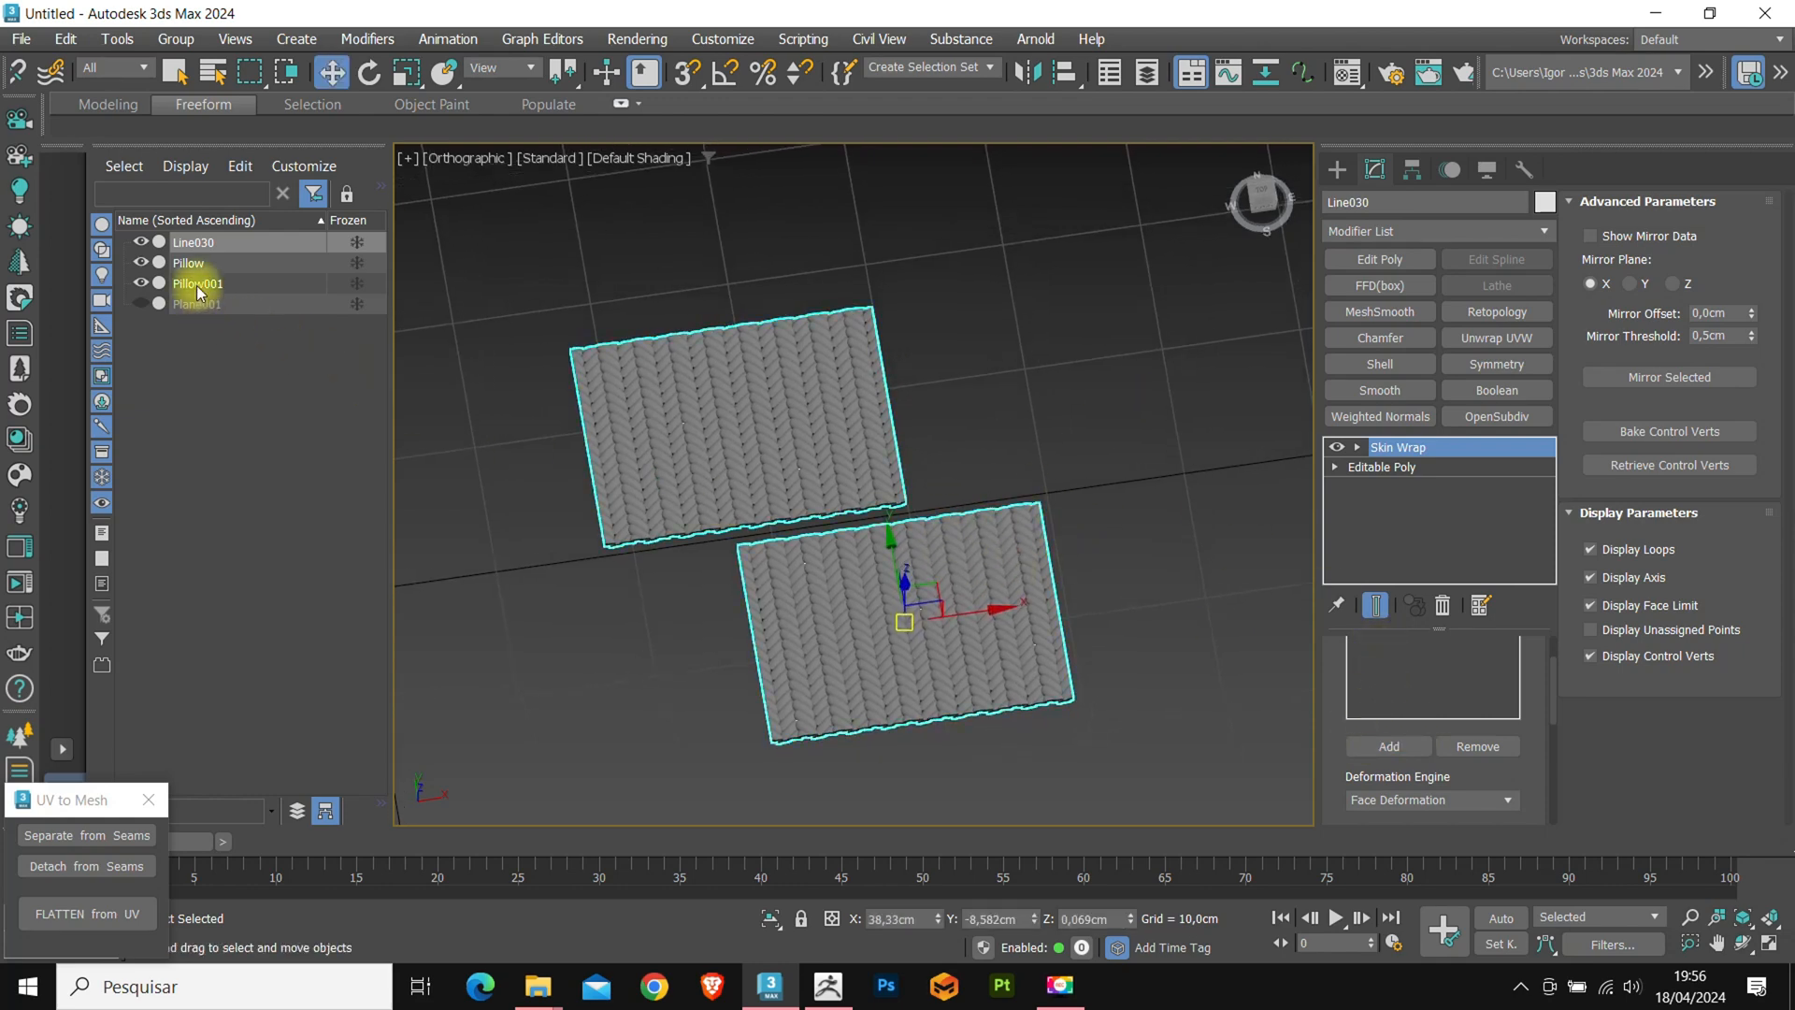
Drag Pillow001's Morpher channel Pillow002 from 100 to 0 so the wrapped knit braid puffs up.
left_click(197, 282)
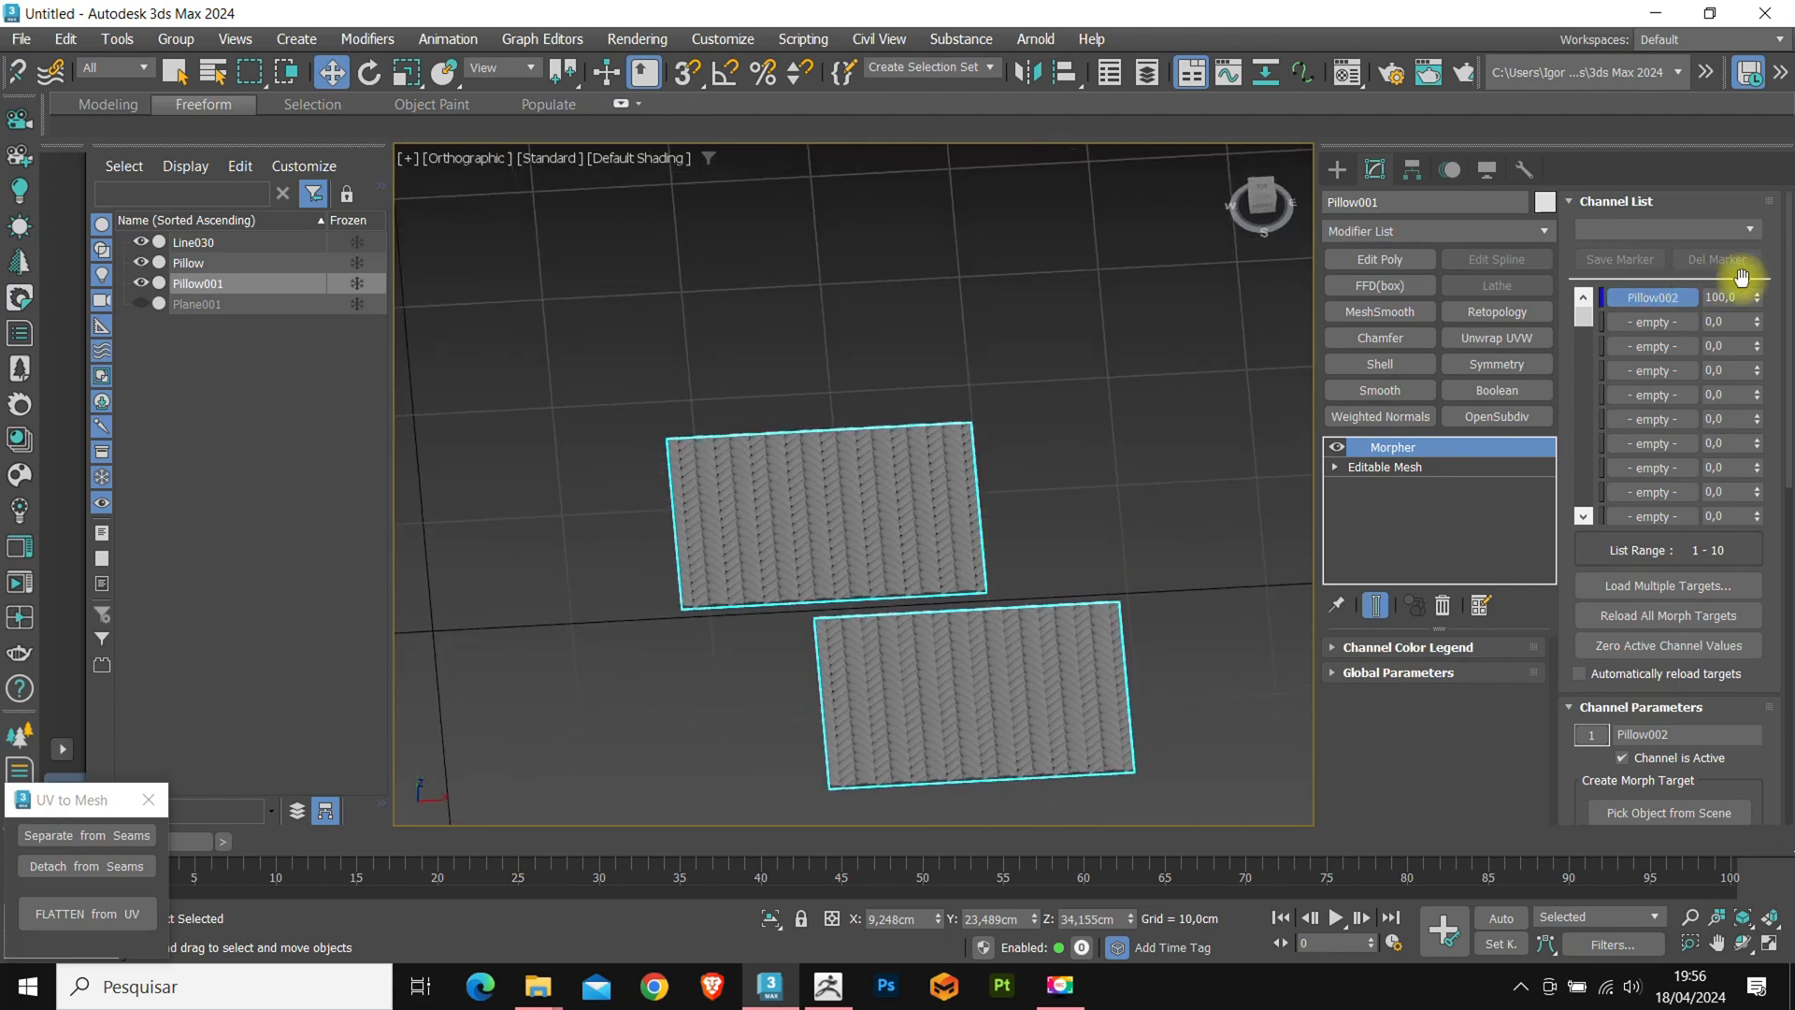
left_click_drag(1722, 297, 1722, 348)
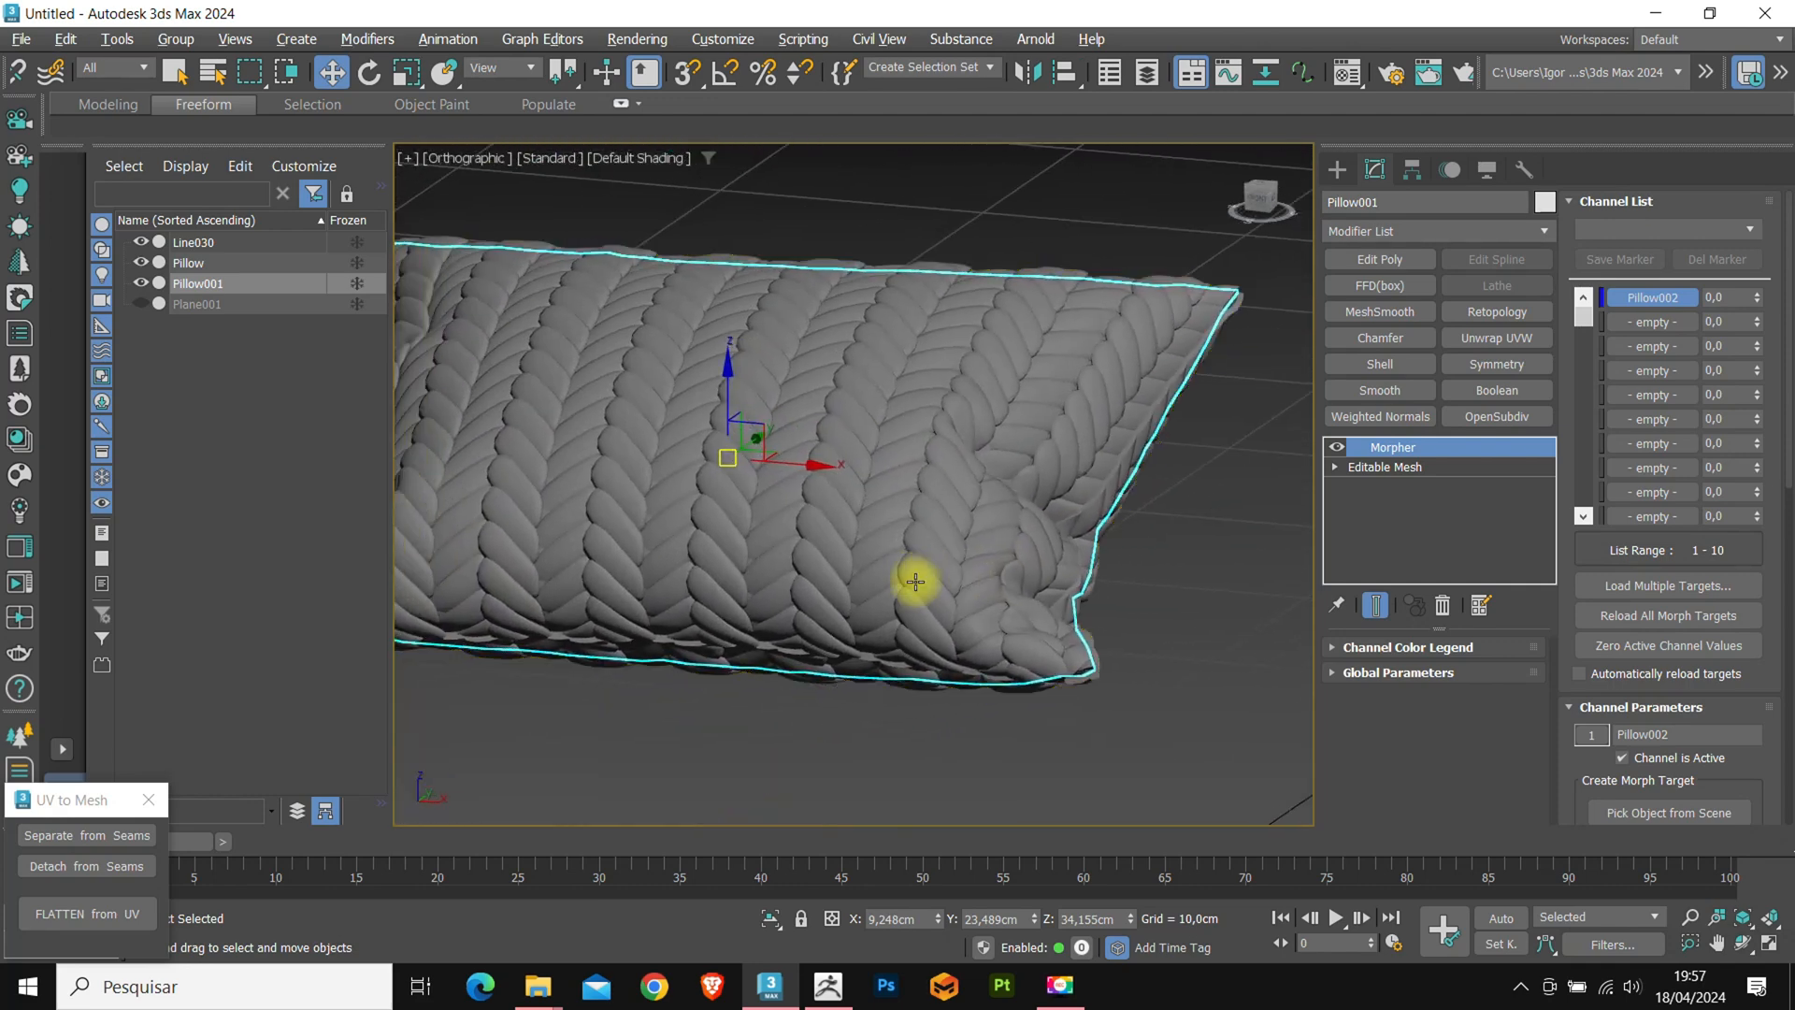
left_click_drag(916, 582, 835, 548)
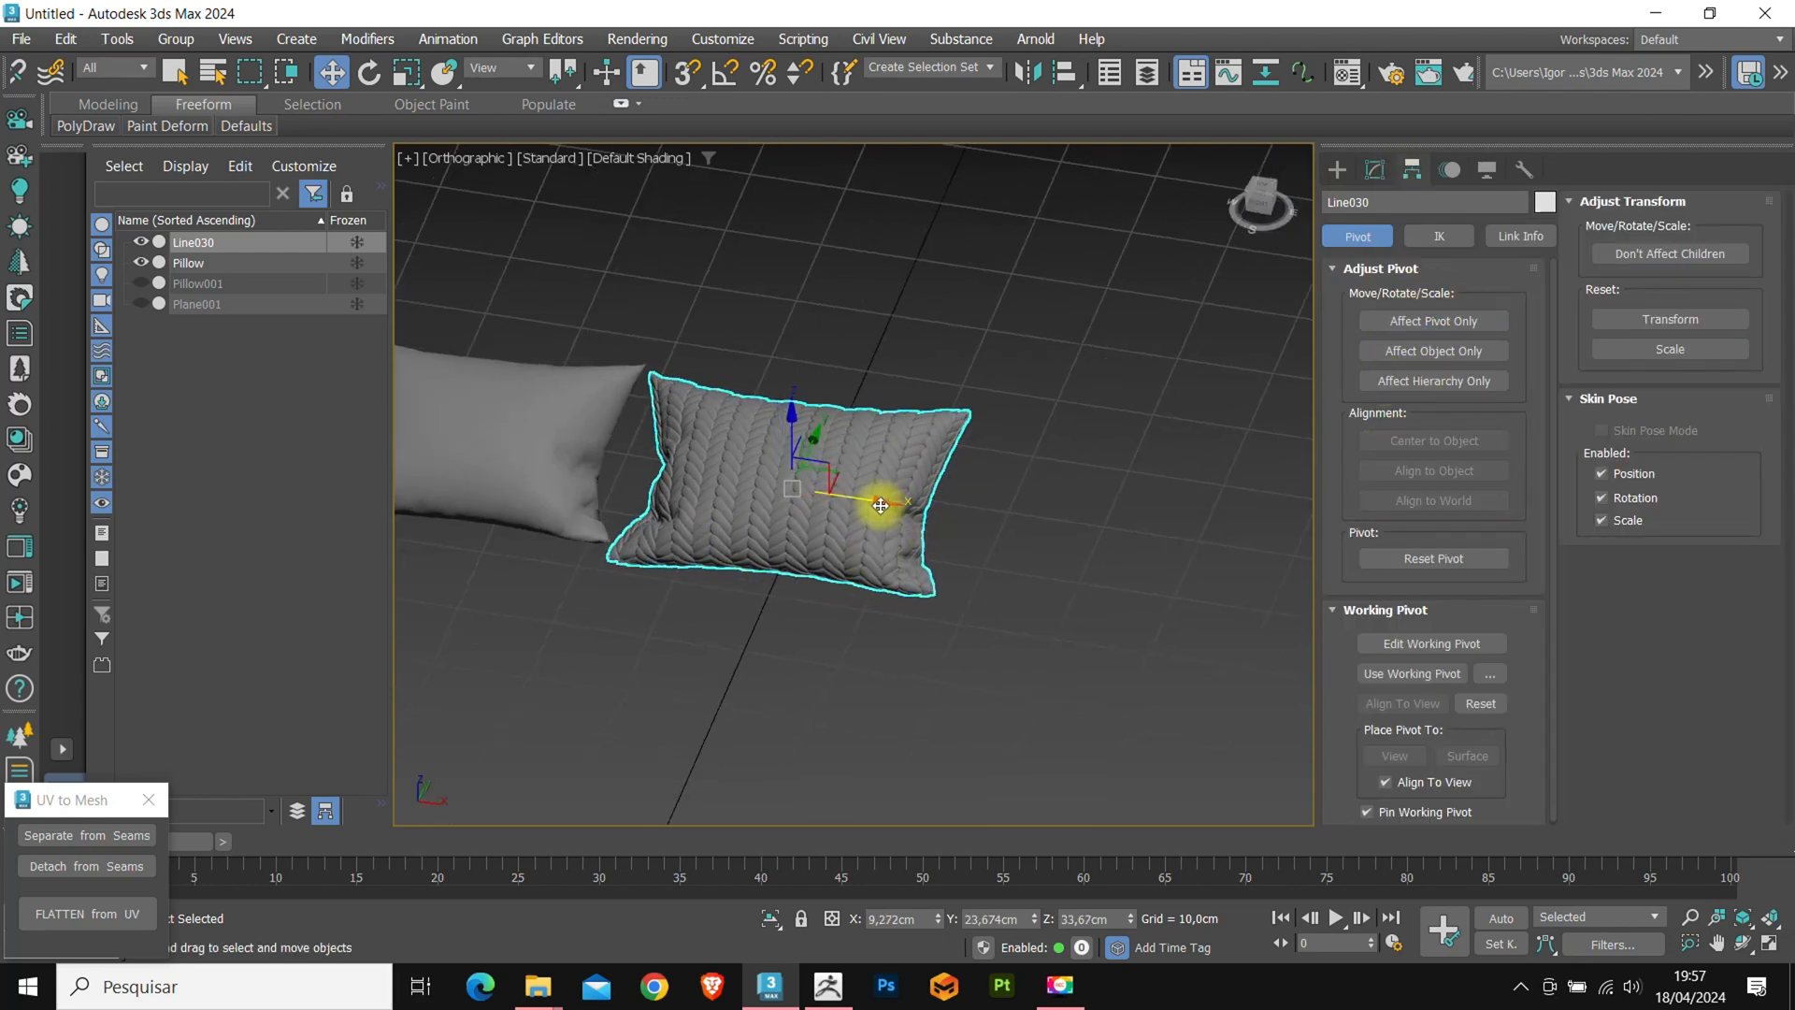
Align Line030 centre-to-centre onto Plane001 on X, Y, Z, check the fit and hide it.
left_click_drag(879, 505, 1111, 538)
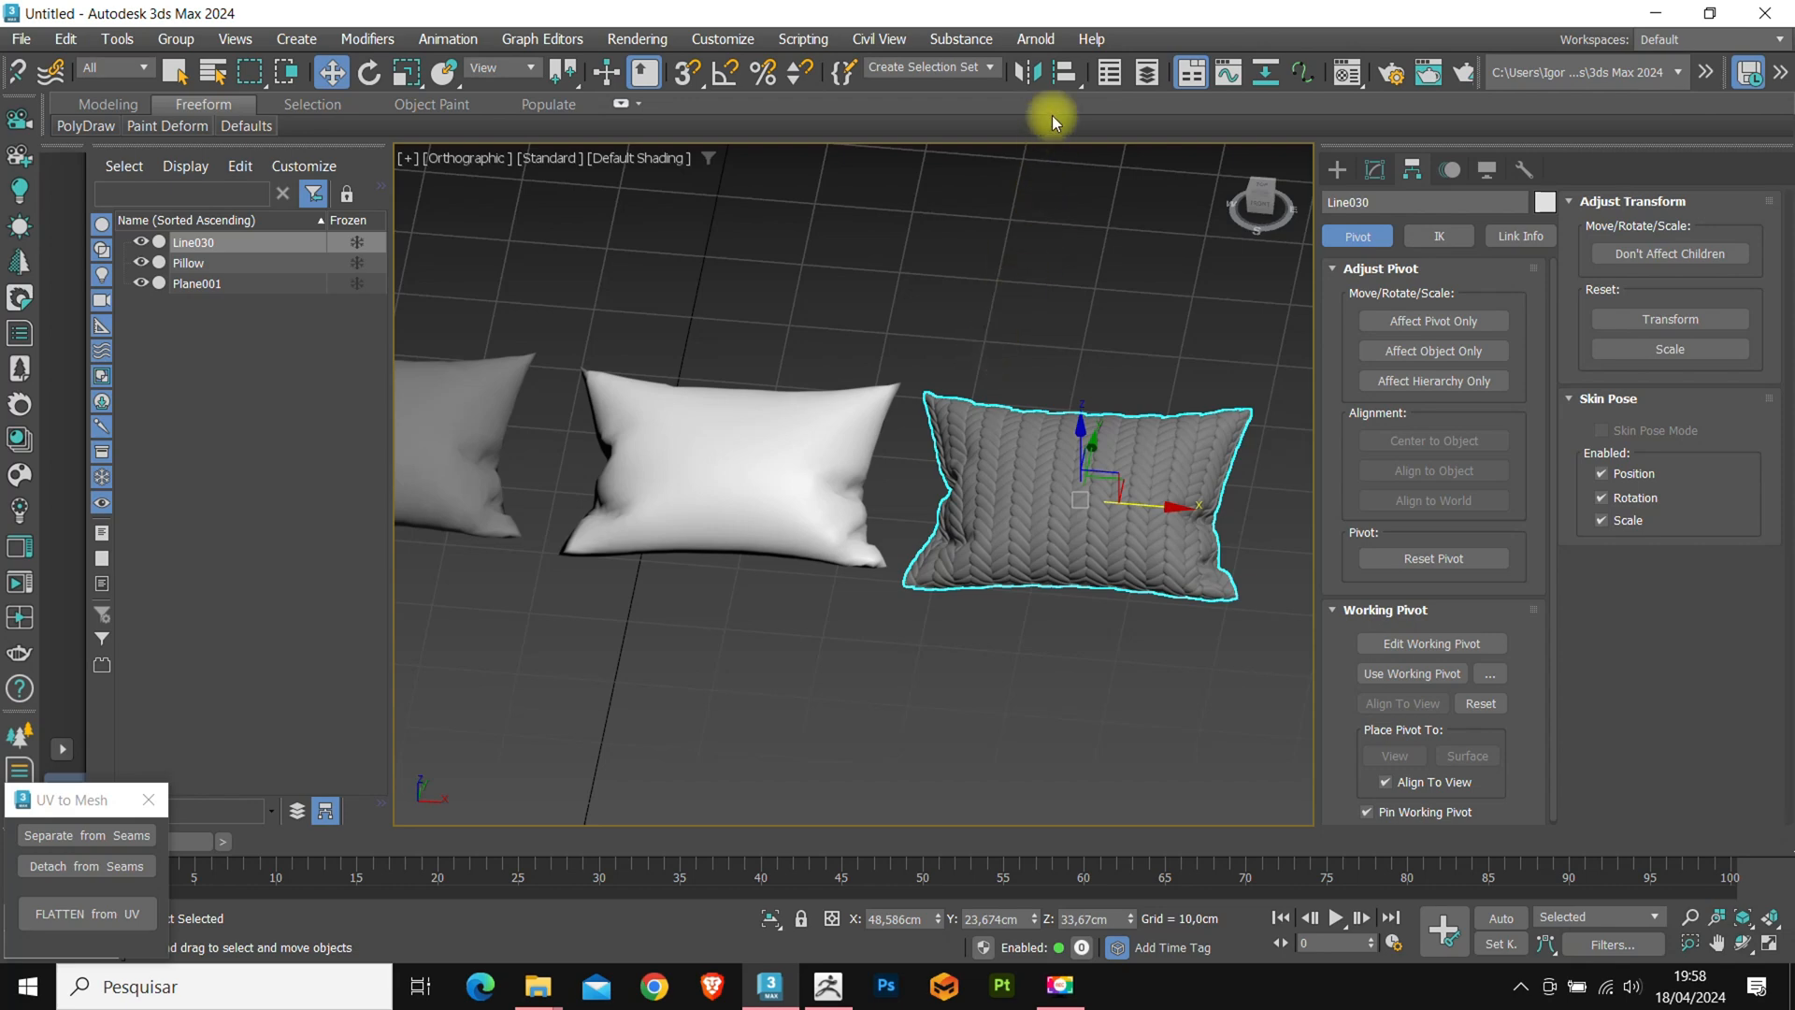
left_click(730, 499)
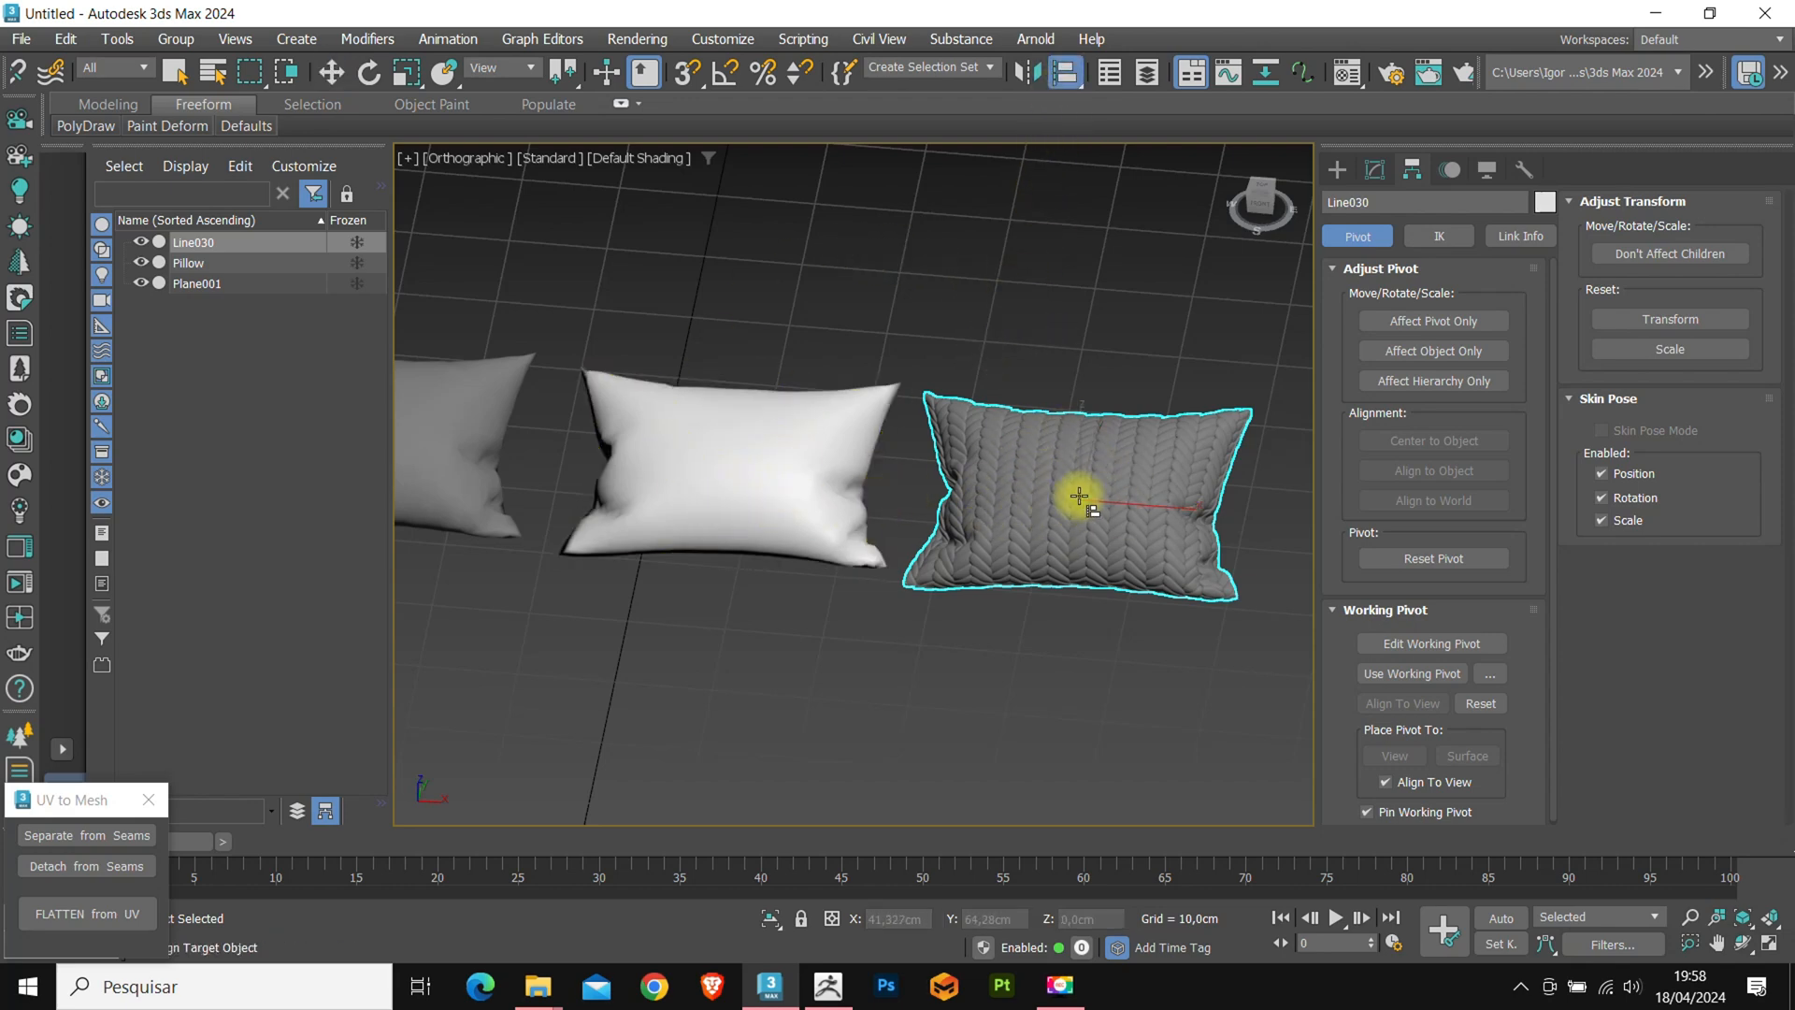
left_click(721, 494)
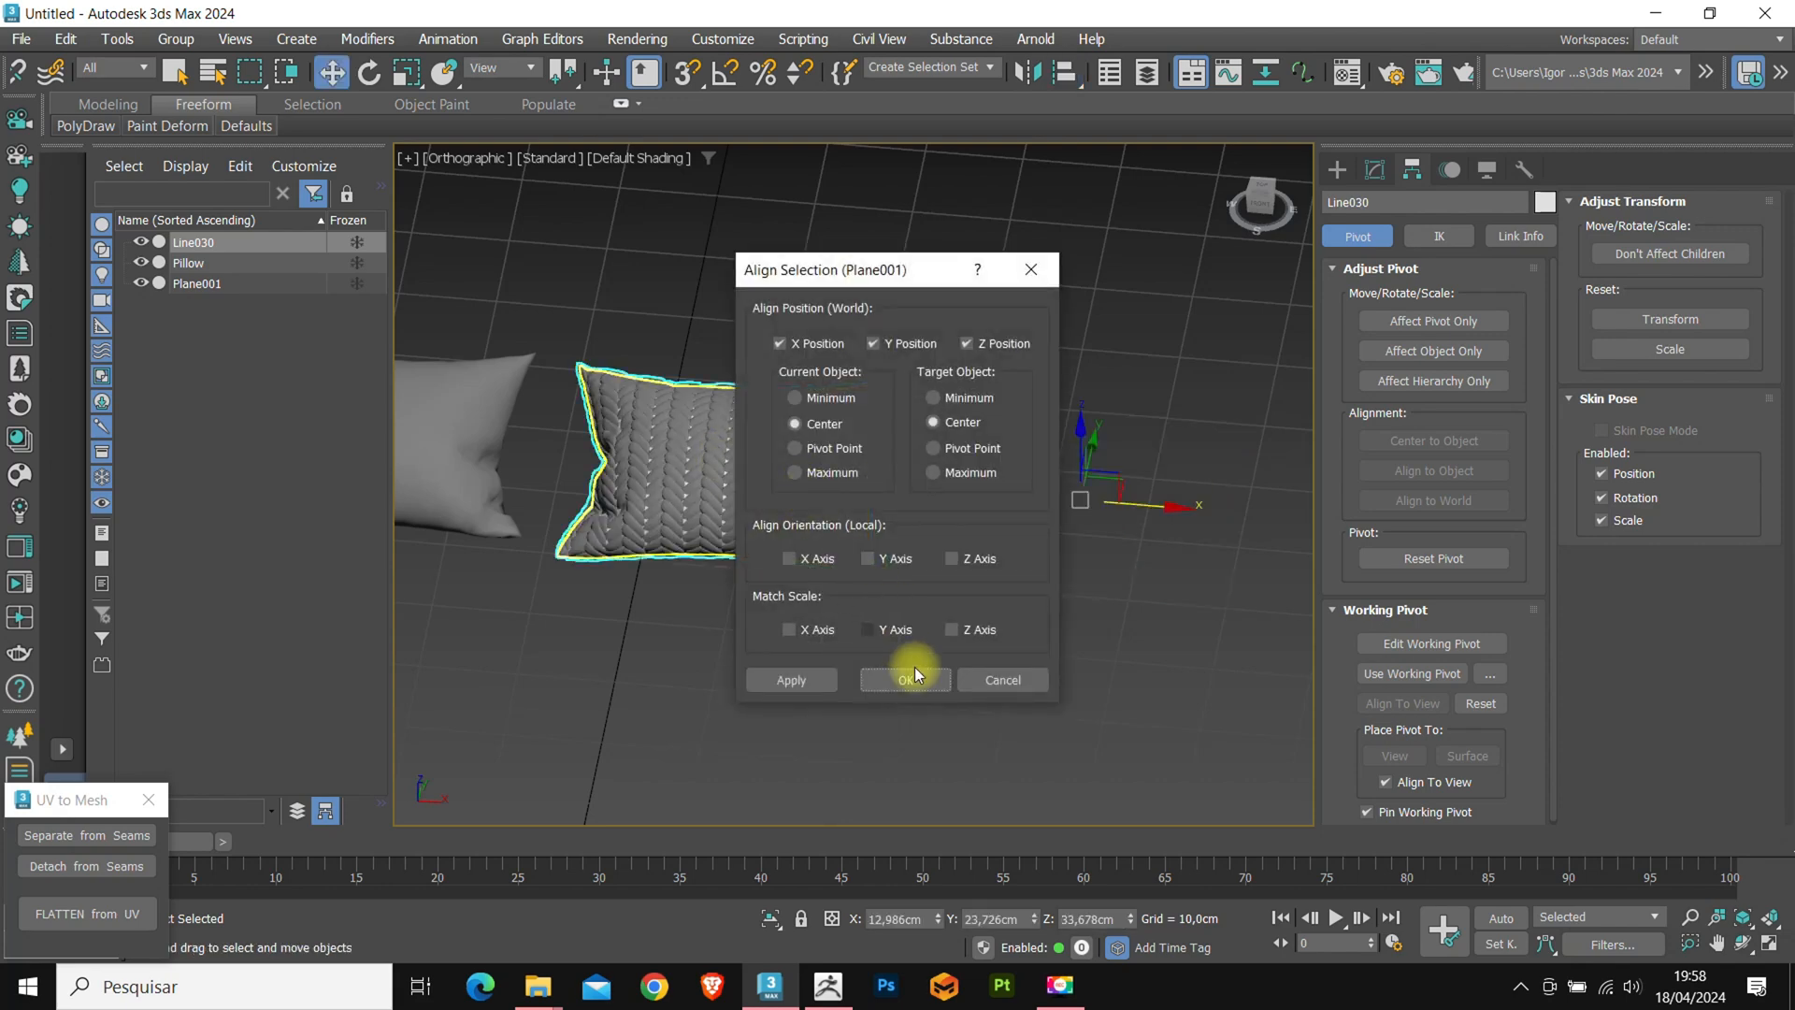
left_click(905, 681)
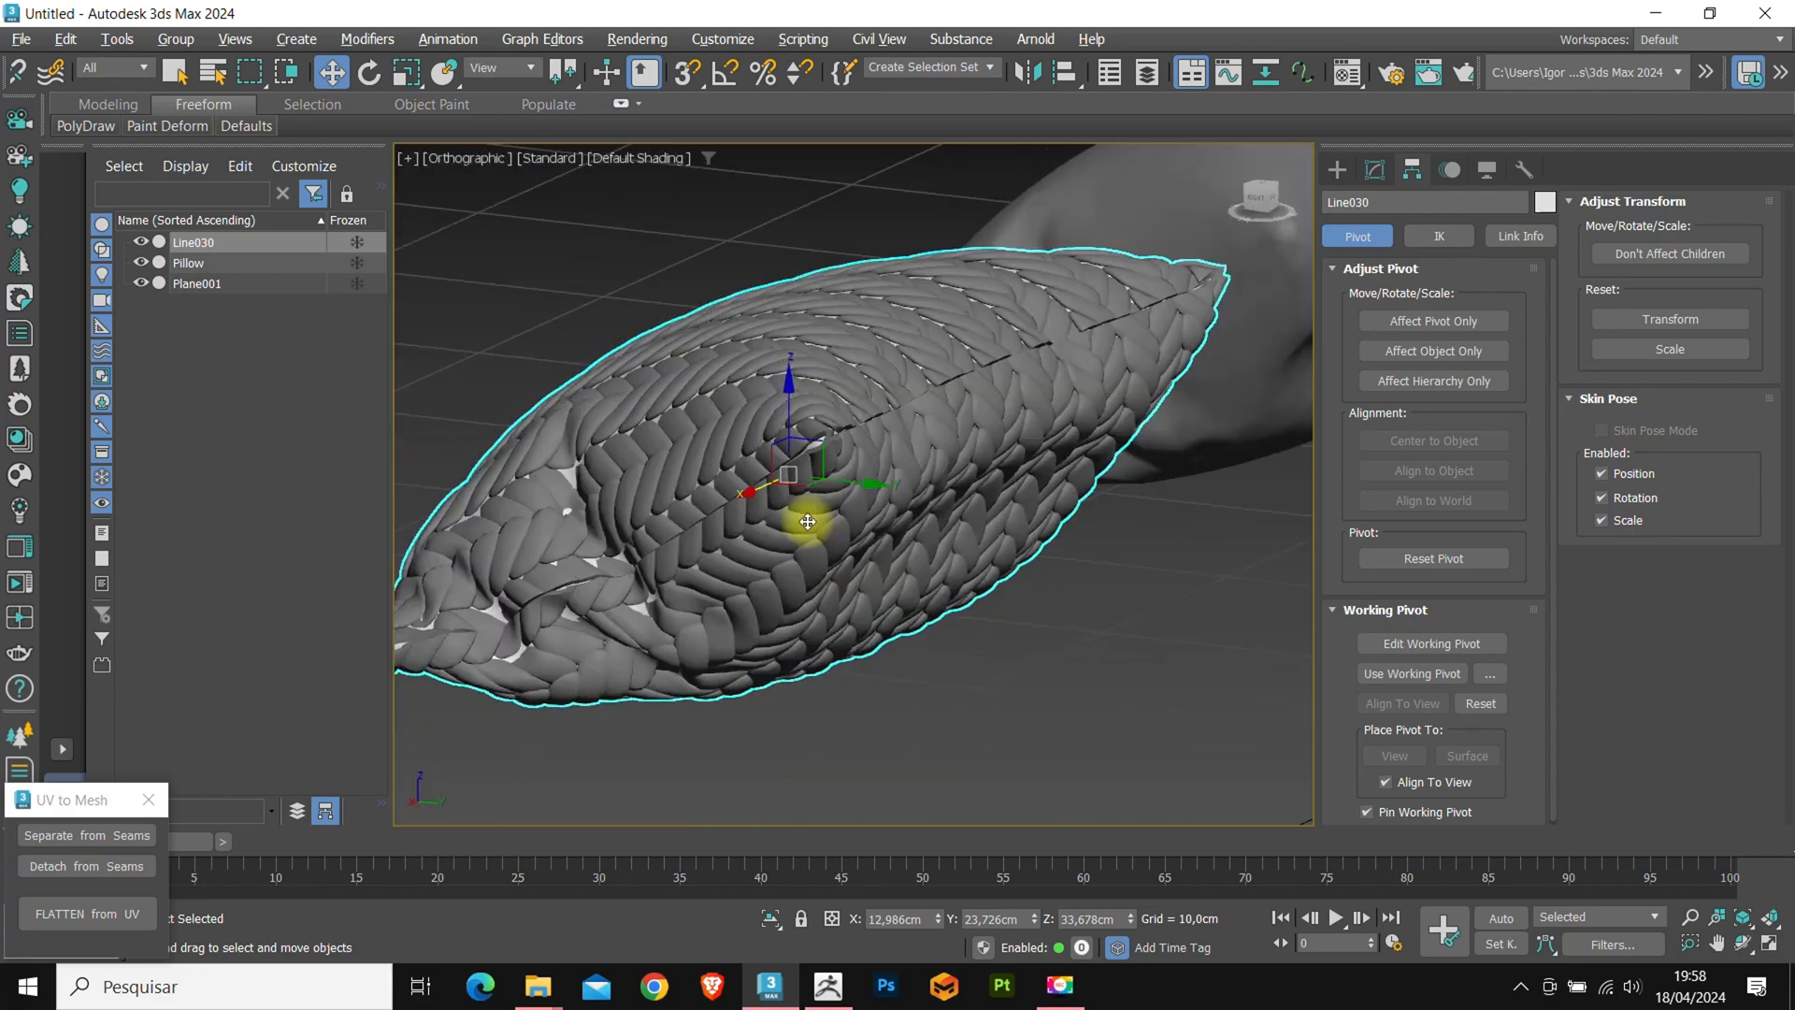
left_click_drag(808, 522, 941, 539)
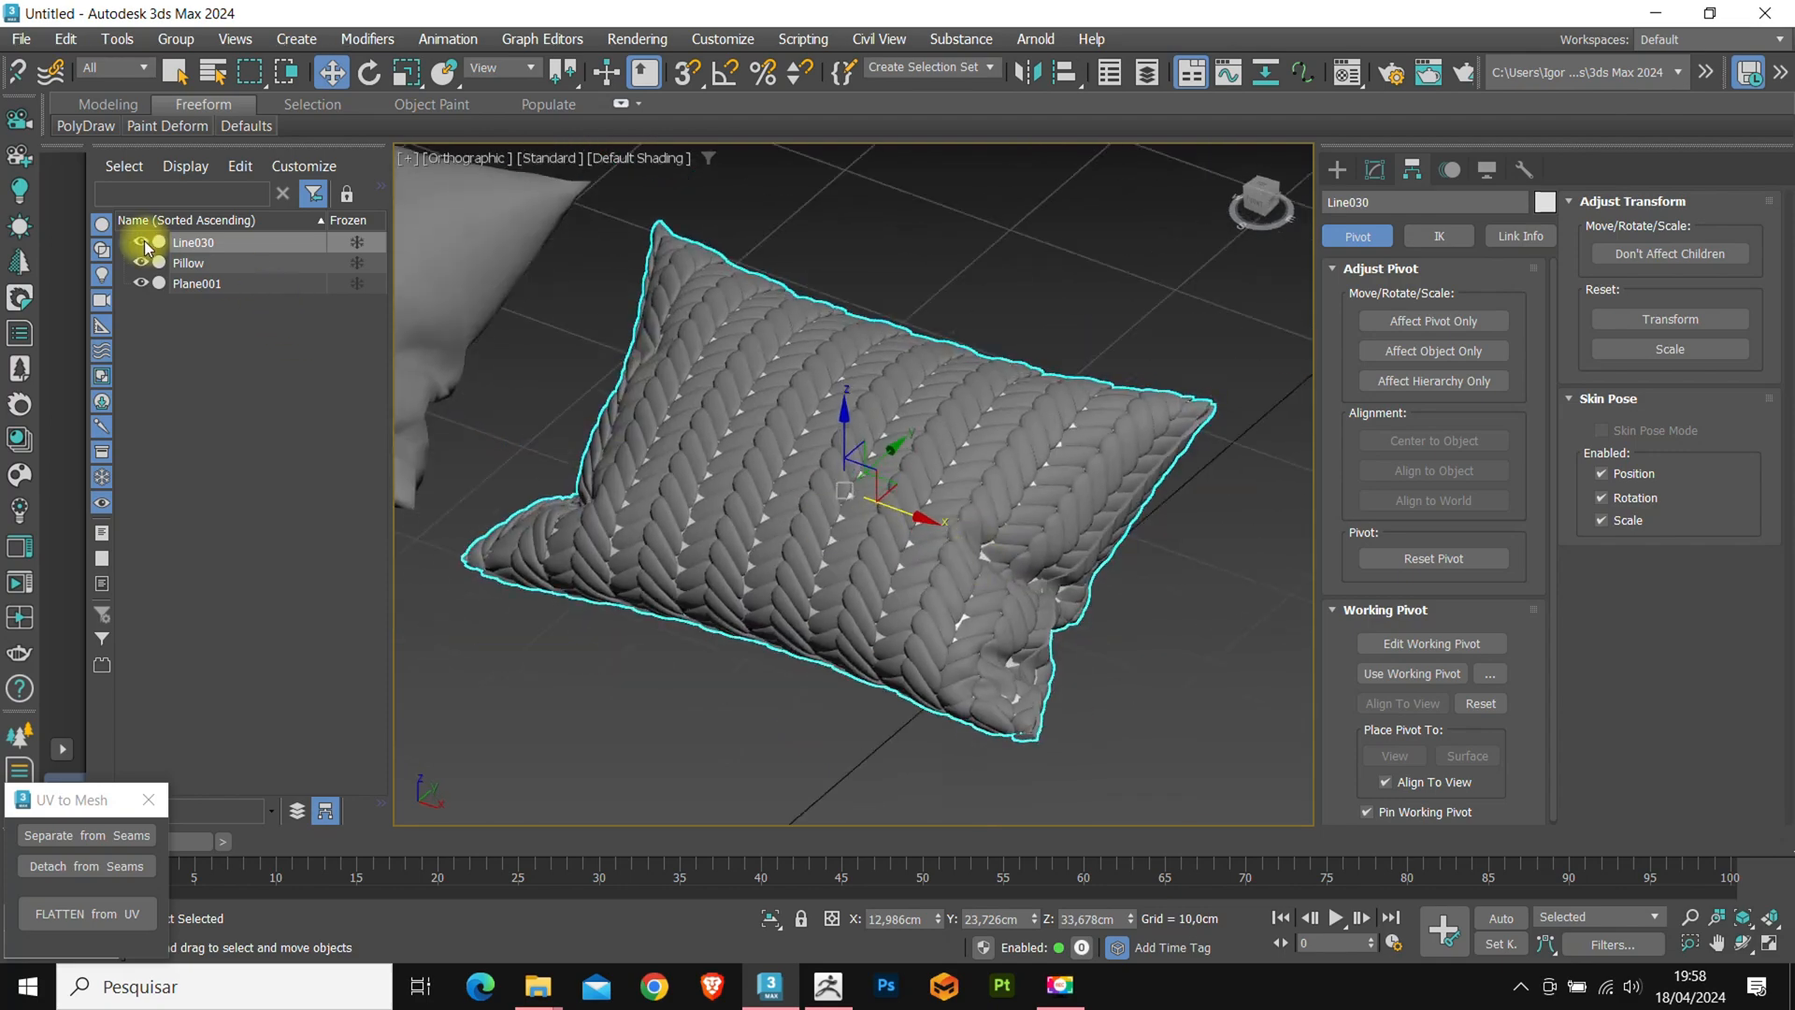
left_click(199, 282)
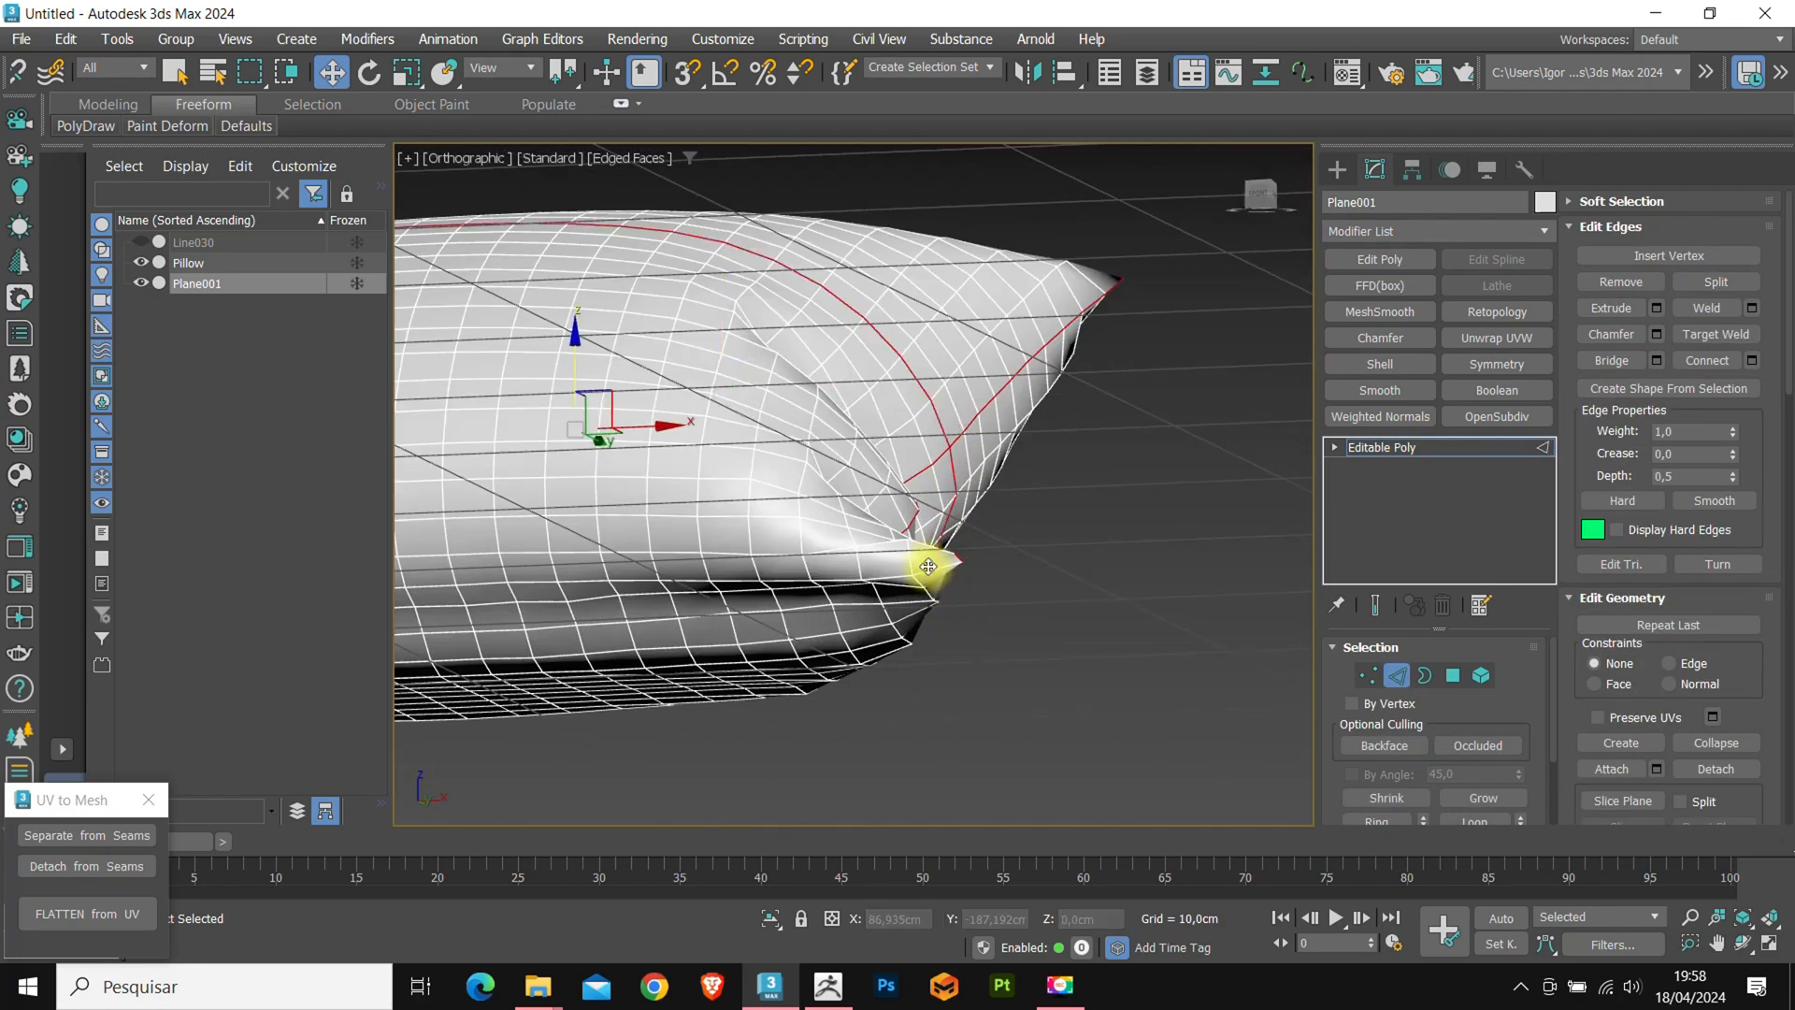
Create Shape001 from Plane001's border edges and enable it in renderer and viewport as piping.
left_click_drag(928, 566, 939, 630)
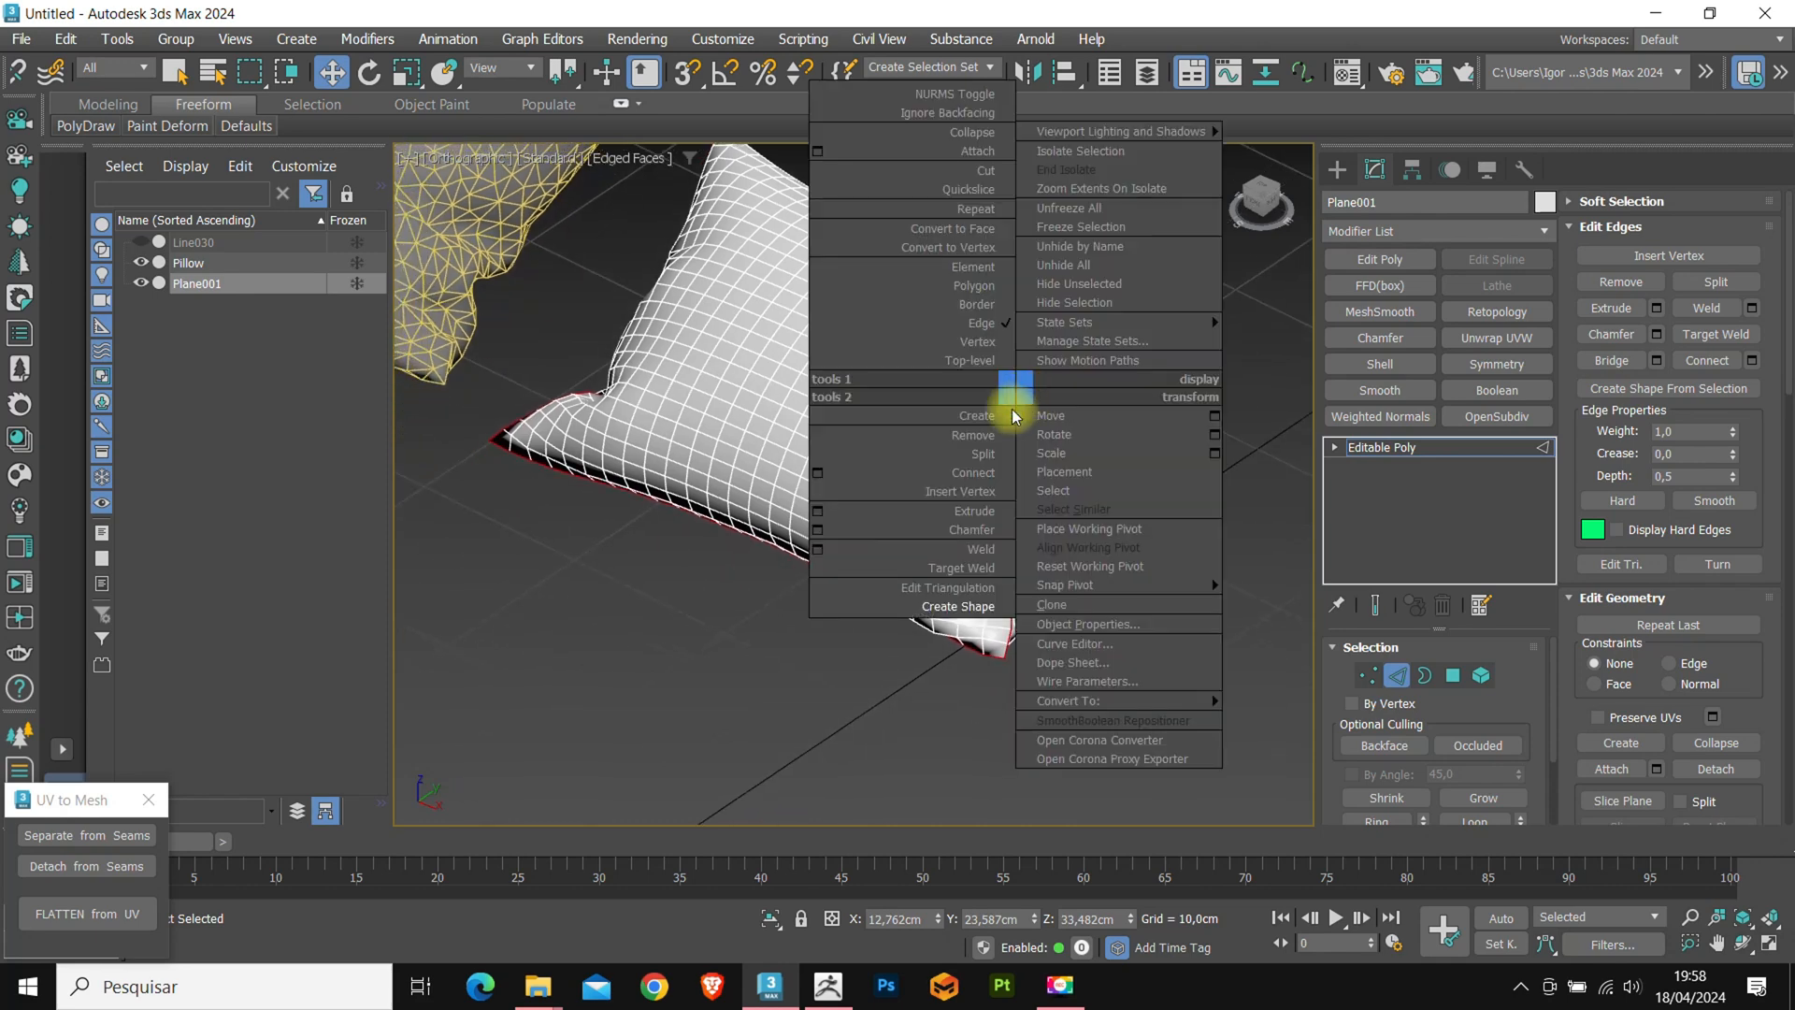
left_click(959, 606)
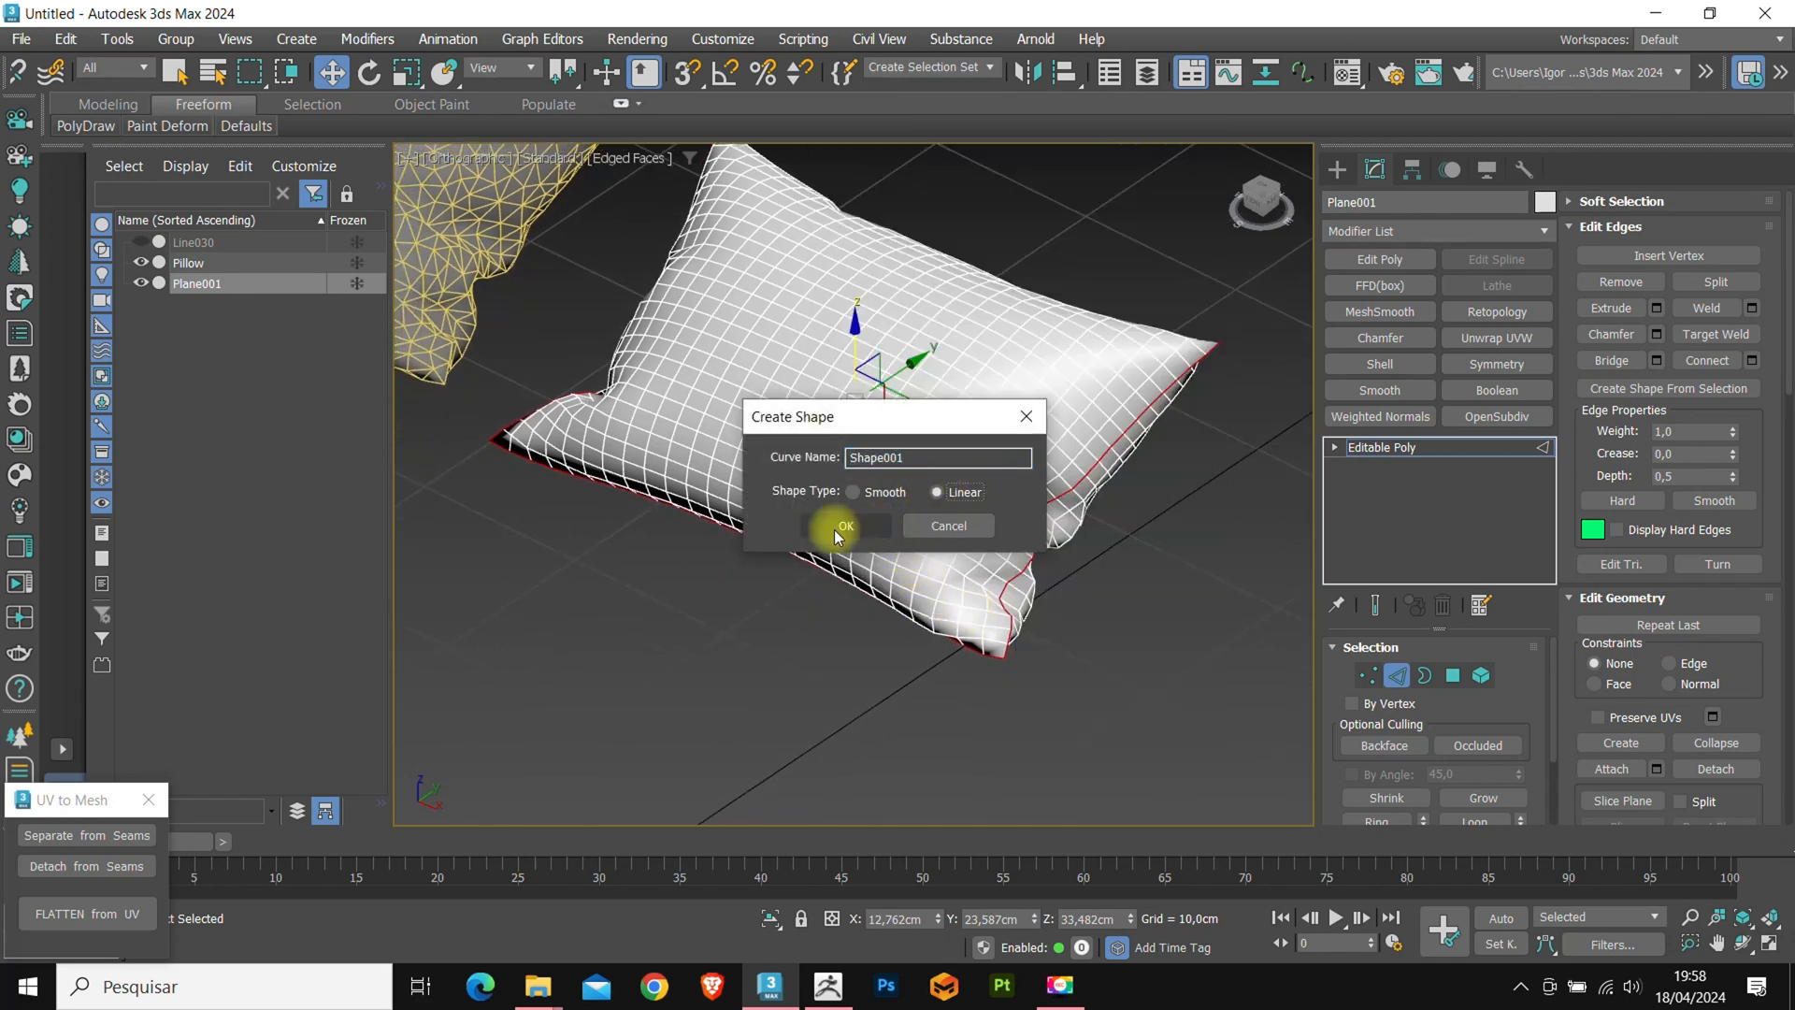
left_click(844, 527)
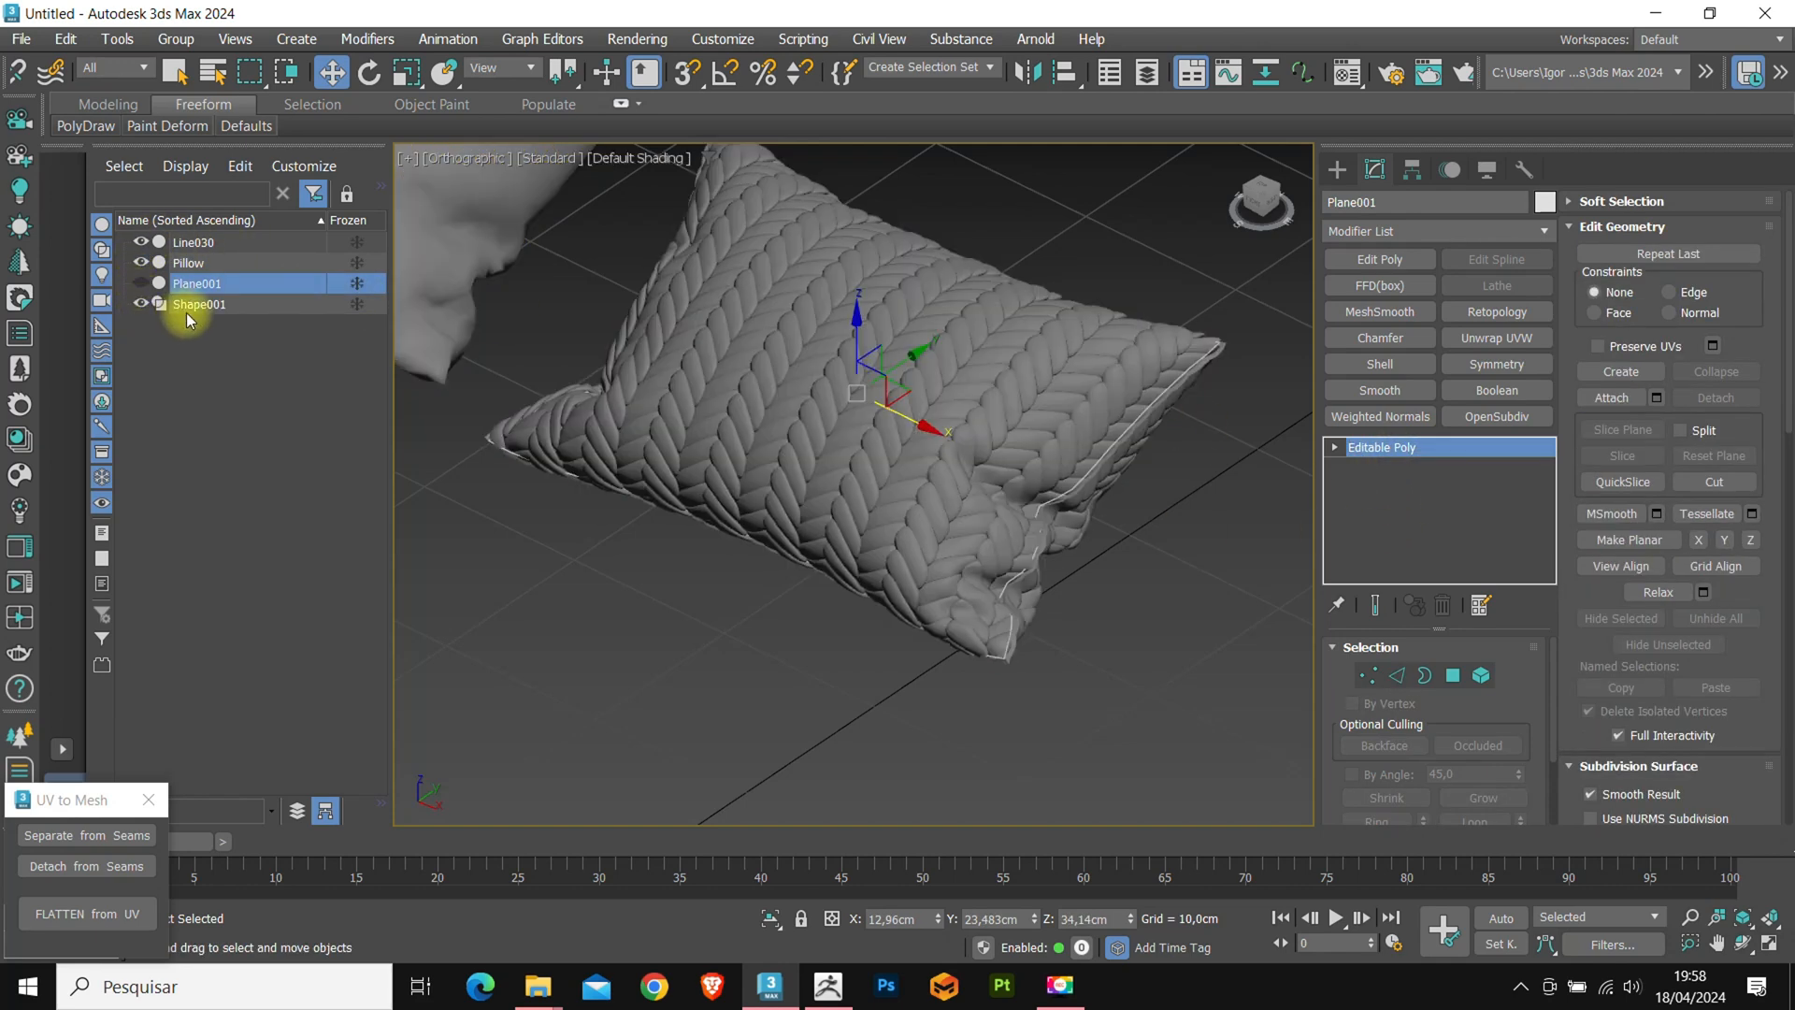
left_click(197, 303)
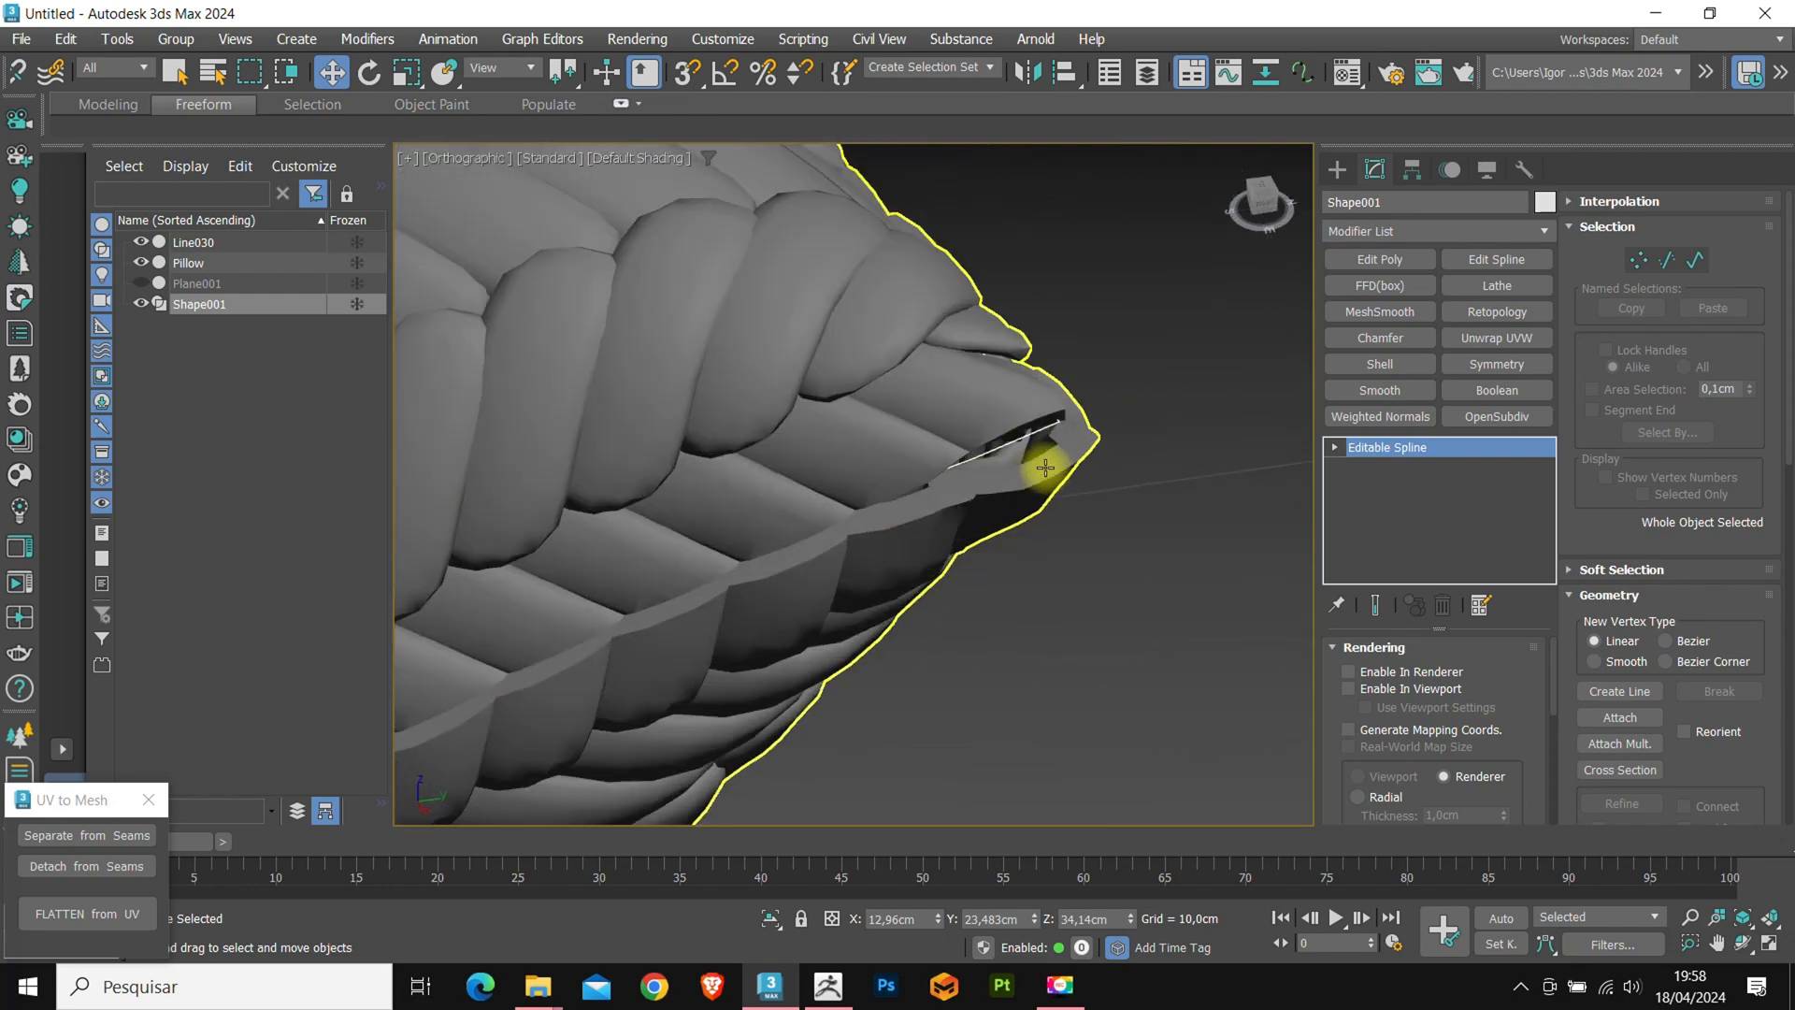
left_click(1349, 671)
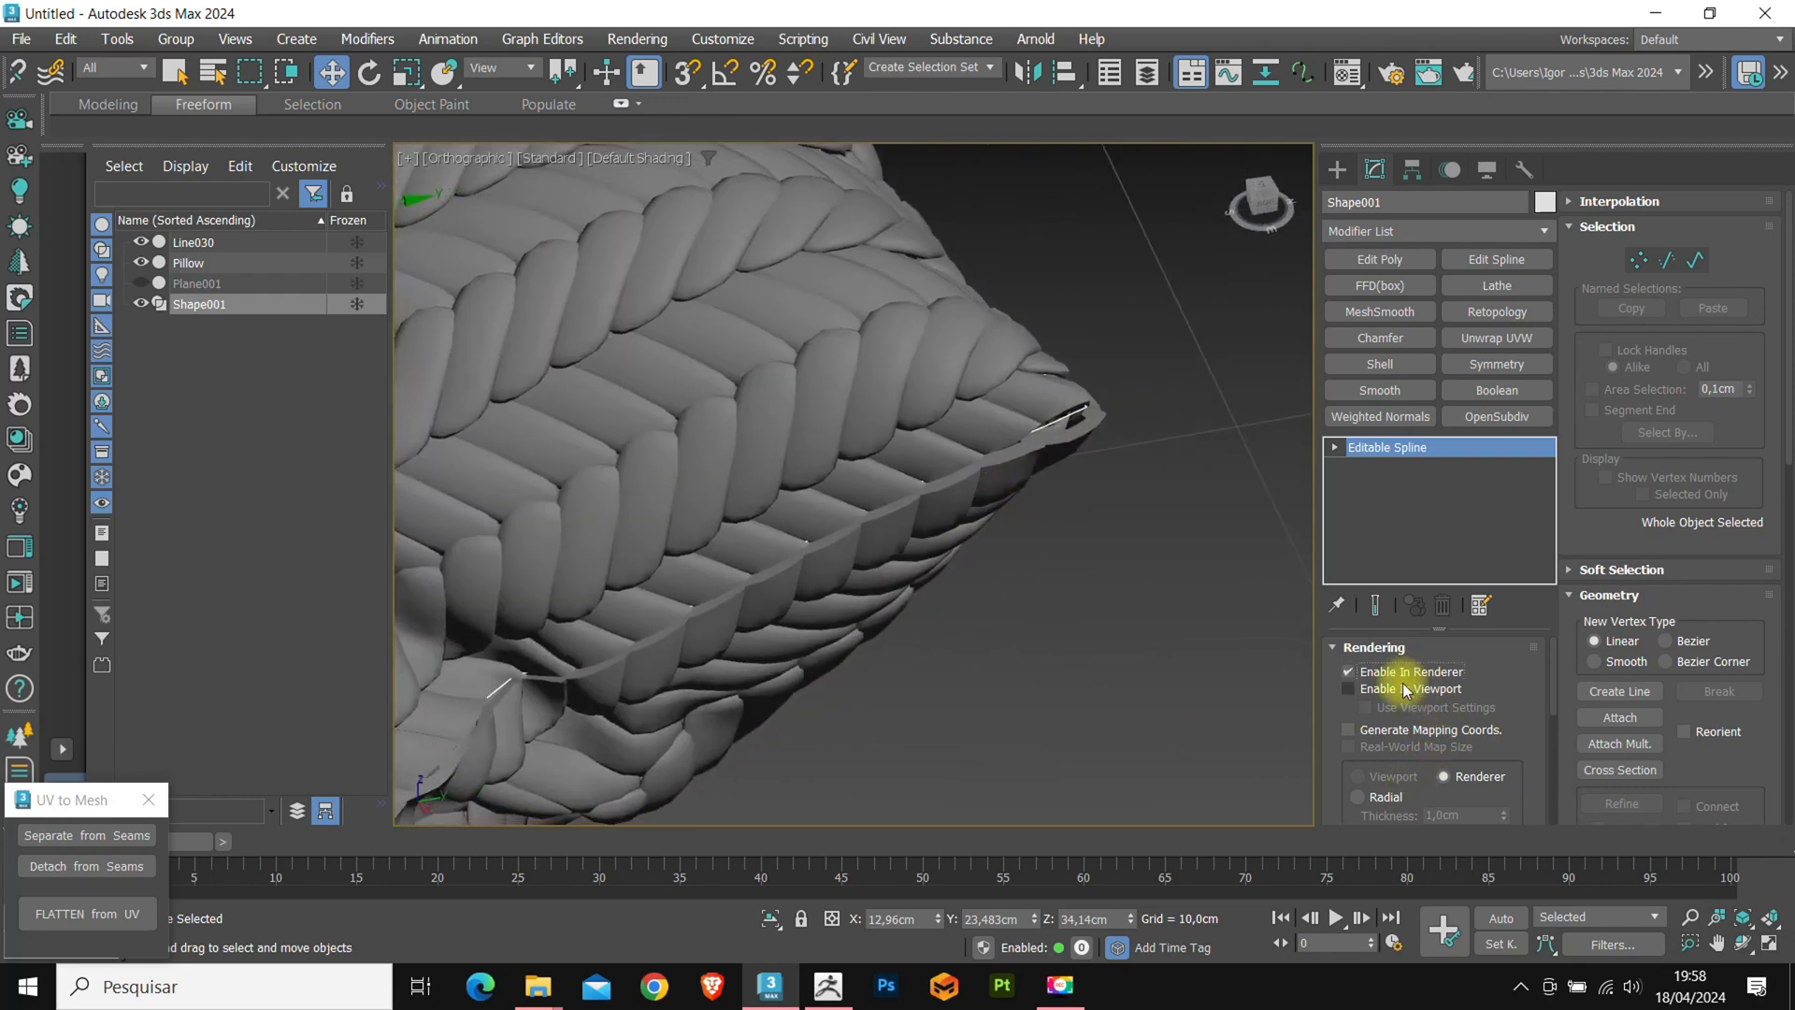
left_click(1349, 662)
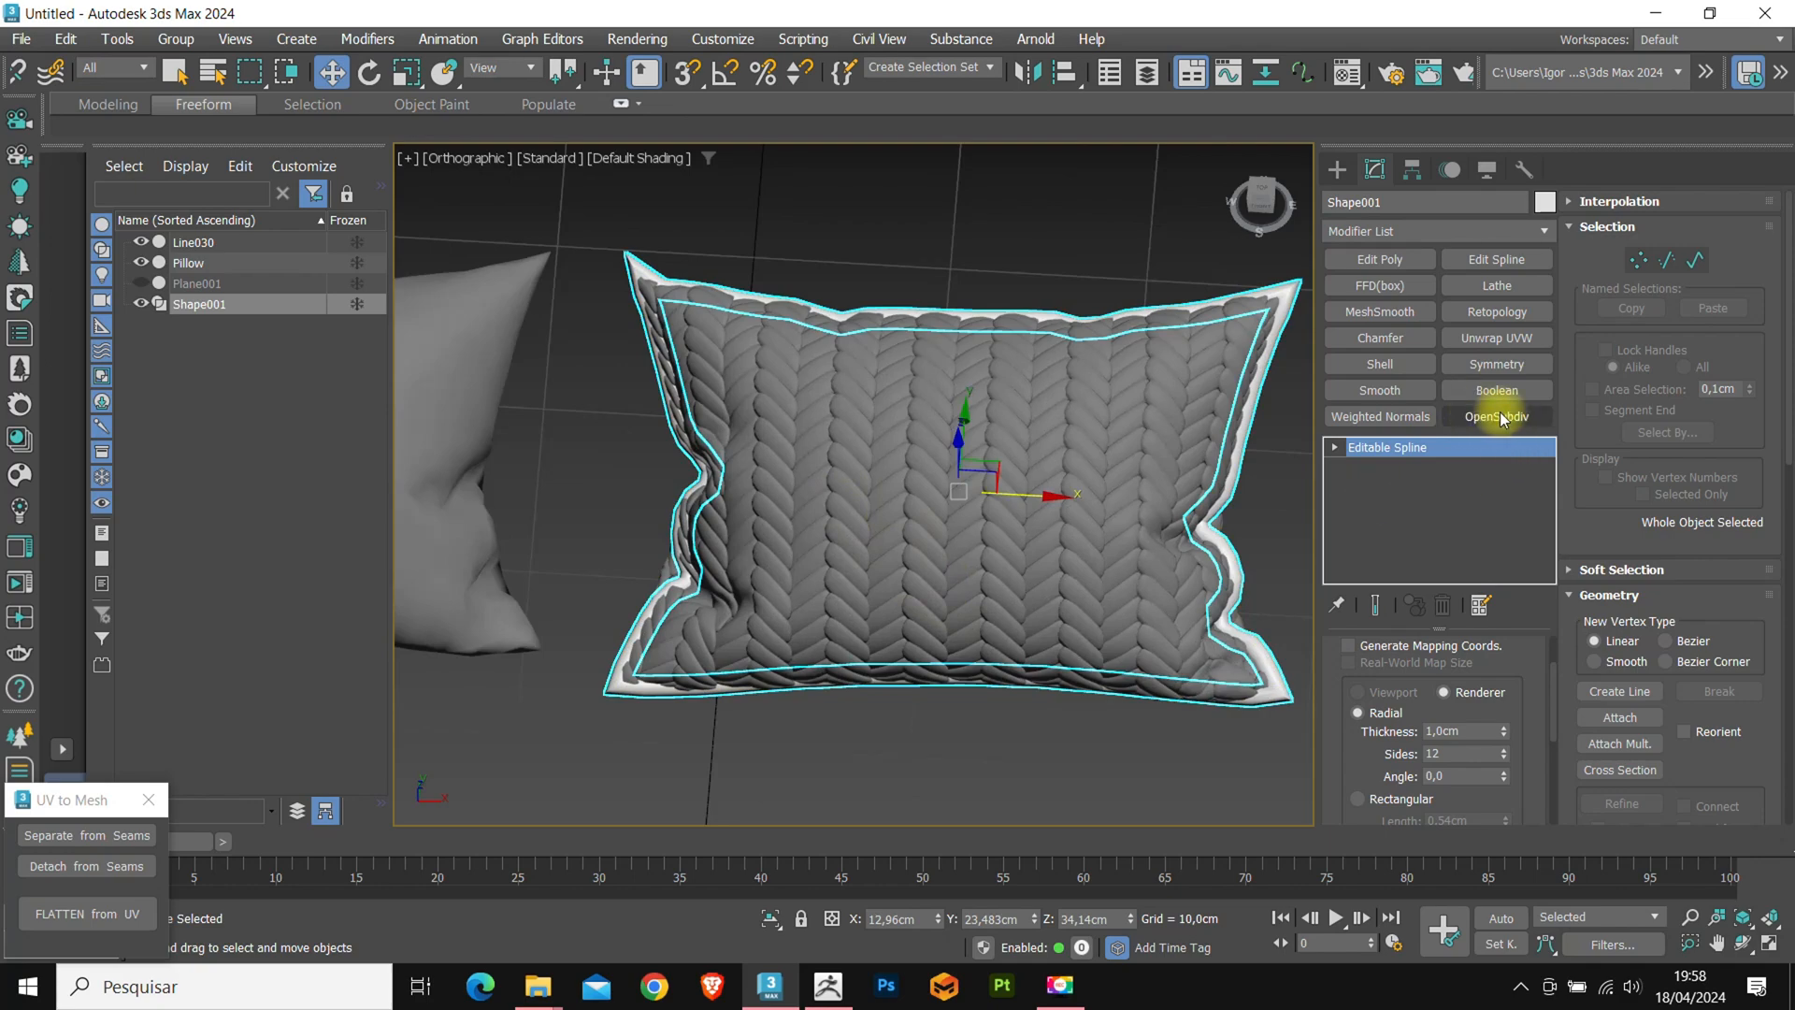
Add an OpenSubdiv modifier to Shape001 and inspect the smoothed piping corners.
left_click(1496, 416)
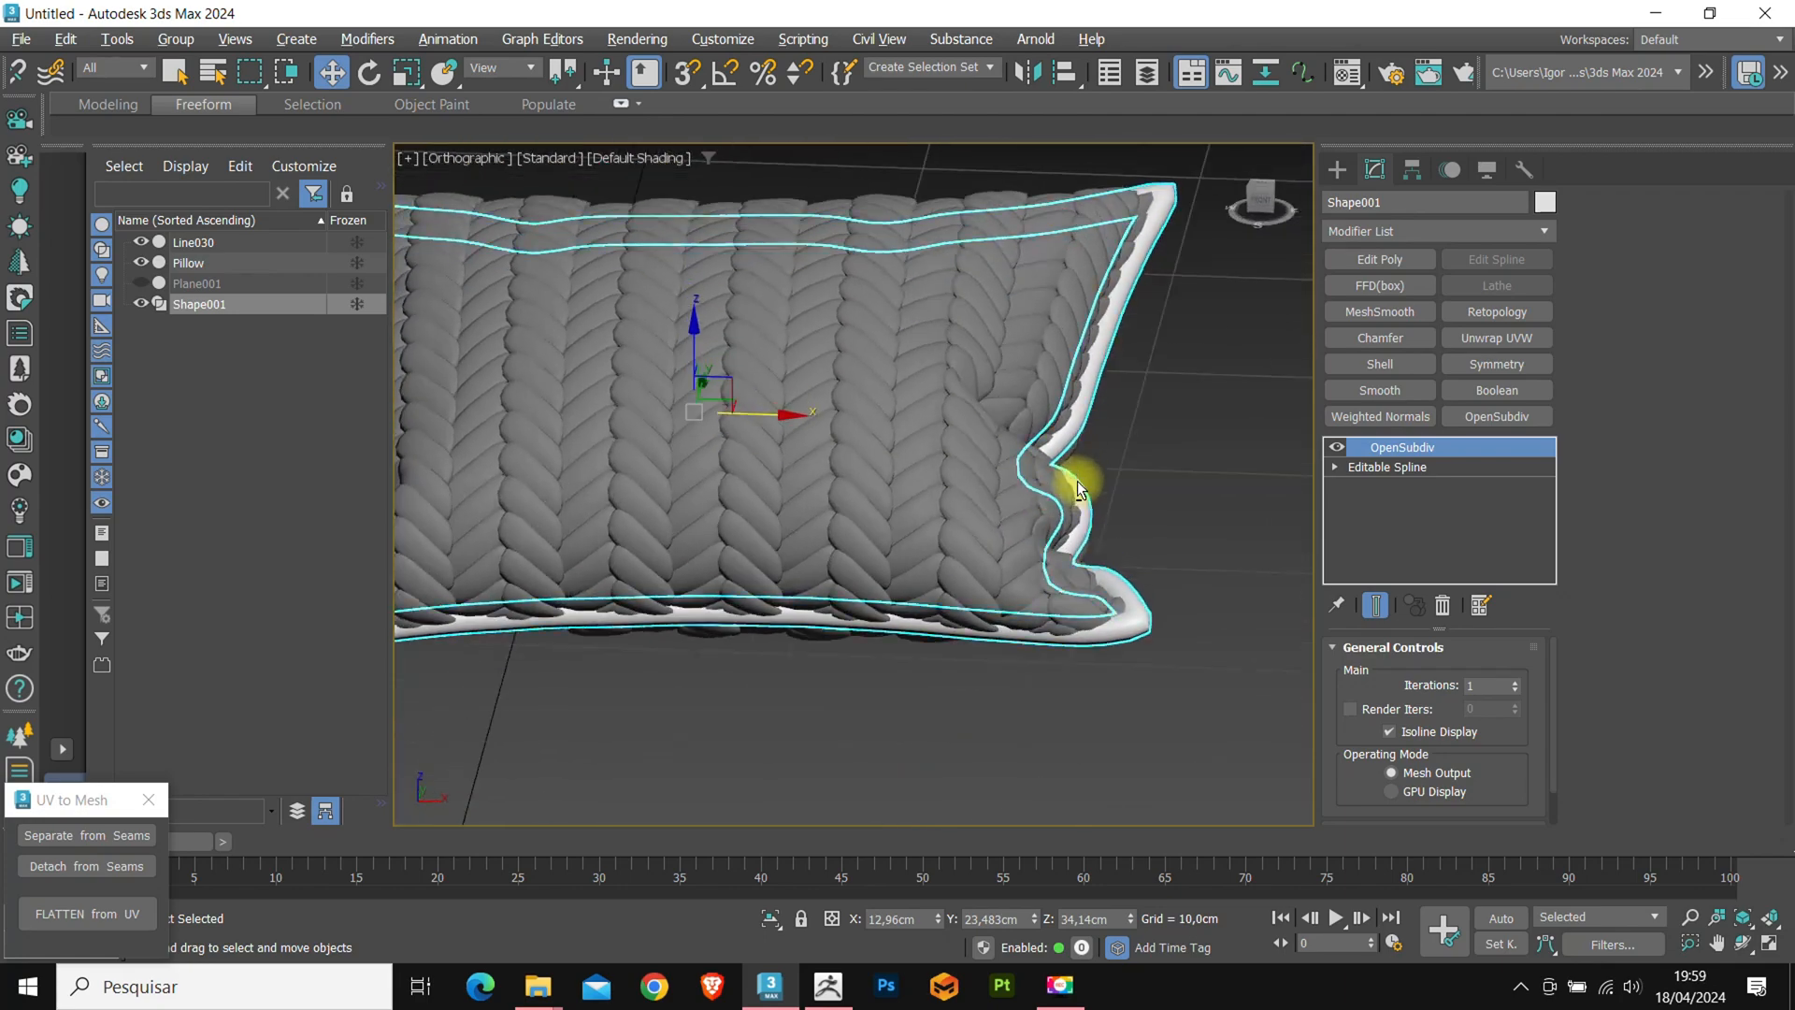
left_click_drag(1077, 487, 973, 527)
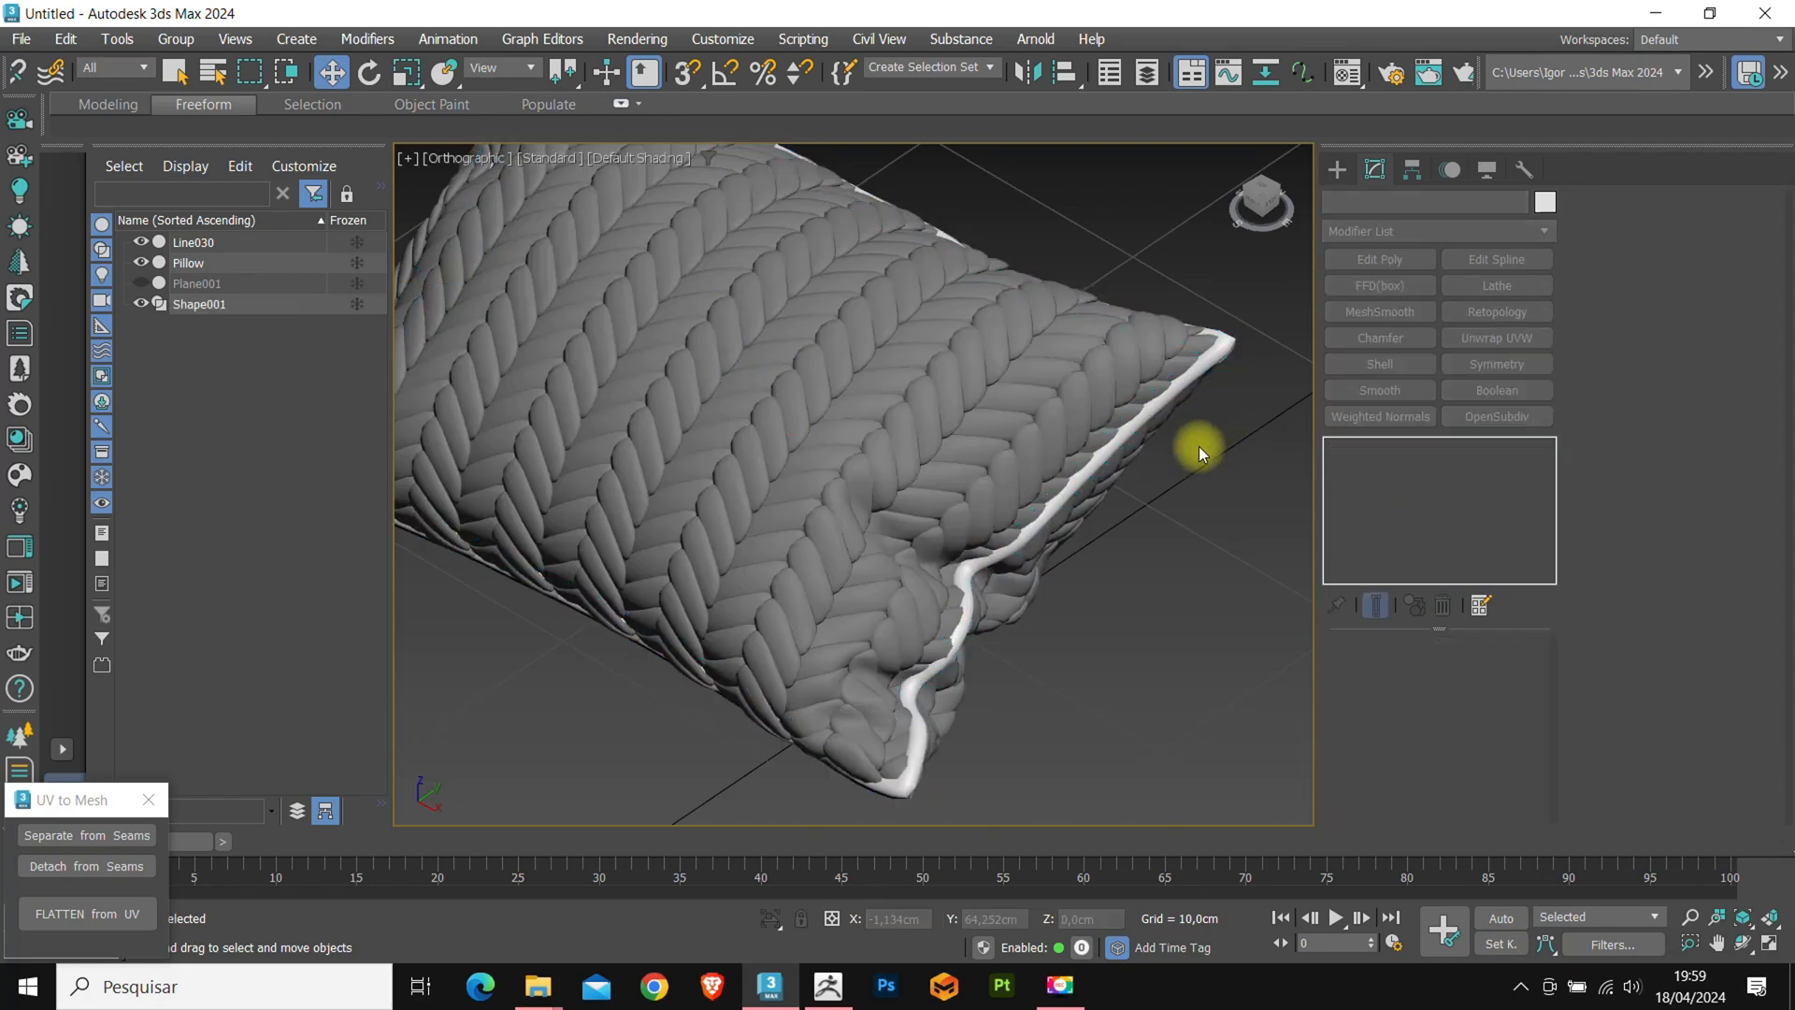
left_click_drag(1202, 453, 1176, 486)
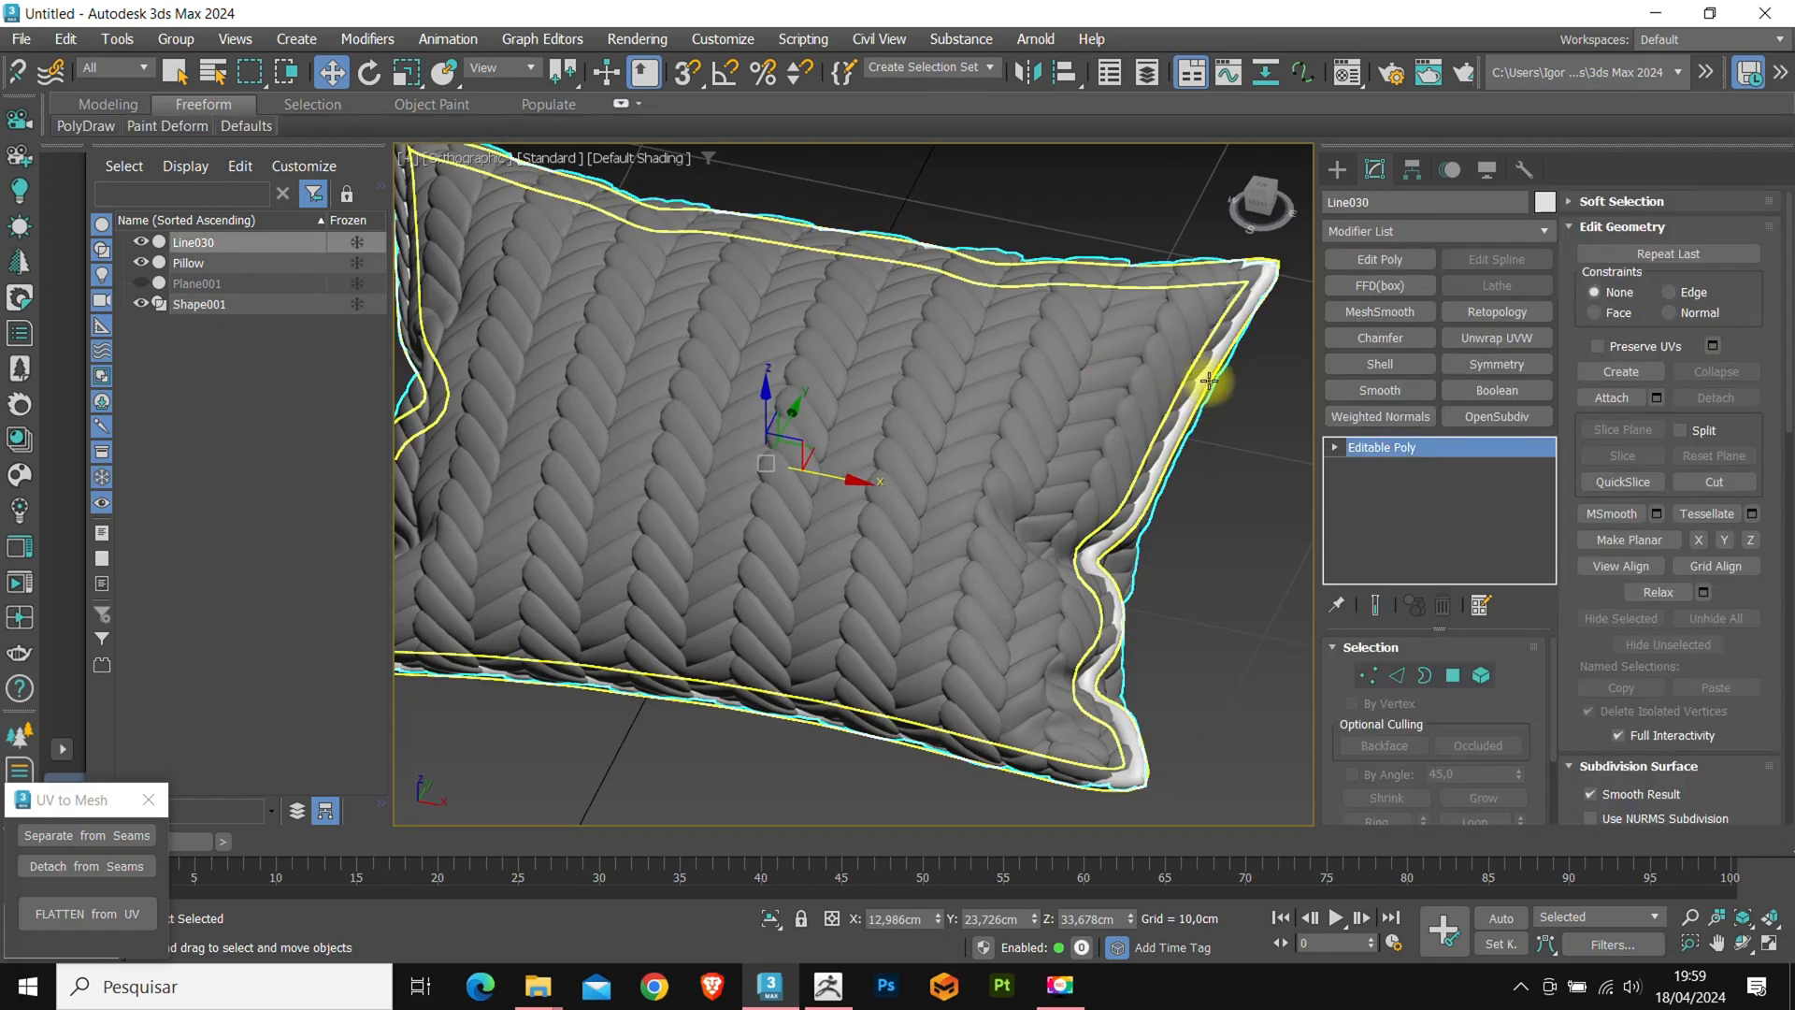
left_click(1545, 202)
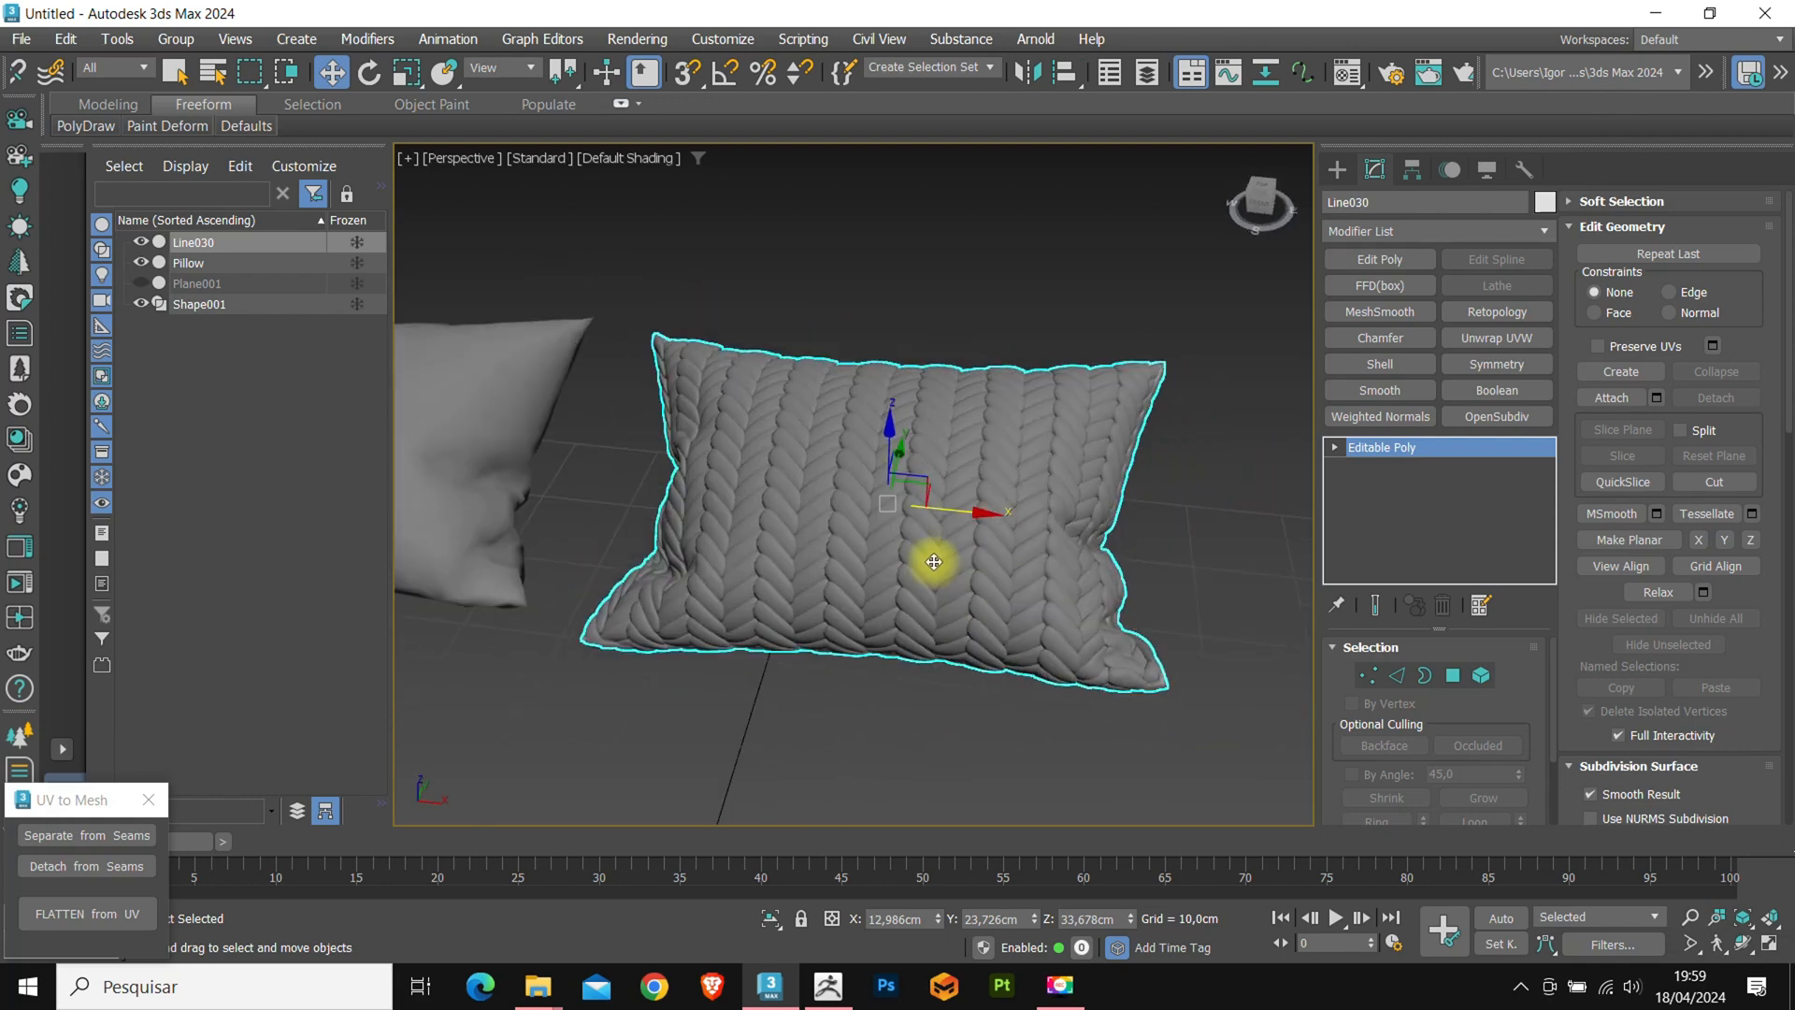
Export the knit pillow through gw::OBJ-Exporter with the ZBrush preset.
left_click(36, 41)
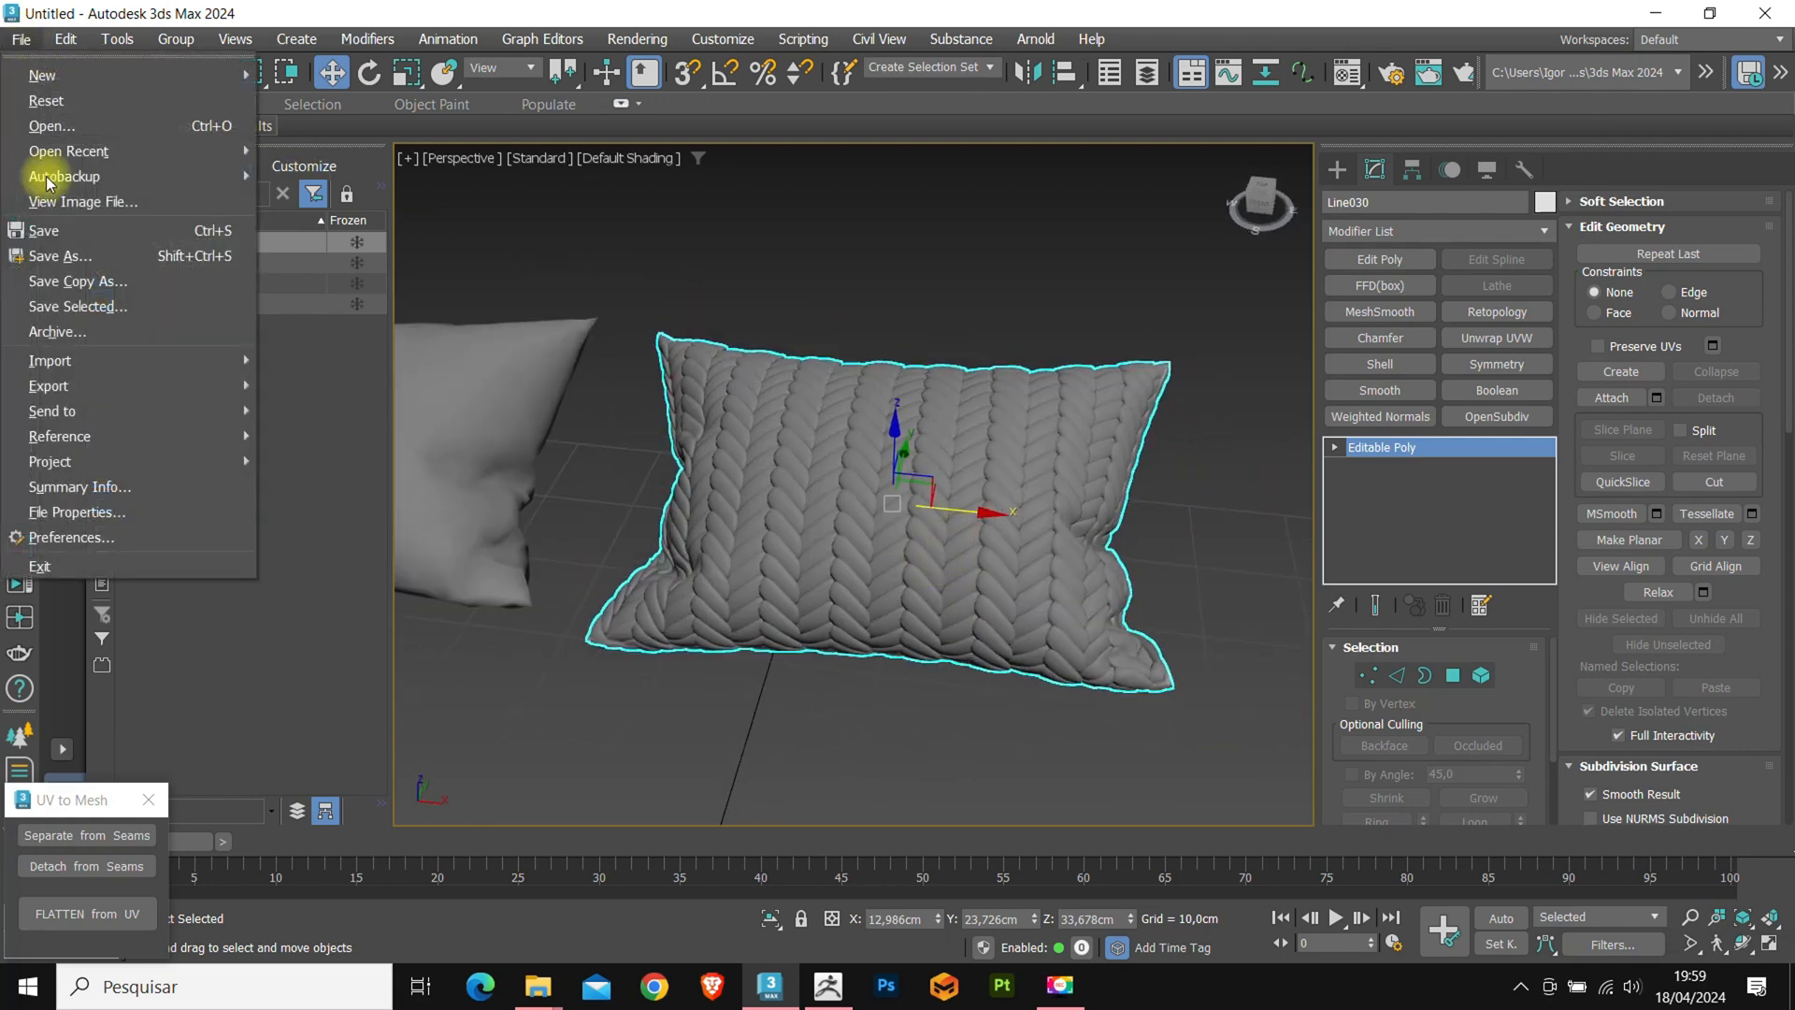
left_click(48, 385)
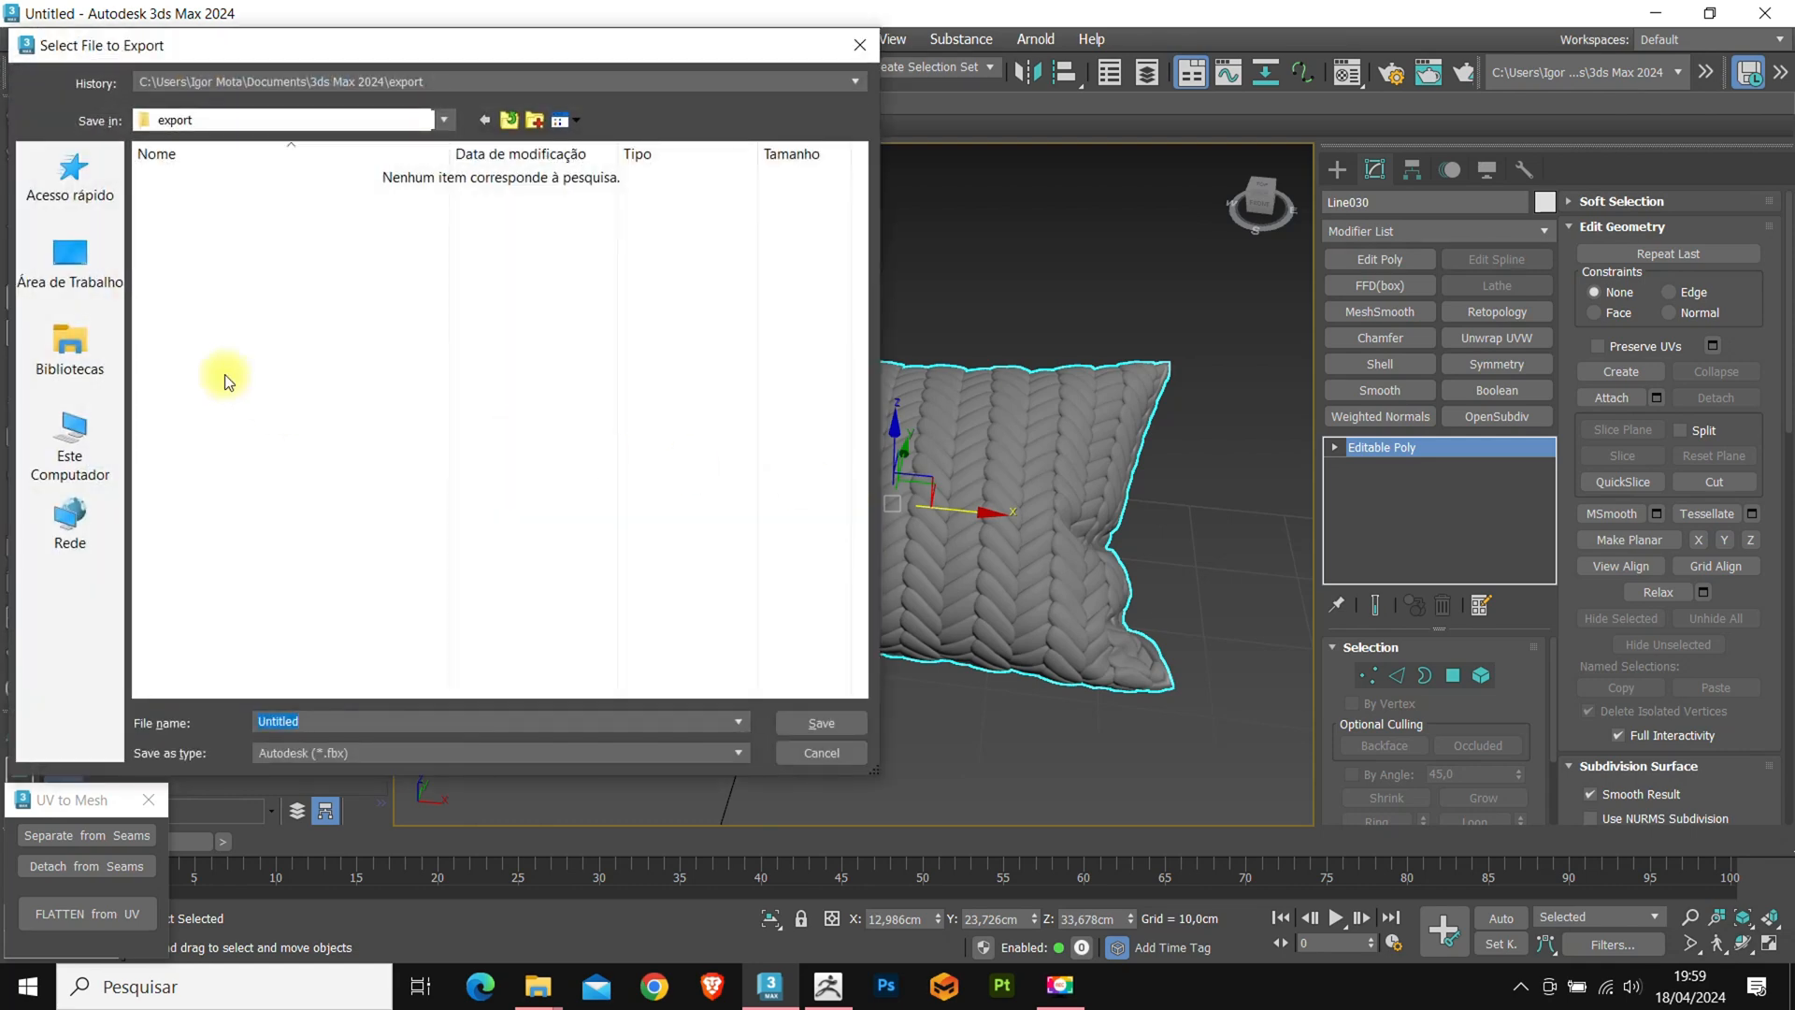
left_click(69, 262)
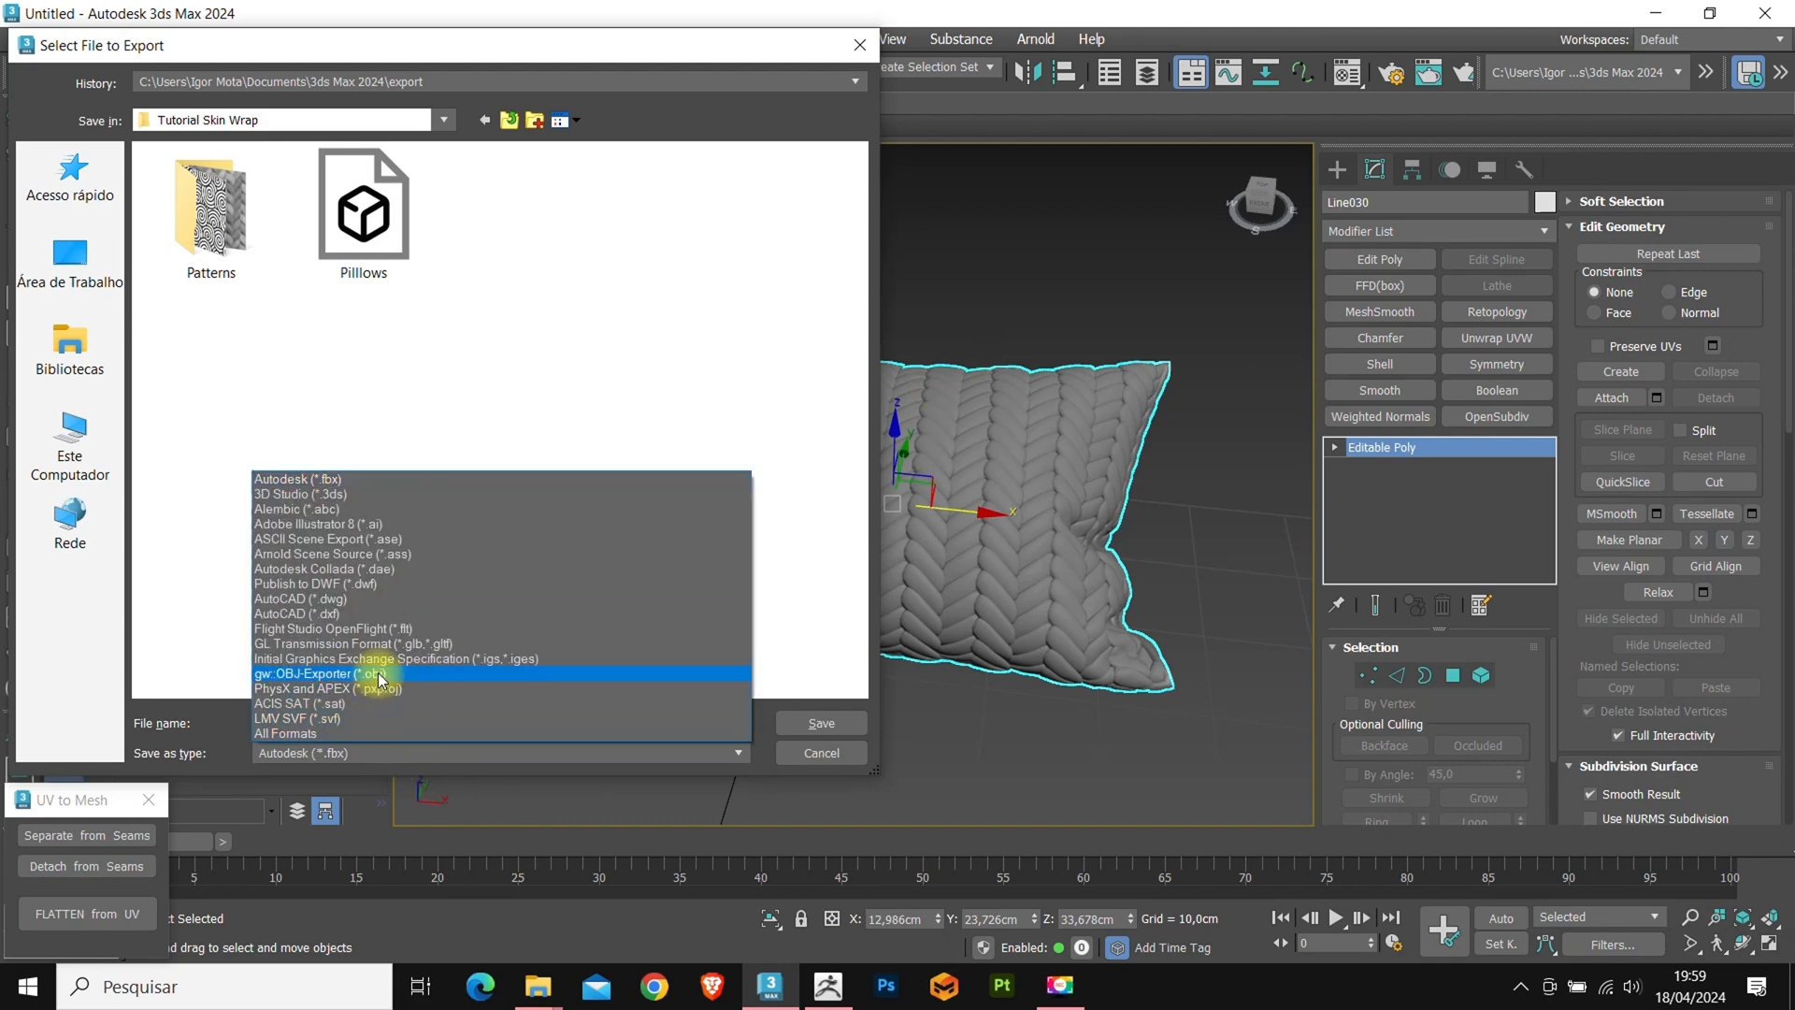
left_click(821, 722)
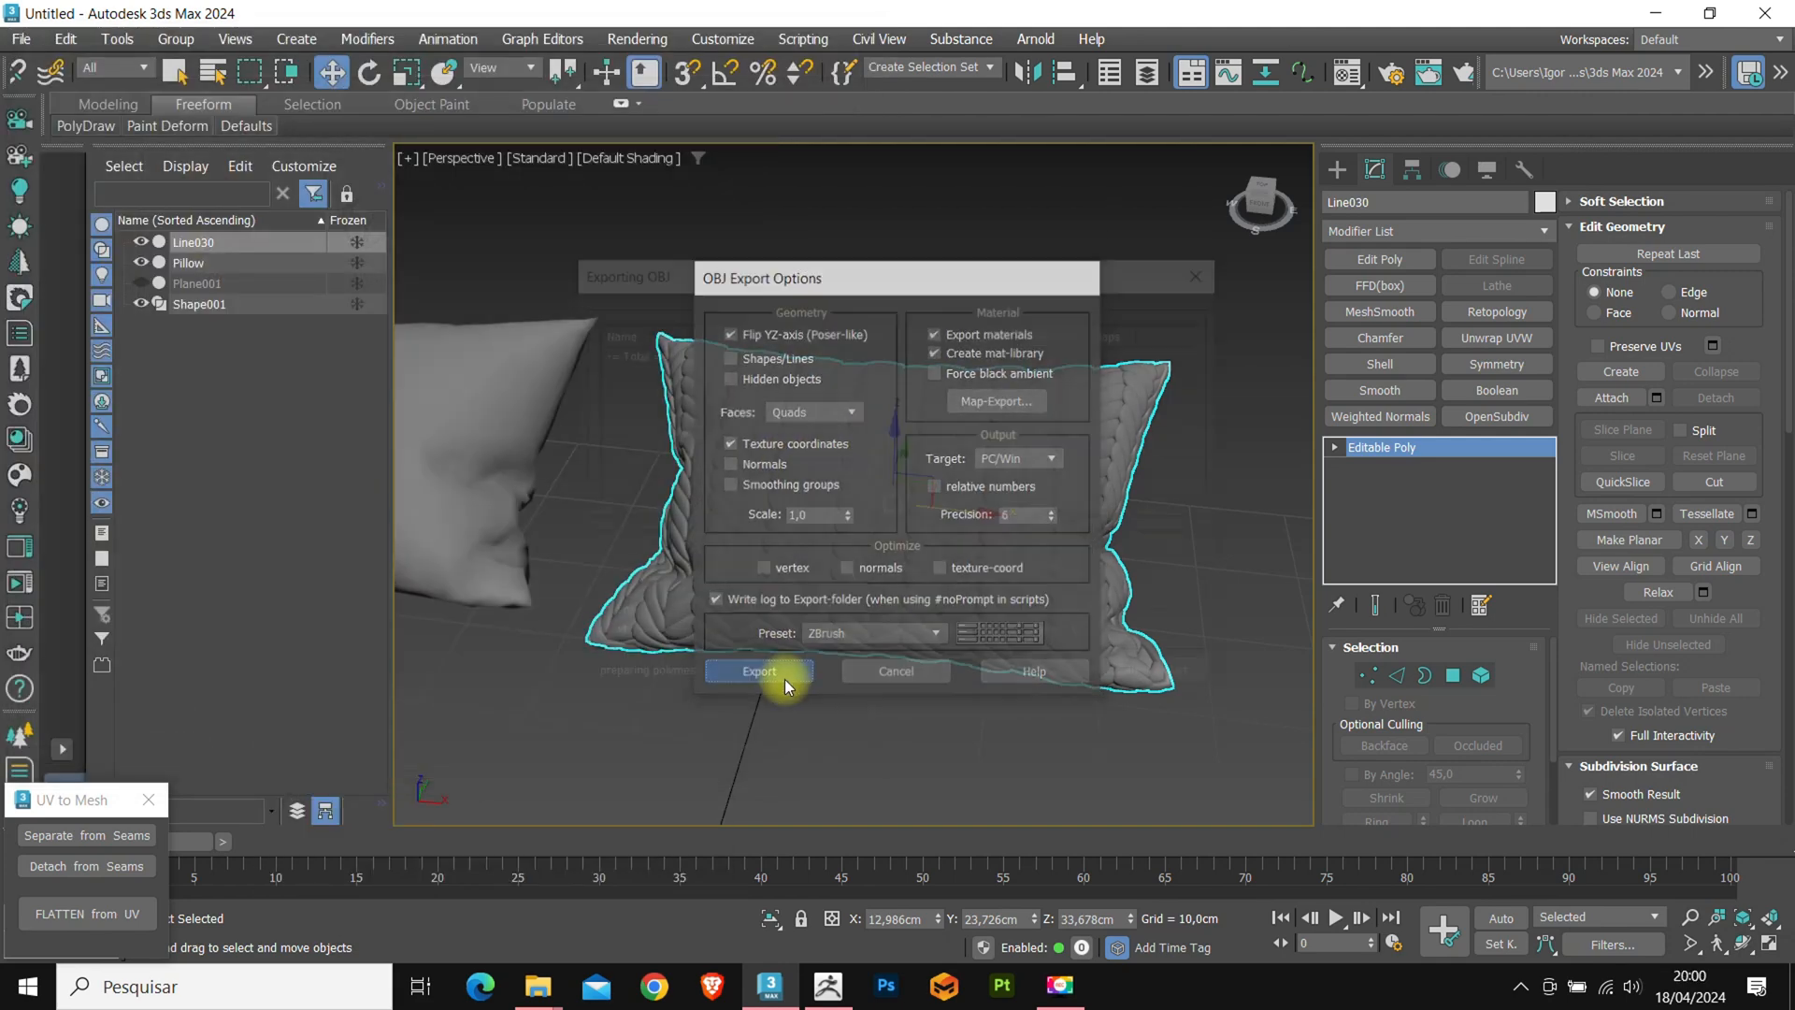
left_click(760, 672)
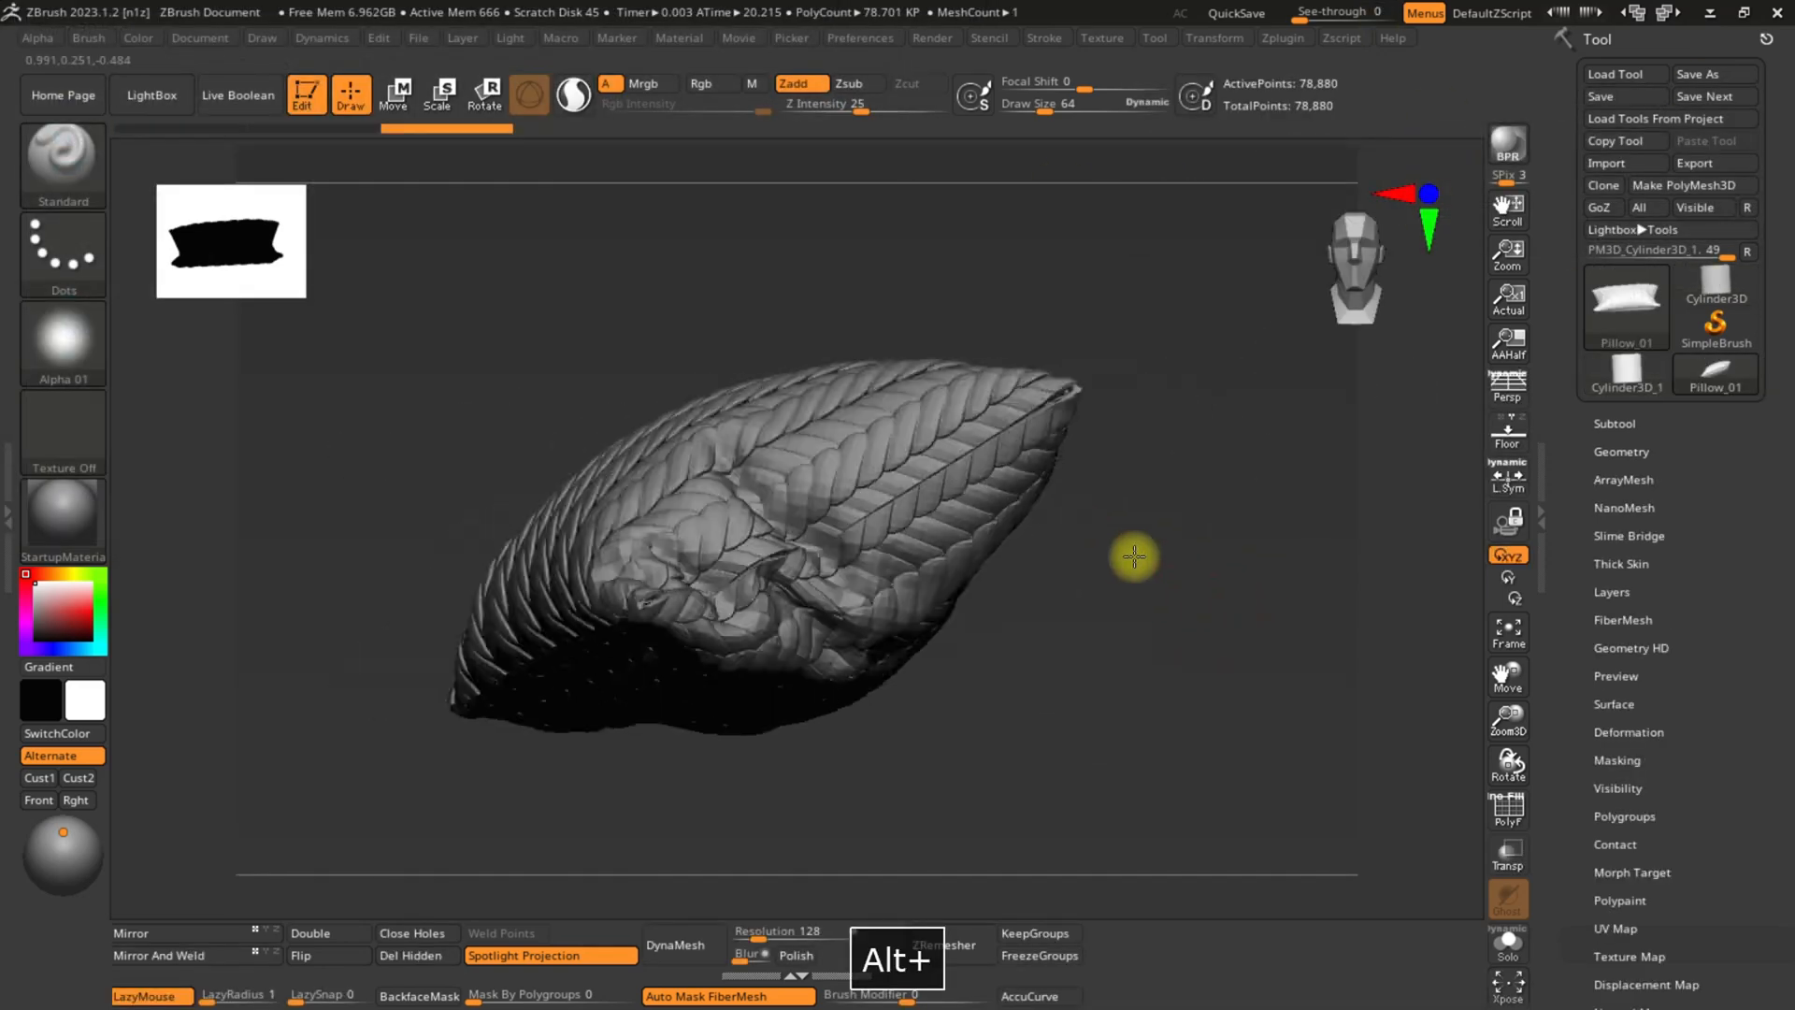
Carve Zsub DamStandard grooves along the upper and lower braid seams of the pillow front.
left_click_drag(1133, 558, 1238, 509)
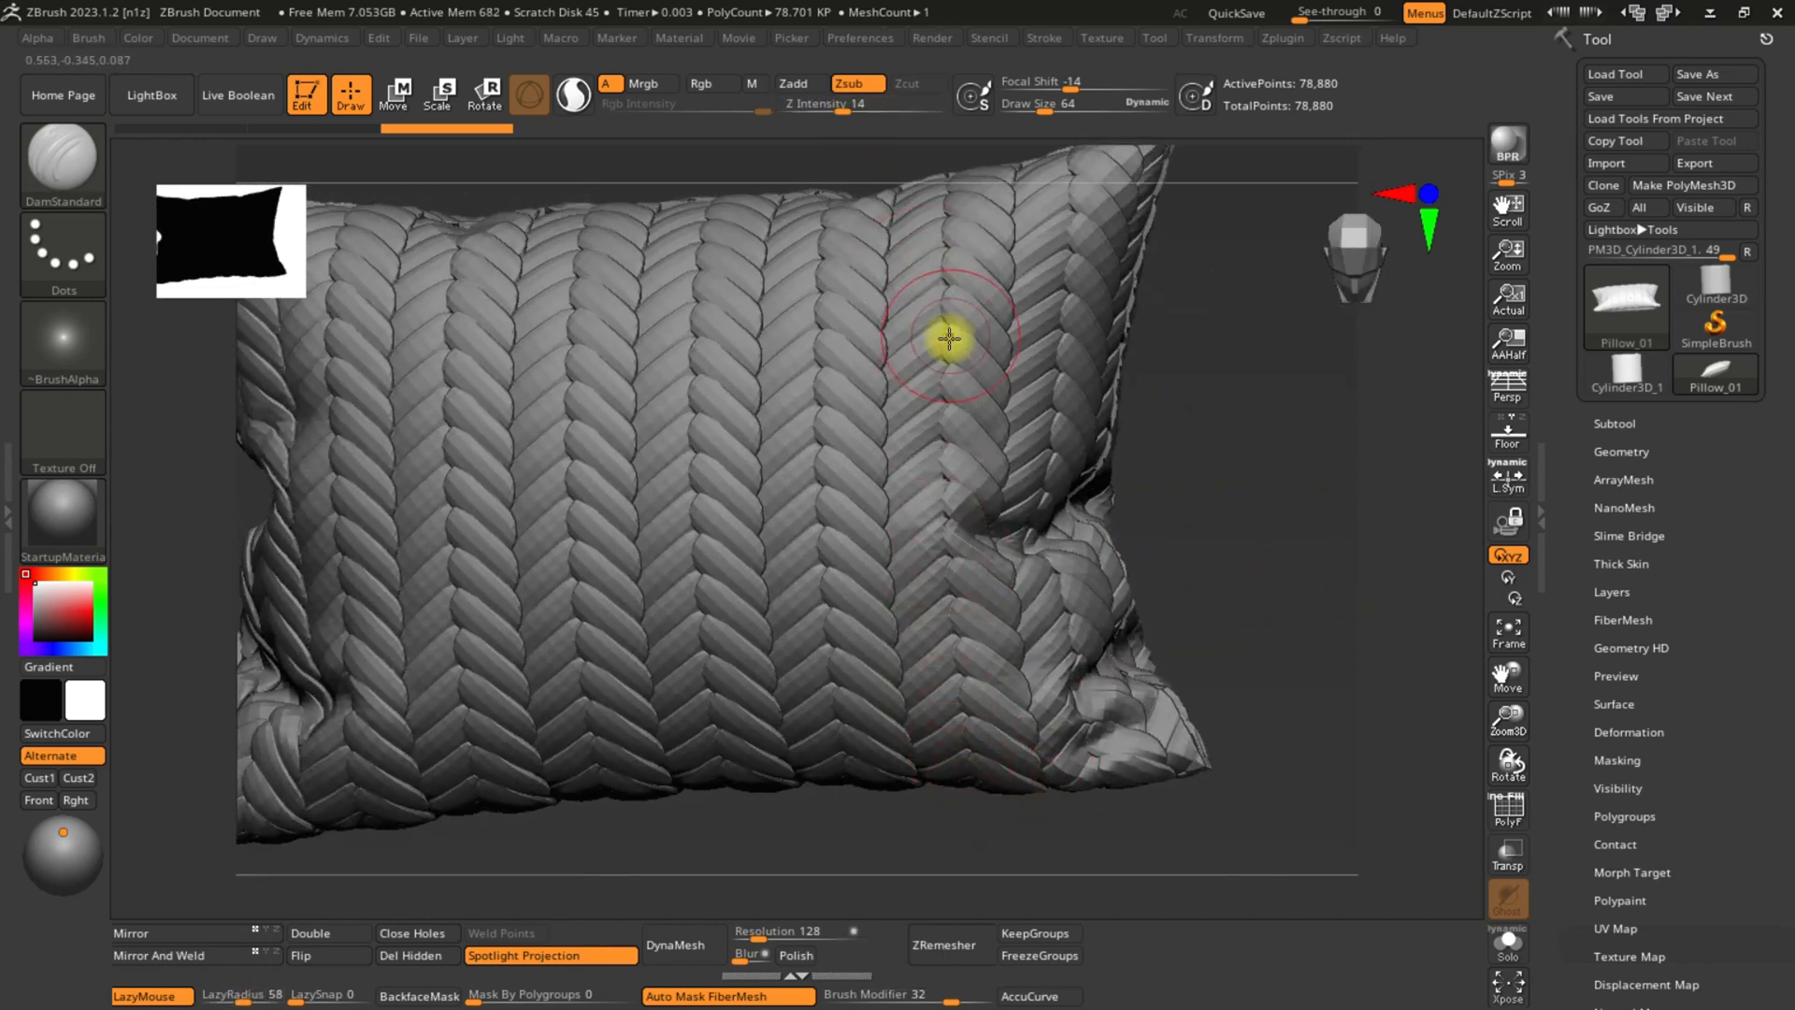
left_click_drag(950, 339, 916, 295)
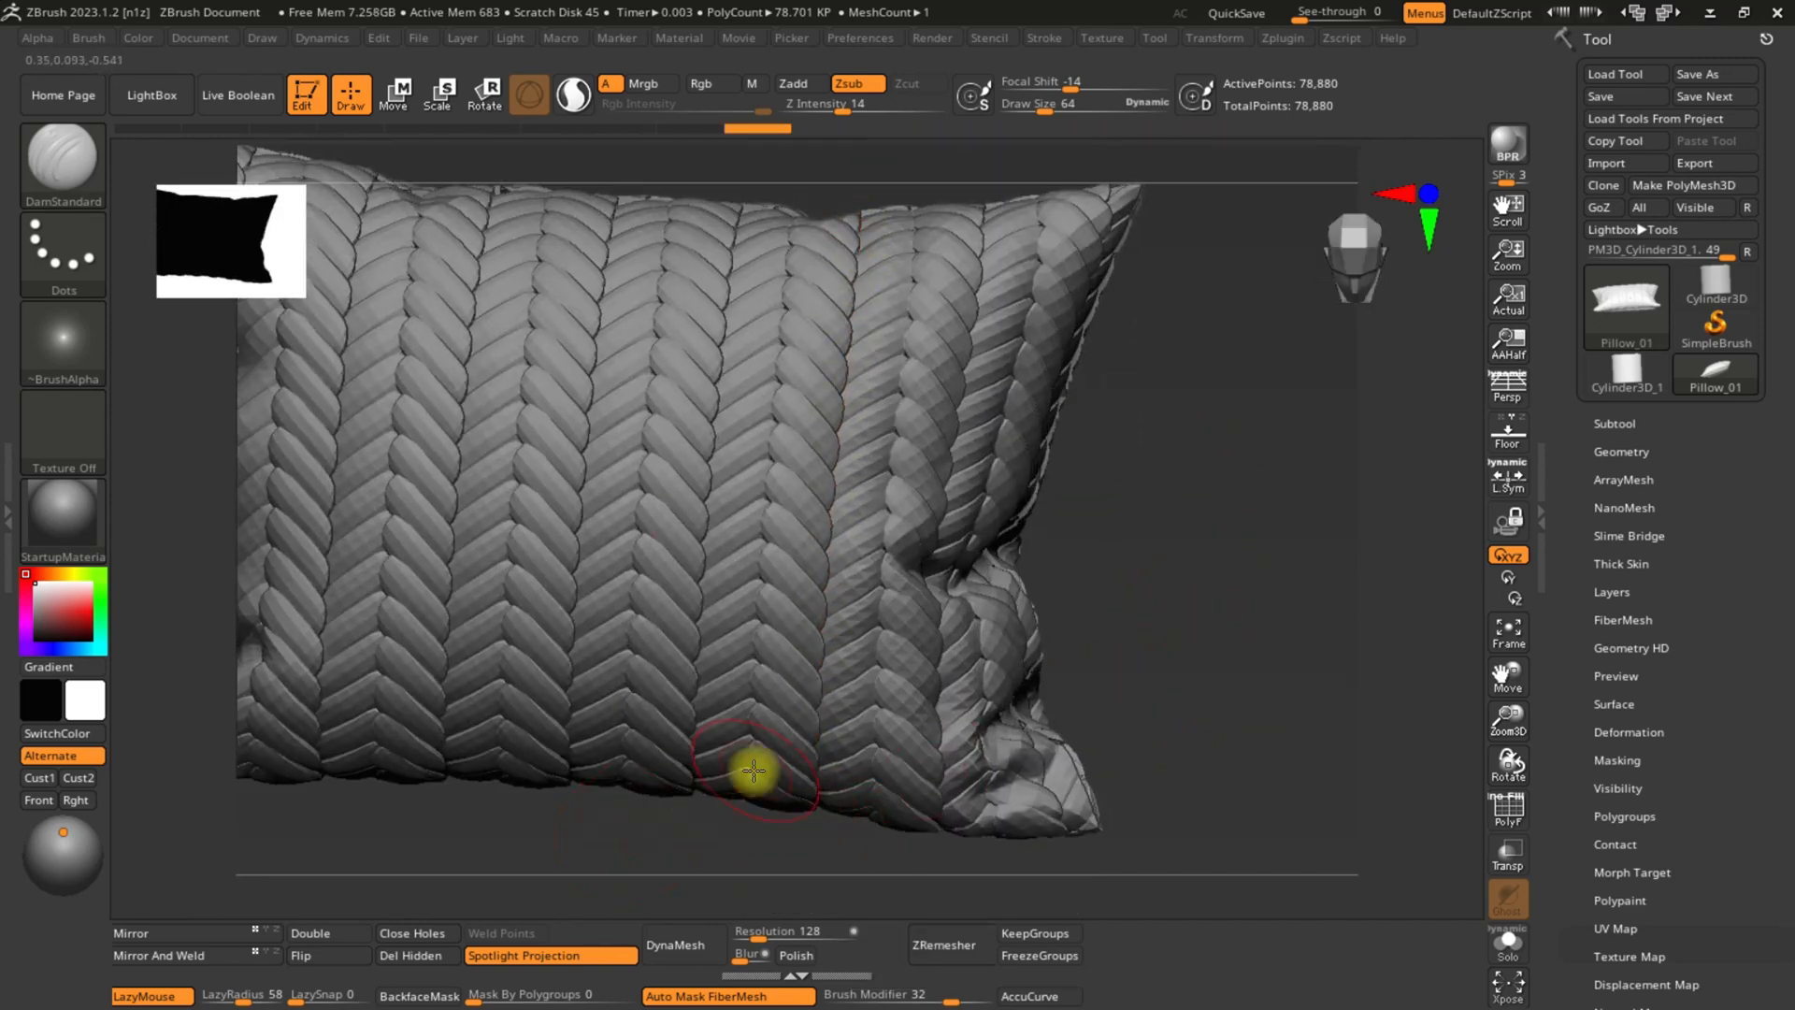
left_click_drag(754, 771, 793, 226)
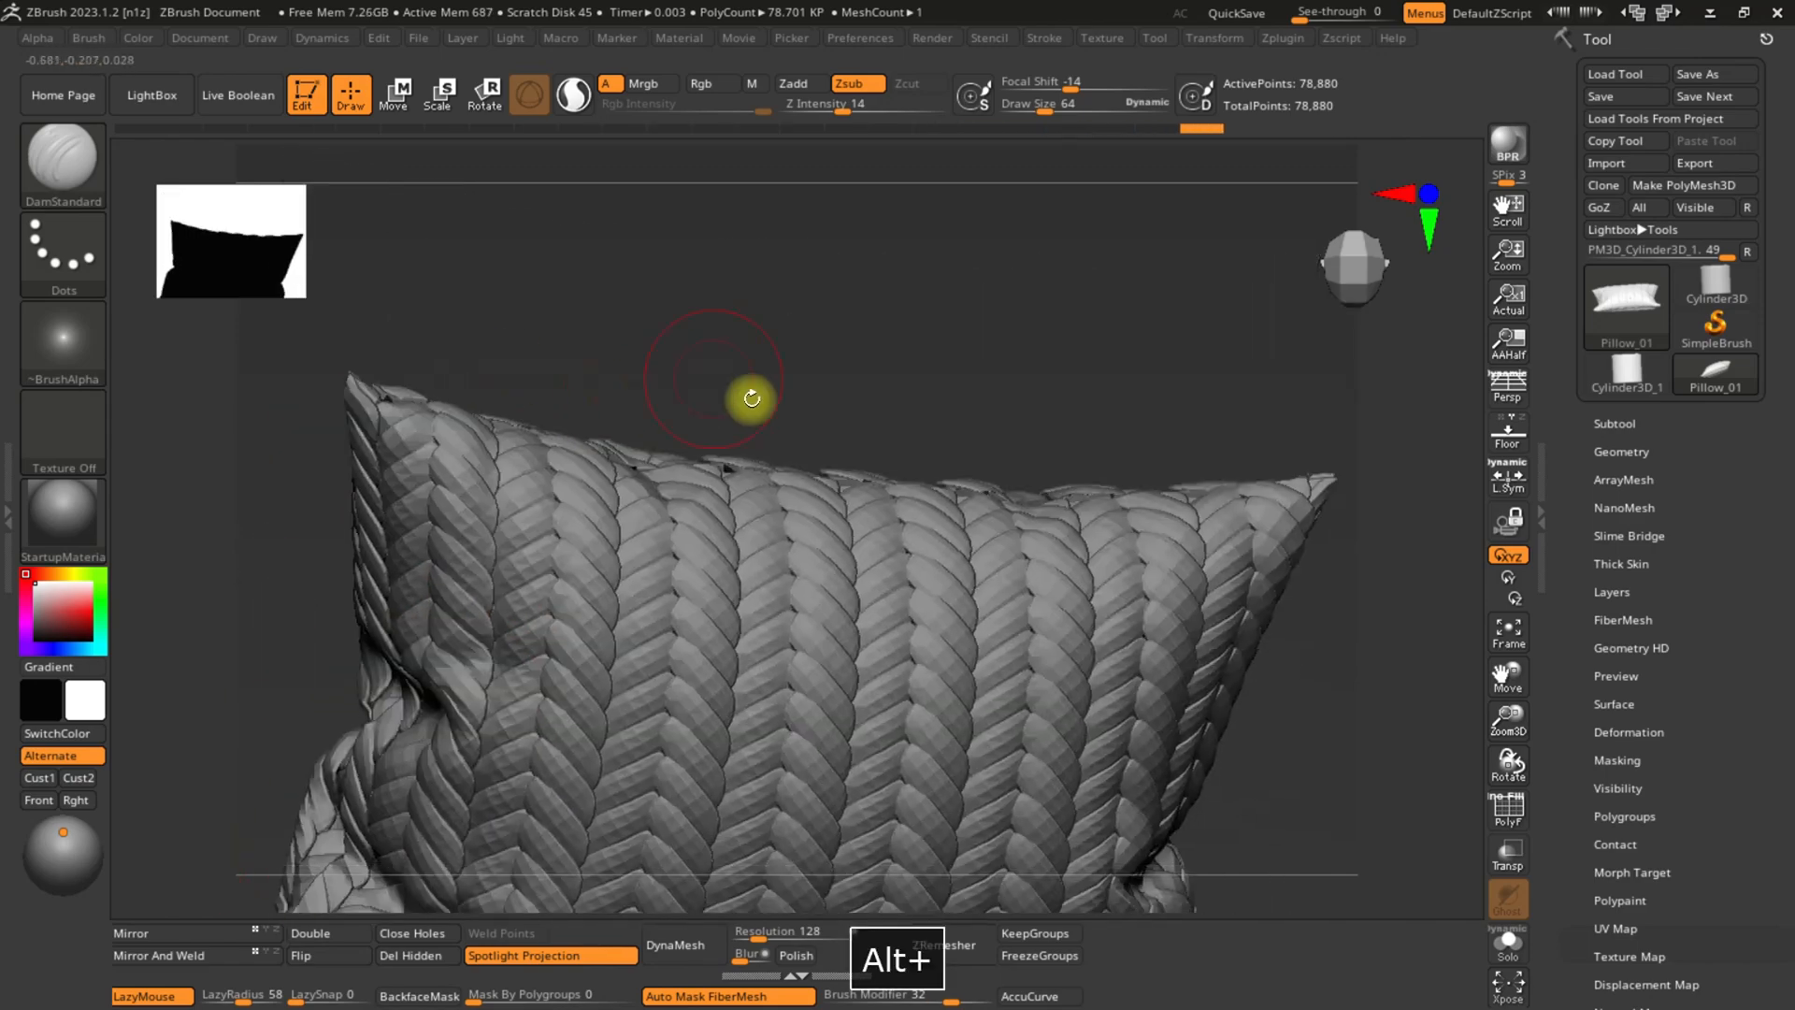
left_click_drag(716, 401, 752, 561)
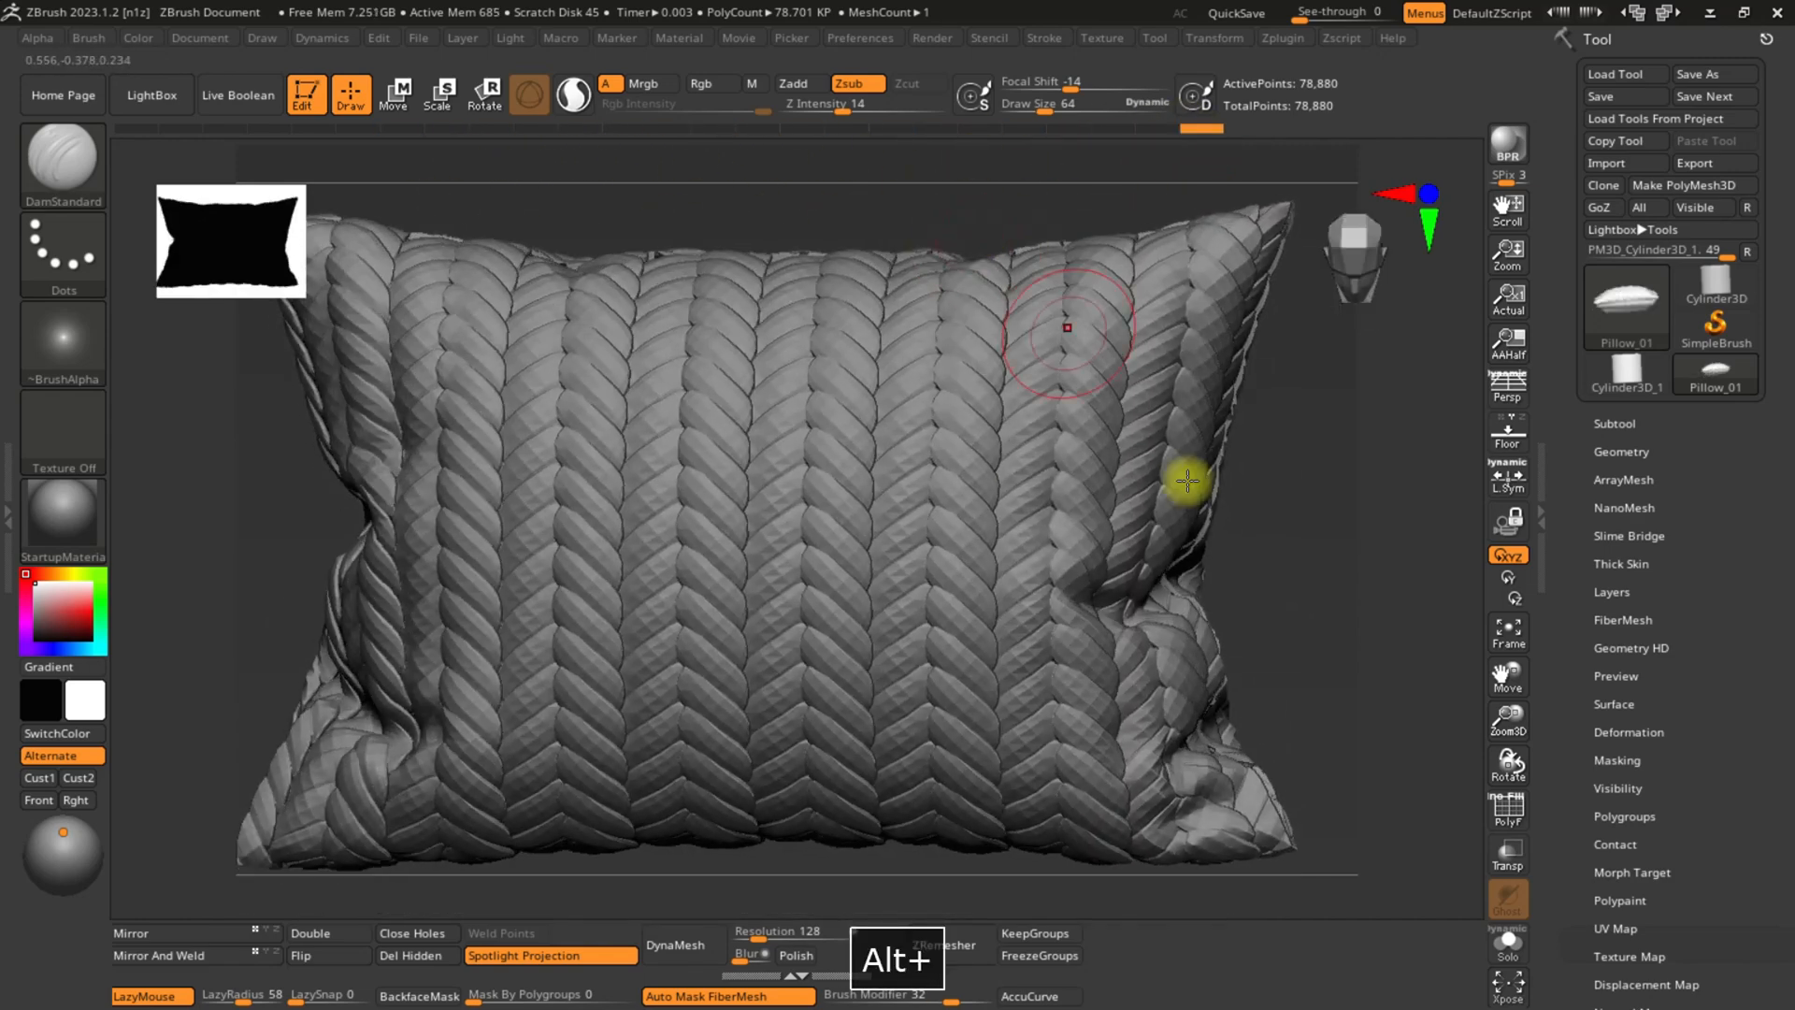
left_click_drag(1070, 333, 1214, 578)
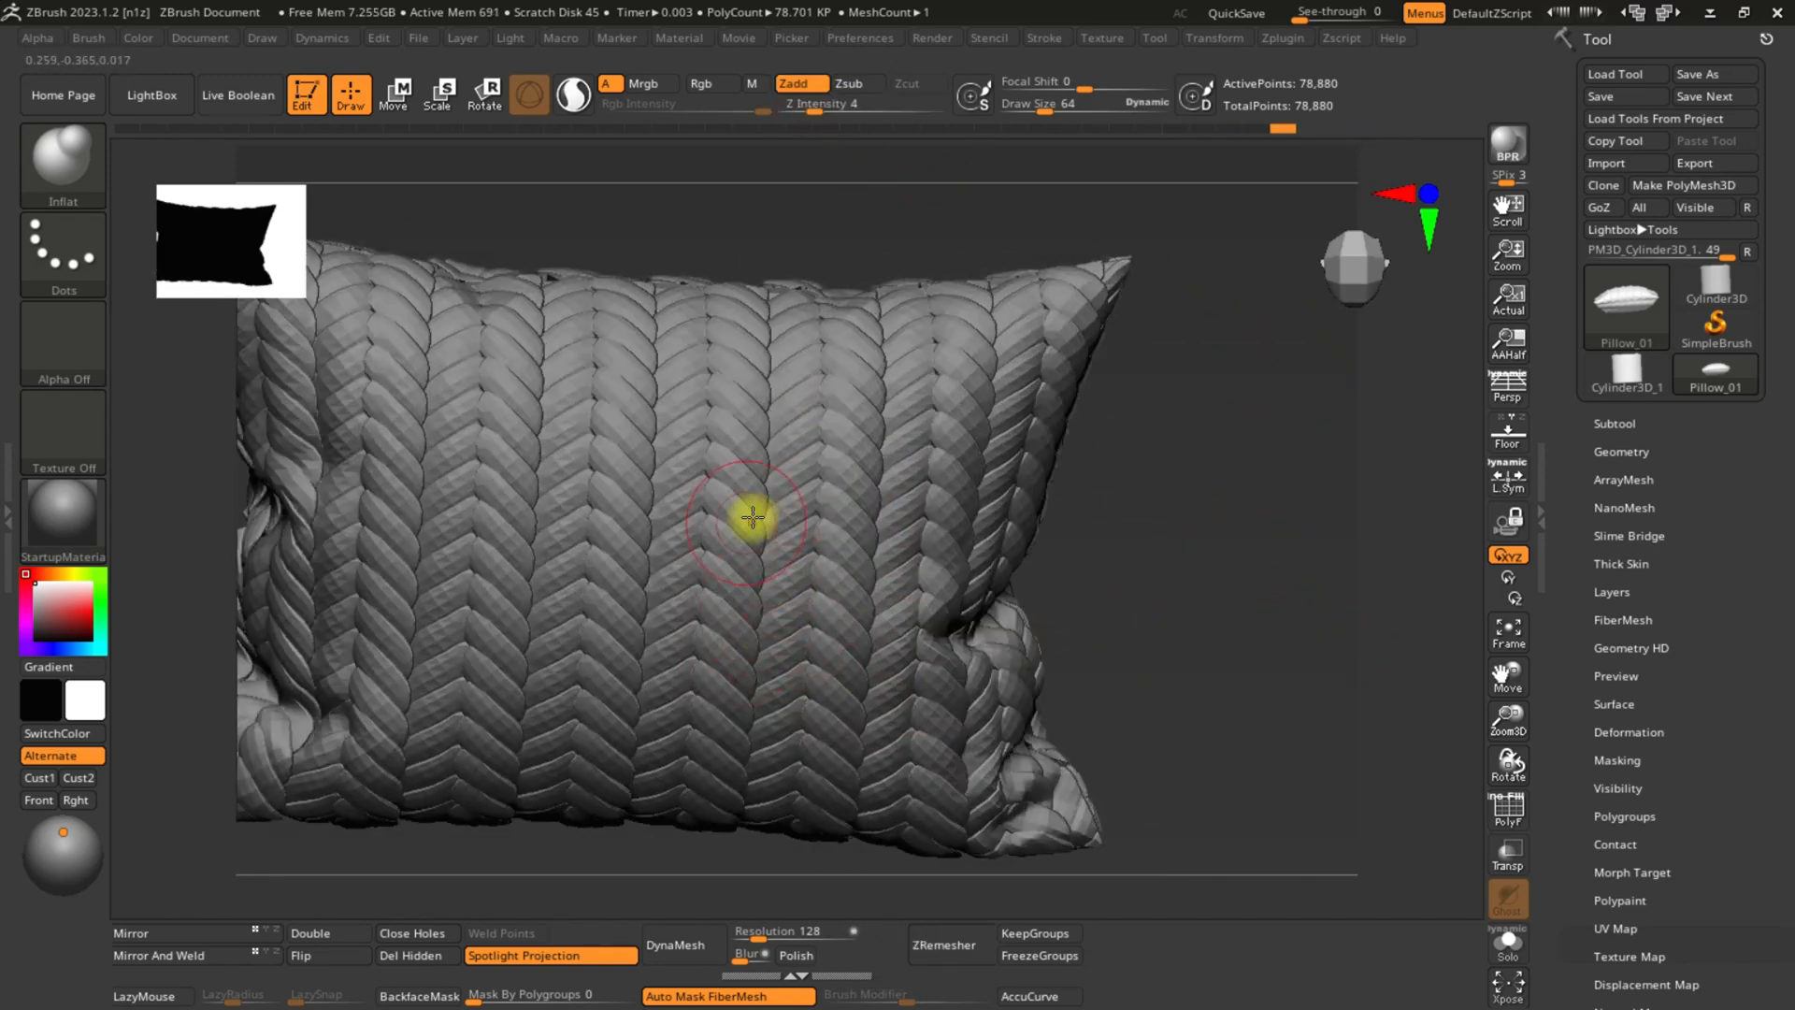
Inflate the centre, left and lower braids with the Inflat brush and start the Tool > Export.
left_click_drag(752, 518, 633, 793)
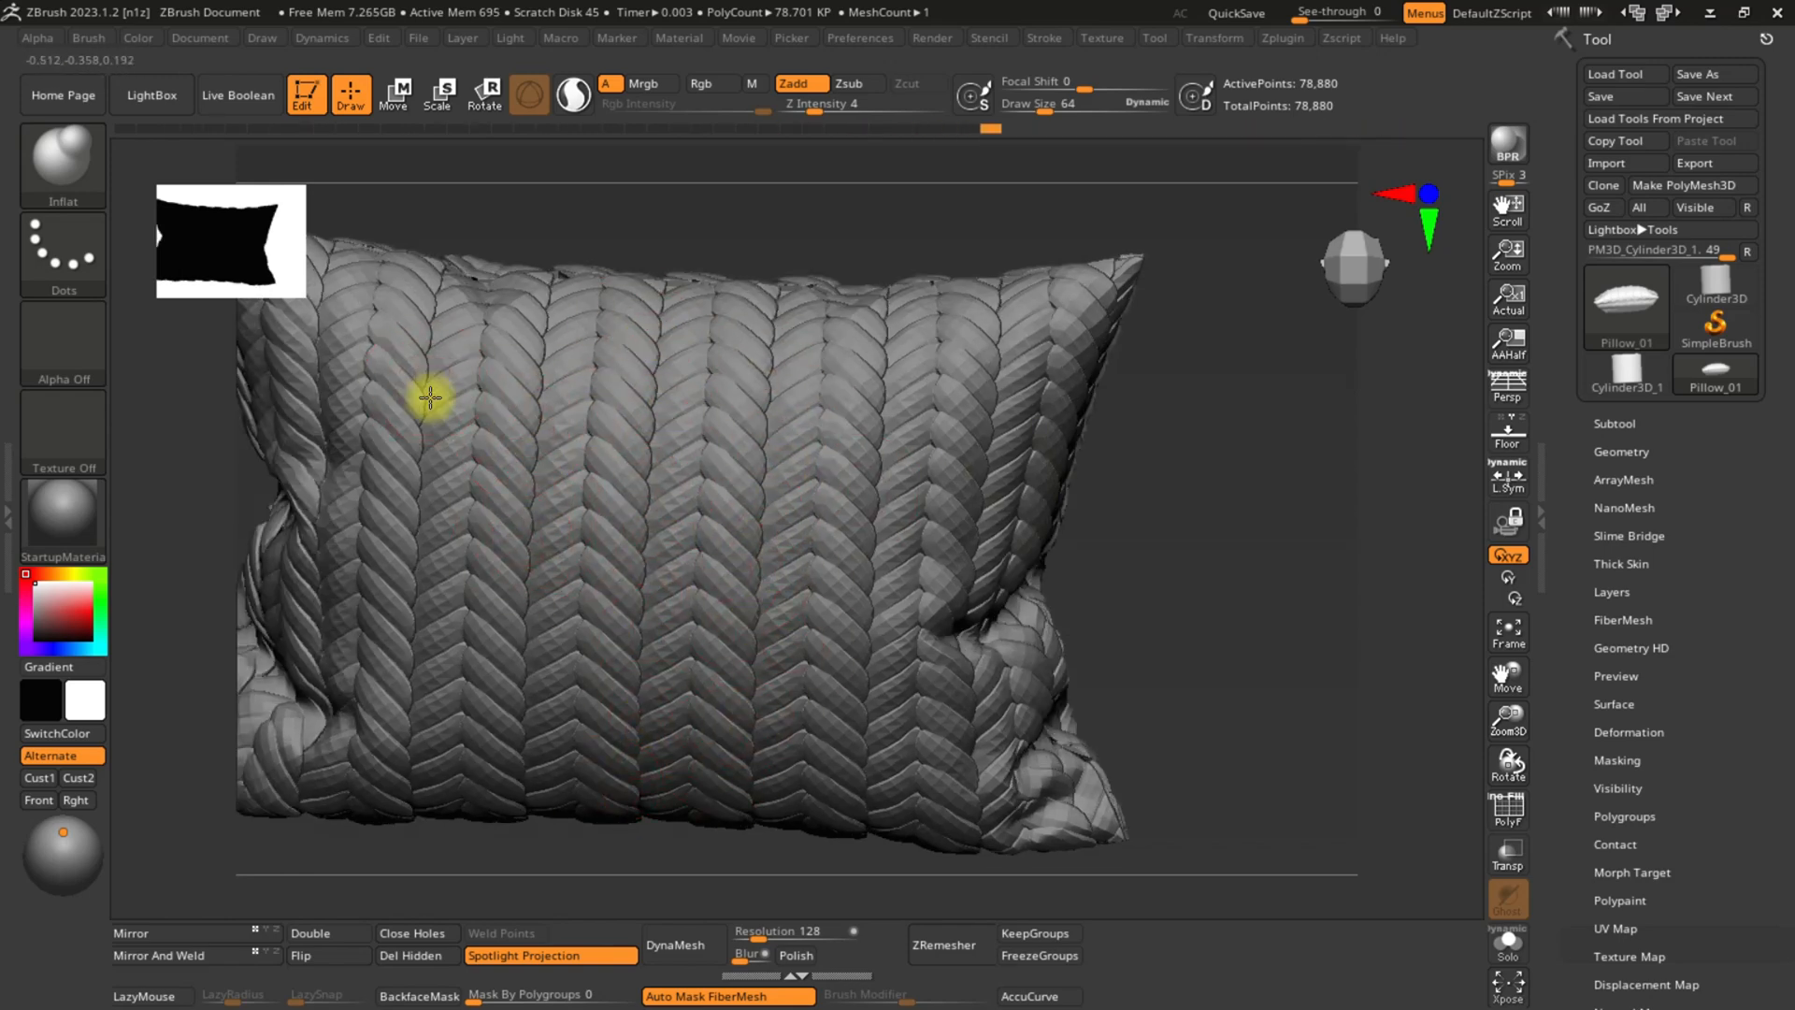
left_click_drag(430, 397, 561, 690)
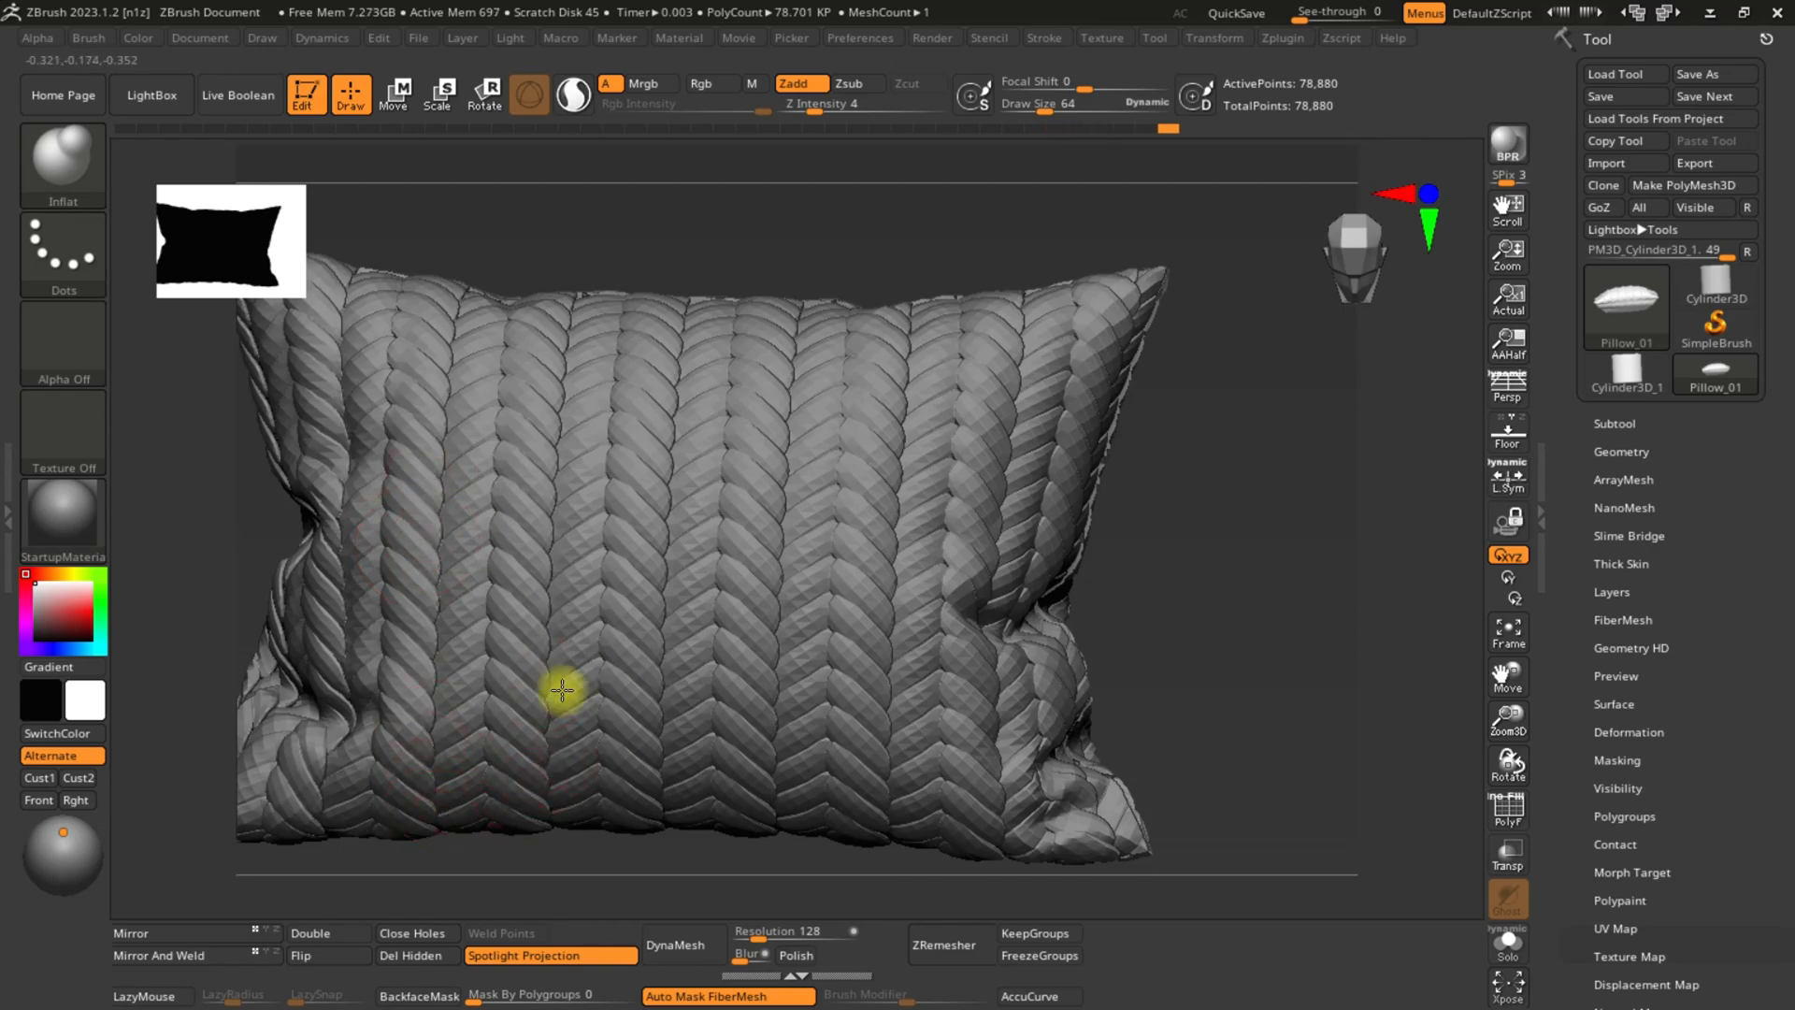
left_click_drag(561, 690, 1041, 463)
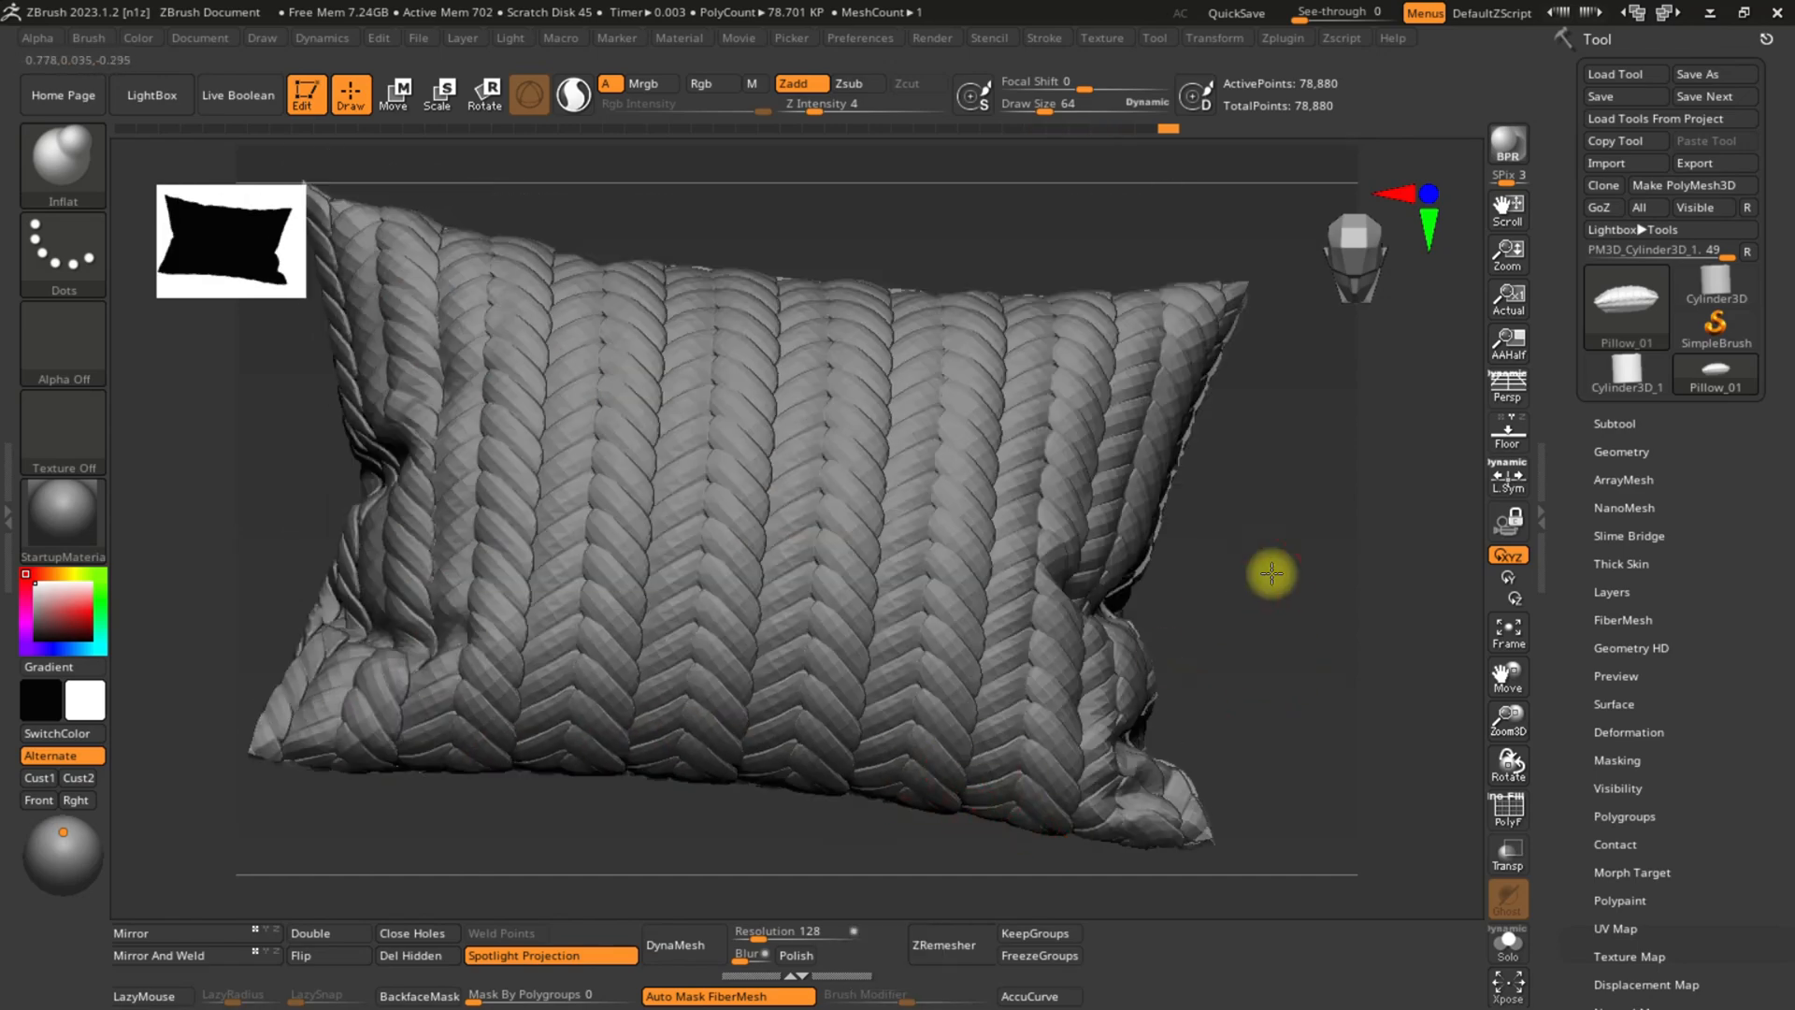
left_click(1713, 161)
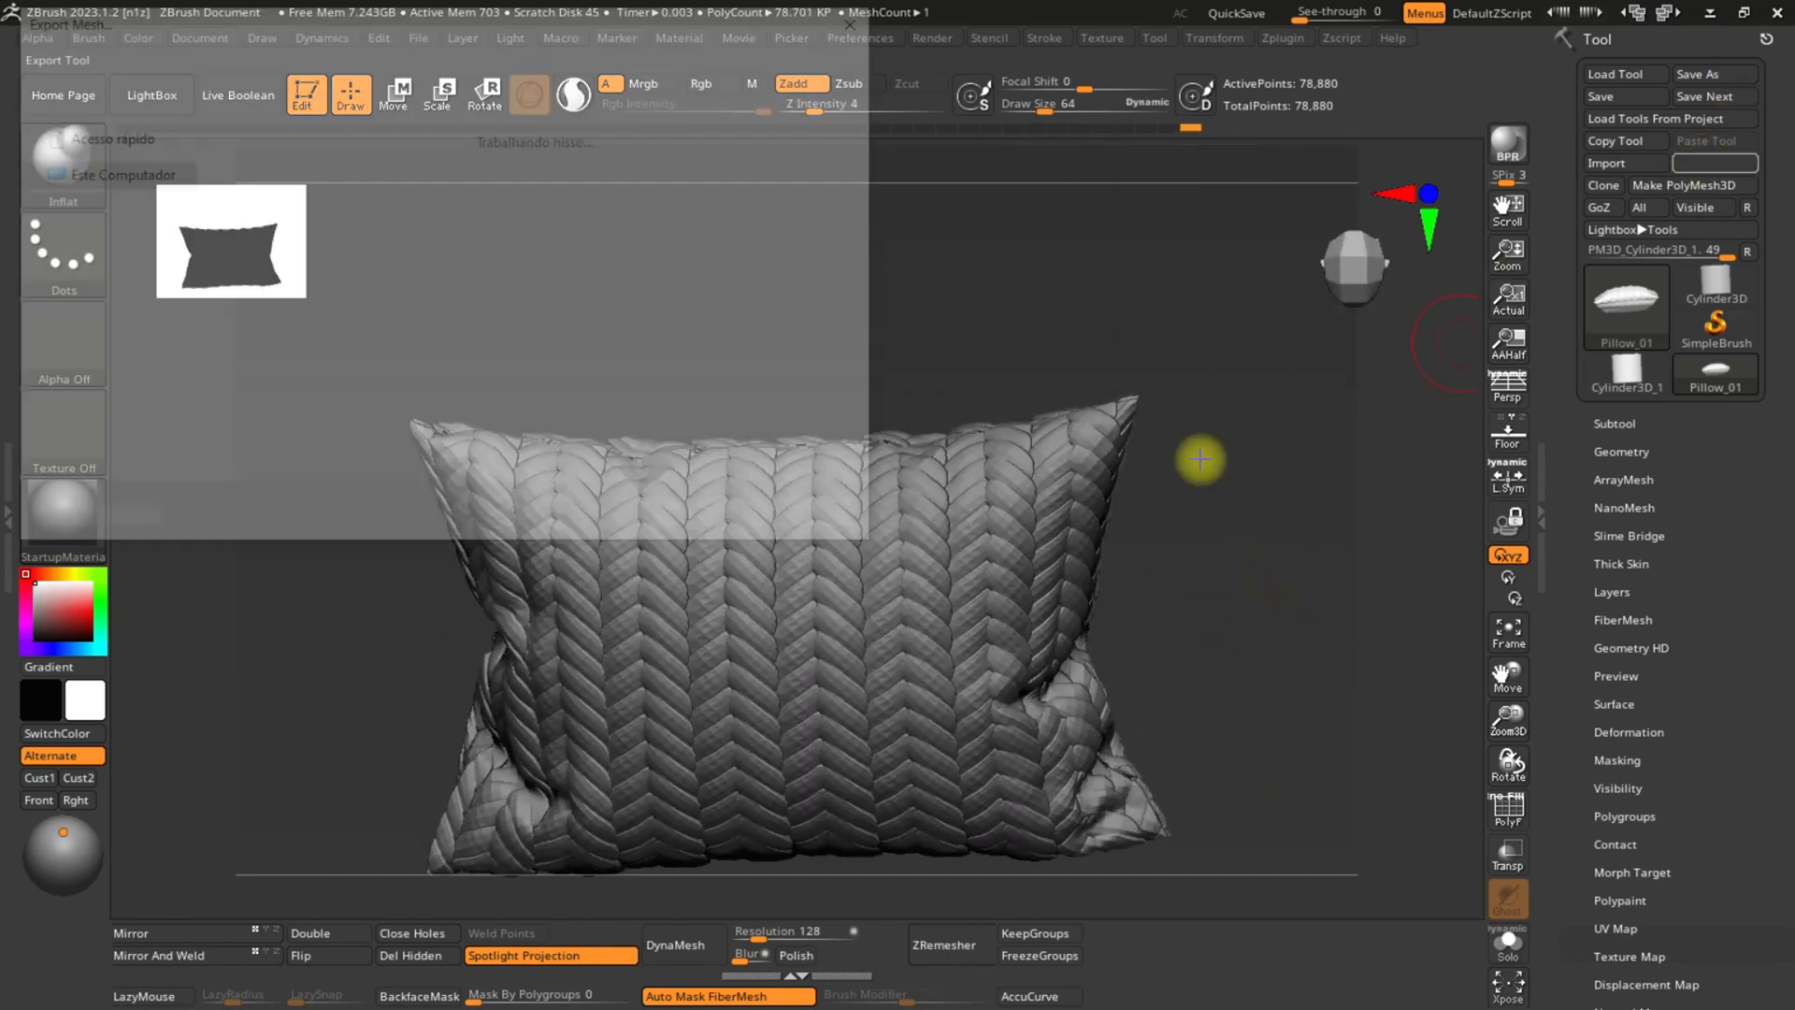
Import the sculpted OBJ into 3ds Max as Line030, skipping the missing texture map.
key("Alt+Tab")
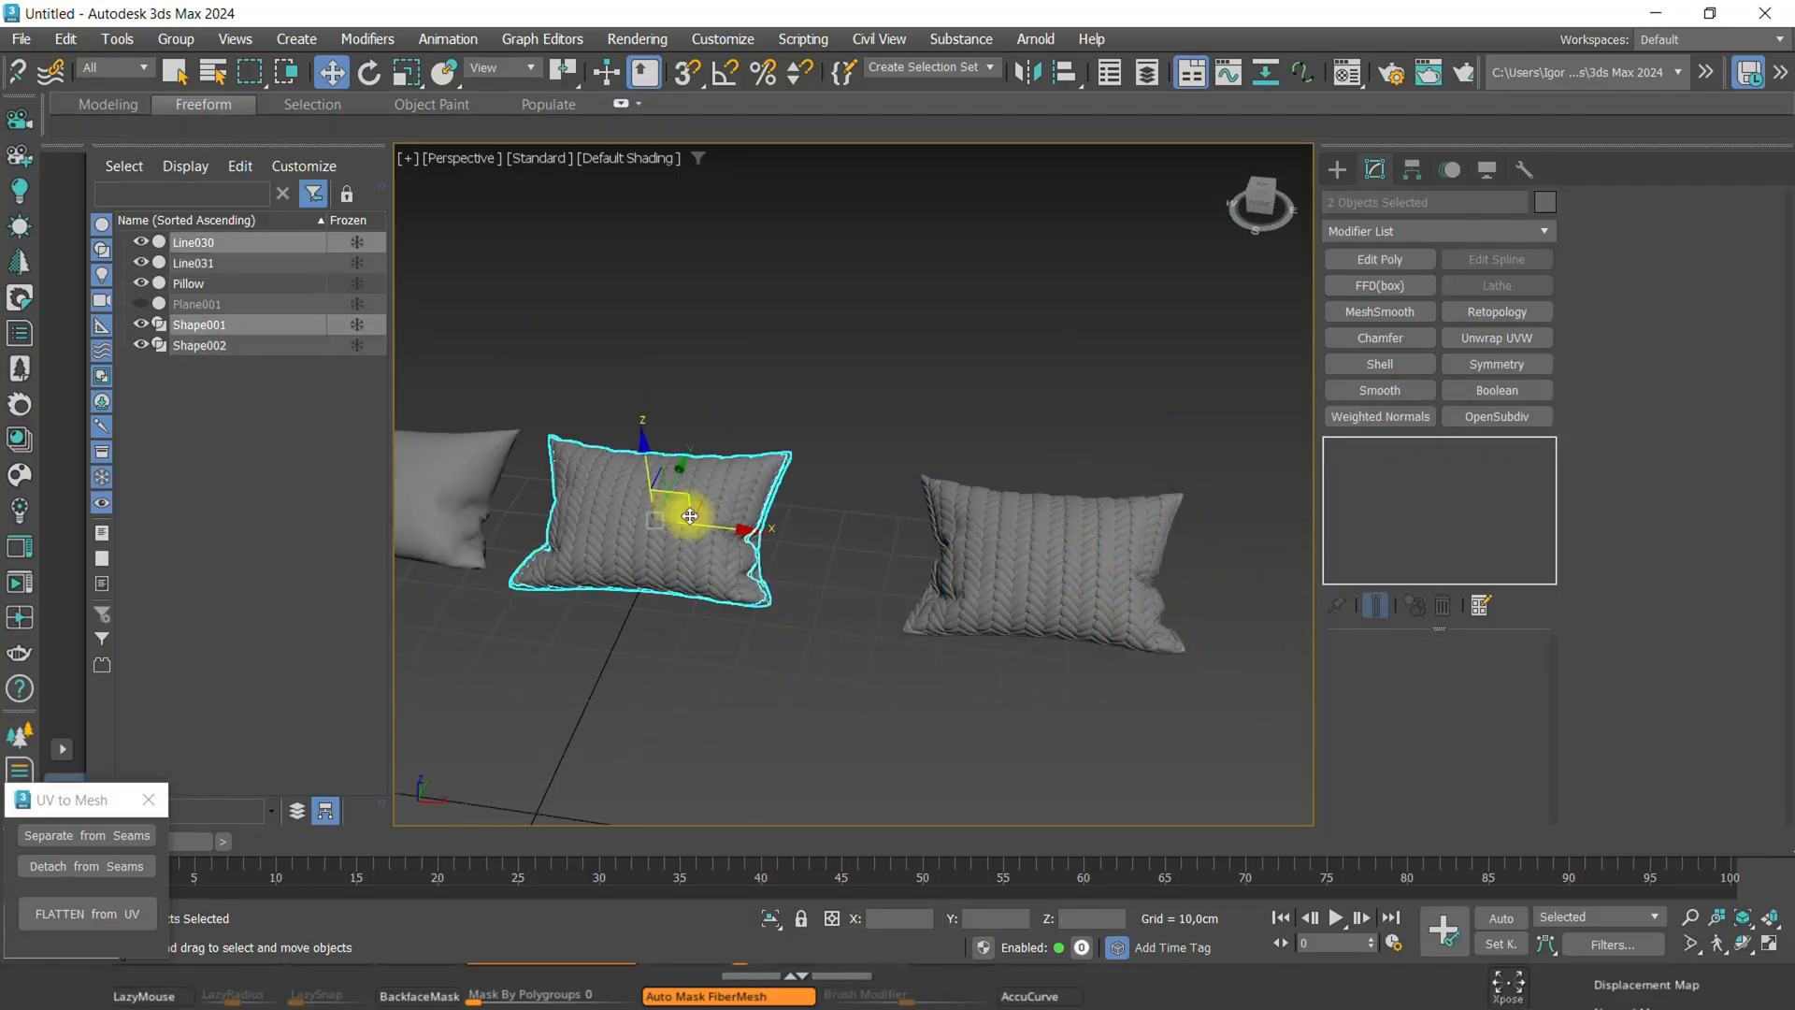
left_click(22, 39)
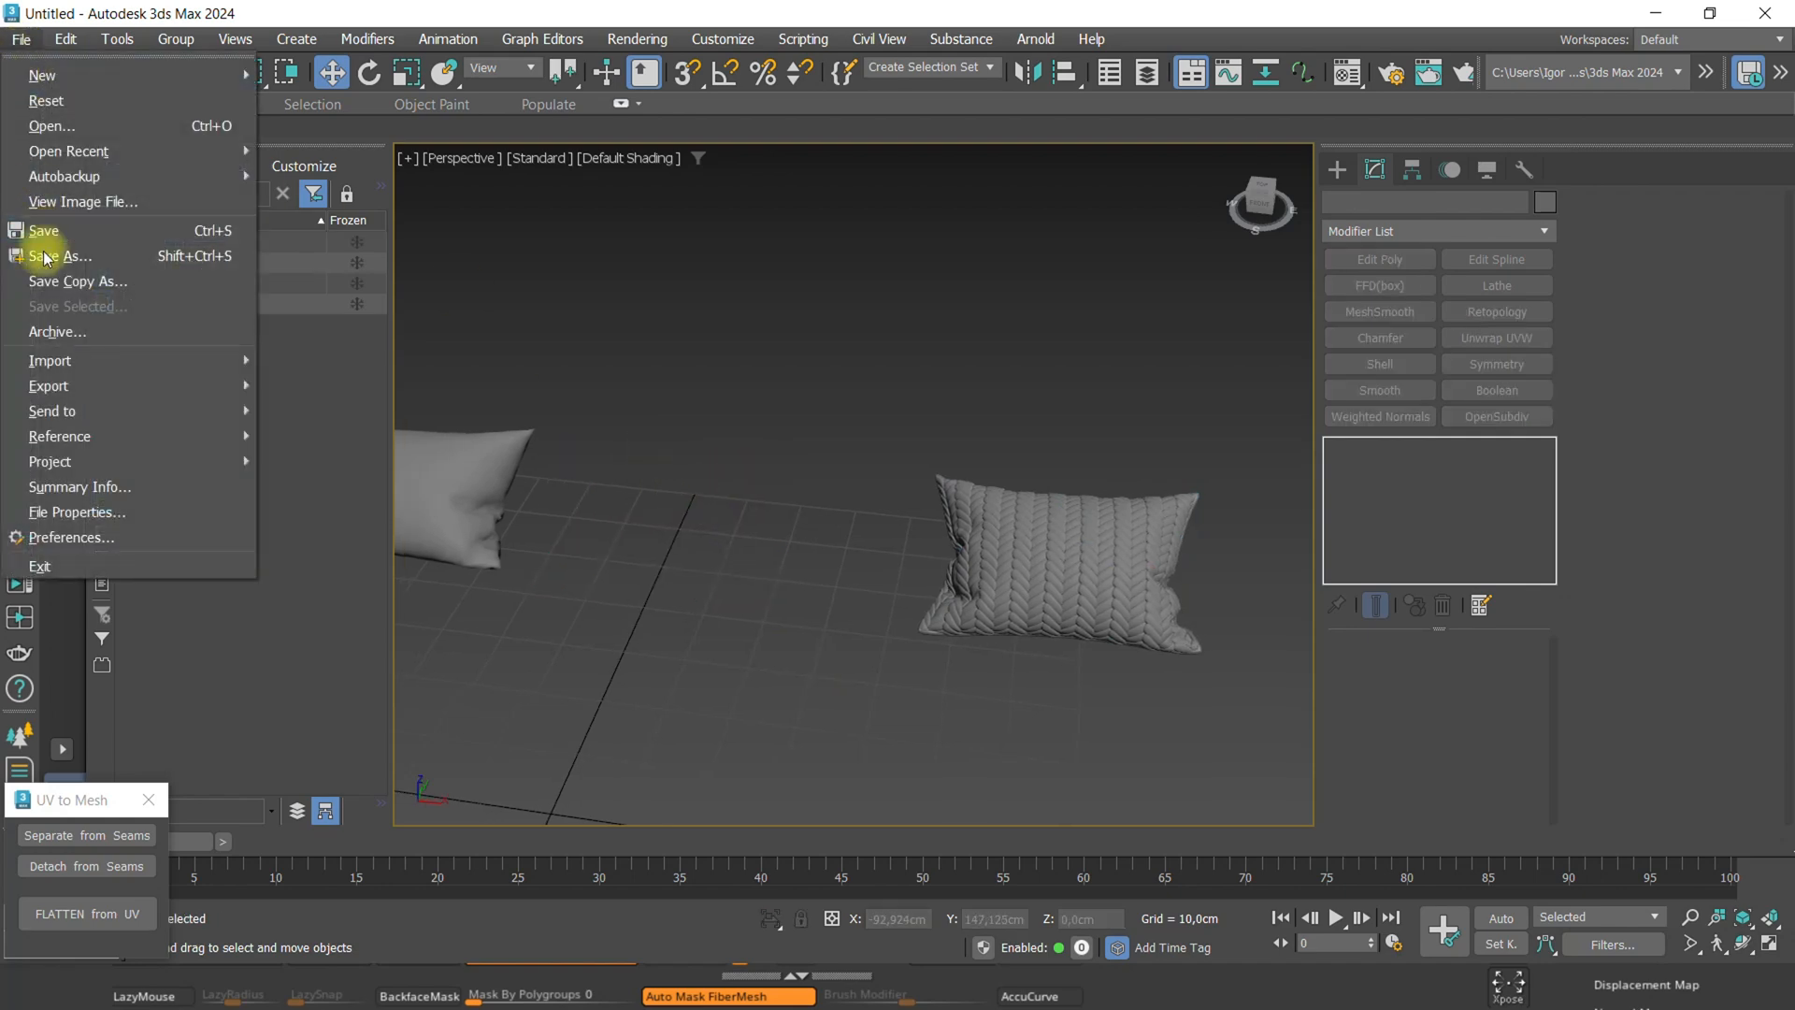
left_click(49, 361)
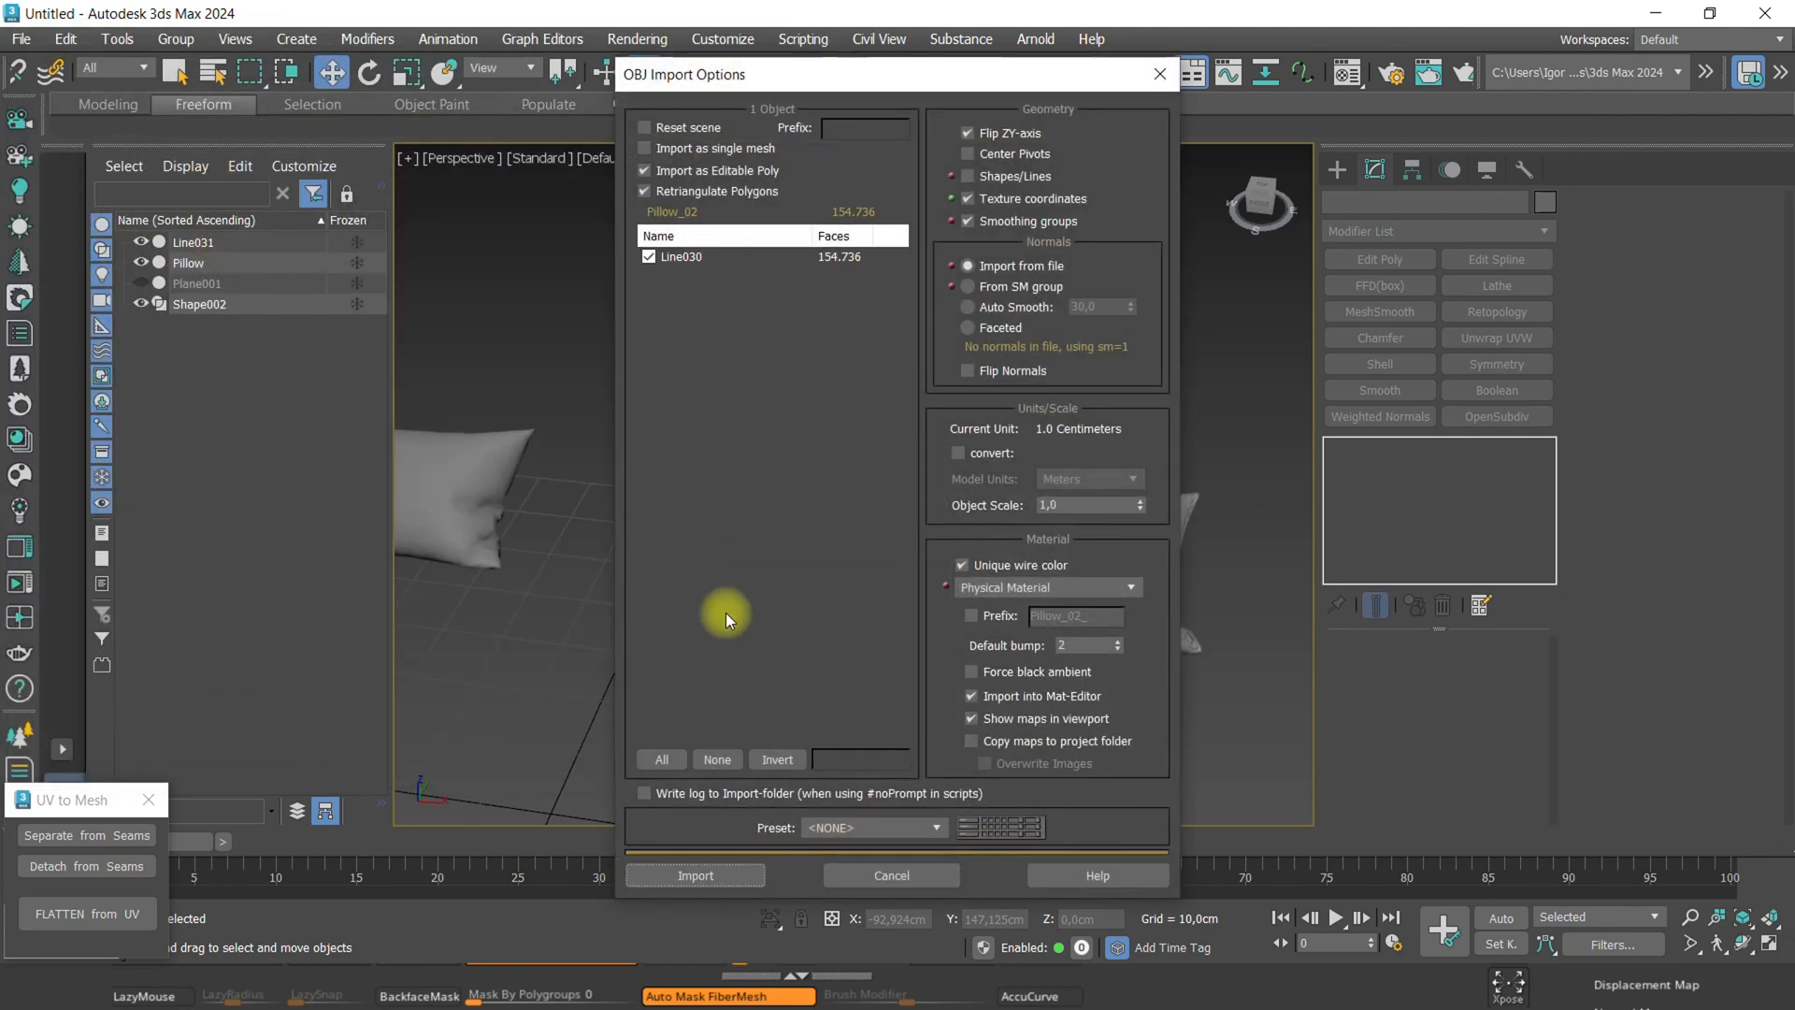
left_click(696, 875)
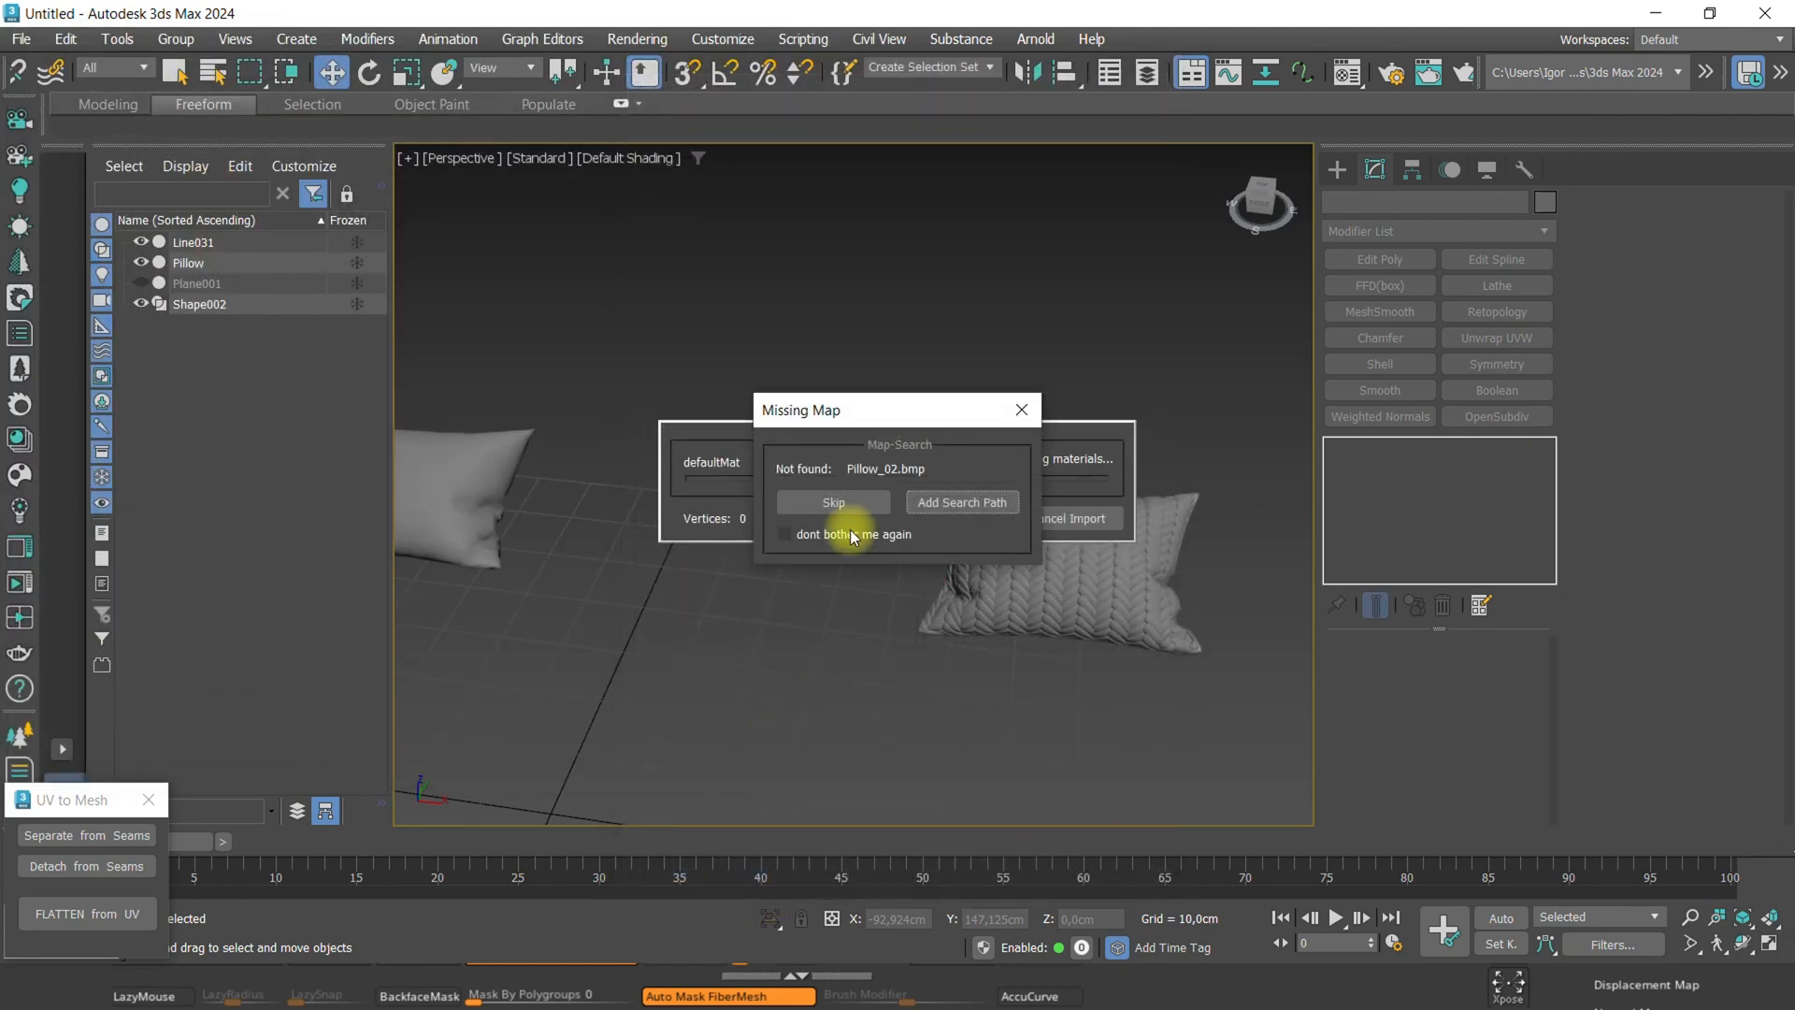
left_click(834, 502)
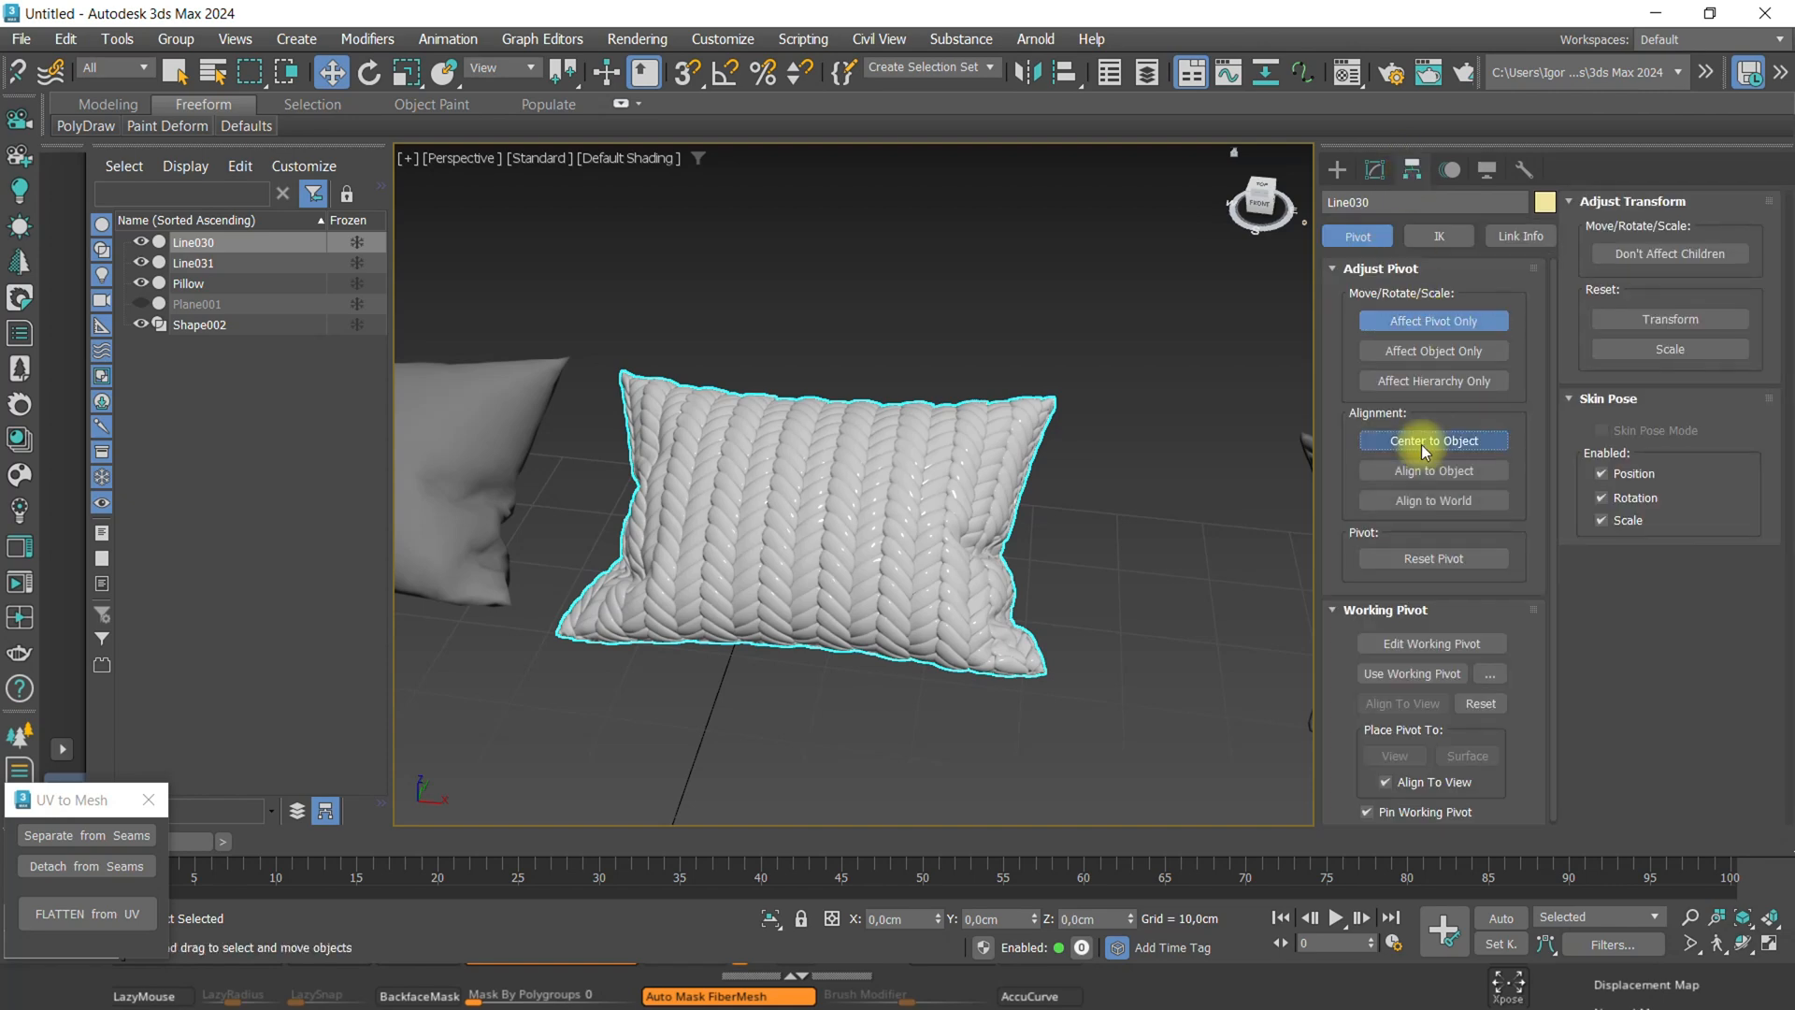
Centre Line030's pivot and give it a physical material with roughness 0.9 and a grey base colour.
left_click(1347, 73)
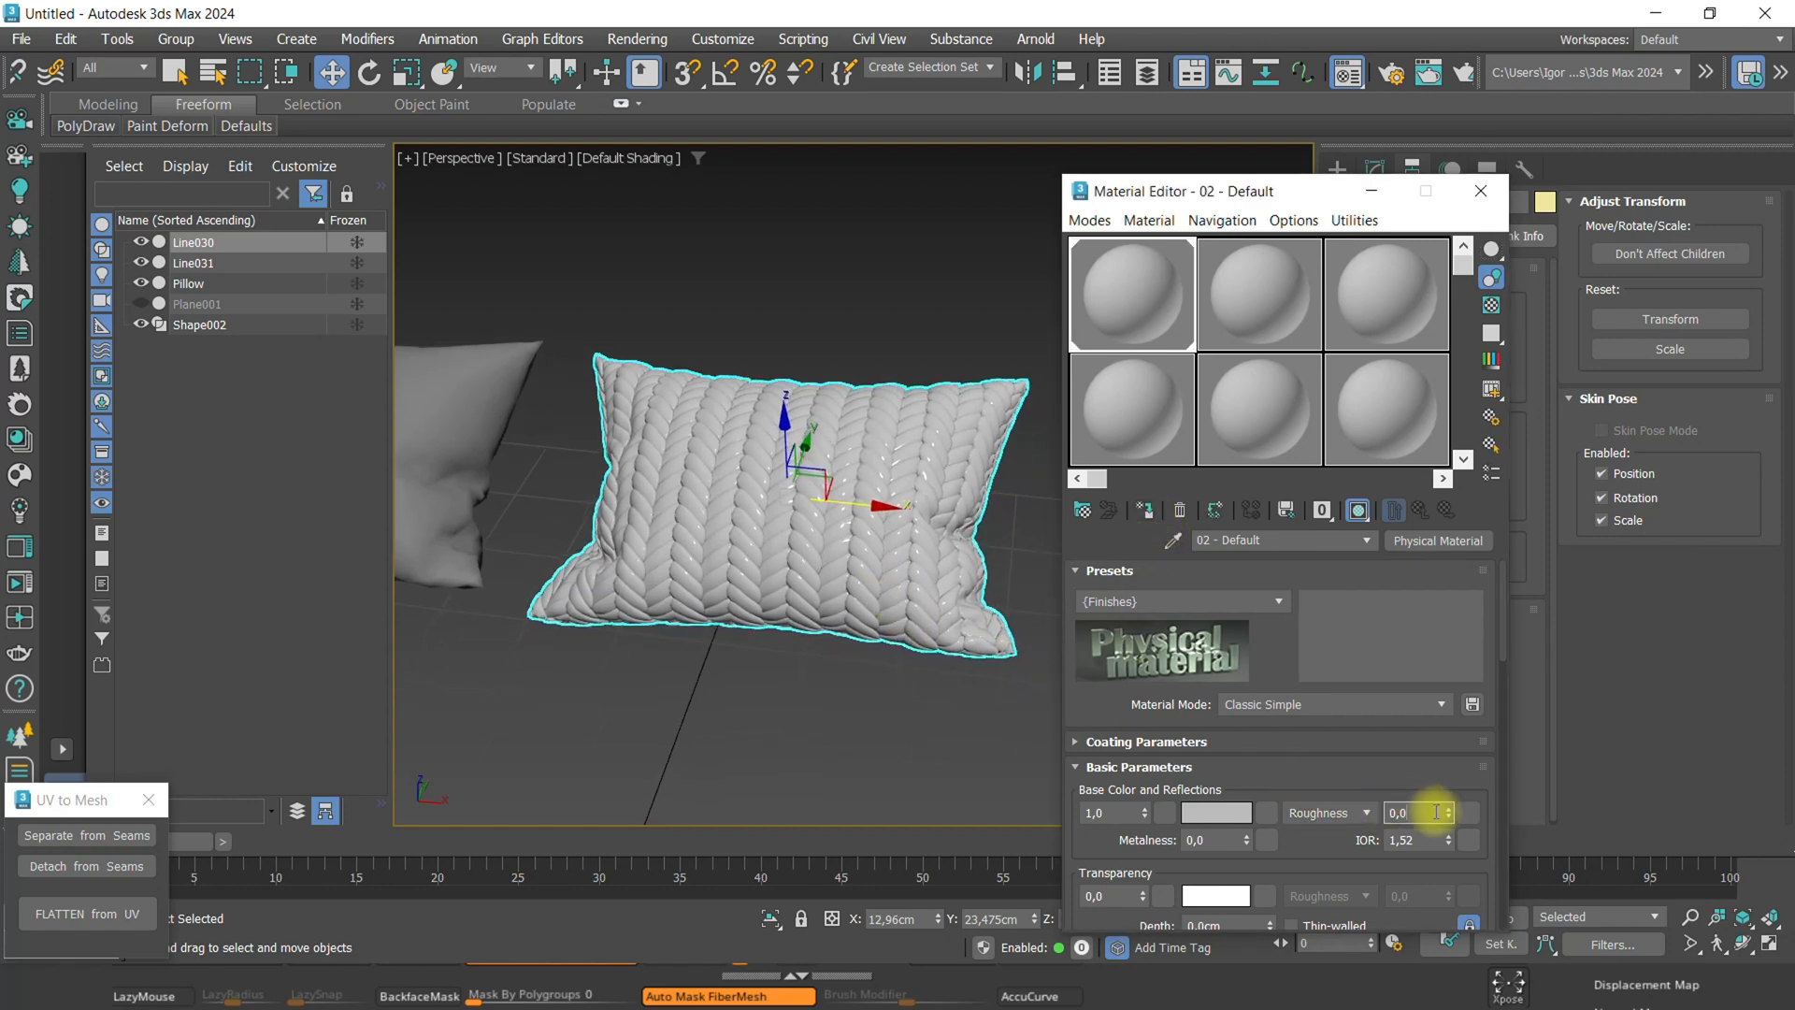
type("0,9")
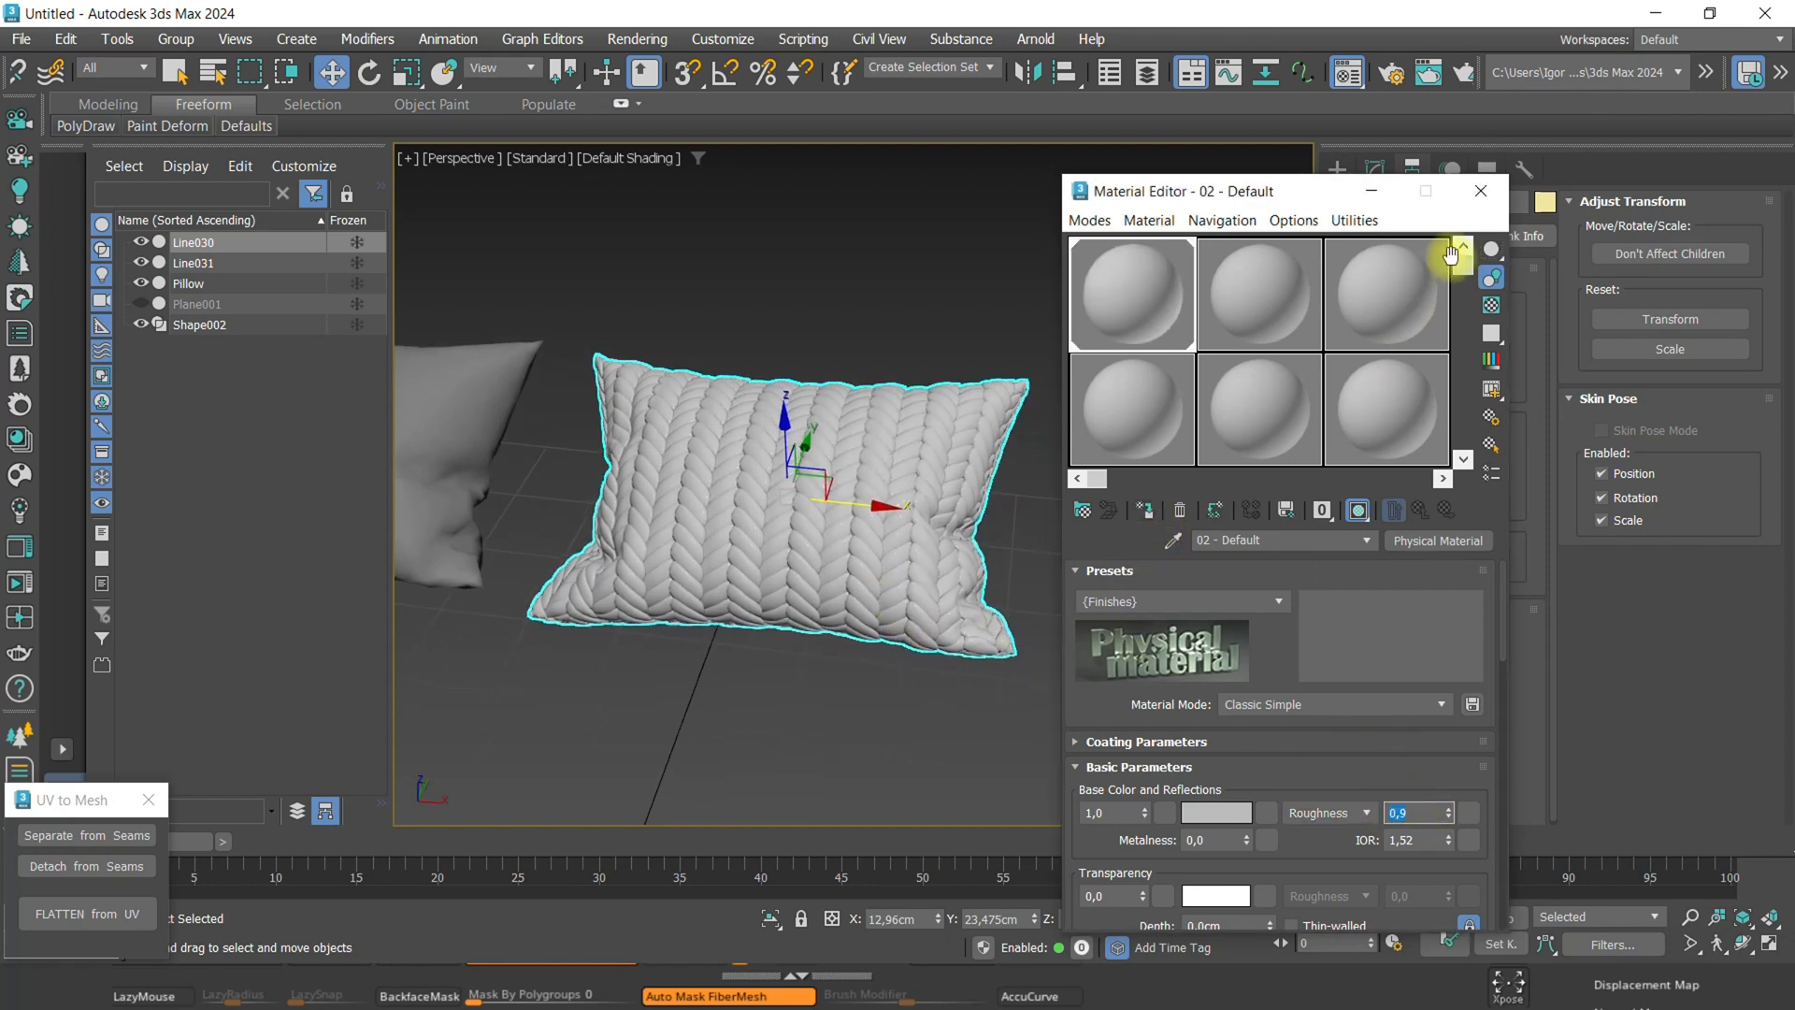
left_click(1215, 812)
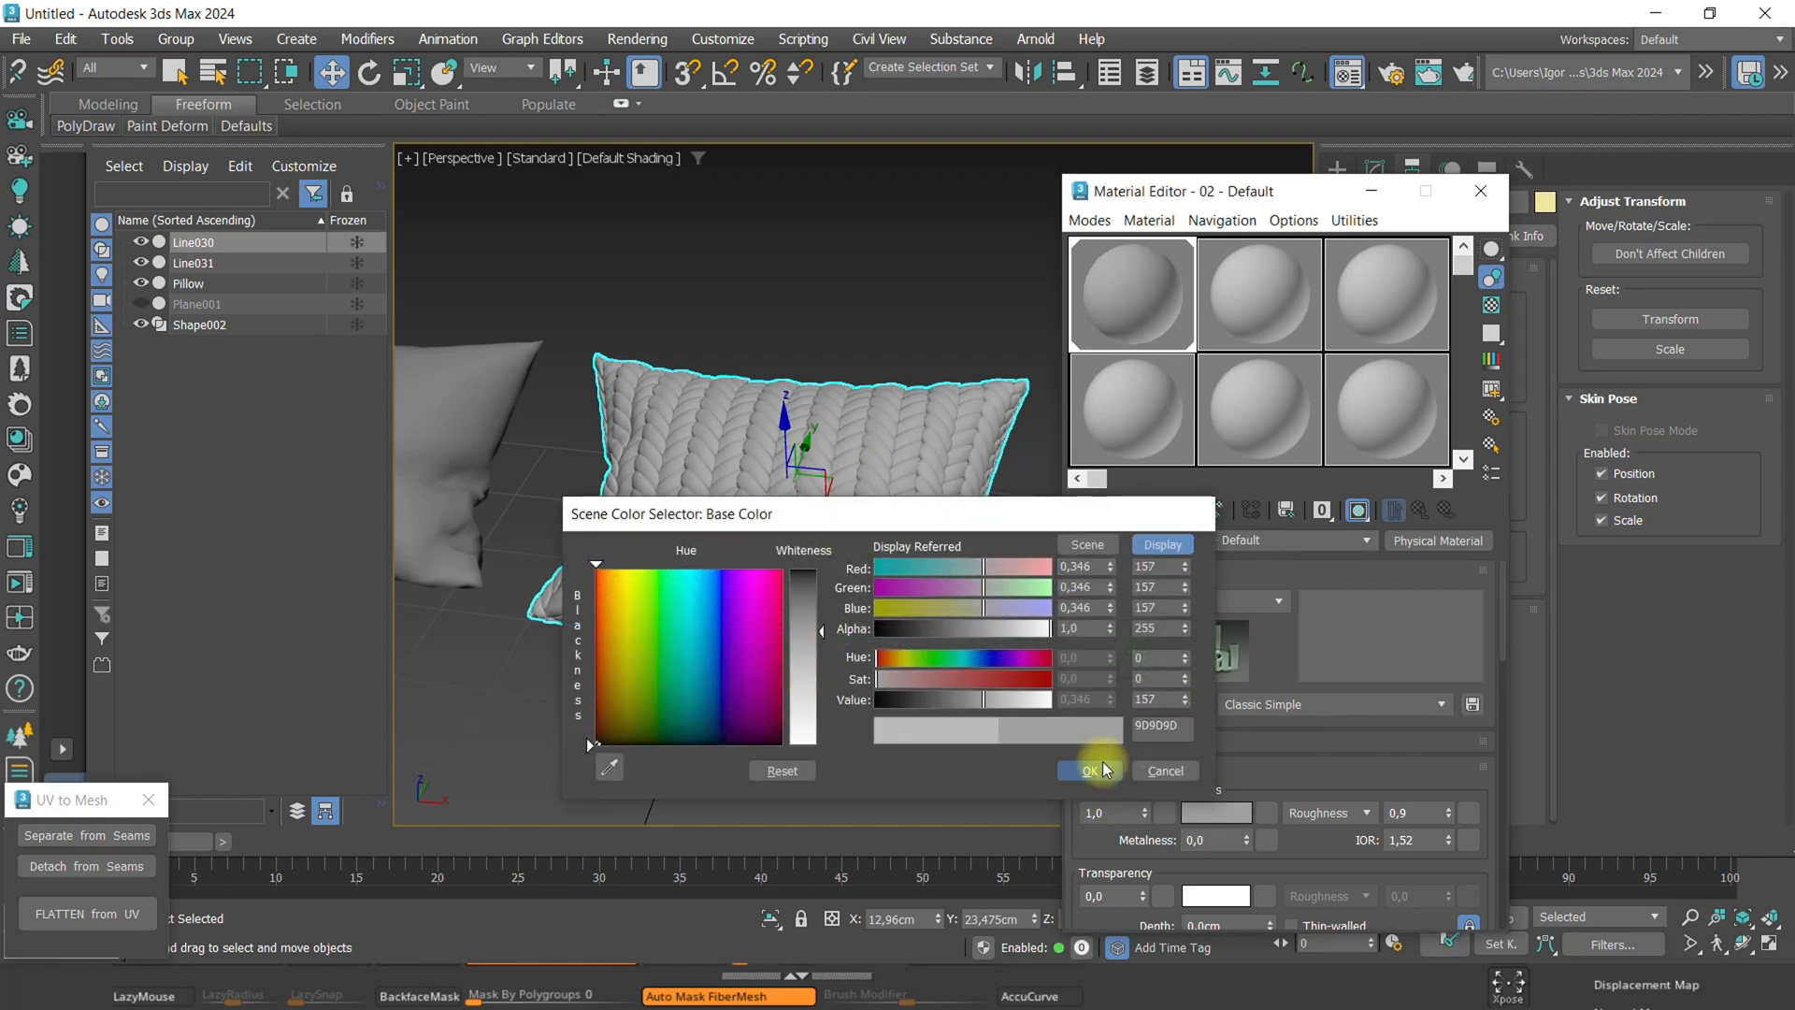
left_click(1088, 770)
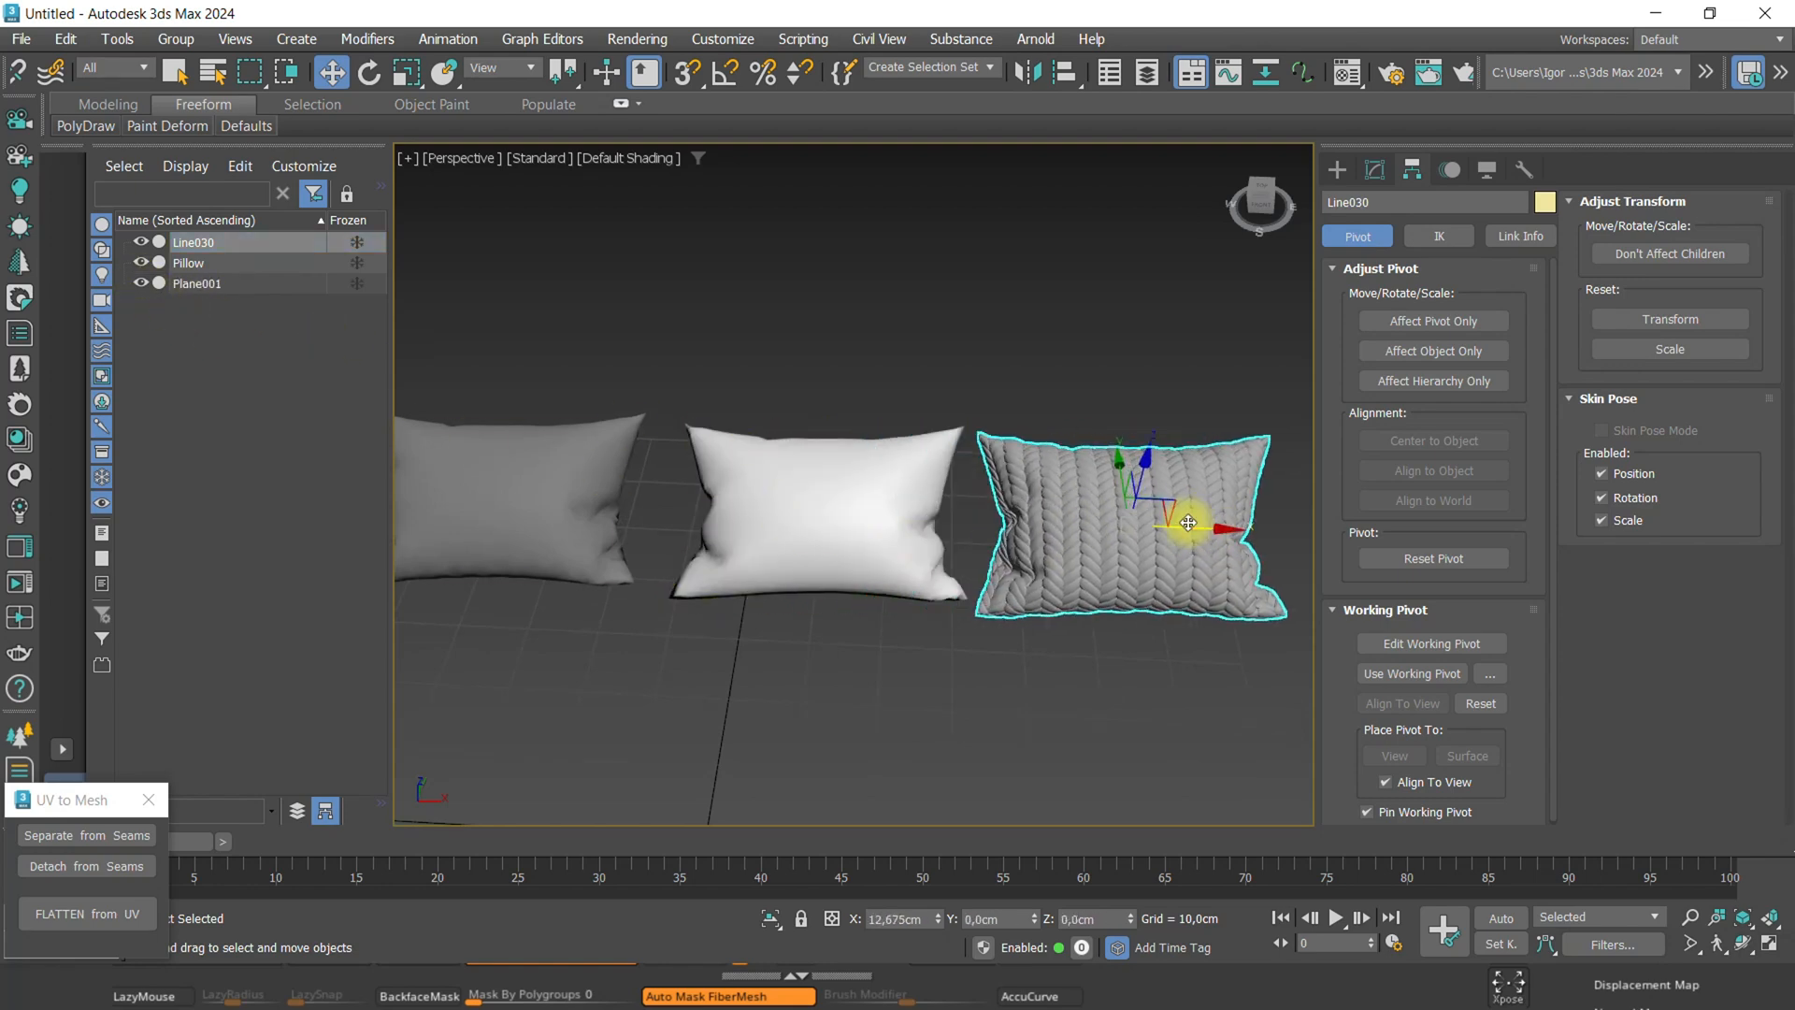
Maximize the Perspective viewport and orbit around the knit pillow and two plain pillows side by side.
left_click(197, 284)
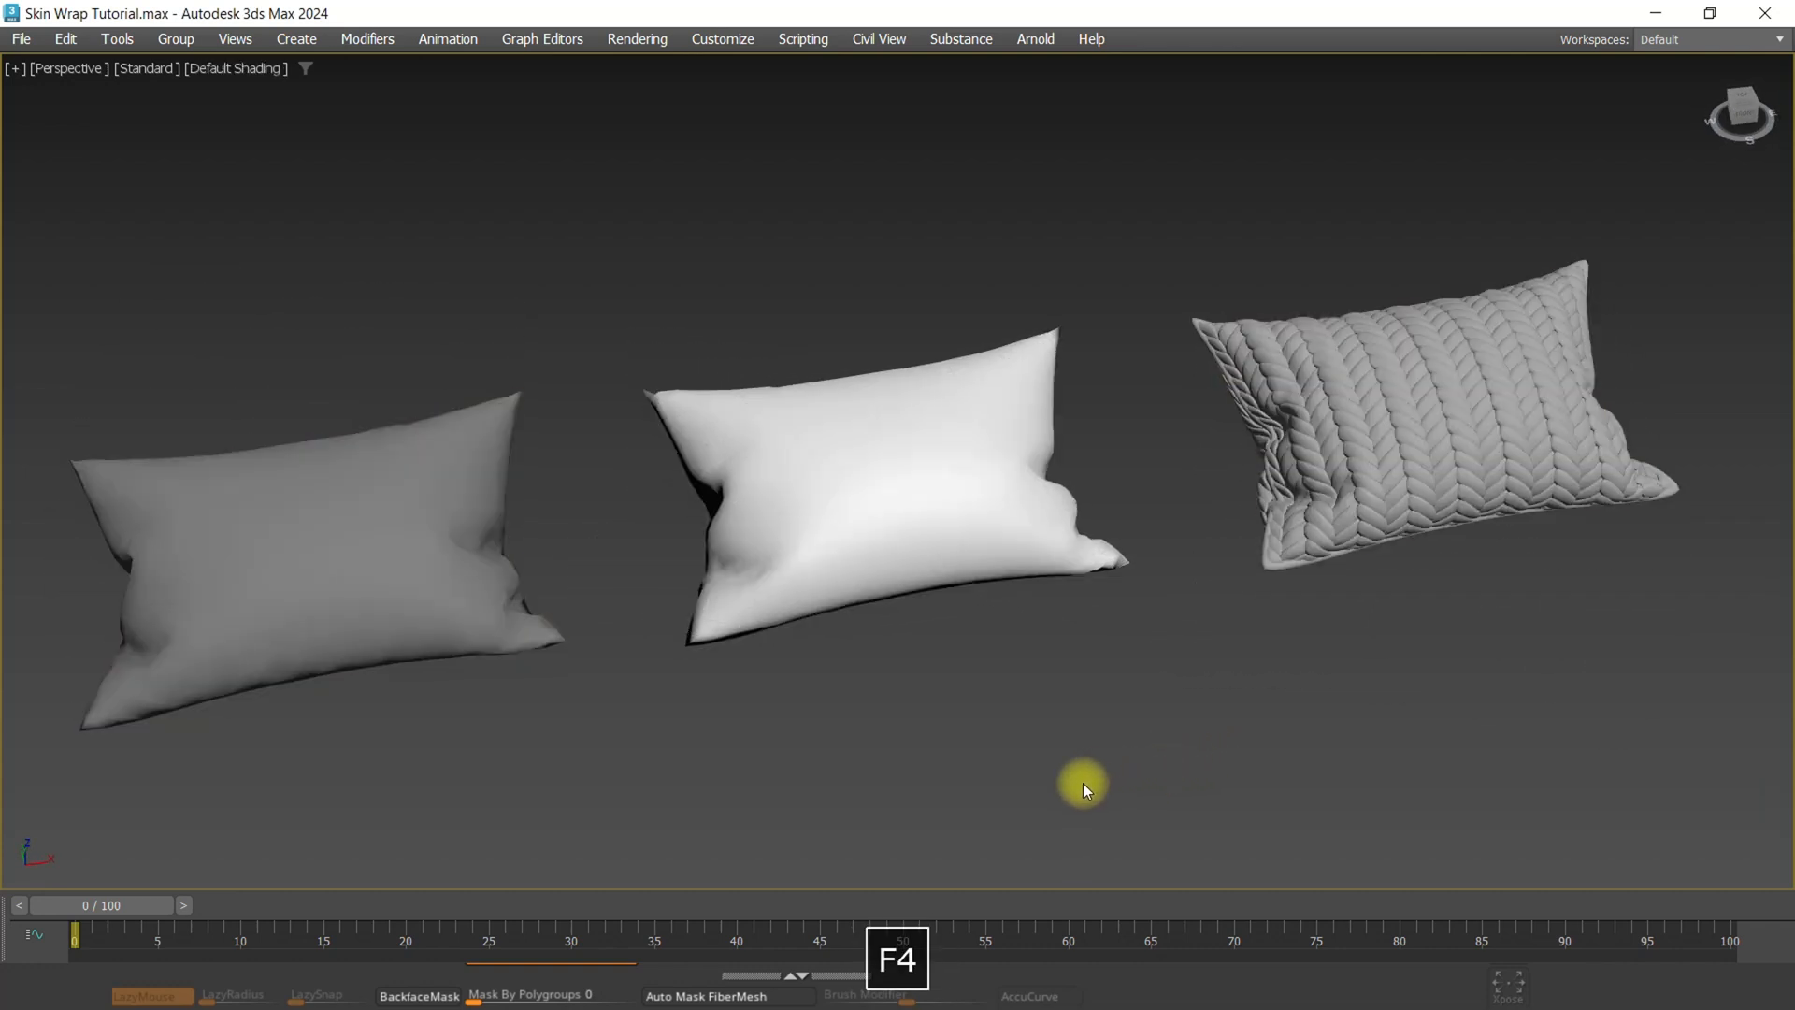
left_click_drag(1083, 789, 955, 780)
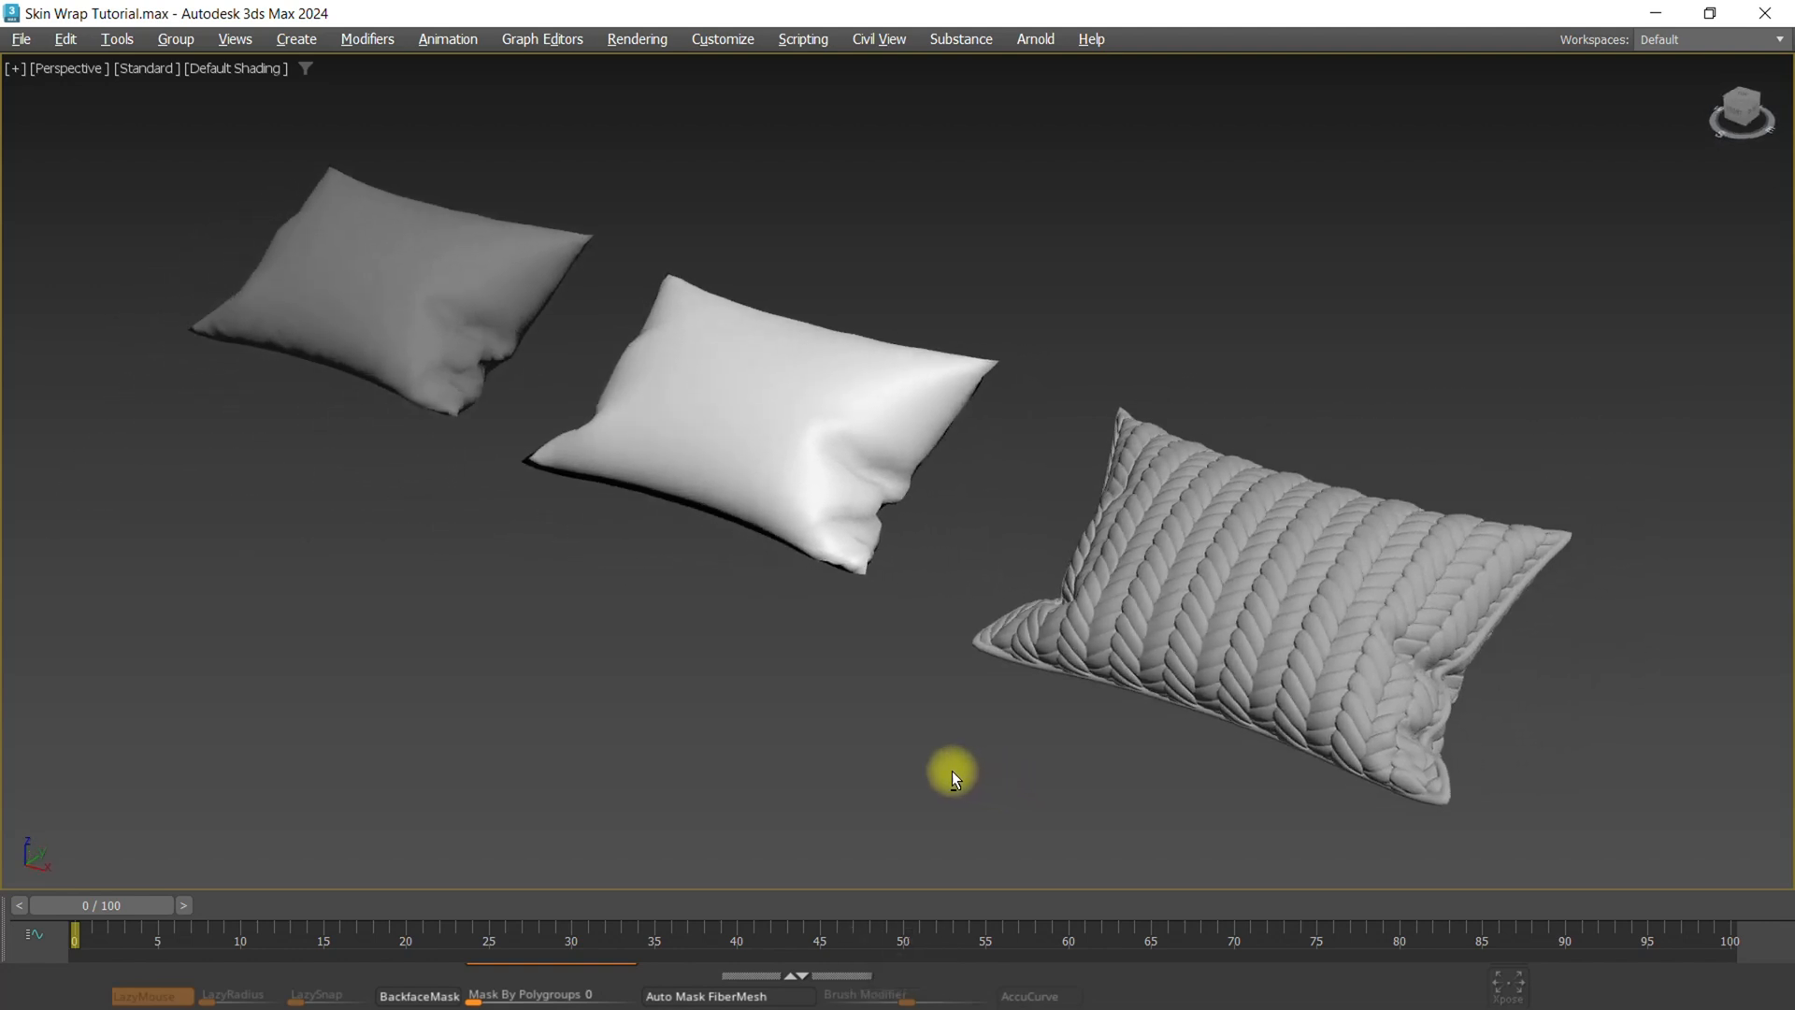
left_click_drag(950, 773, 1037, 773)
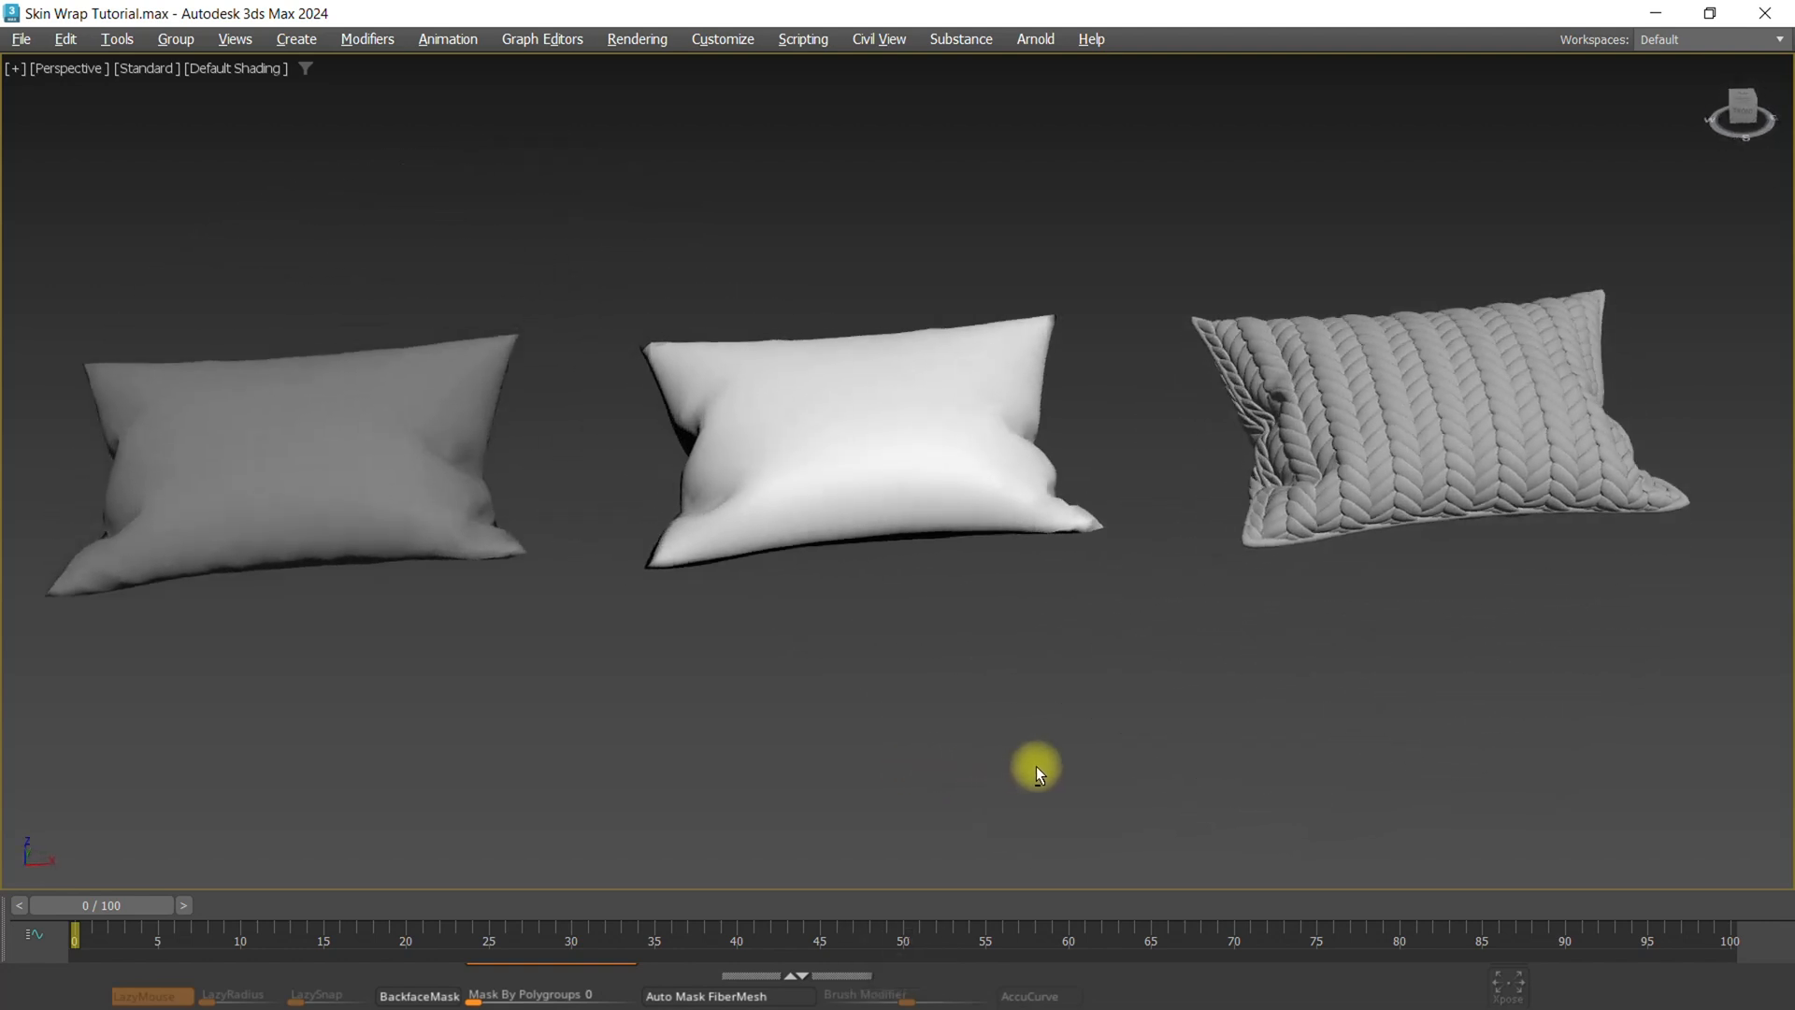